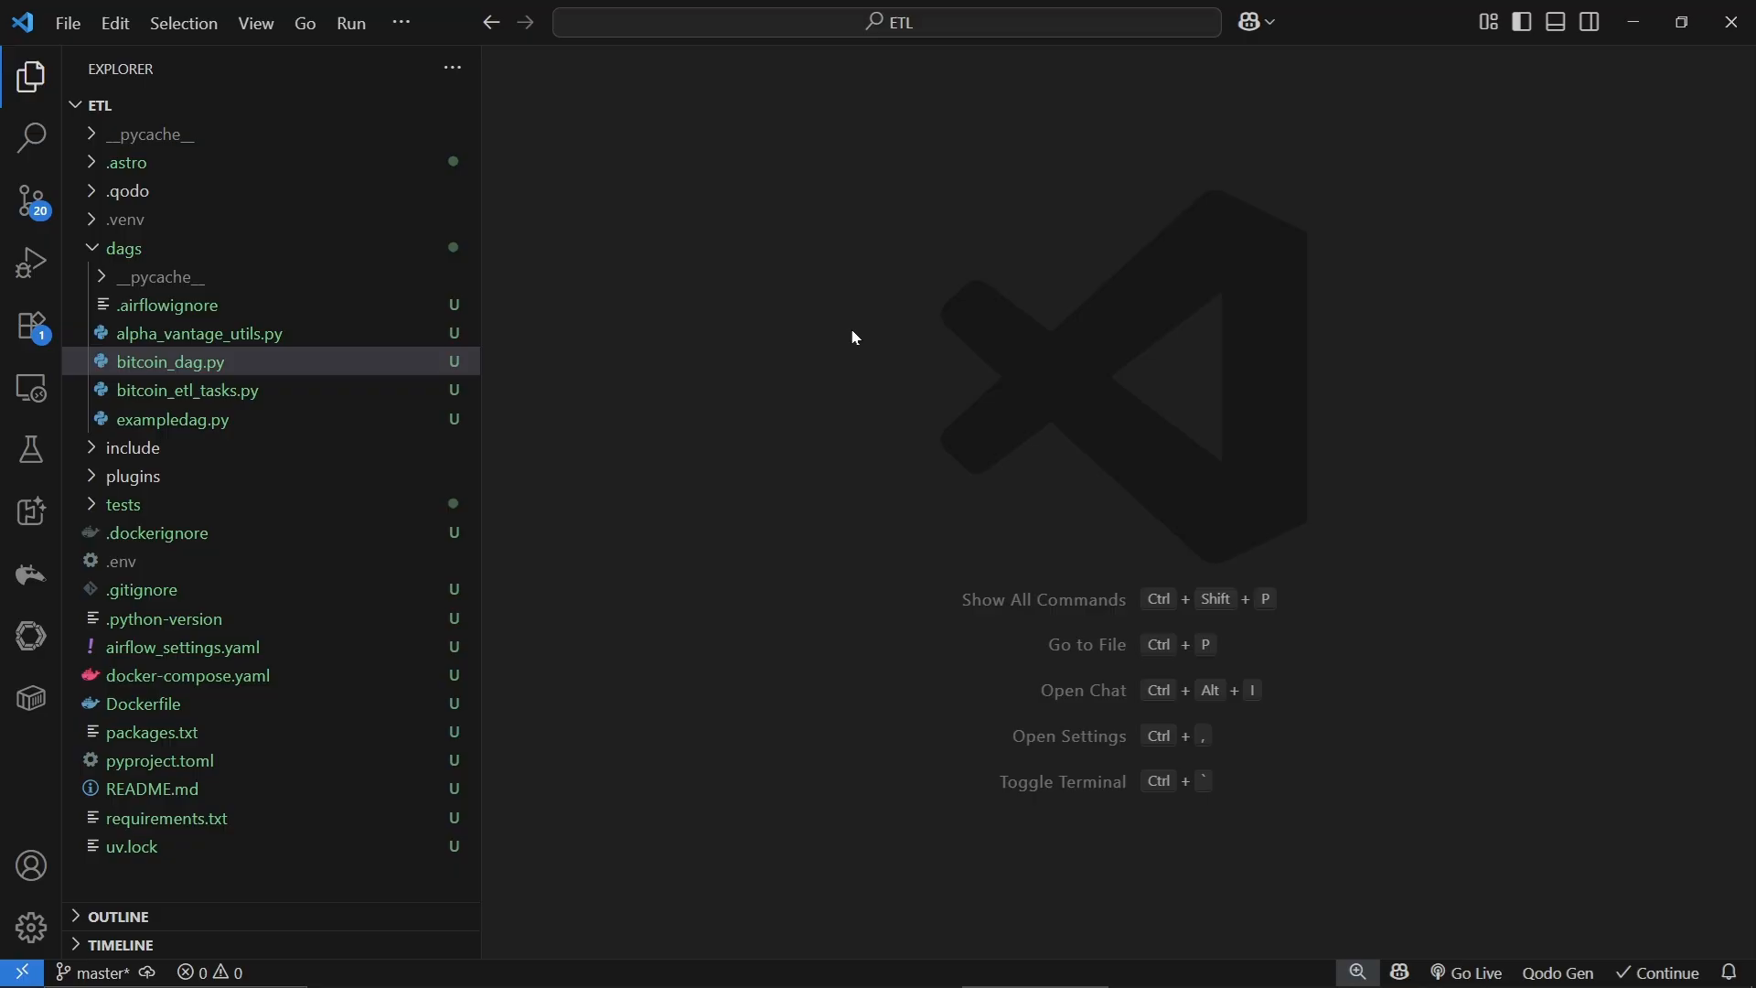
mouse_move(99, 389)
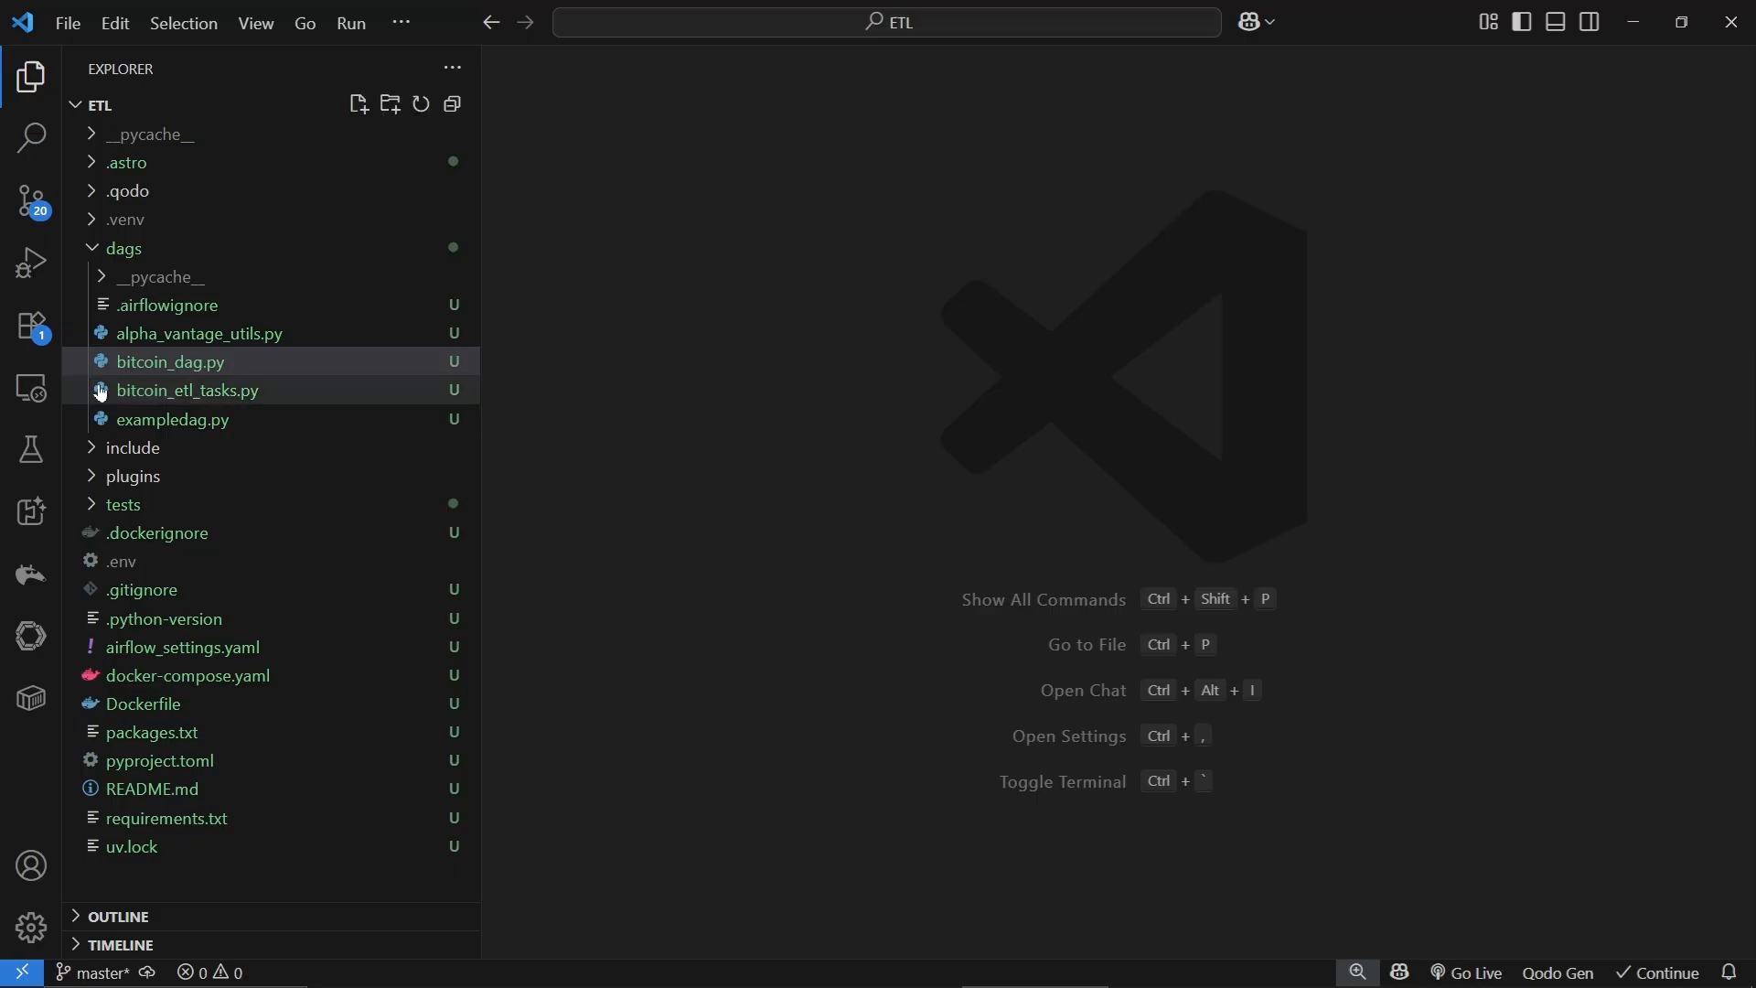
Open alpha_vantage_utils.py from the dags folder and fold its get_alpha_vantage_api_key function.
click(126, 247)
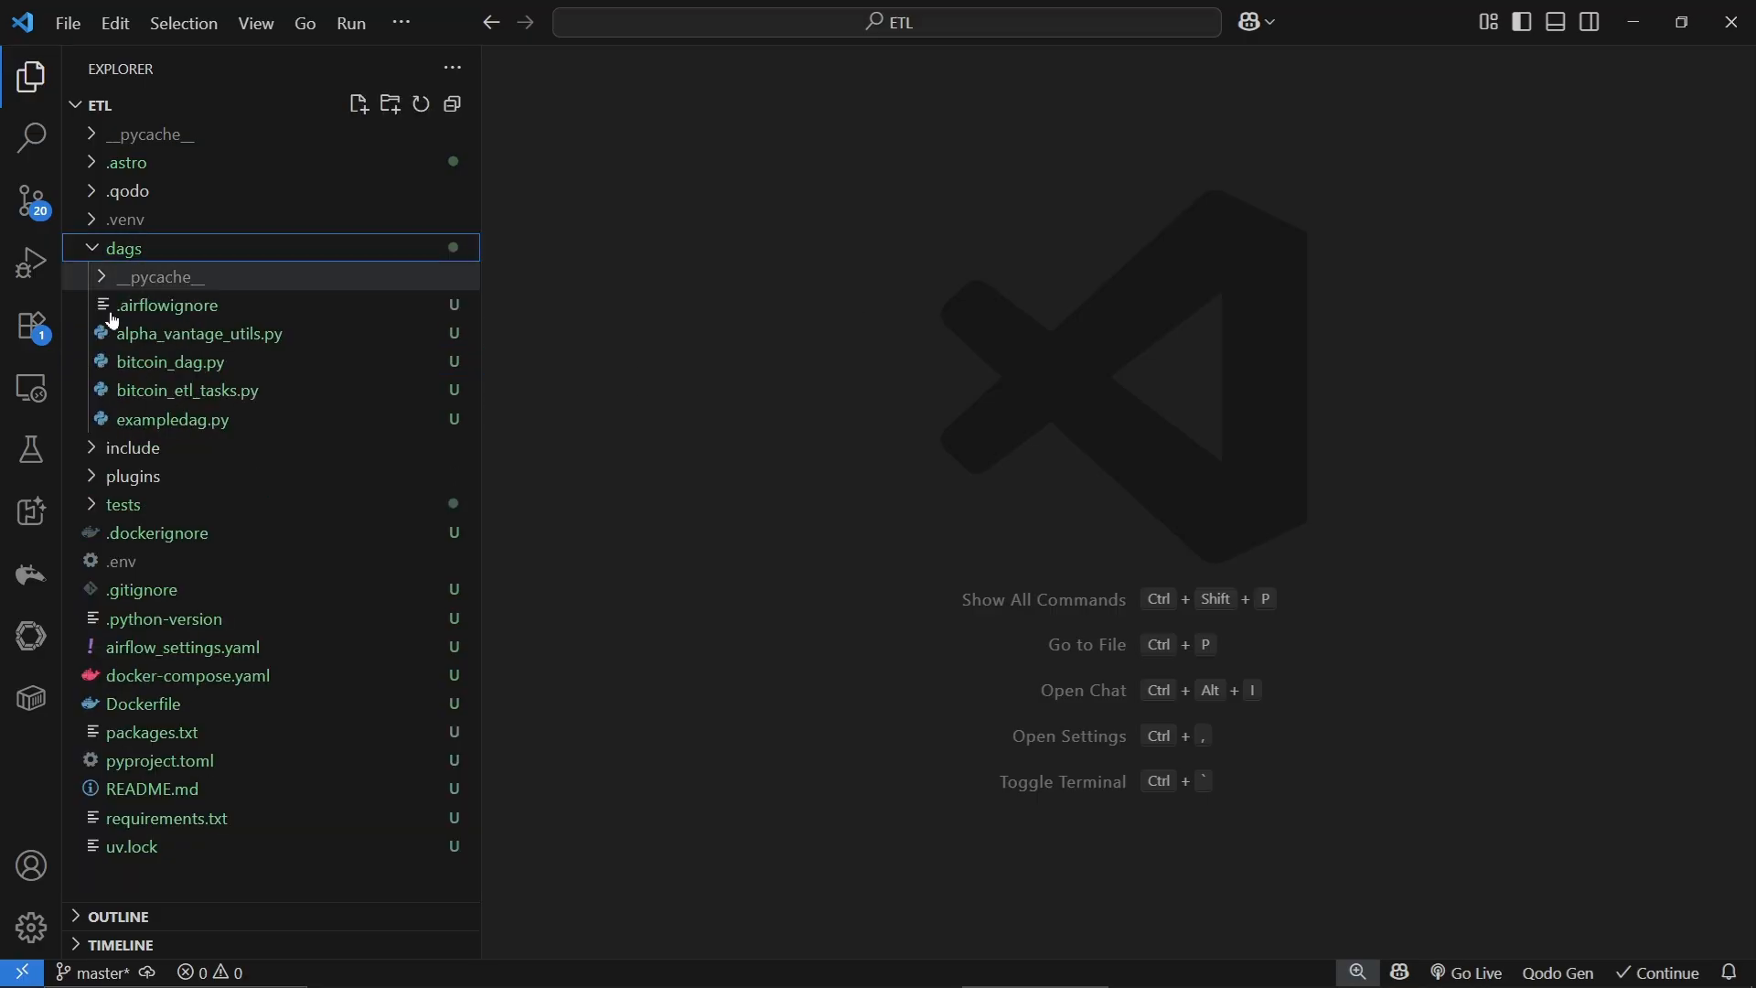
click(201, 333)
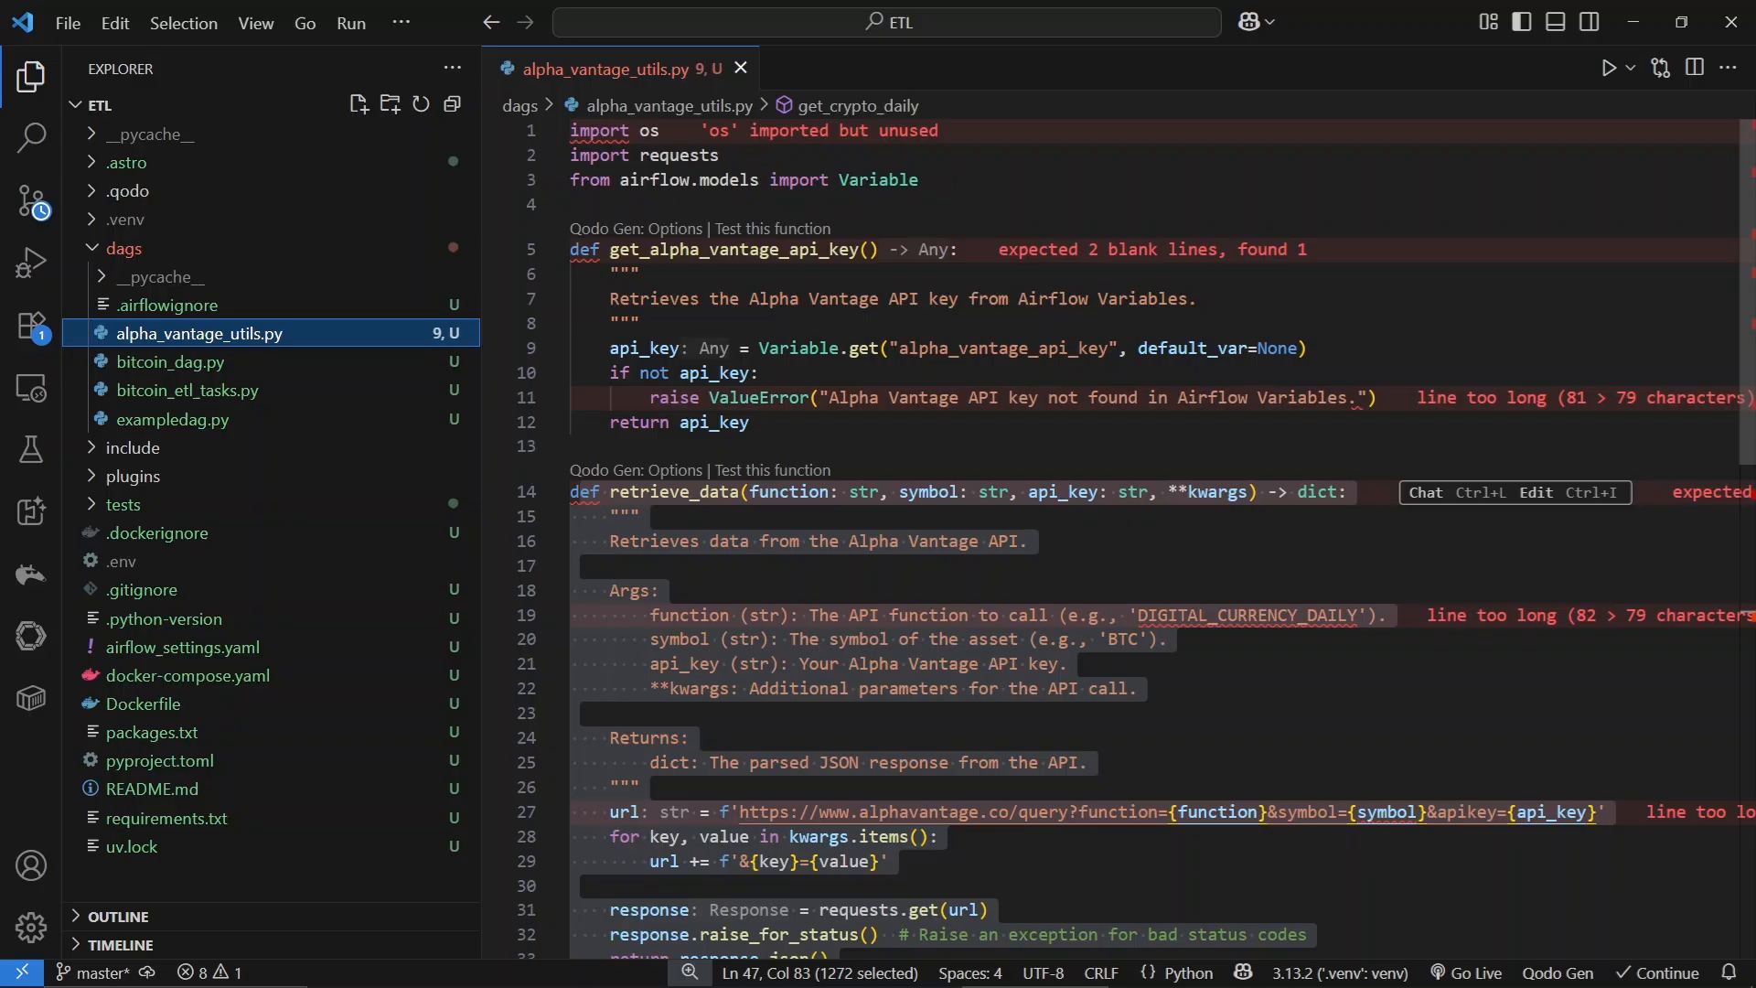
click(627, 274)
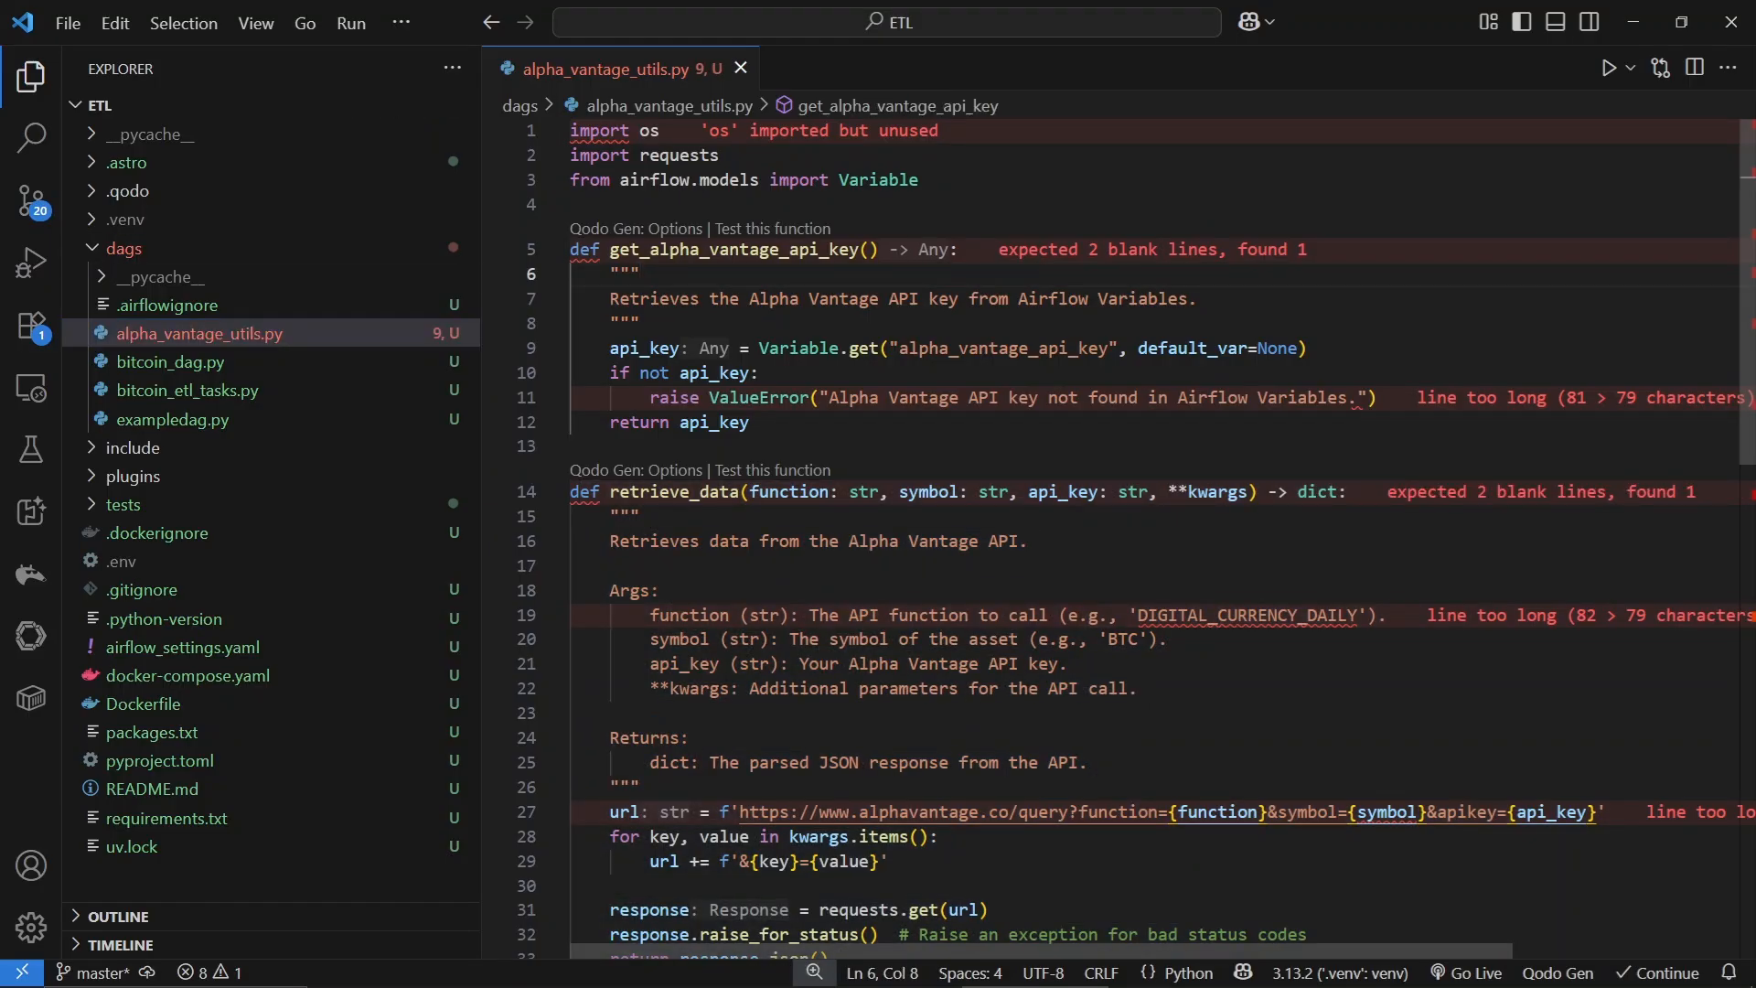
mouse_move(553, 251)
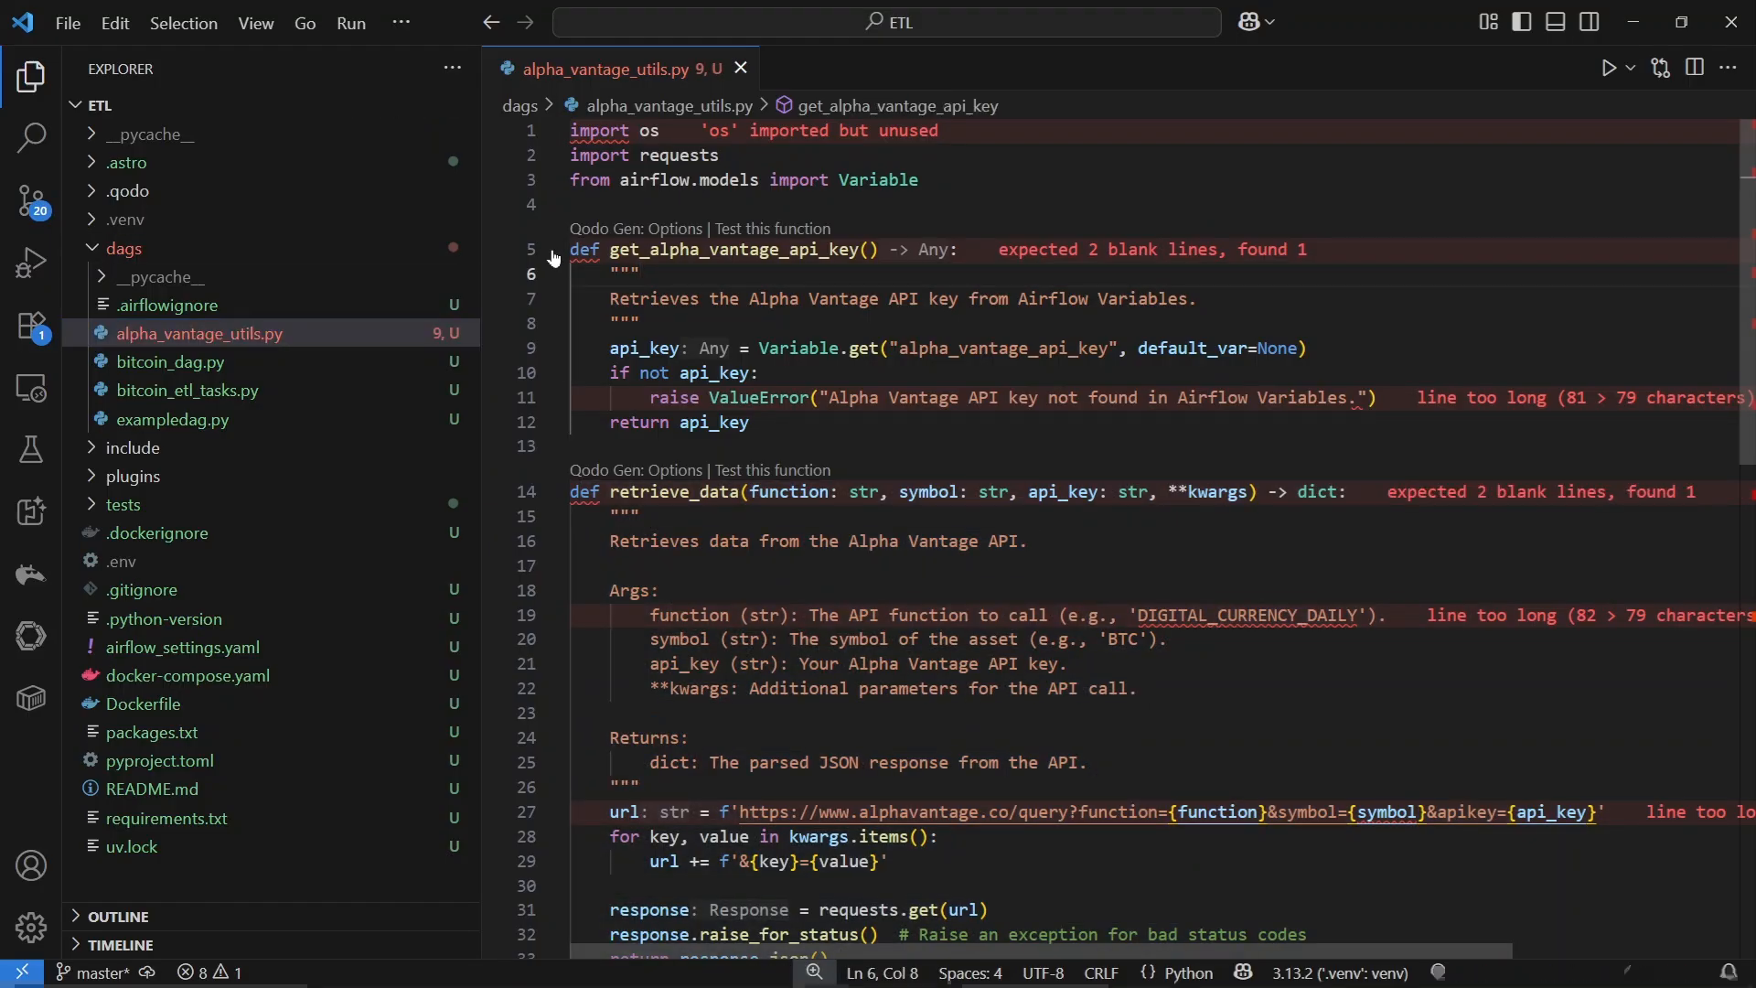
click(553, 249)
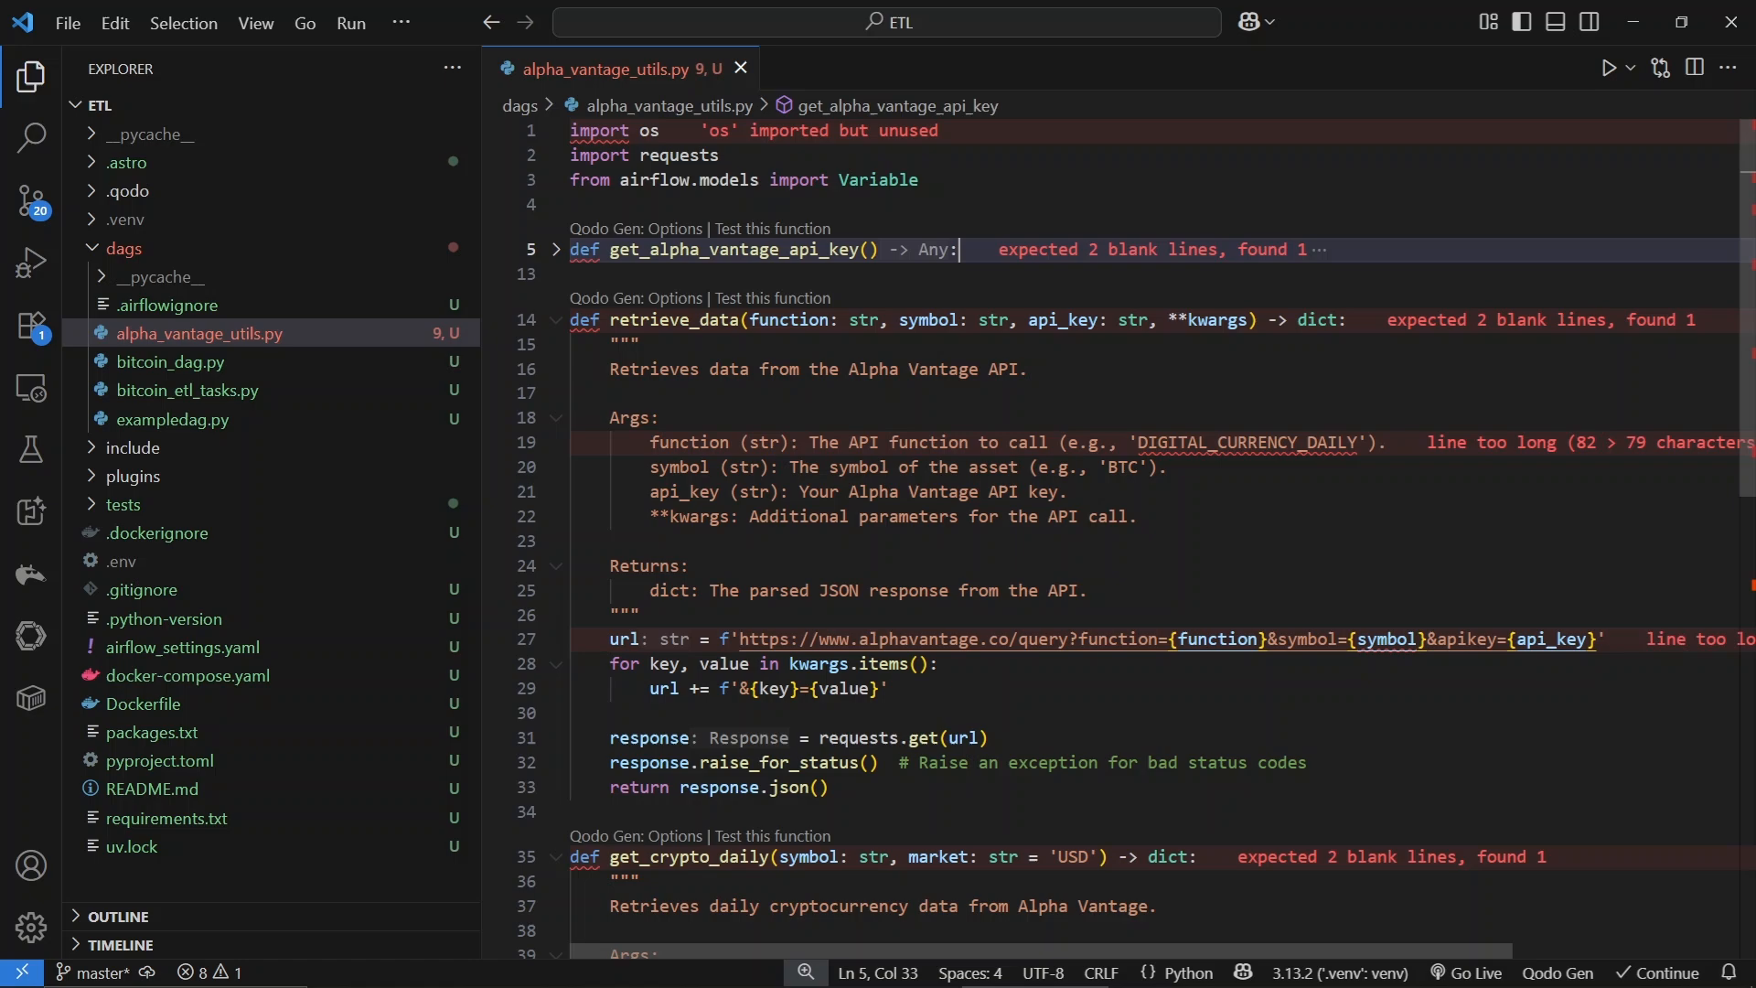
click(556, 248)
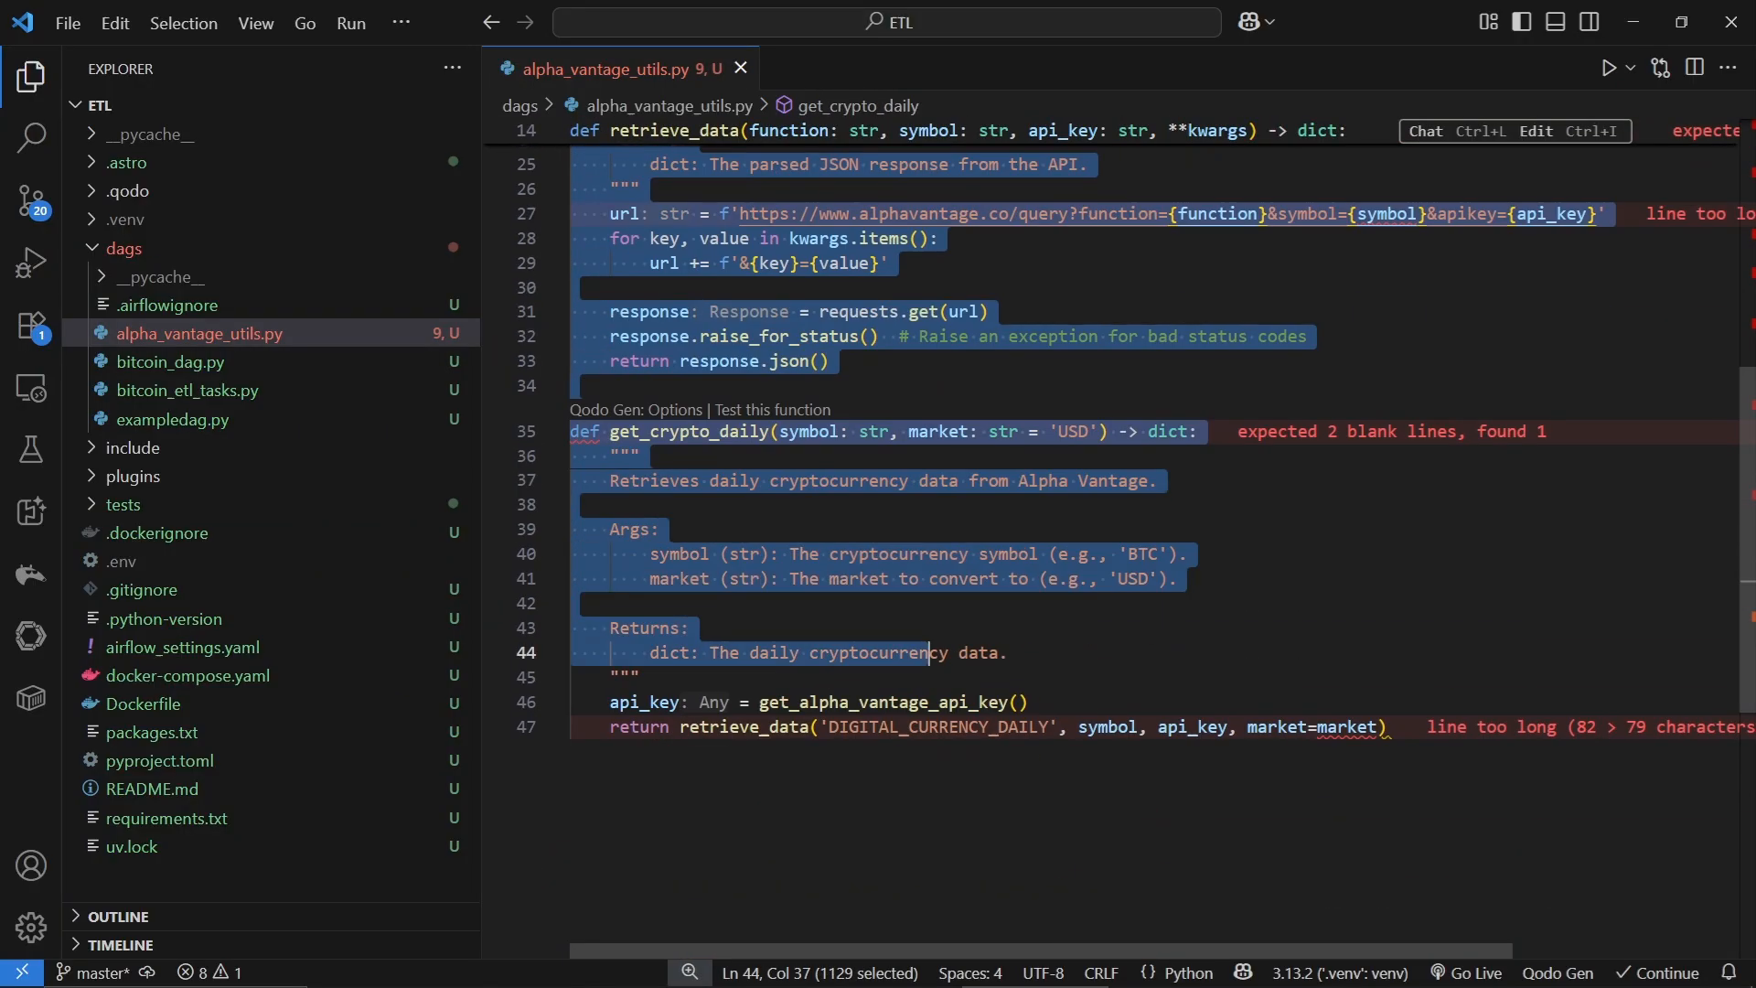
click(1387, 727)
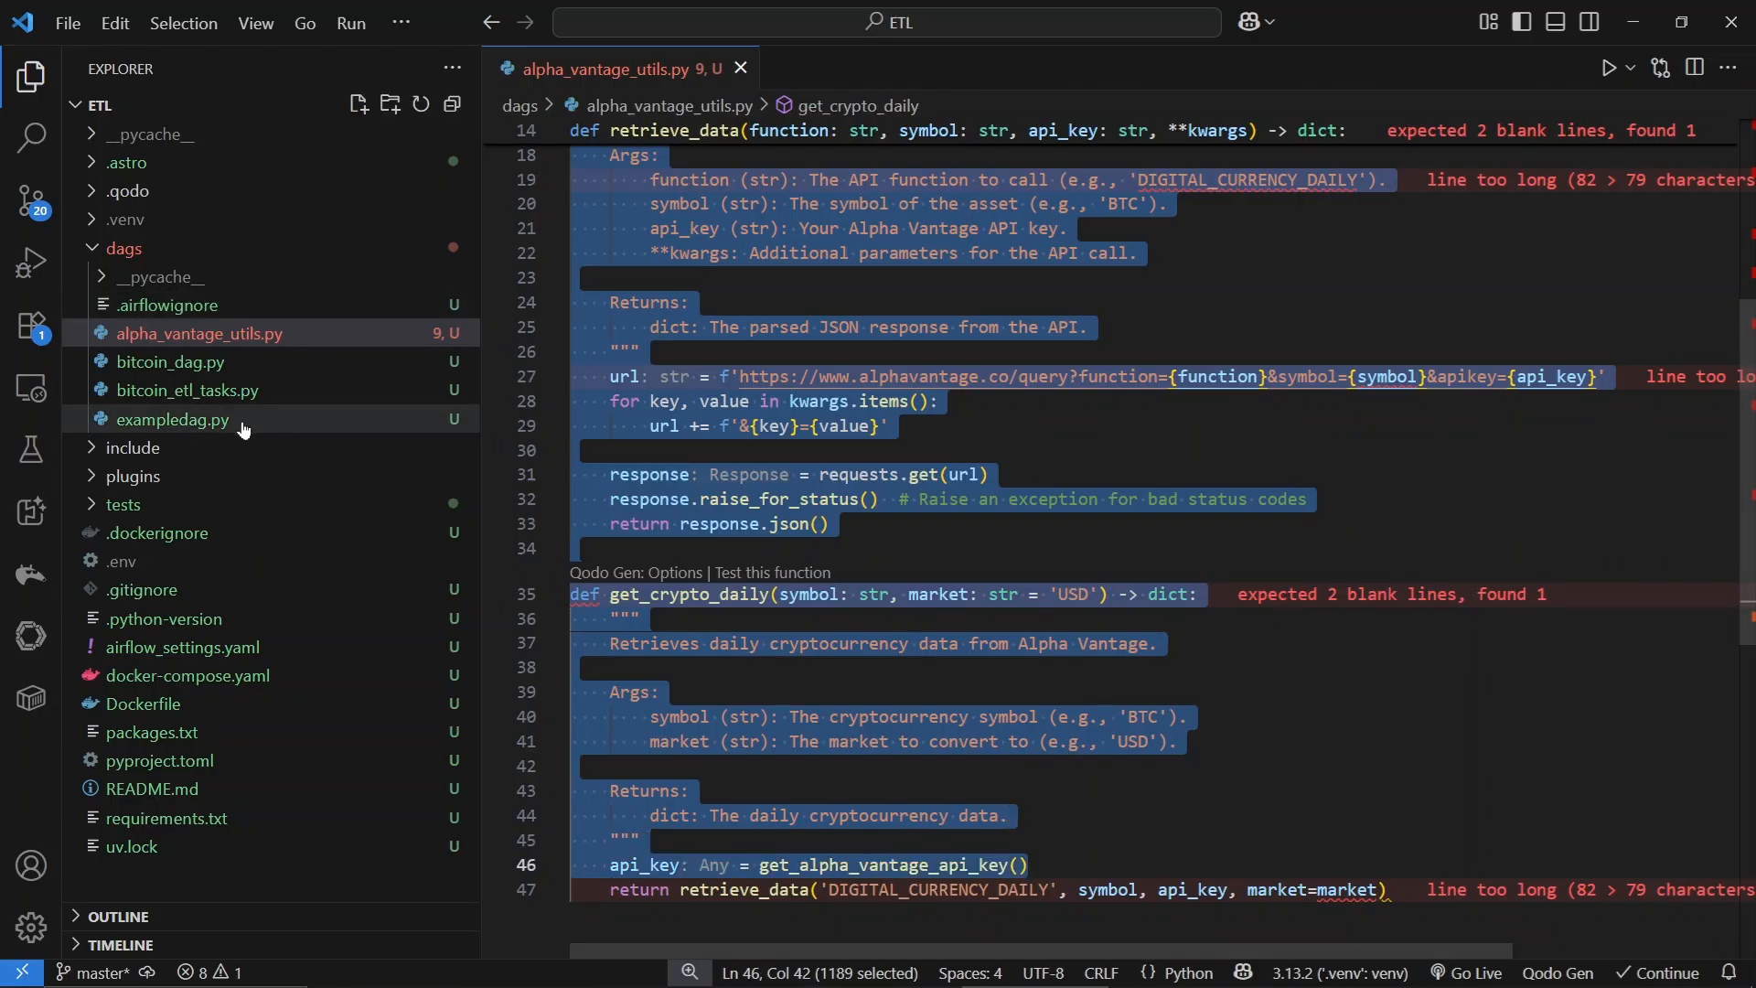
Open bitcoin_etl_tasks.py and review its extract and transform/load functions down to the bitcoin_metrics write.
click(187, 390)
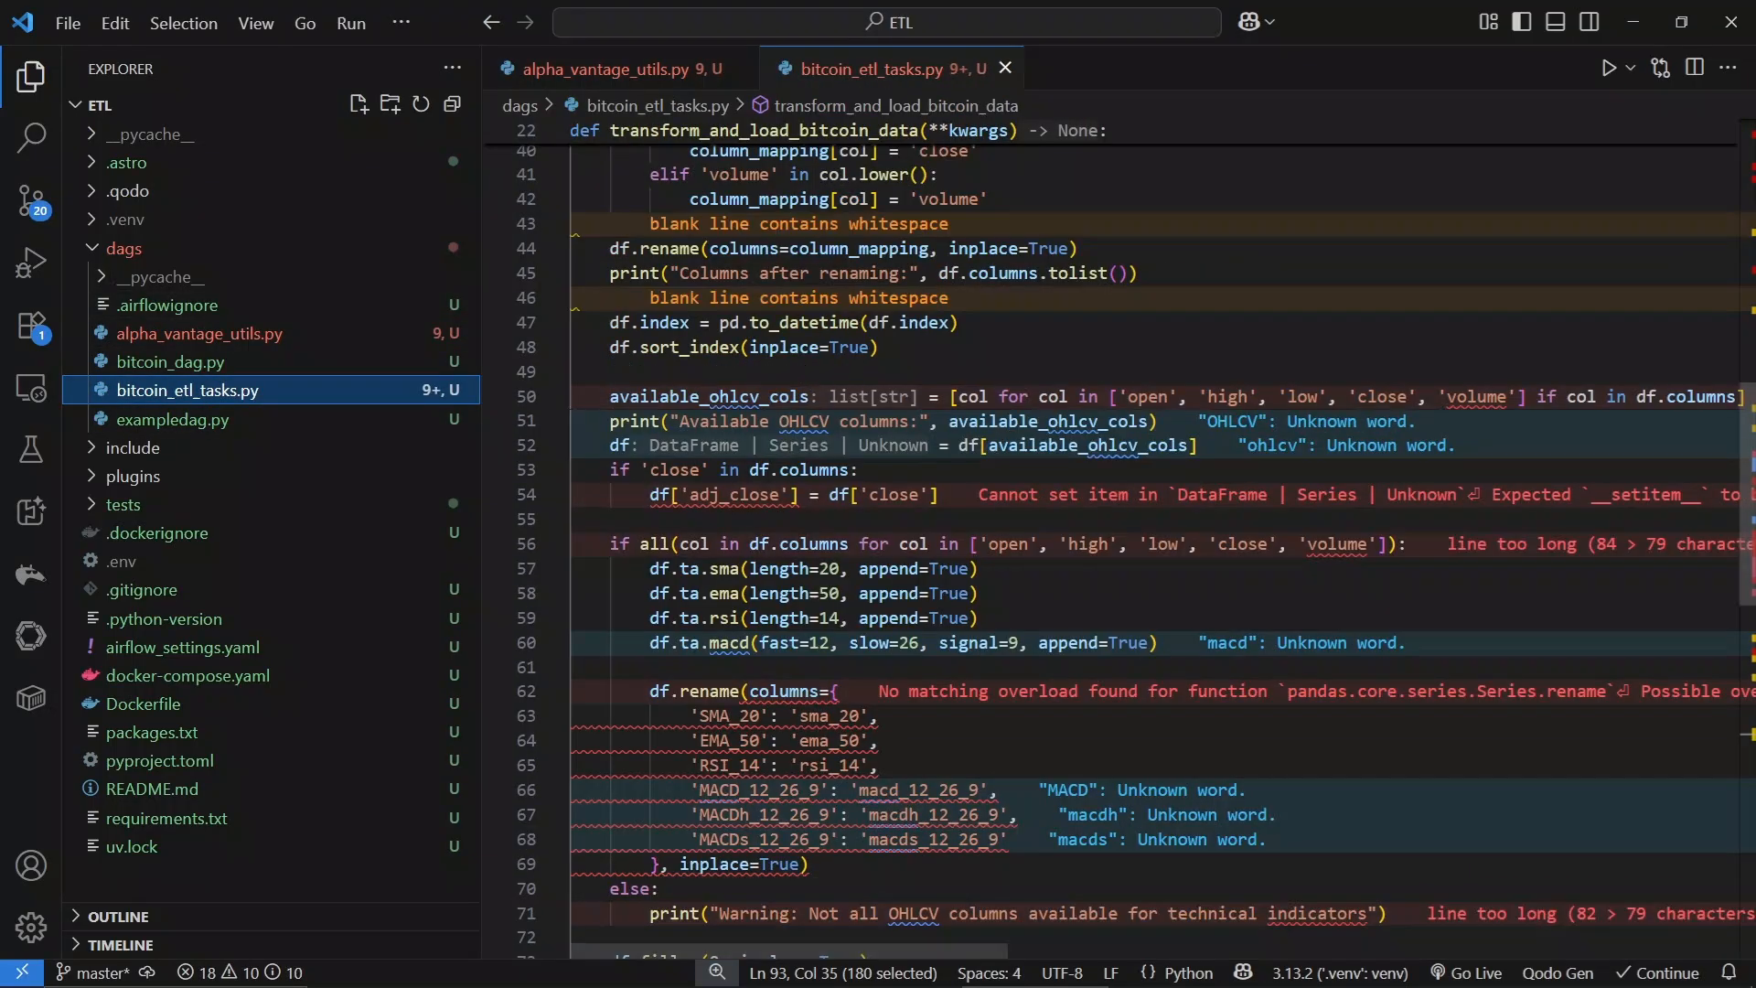
scroll(up, 3)
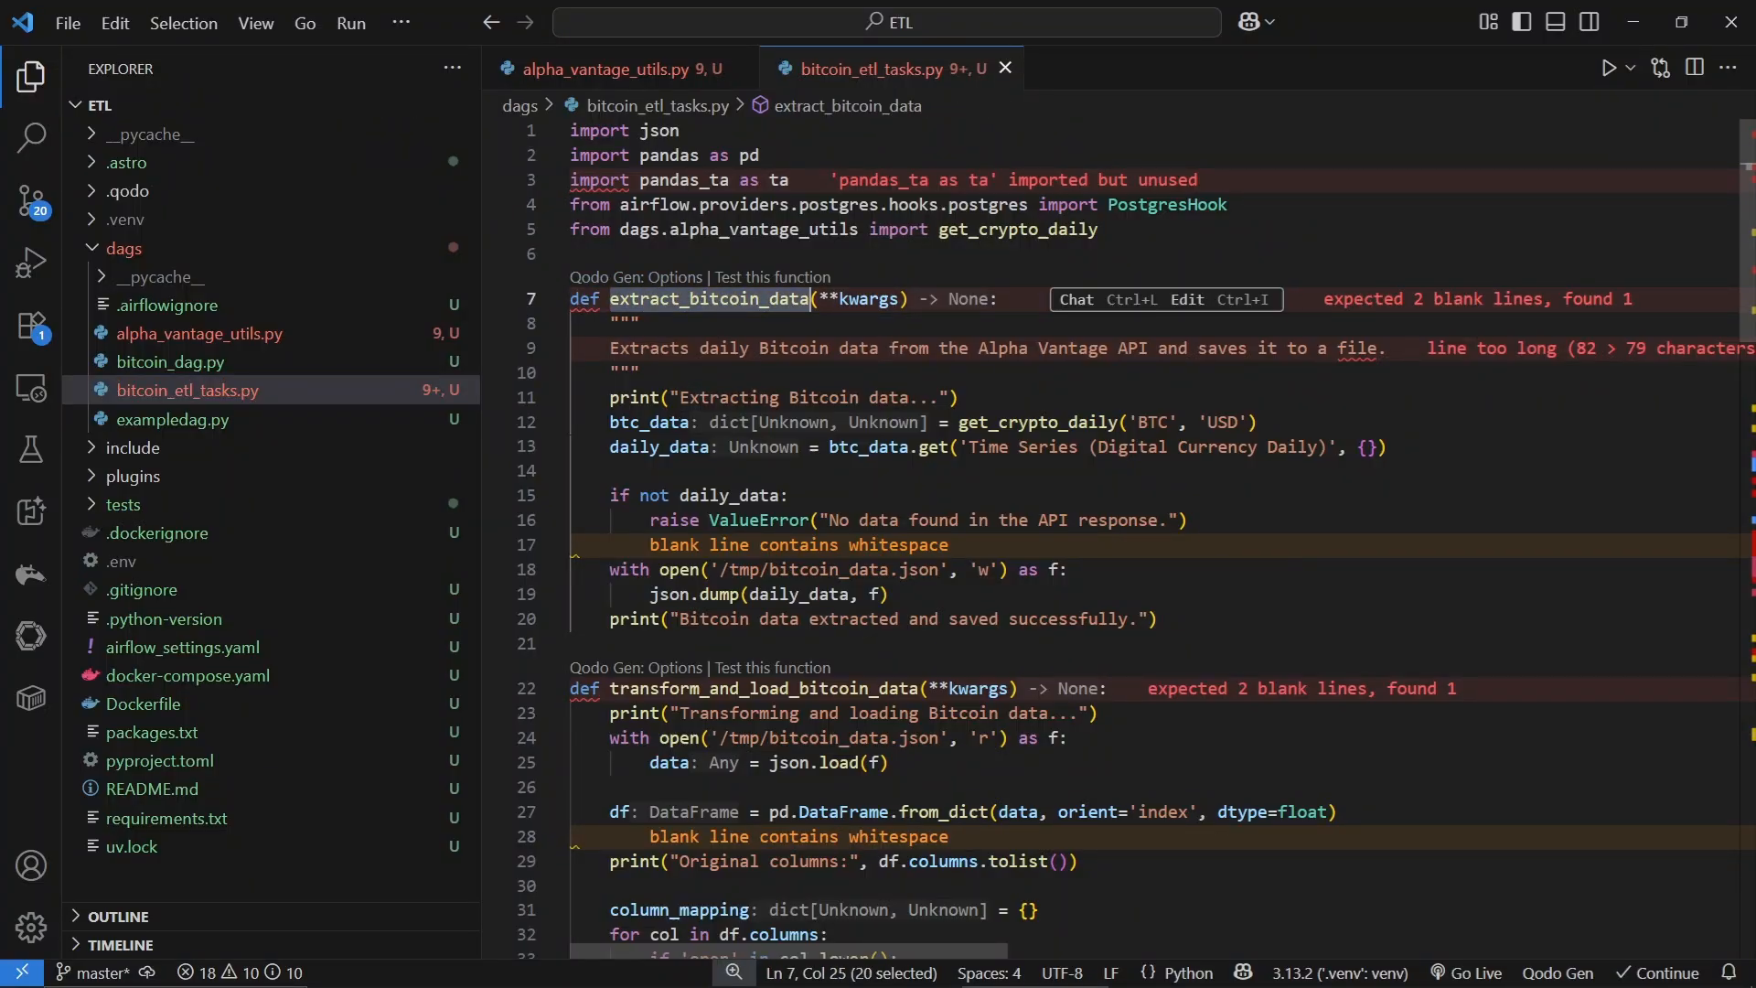
mouse_move(792, 591)
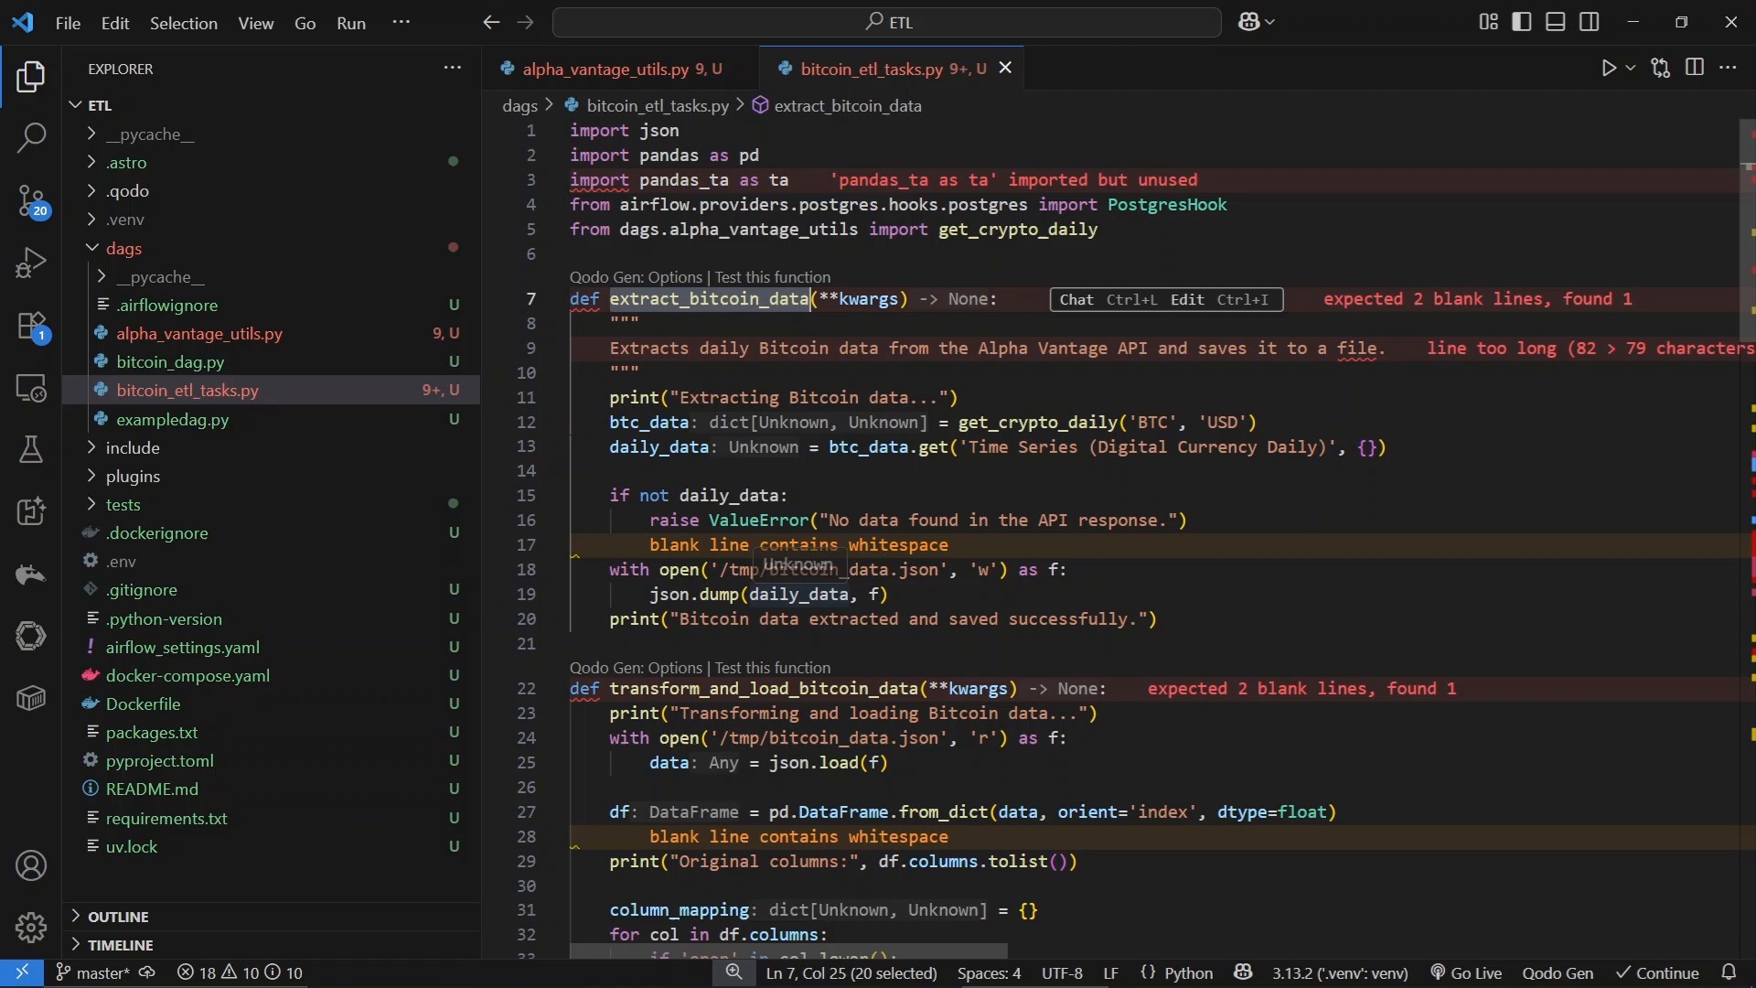
scroll(down, 3)
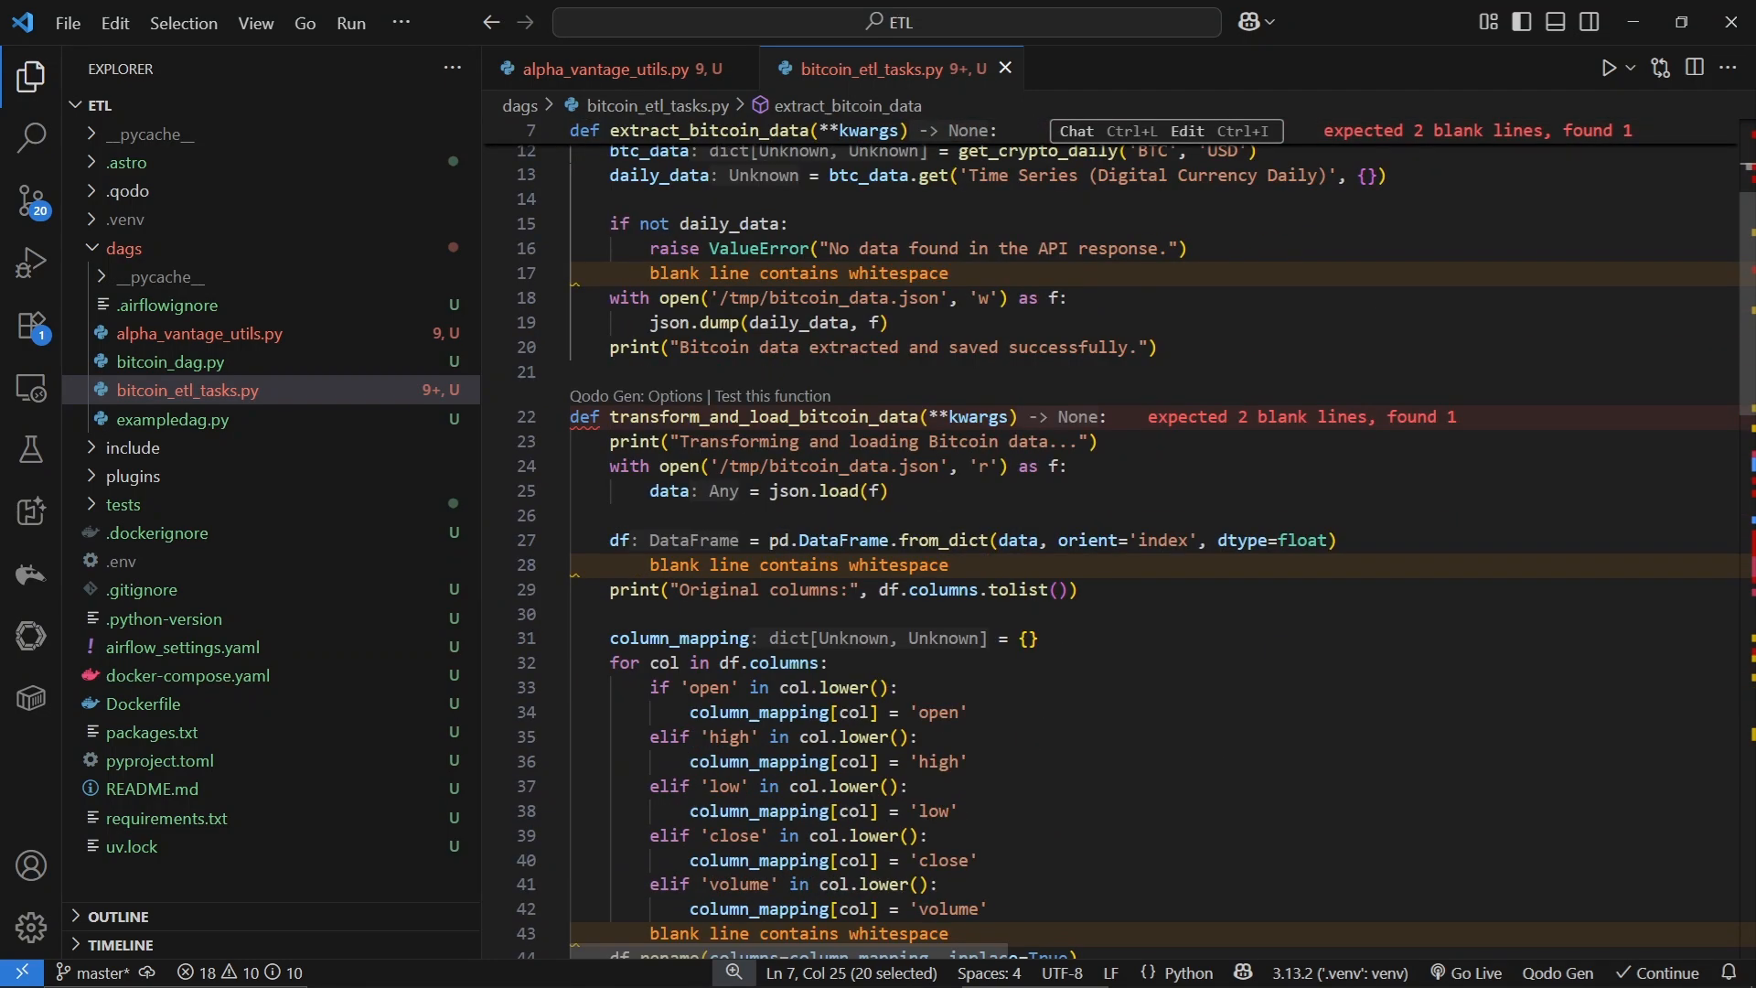
scroll(up, 3)
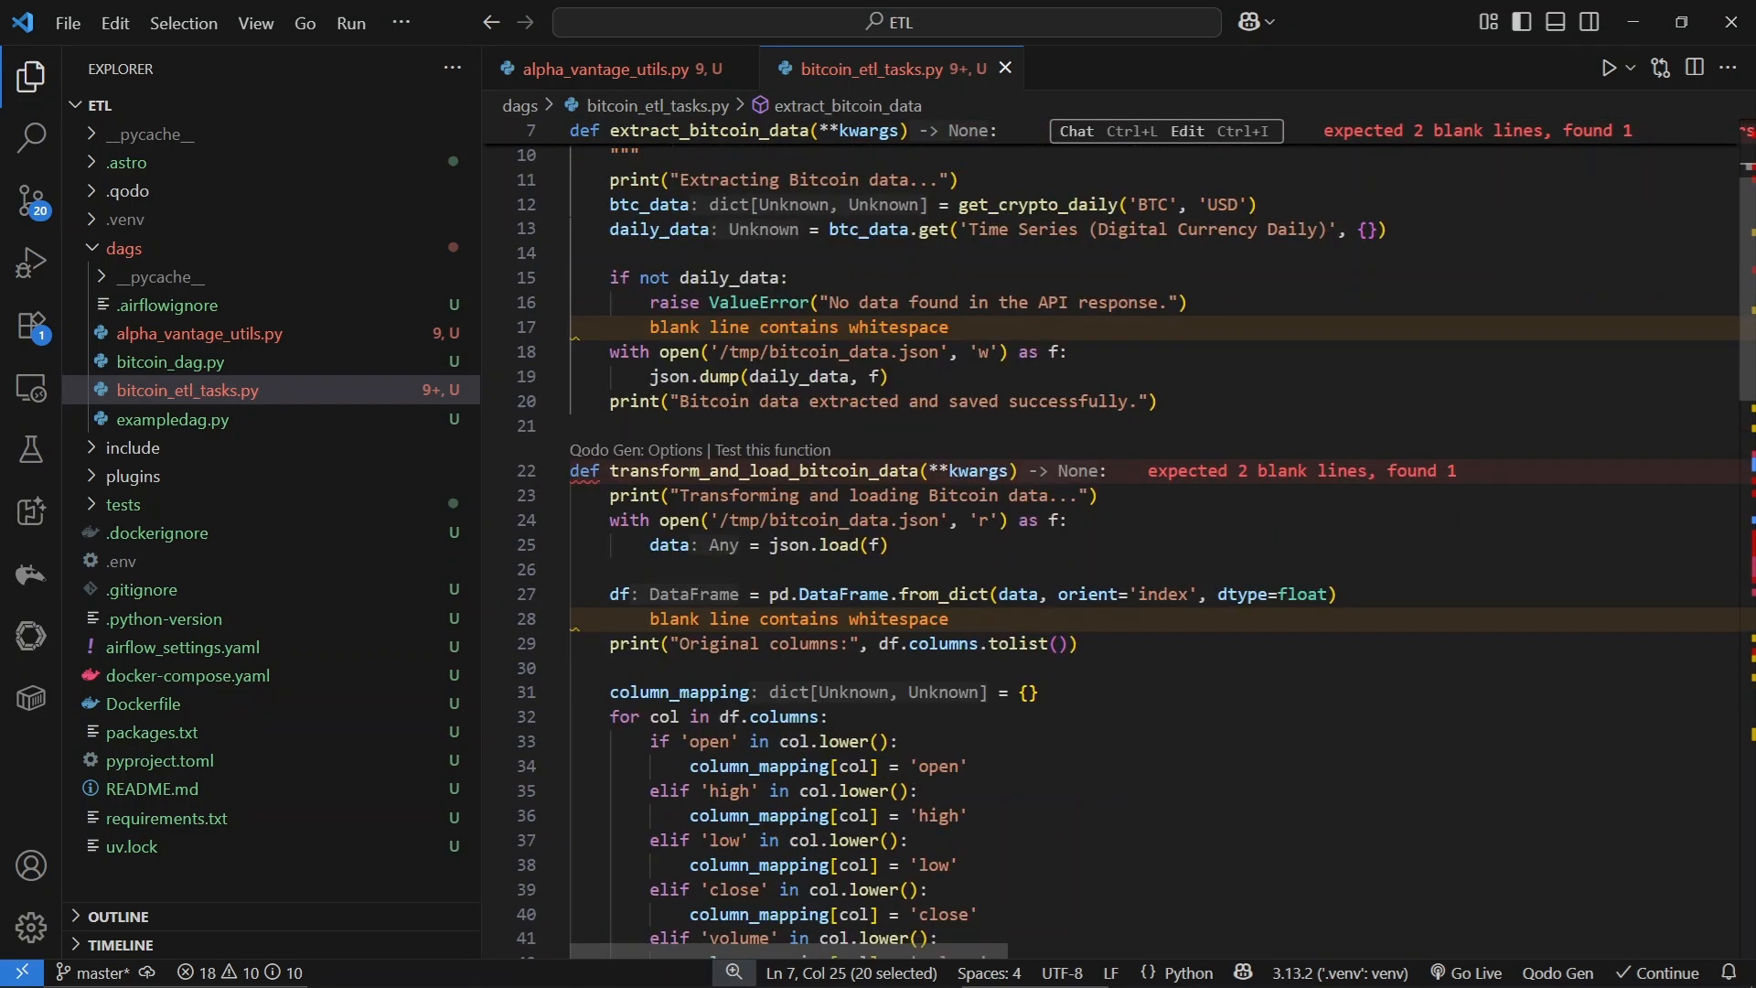
scroll(down, 3)
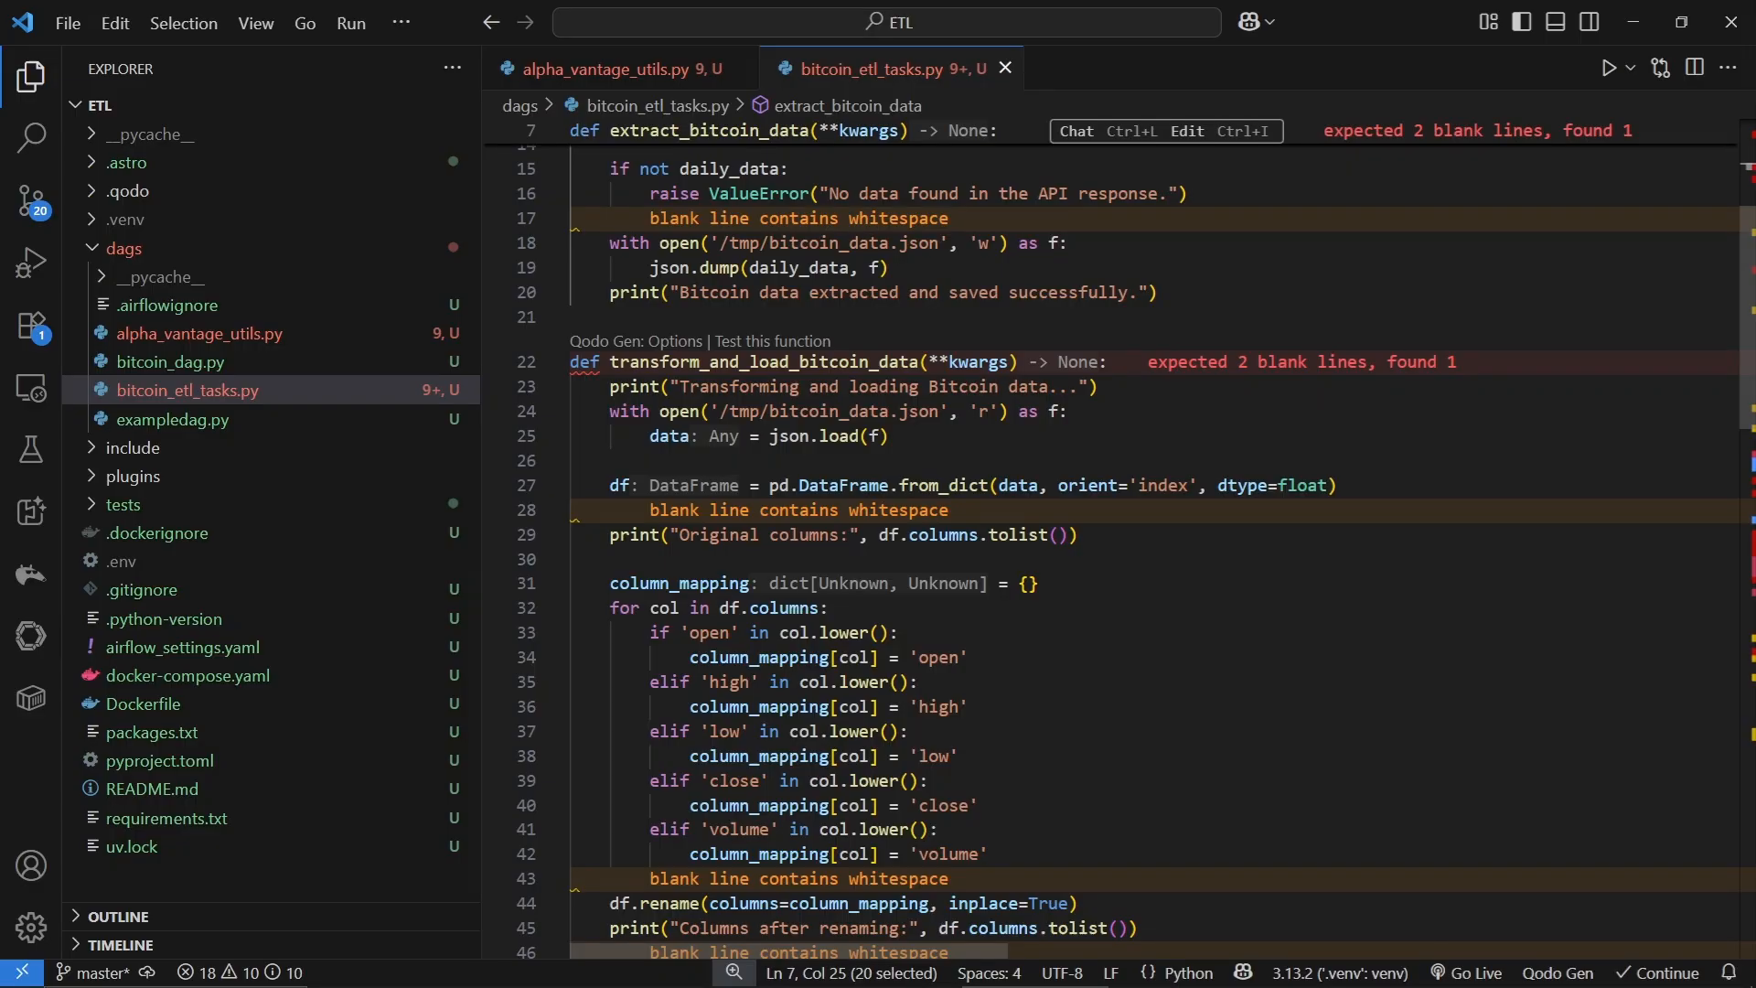
scroll(down, 3)
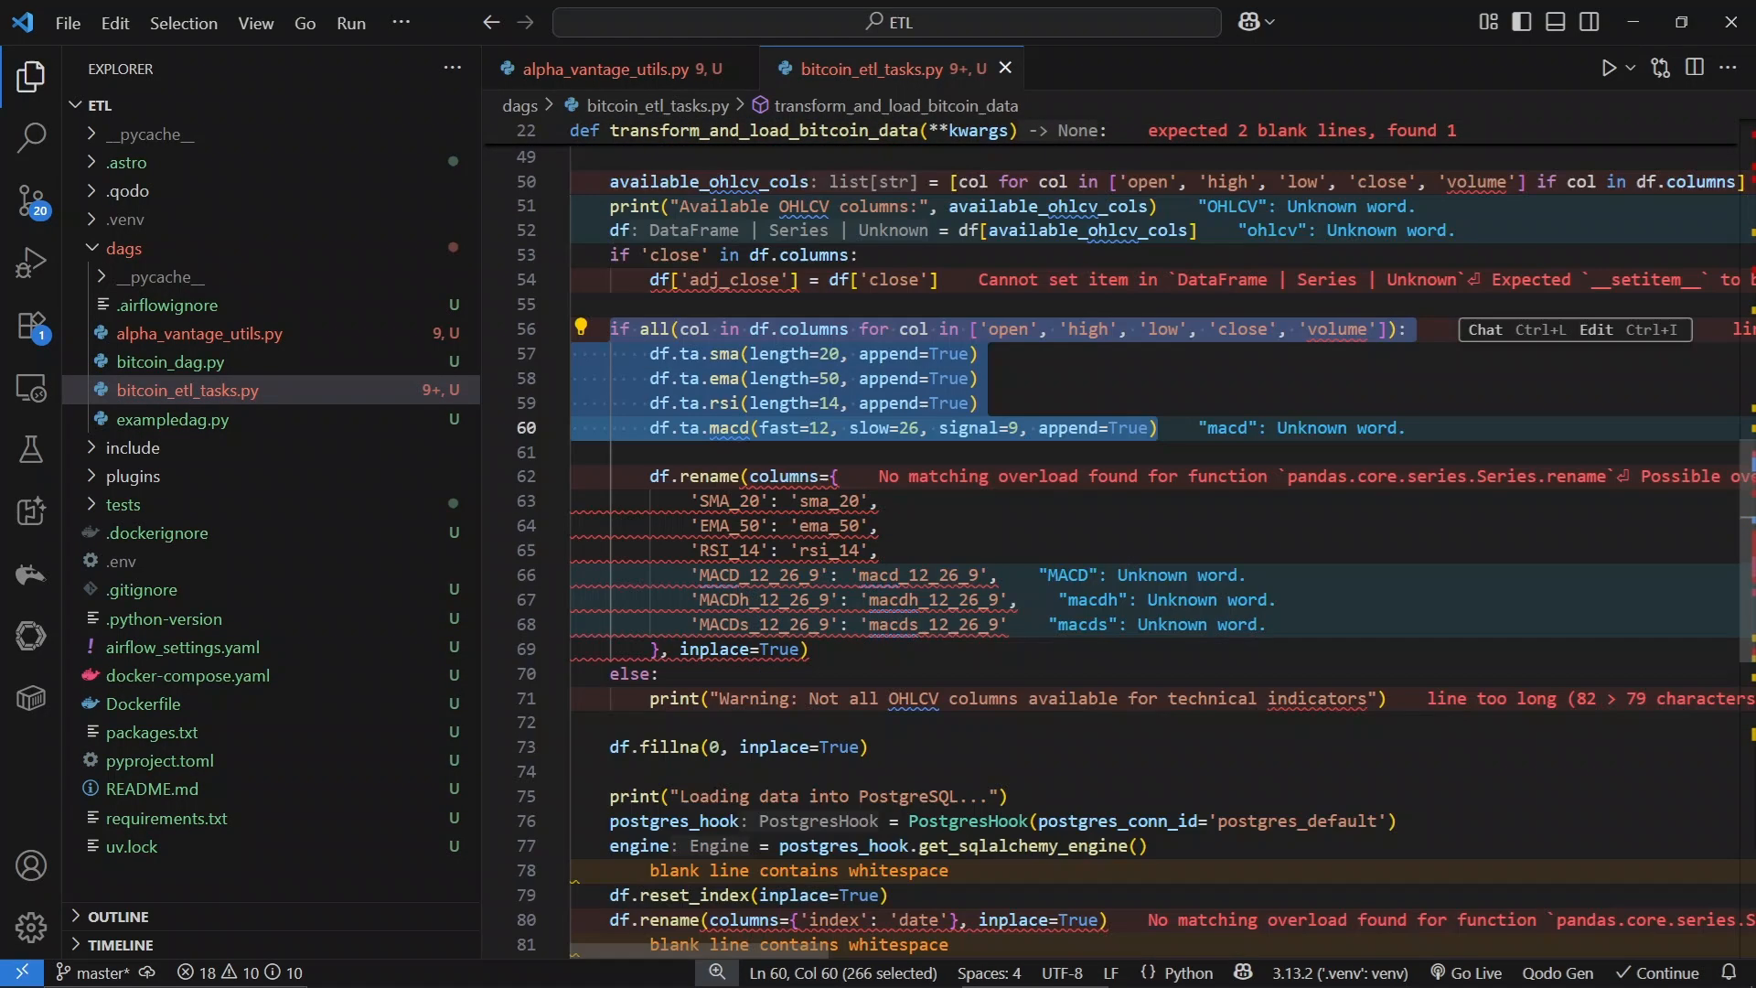
scroll(down, 3)
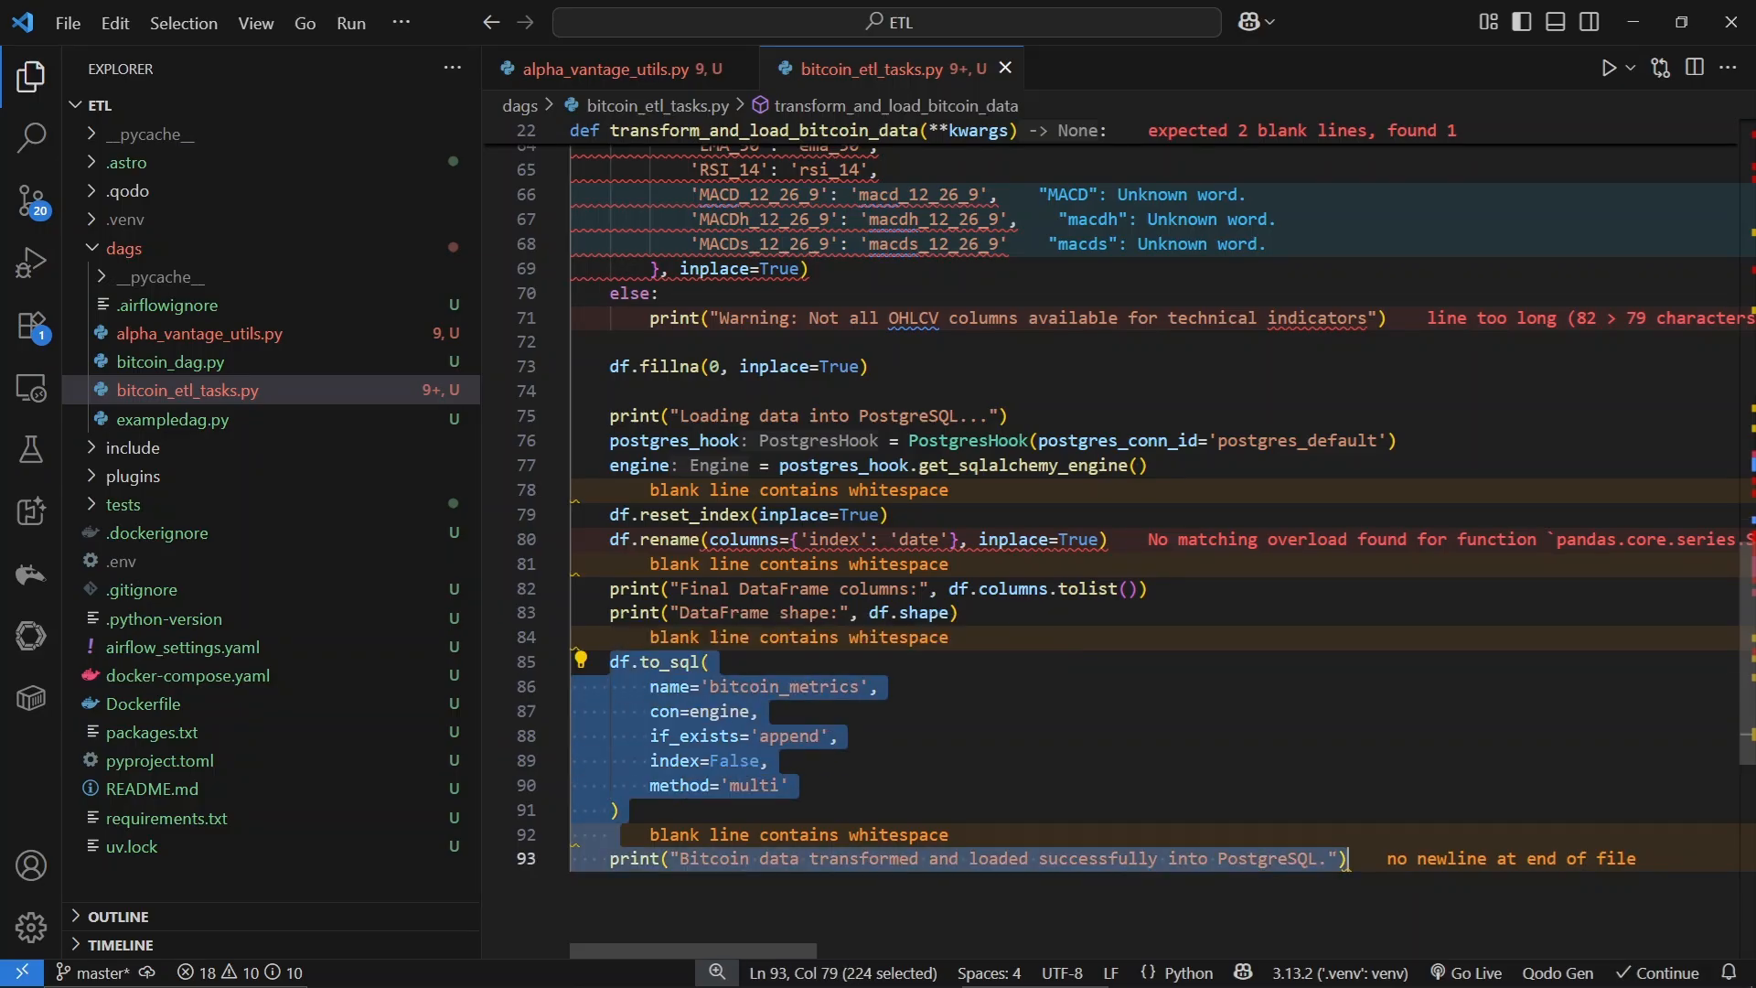
Close bitcoin_etl_tasks.py and review bitcoin_dag.py down to the btc_etl_pipeline task dependency line.
click(1004, 68)
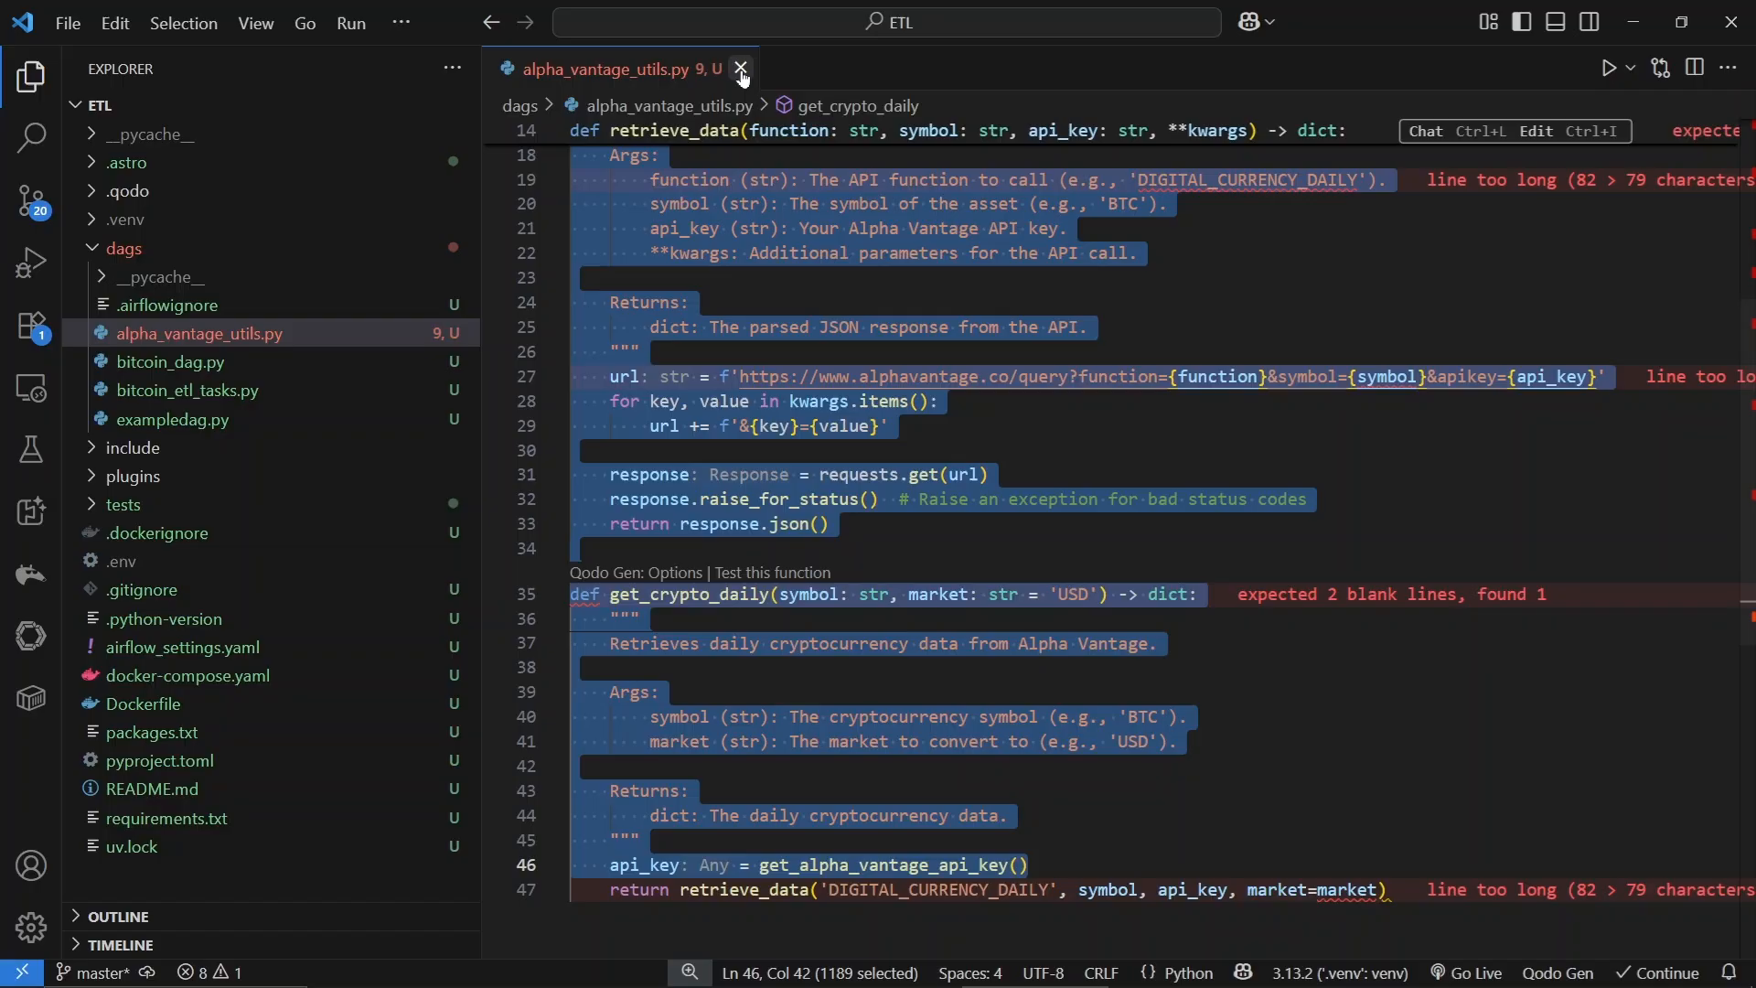
click(172, 361)
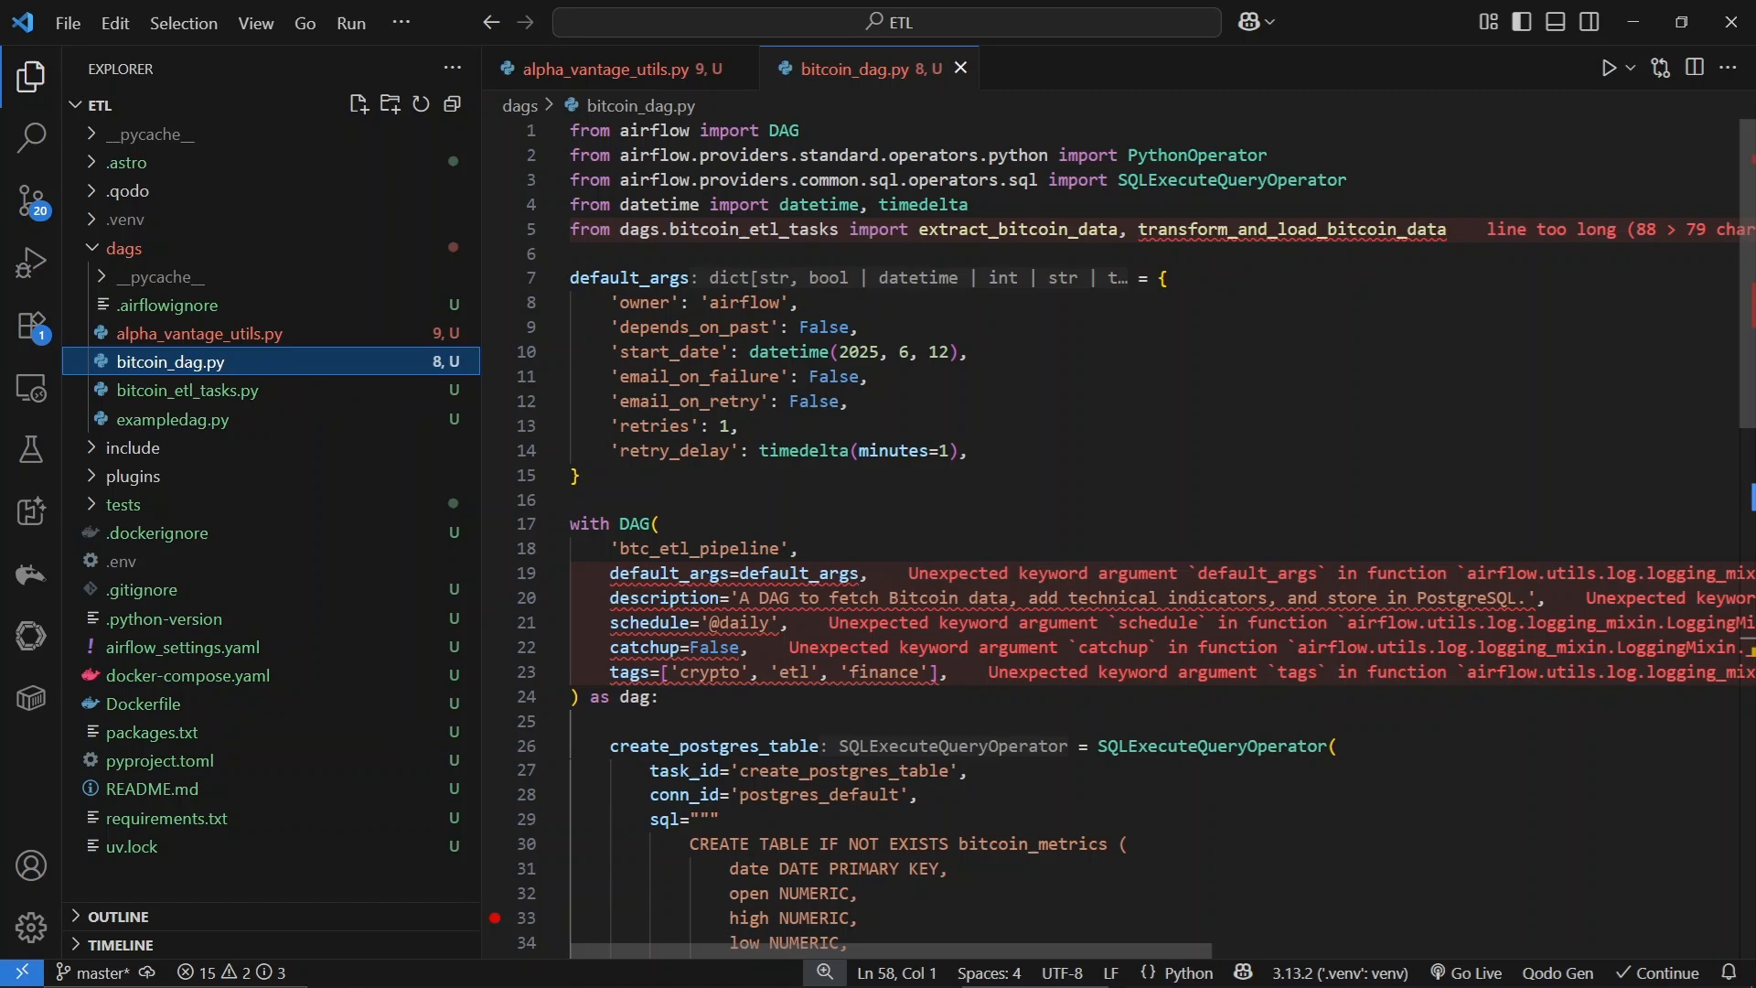
scroll(down, 3)
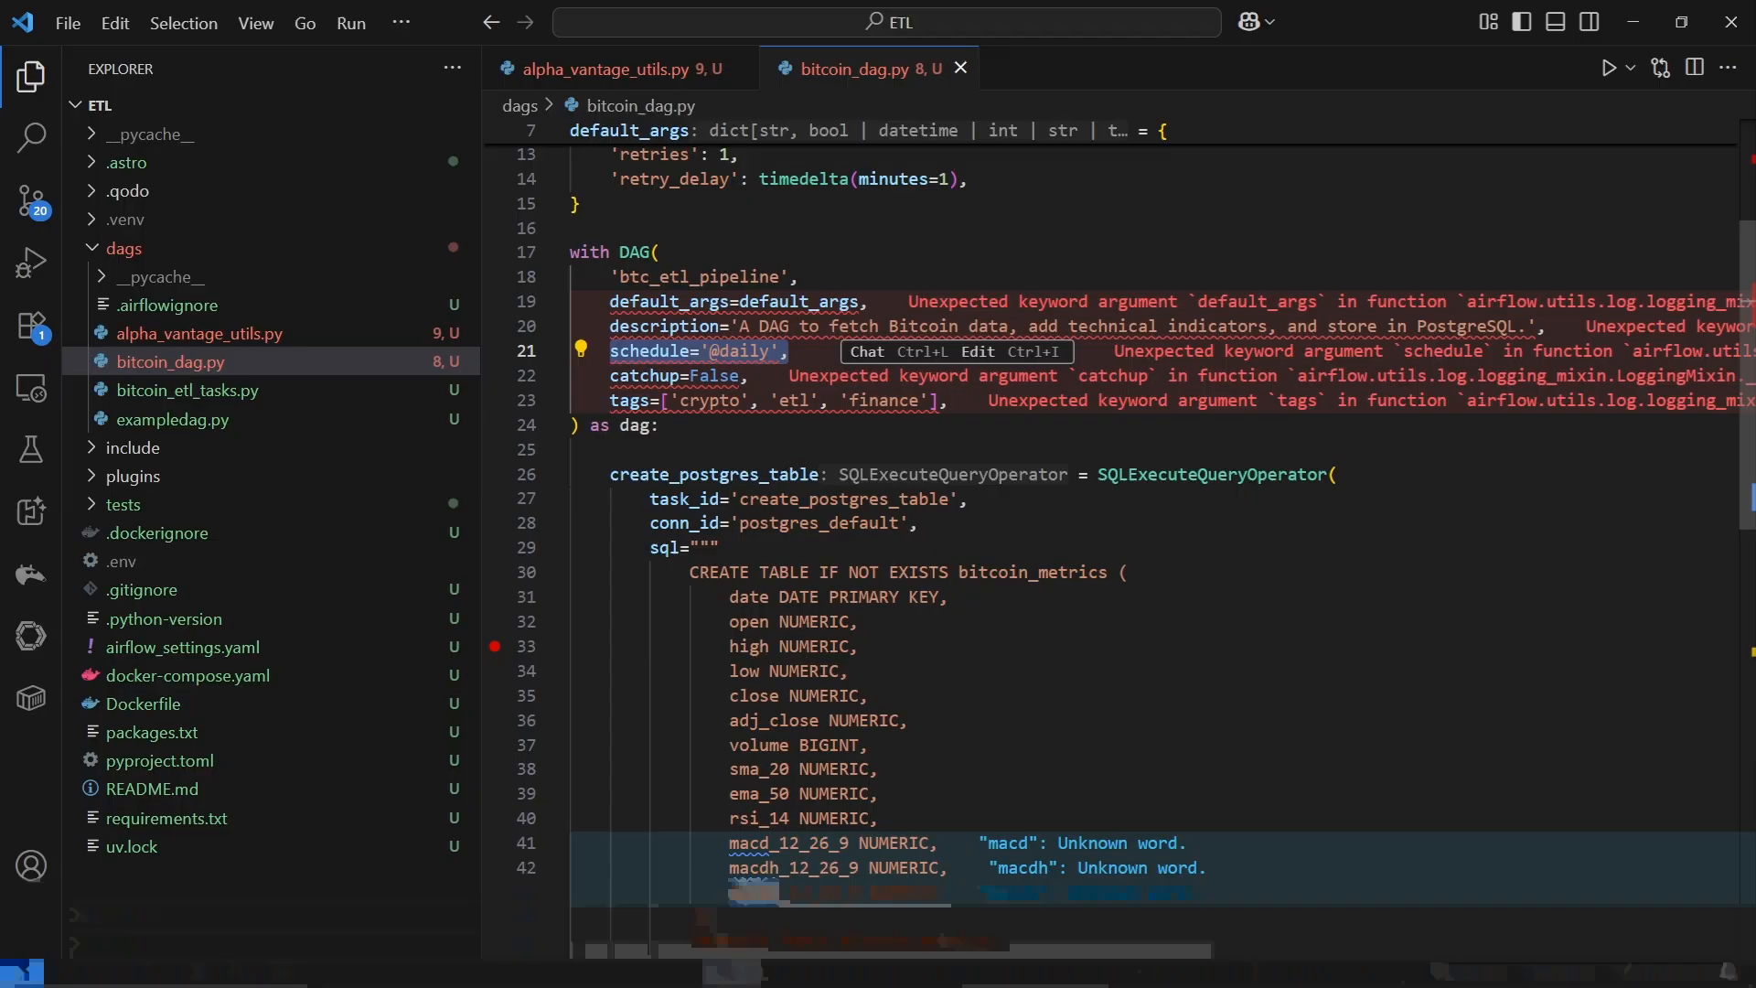
scroll(down, 3)
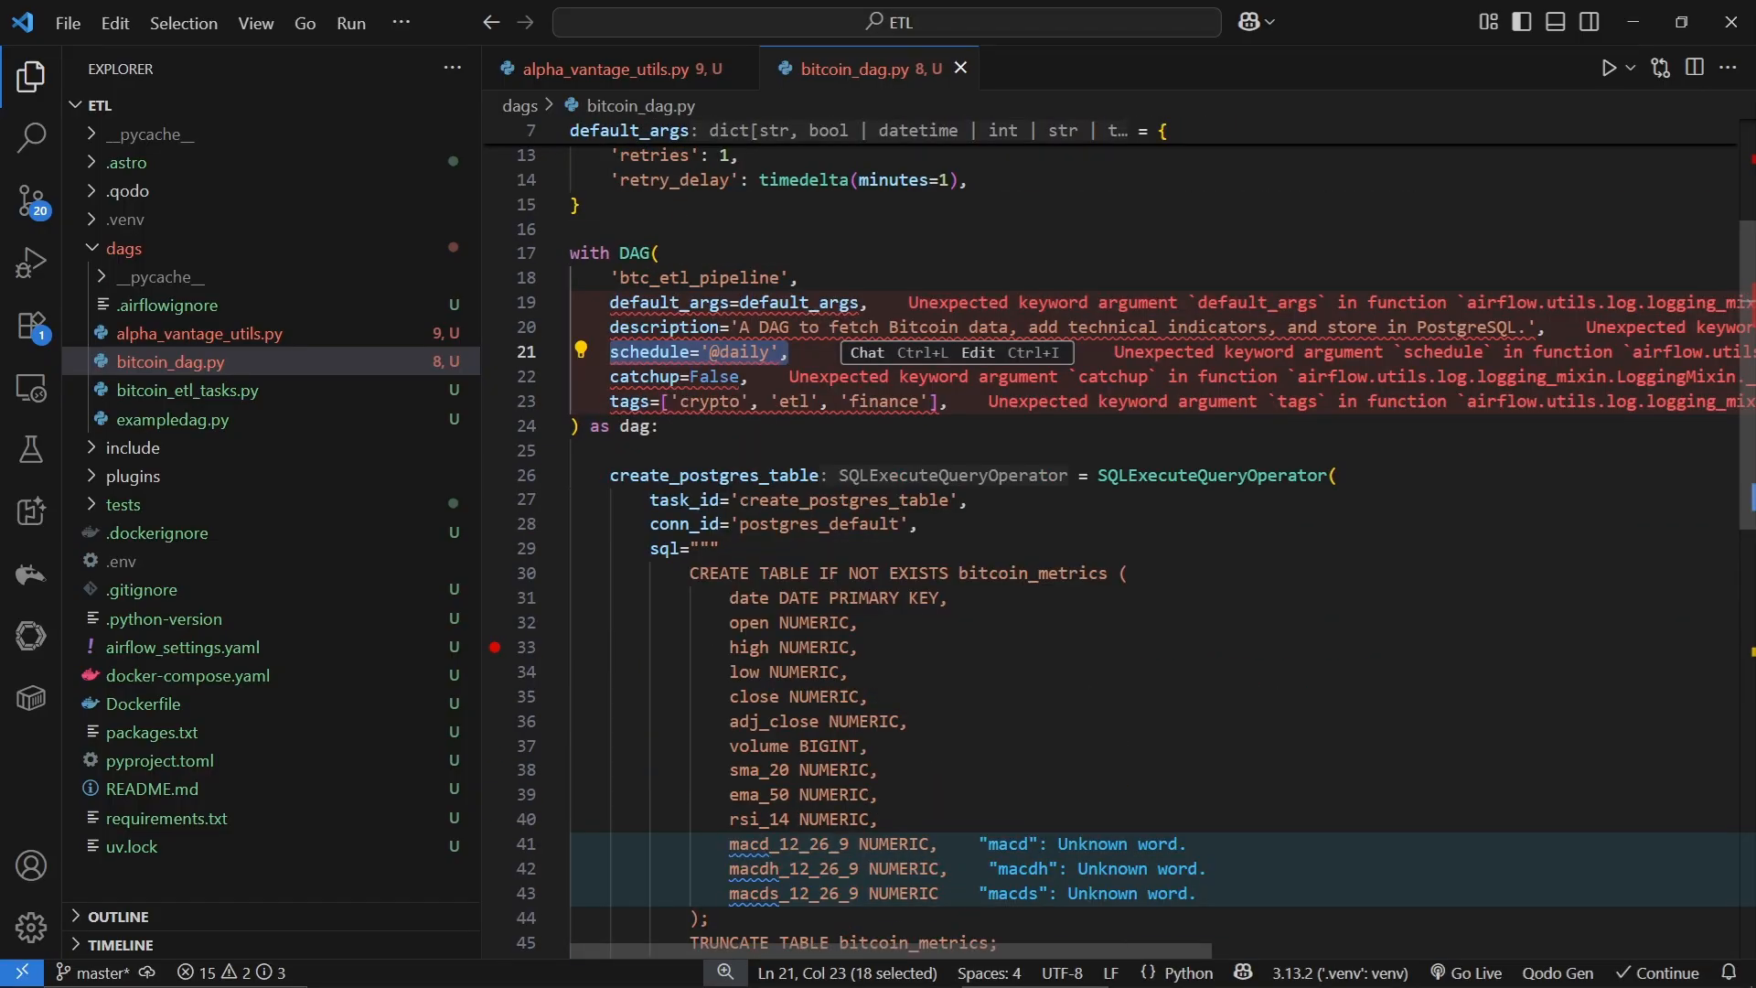
scroll(down, 3)
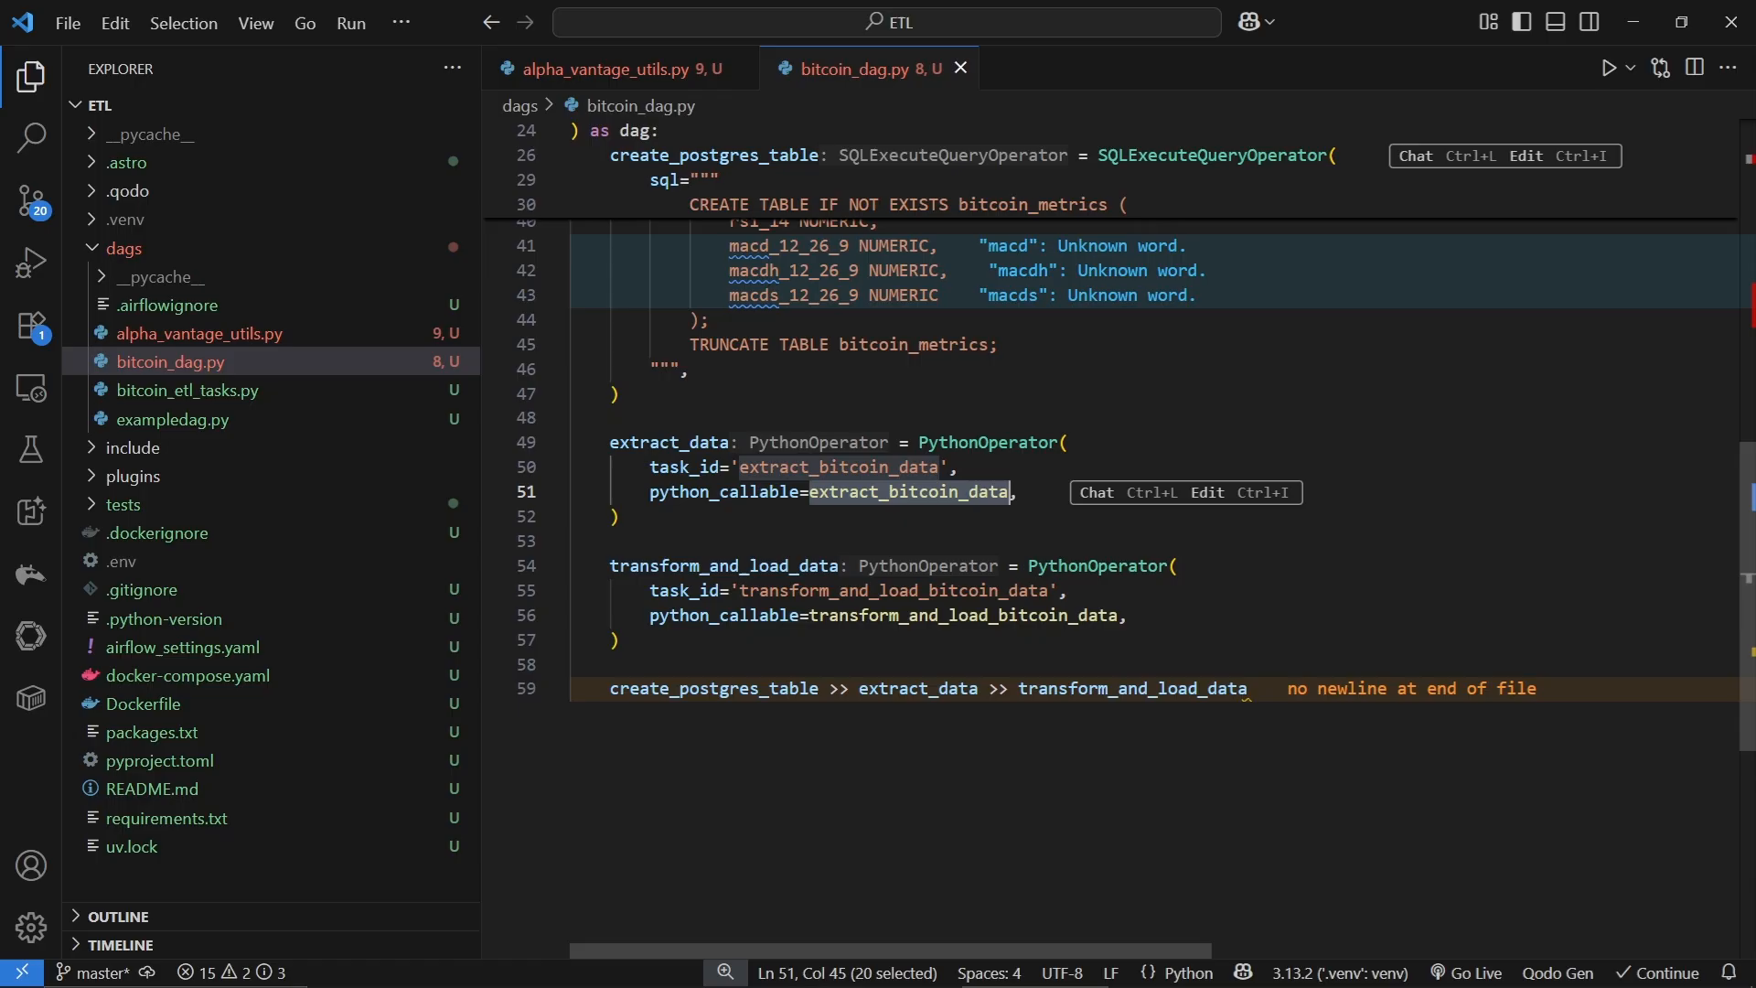
mouse_move(172, 400)
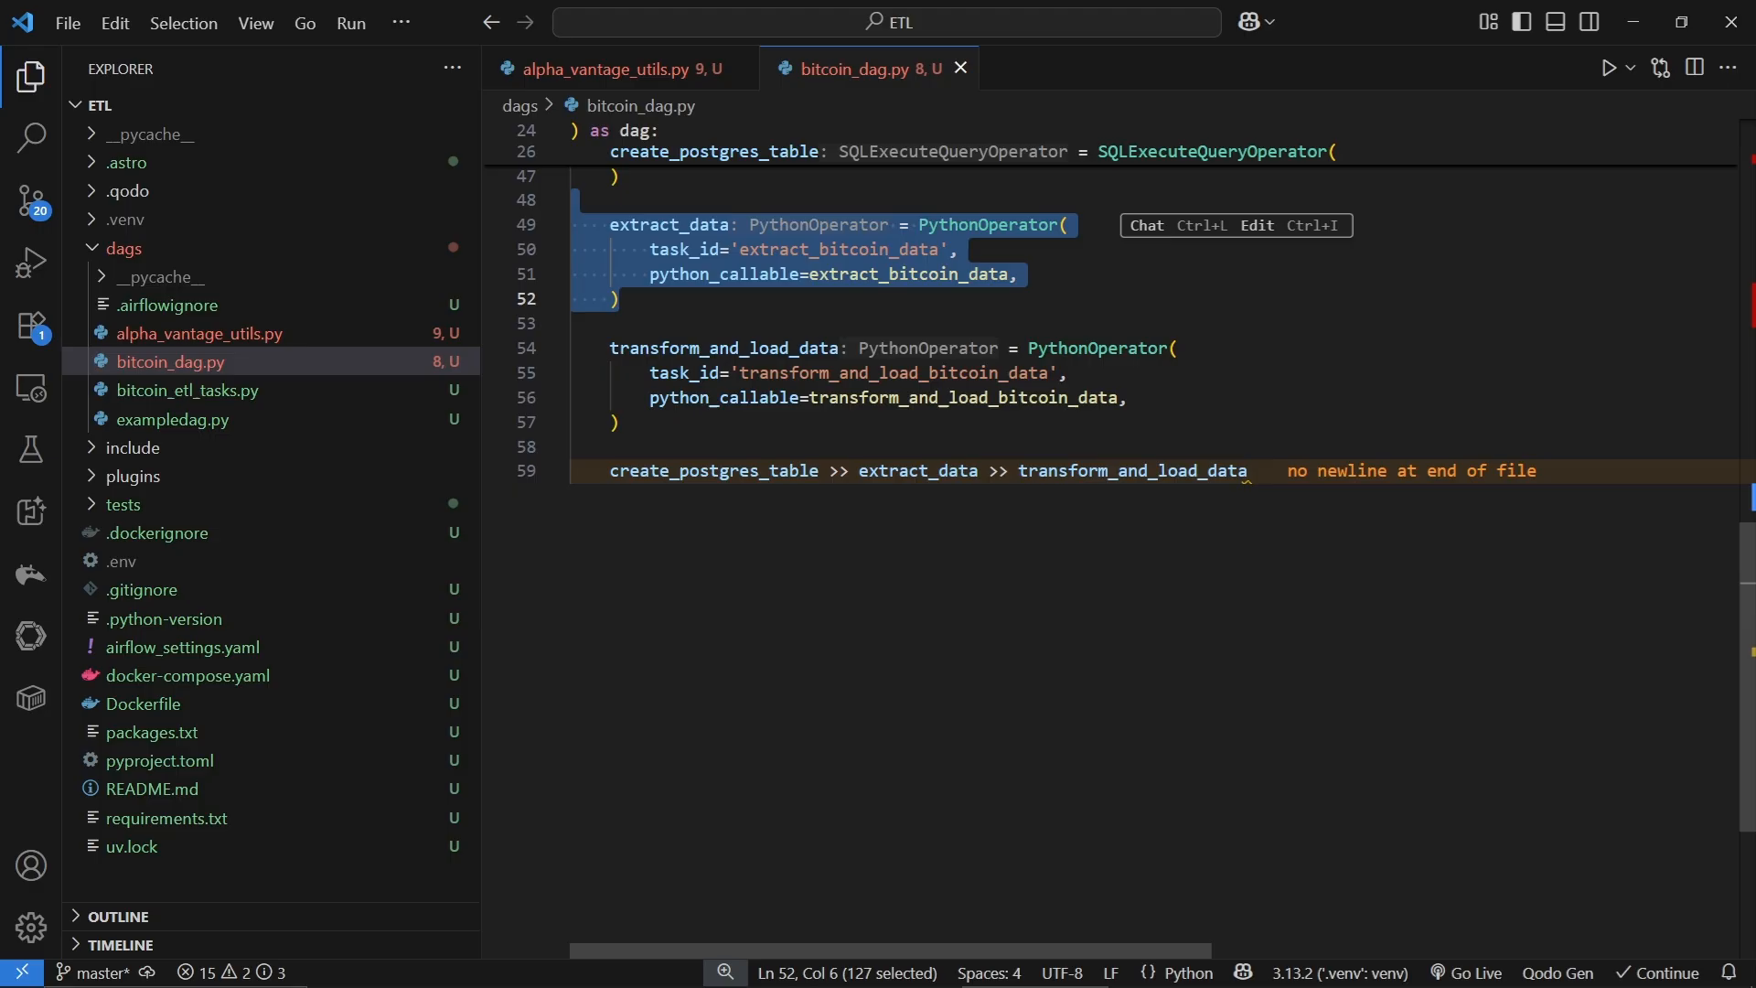
click(928, 397)
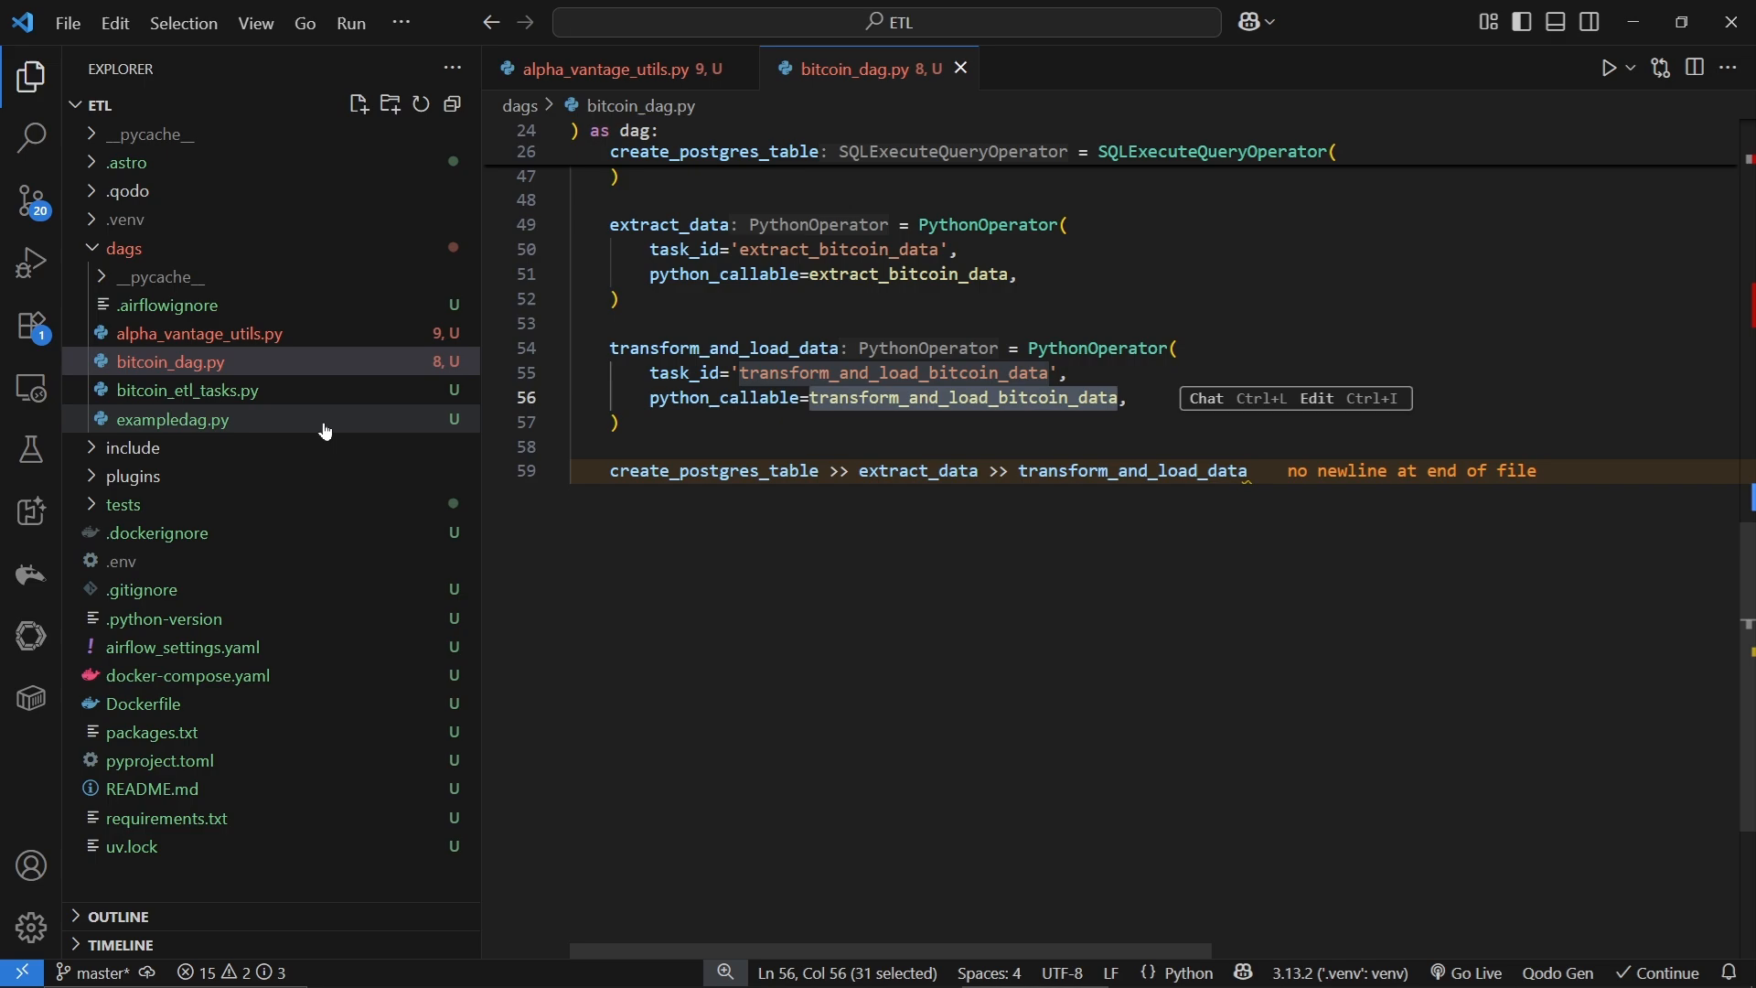
mouse_move(187, 389)
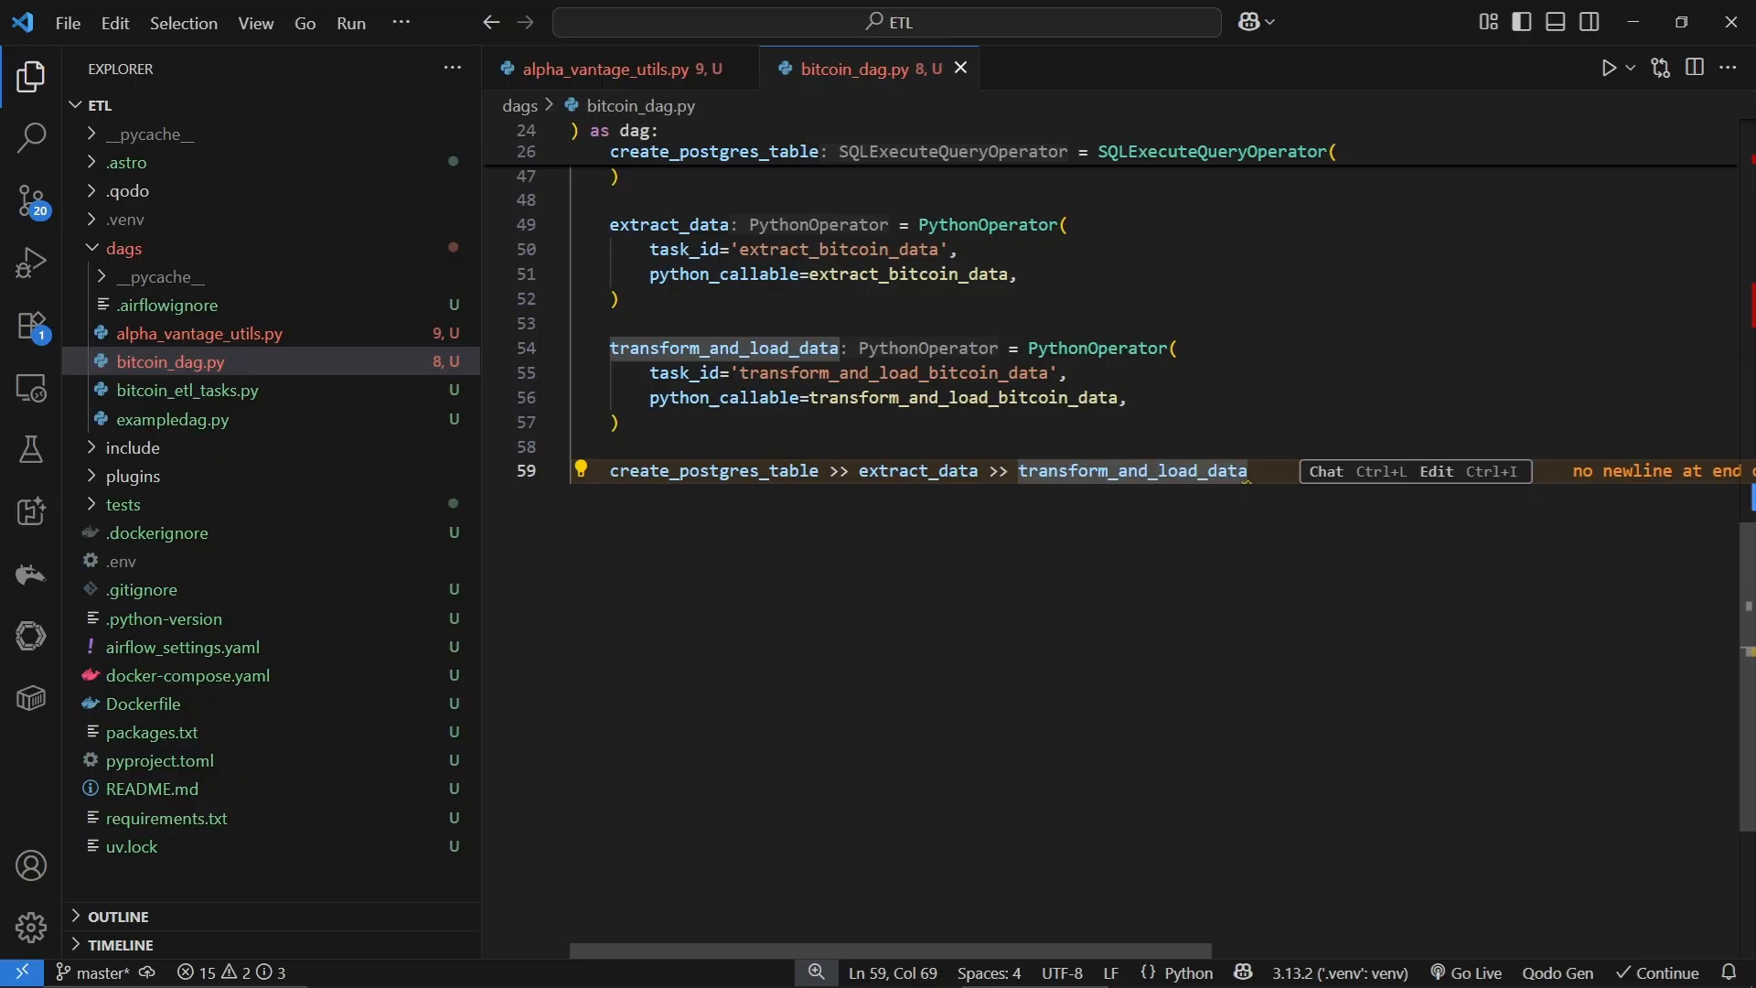
mouse_move(917, 470)
text(1)
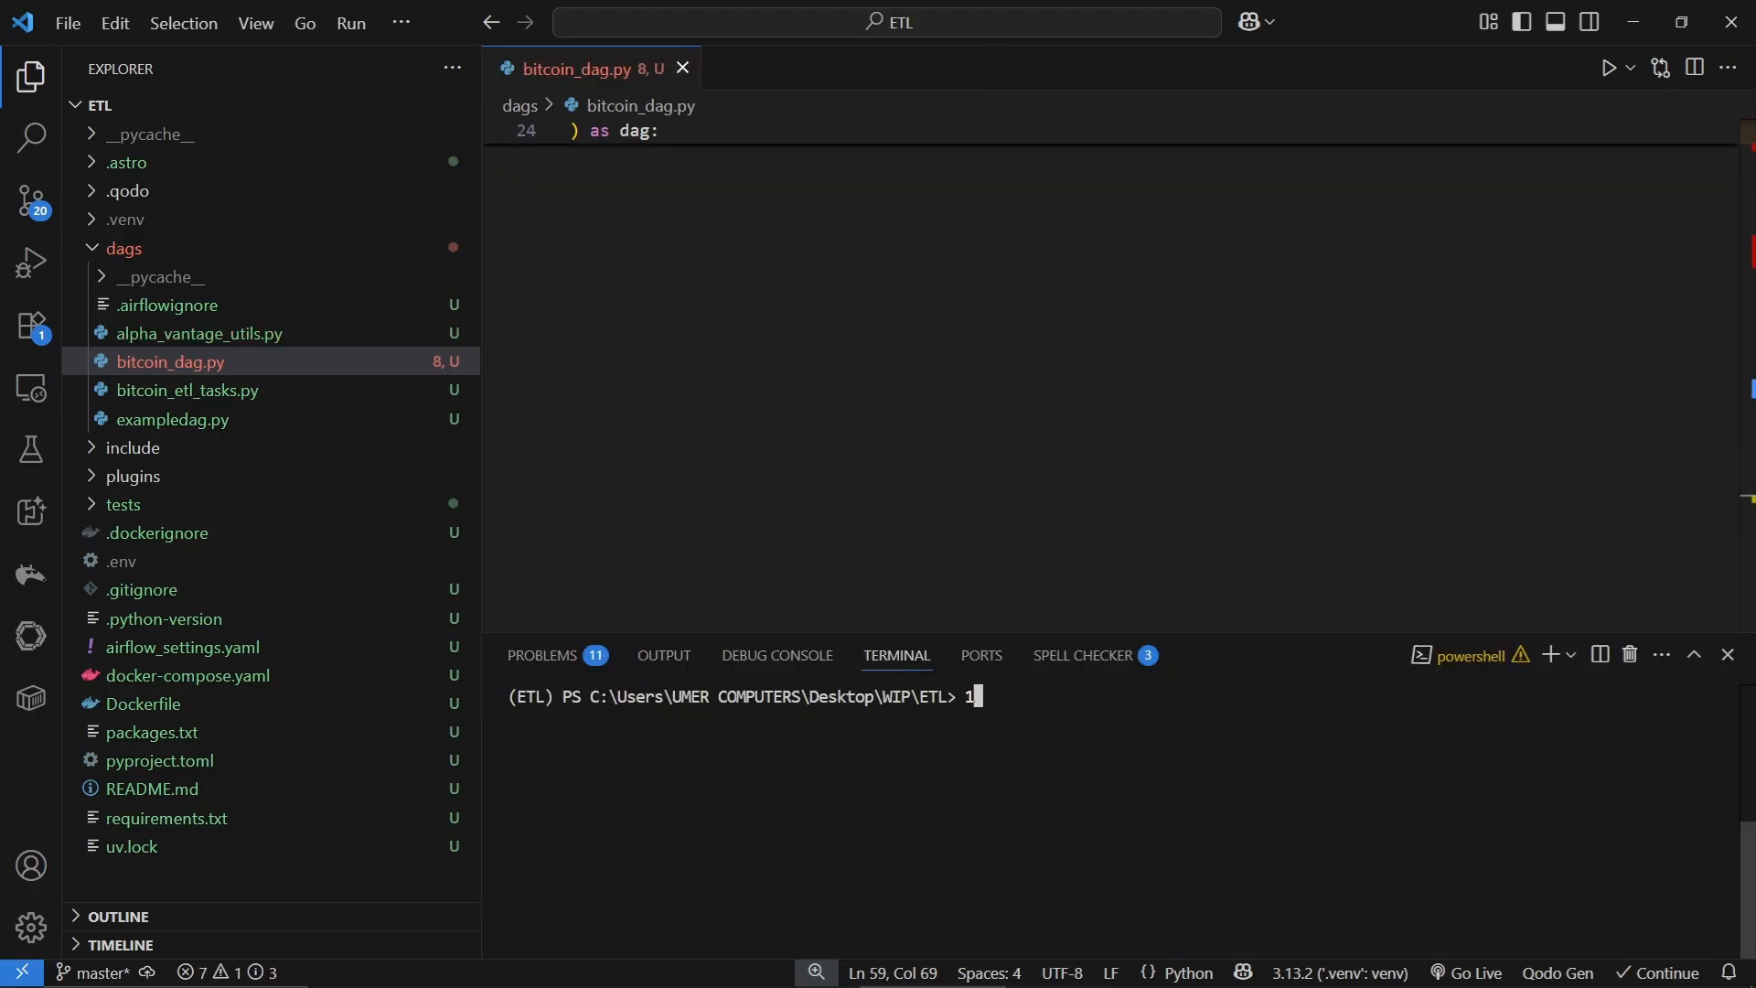
Run 'astro dev start' in the terminal to bring up Airflow, then open docker-compose.yaml.
key(Backspace)
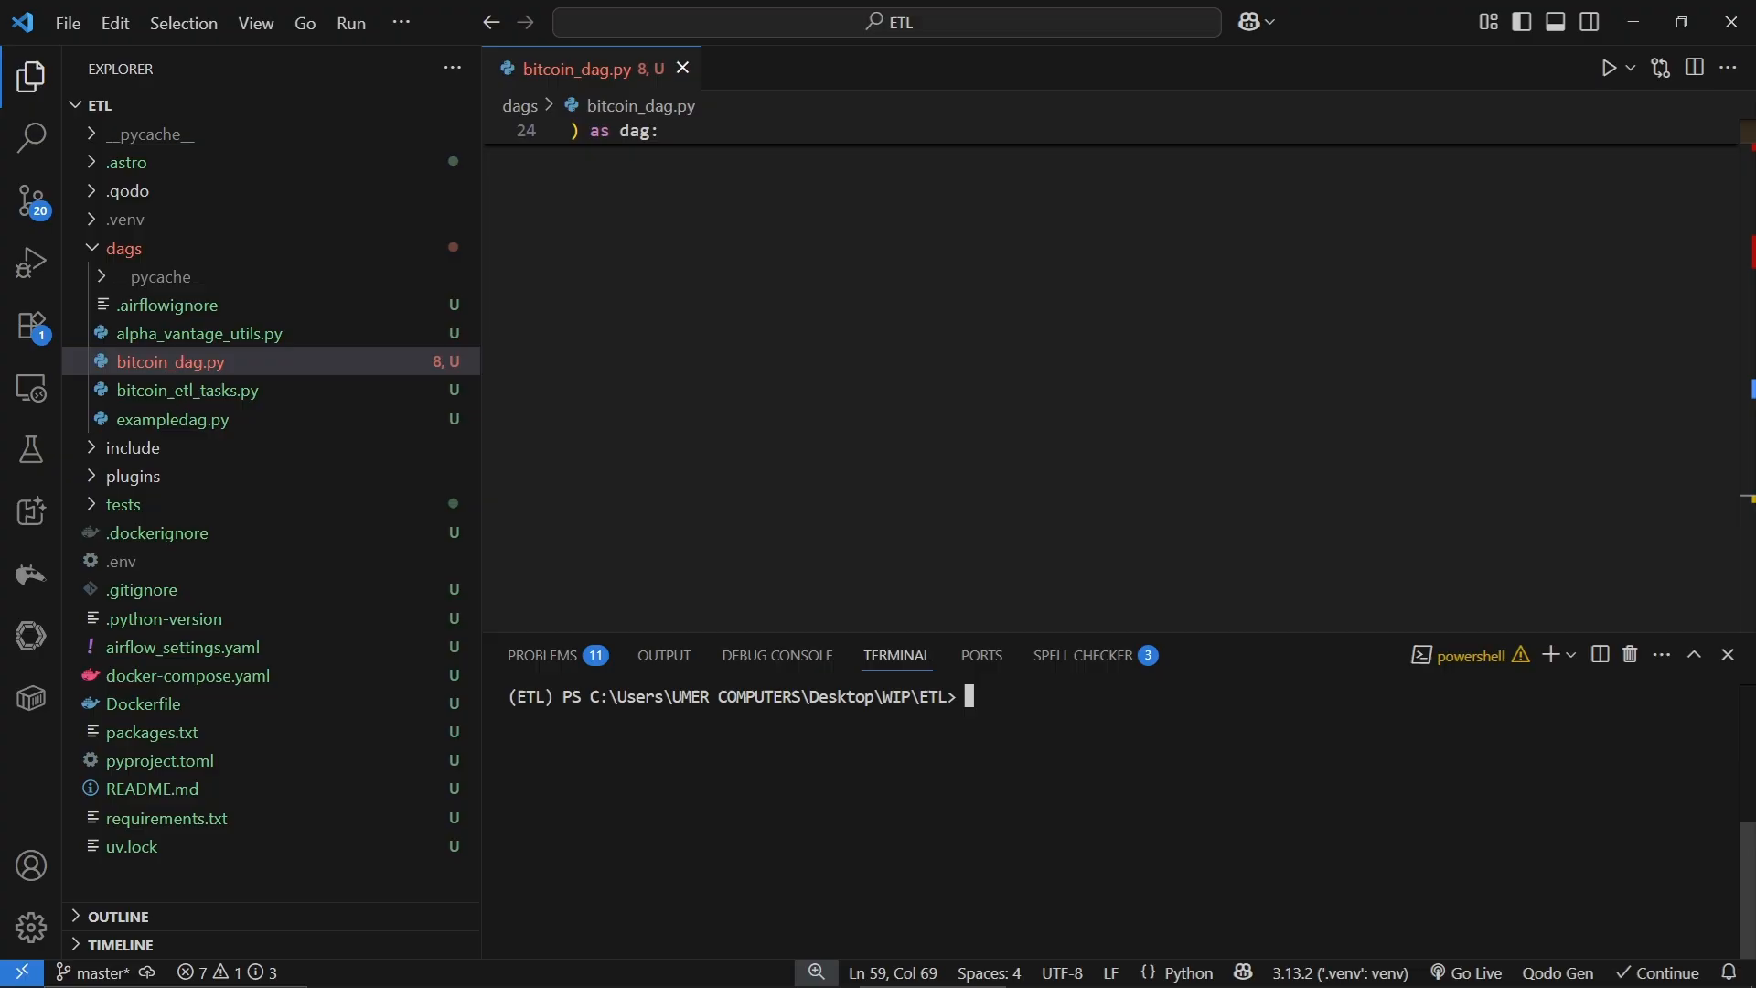
click(186, 675)
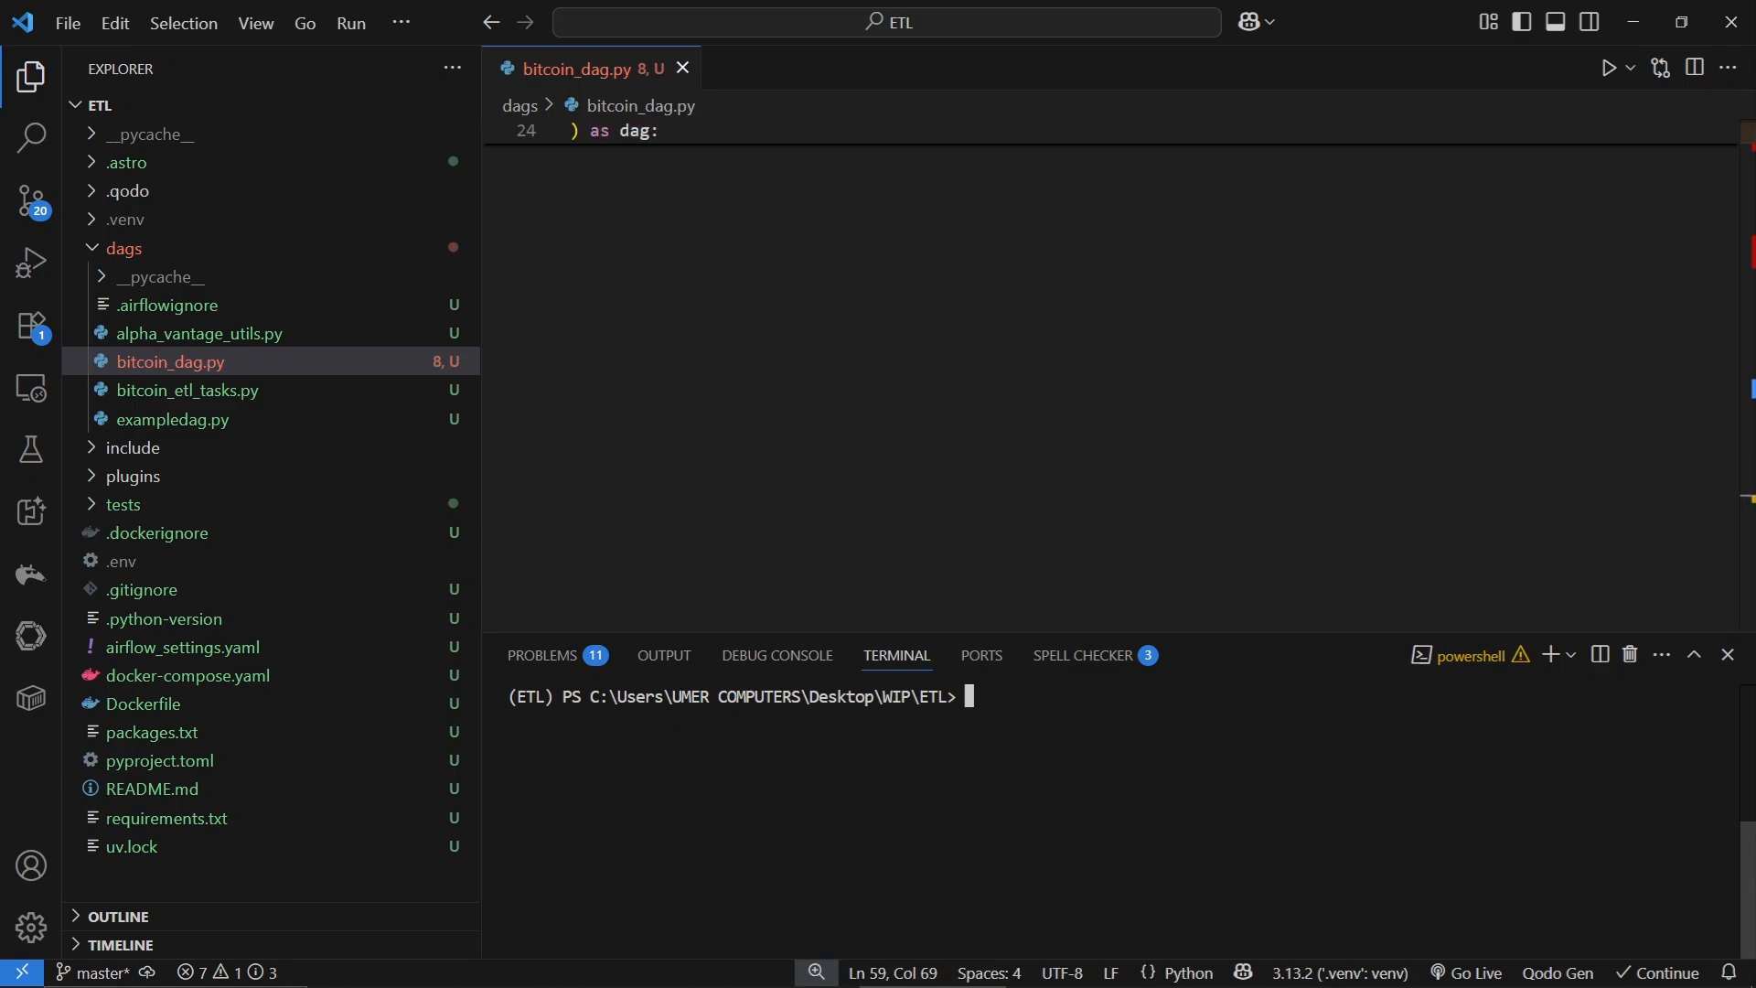
text(astro dev)
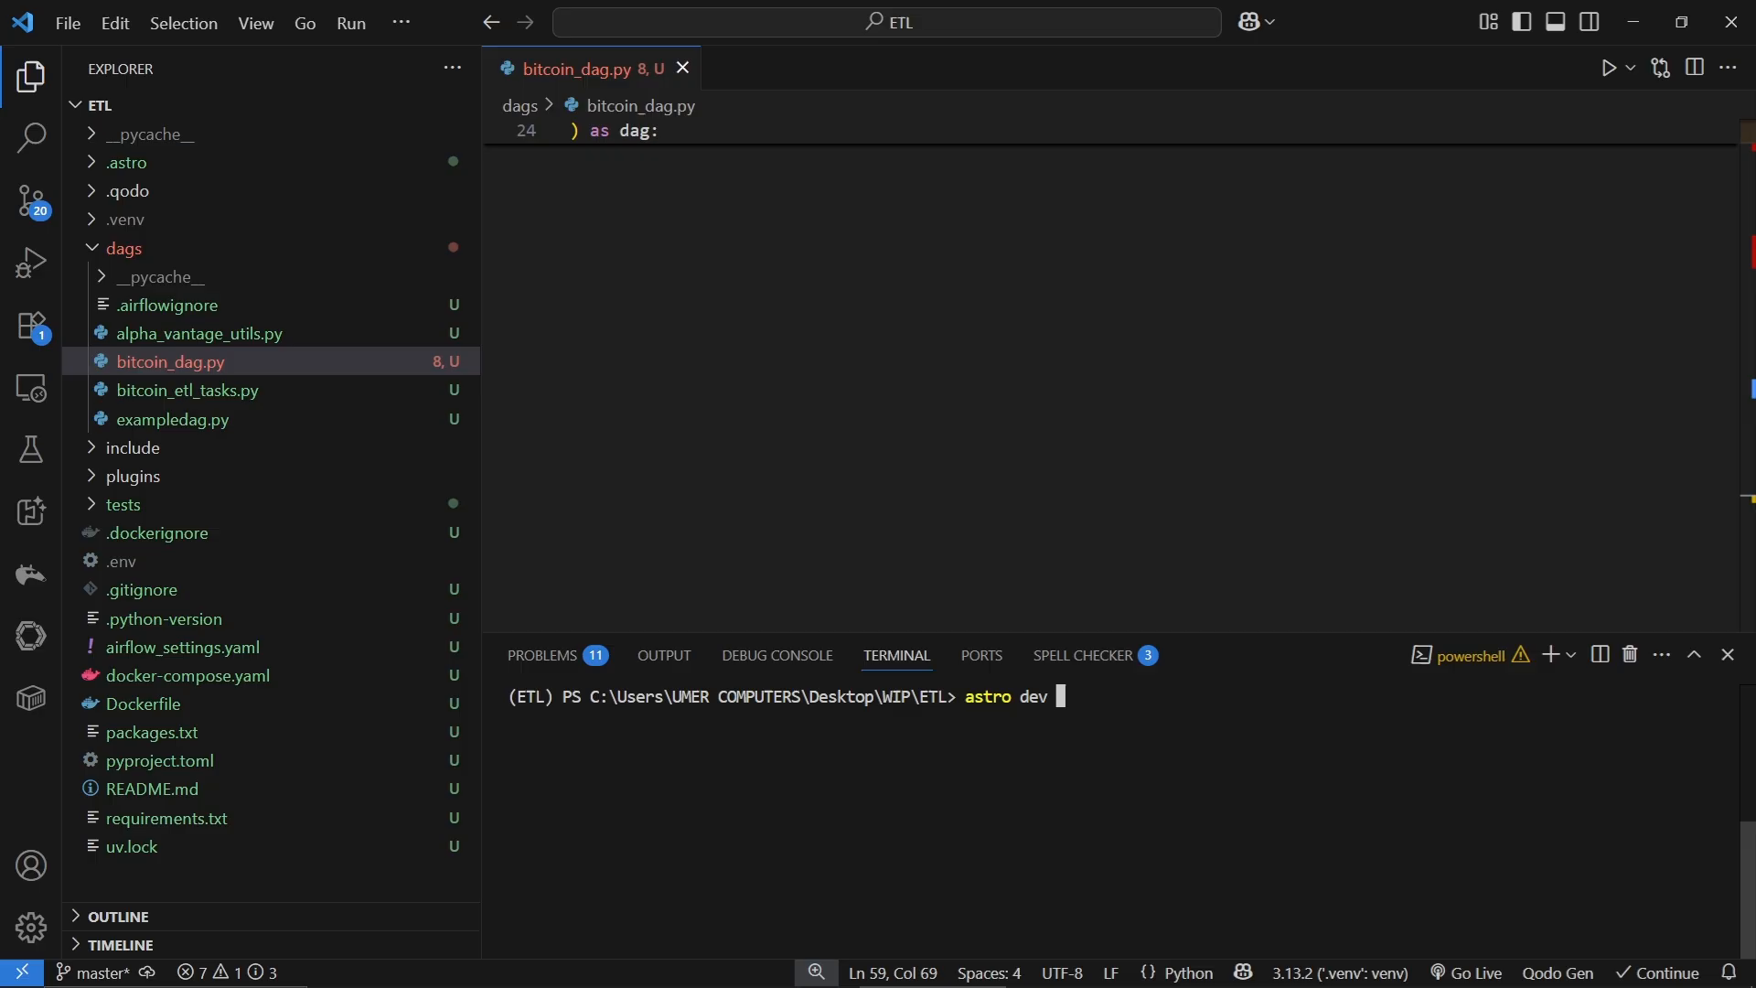
text(start)
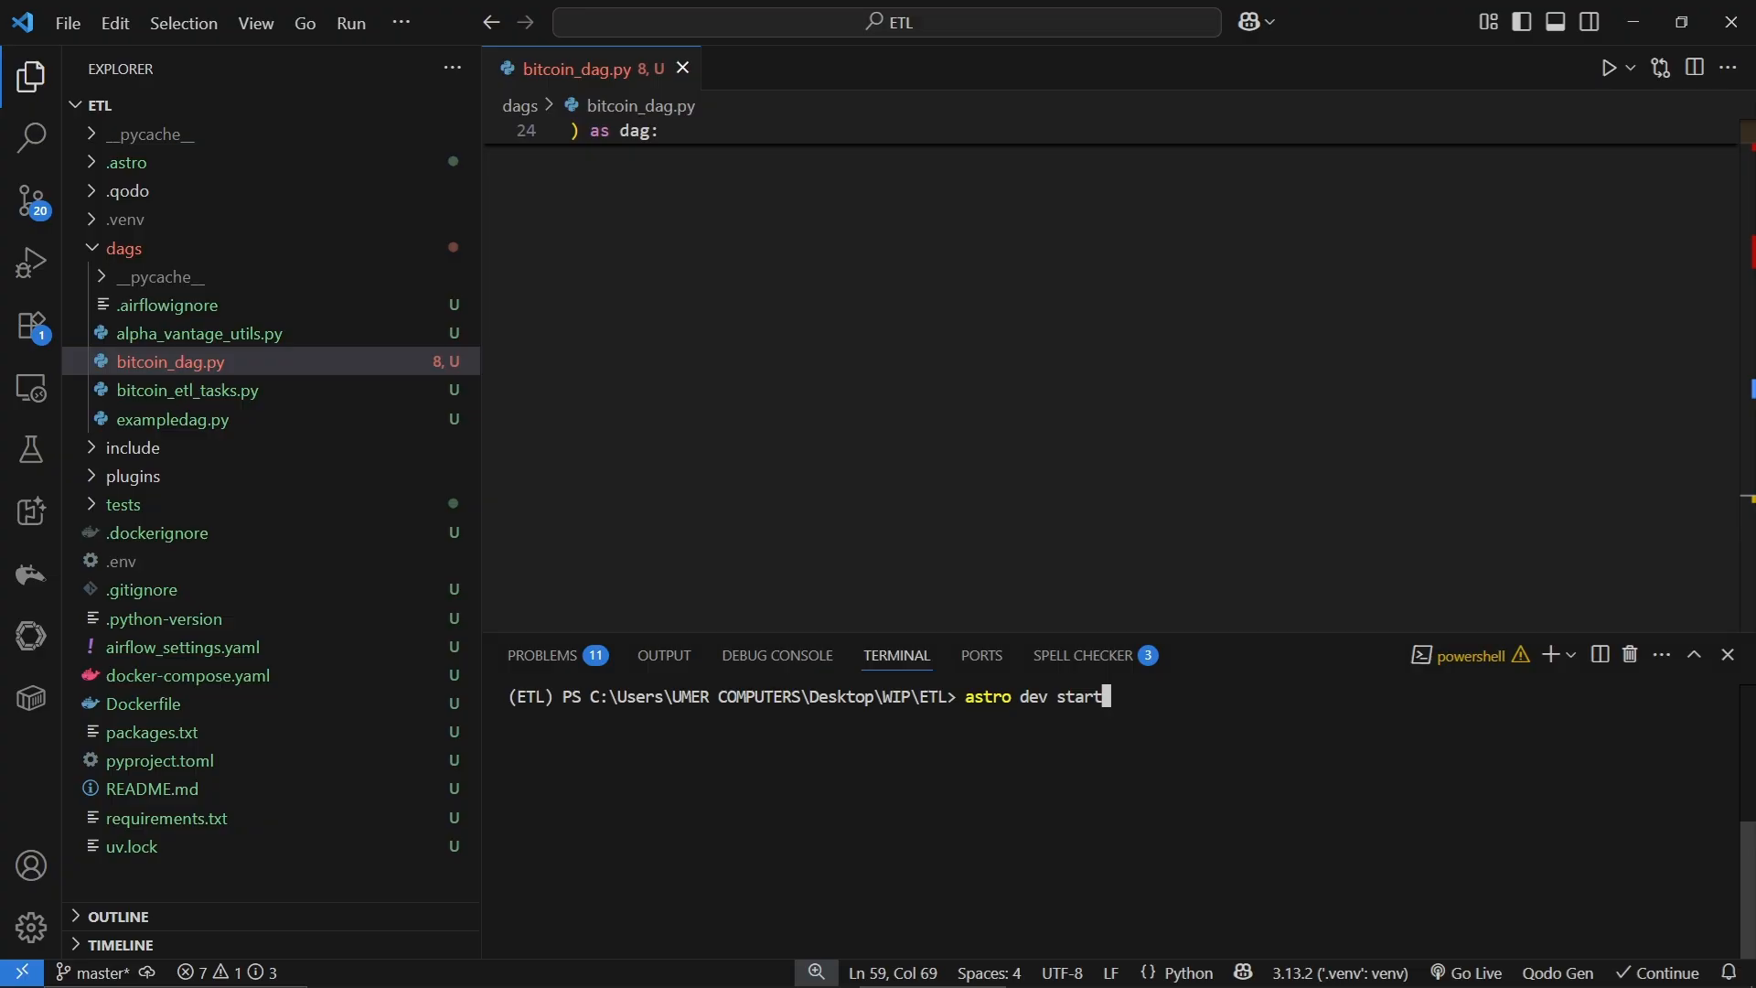
key(Return)
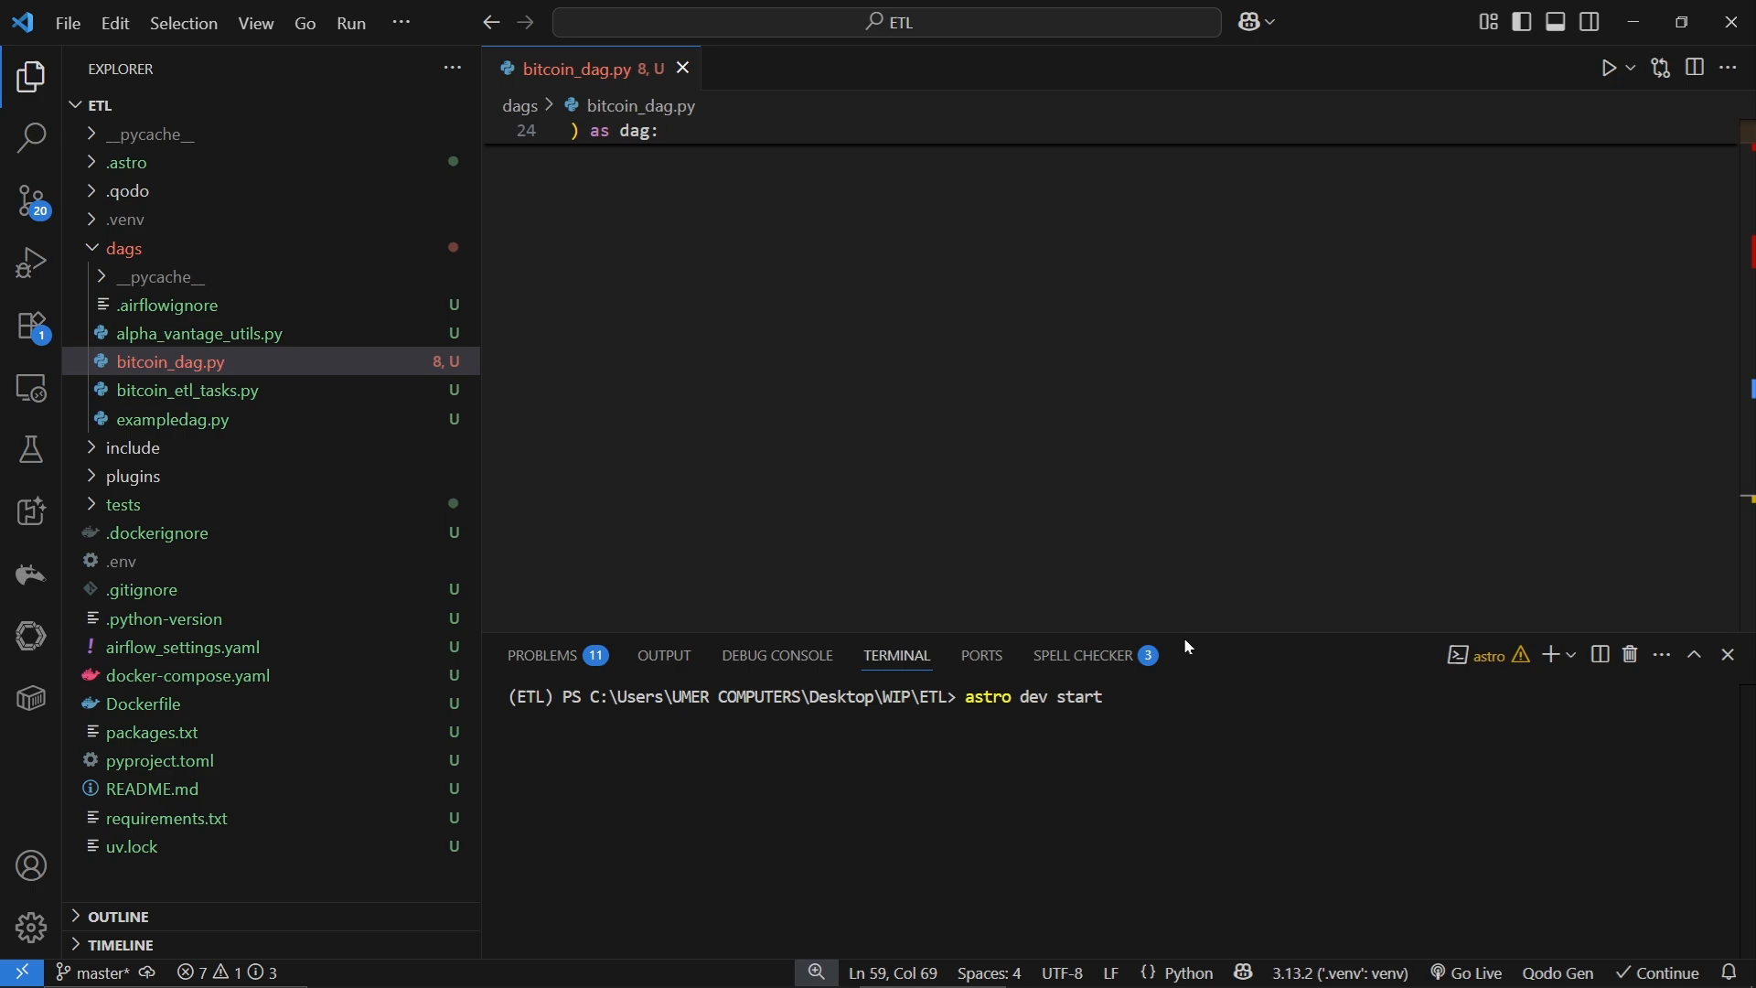
key(Return)
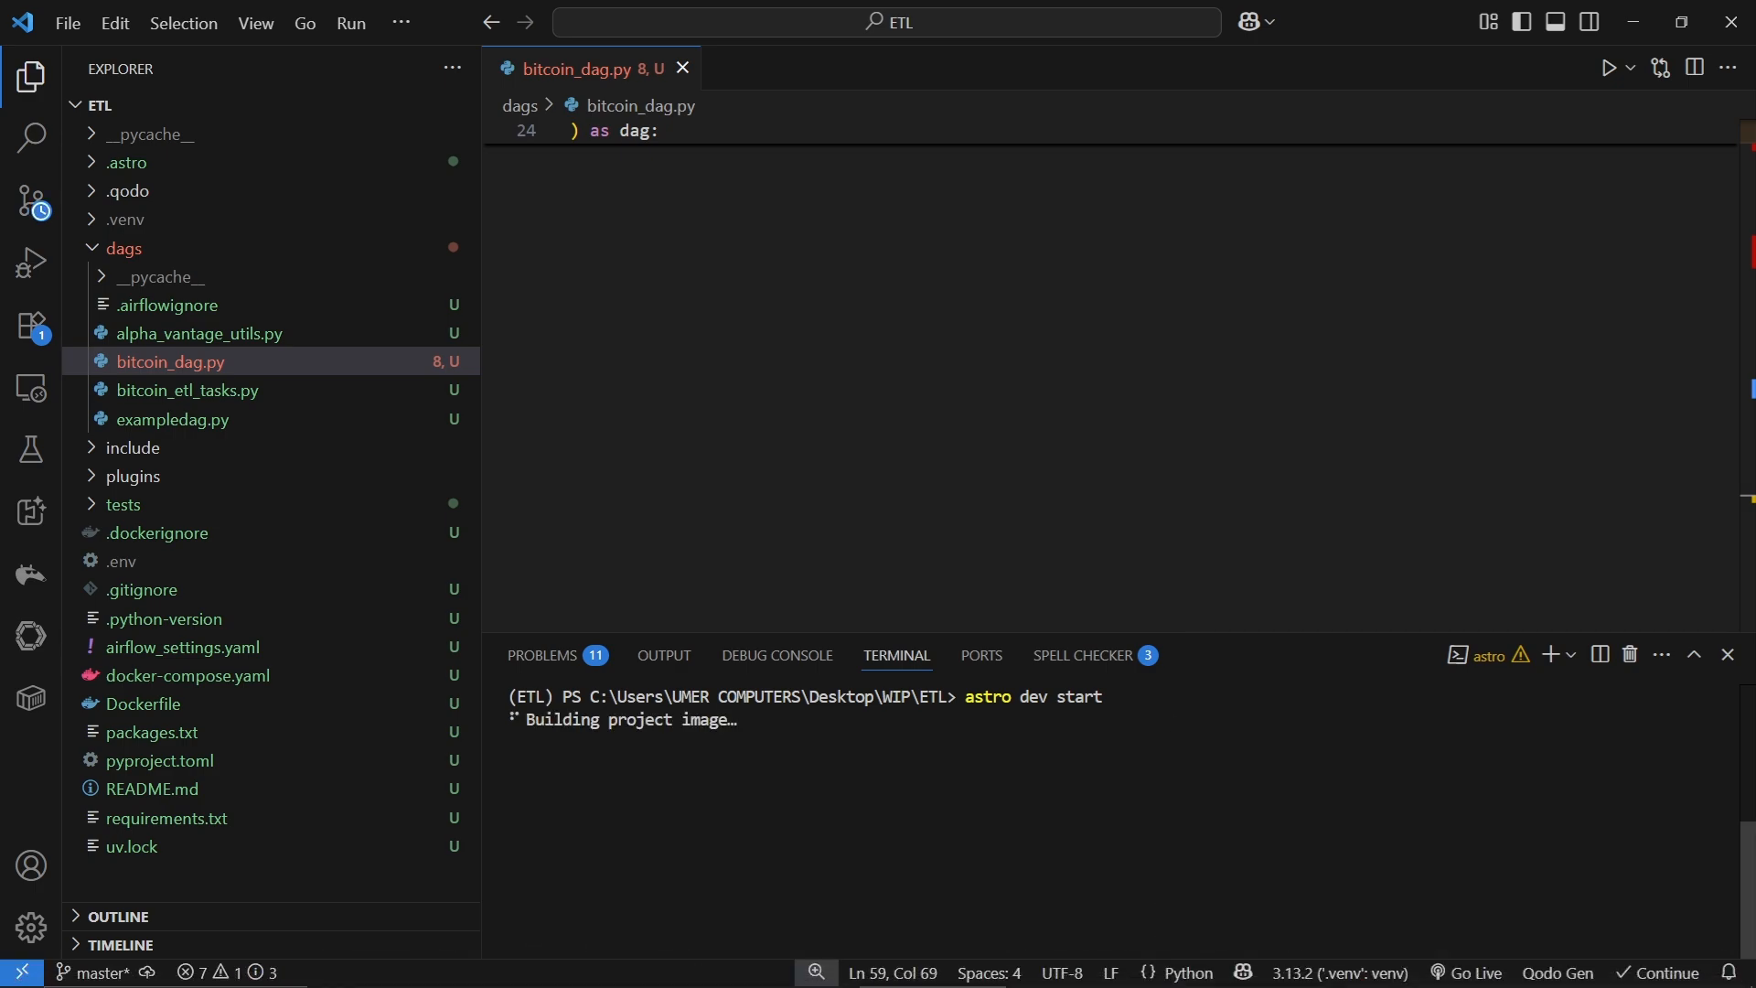
click(188, 675)
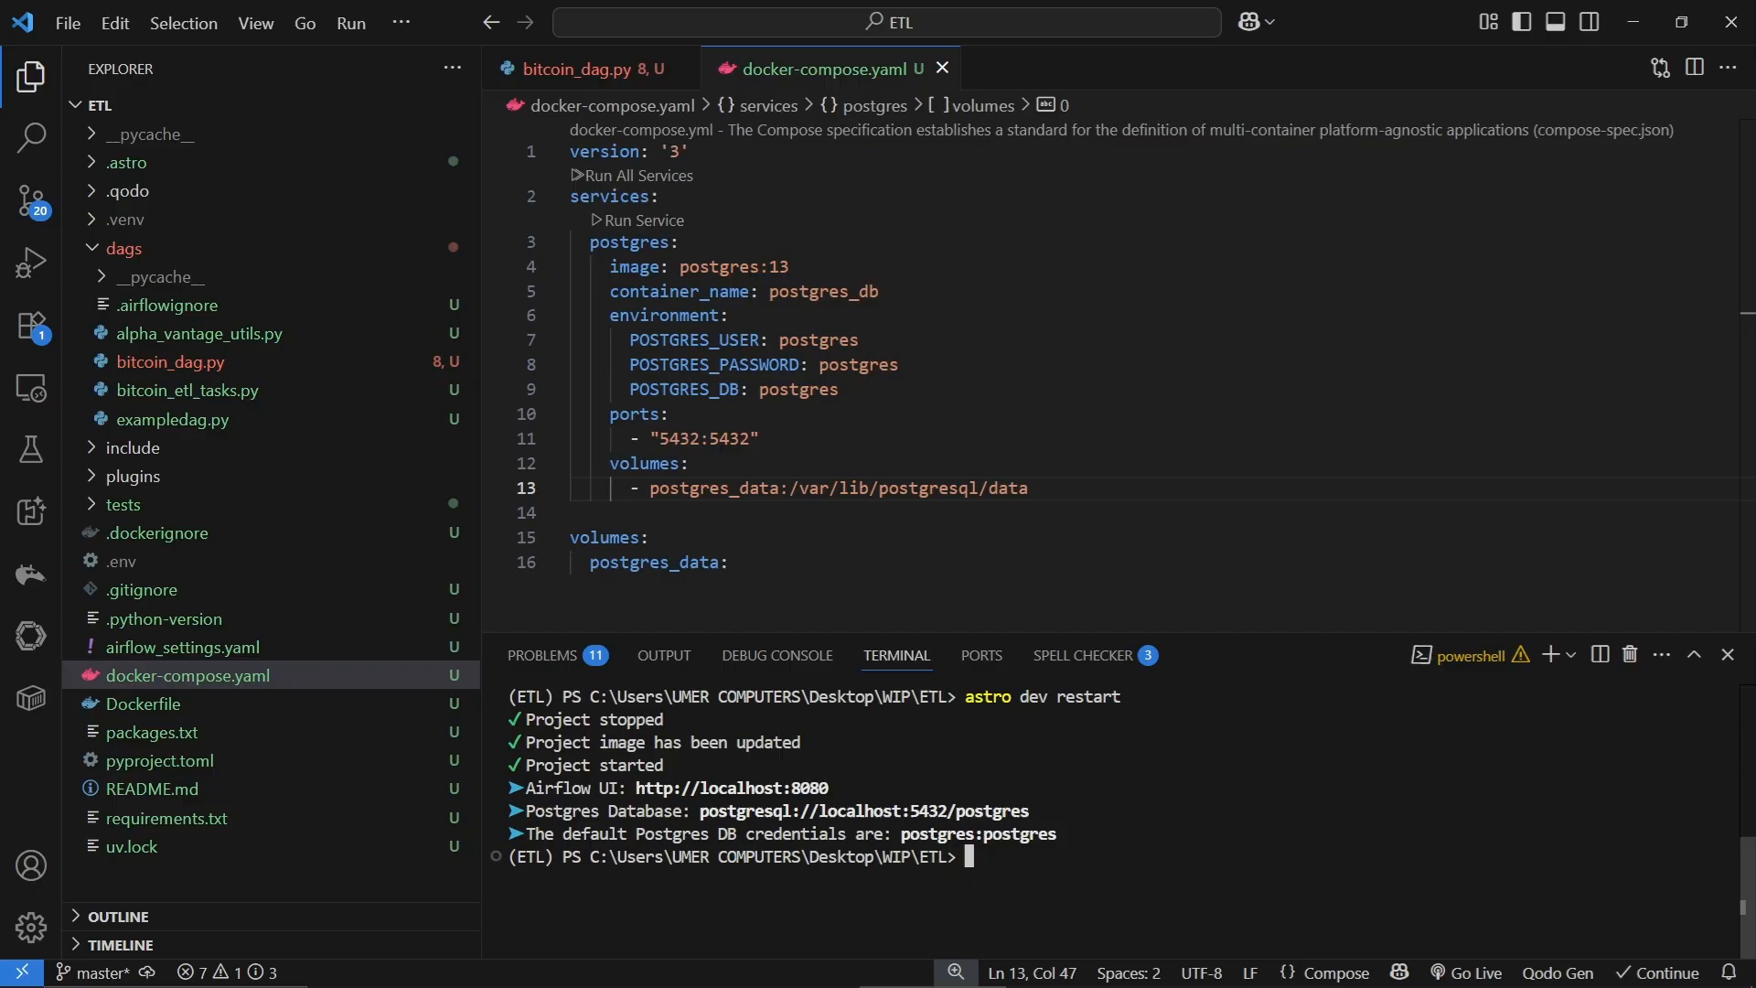
mouse_move(748, 795)
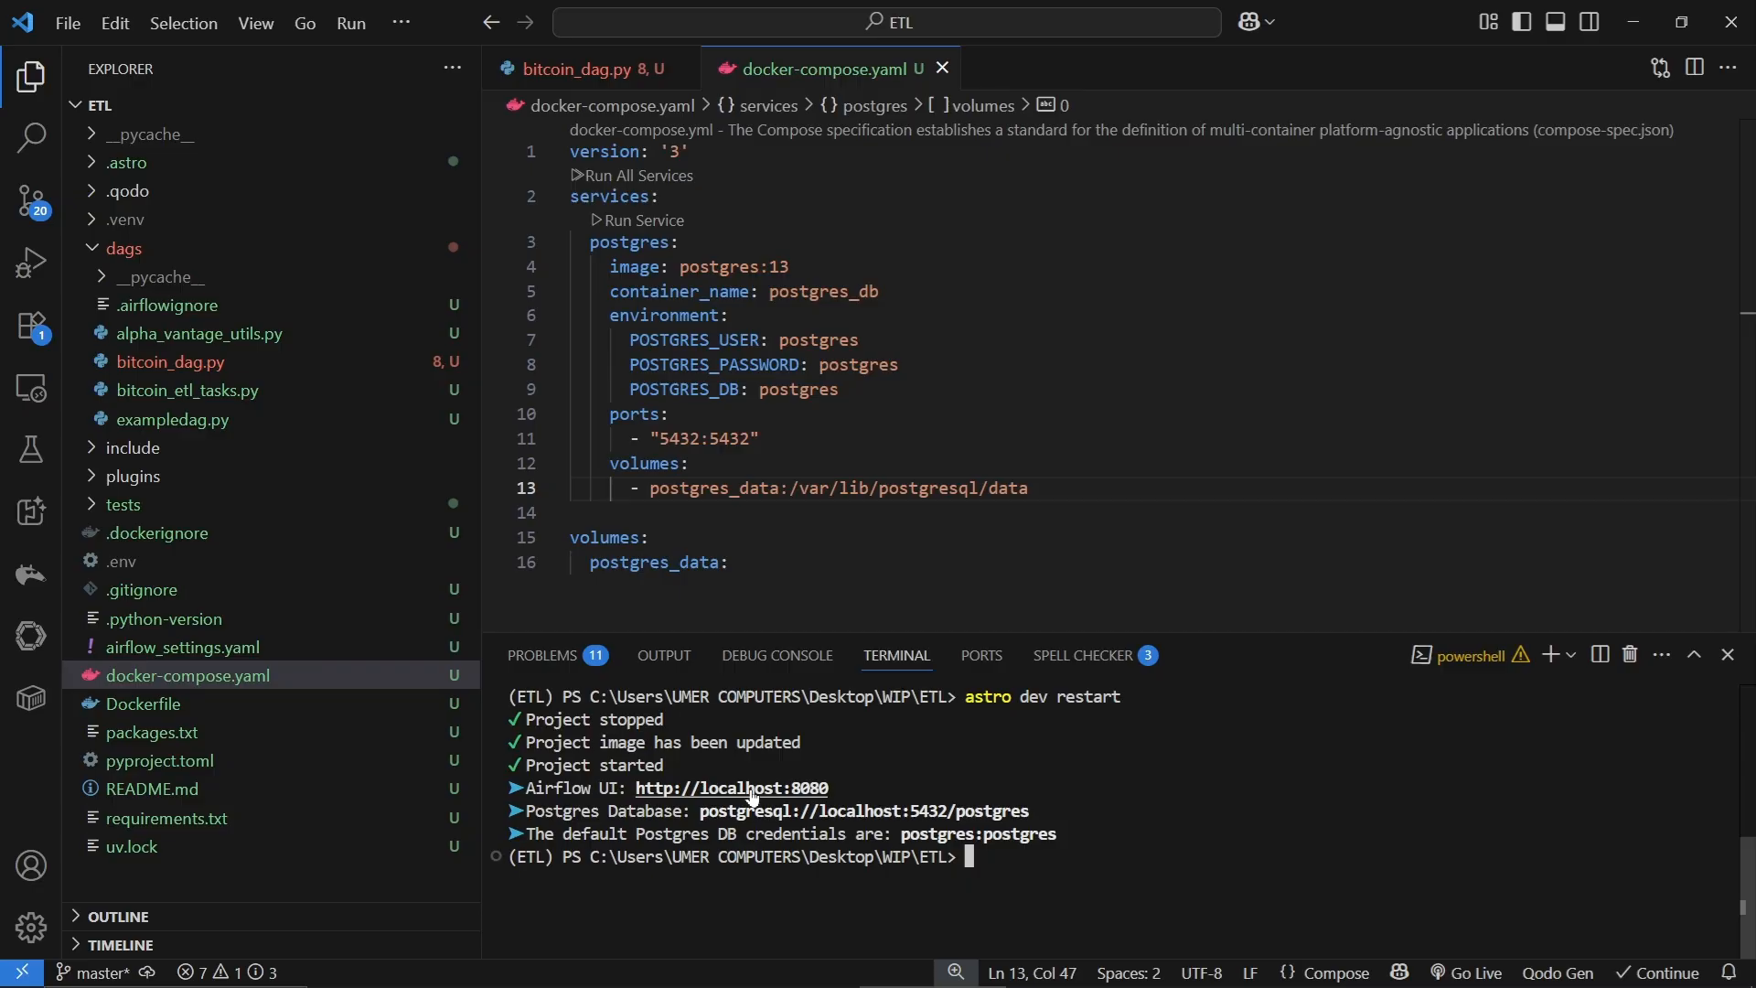
In Airflow at localhost:8080, view the alpha_vantage_api_key variable under Admin > Variables without changing it.
click(730, 789)
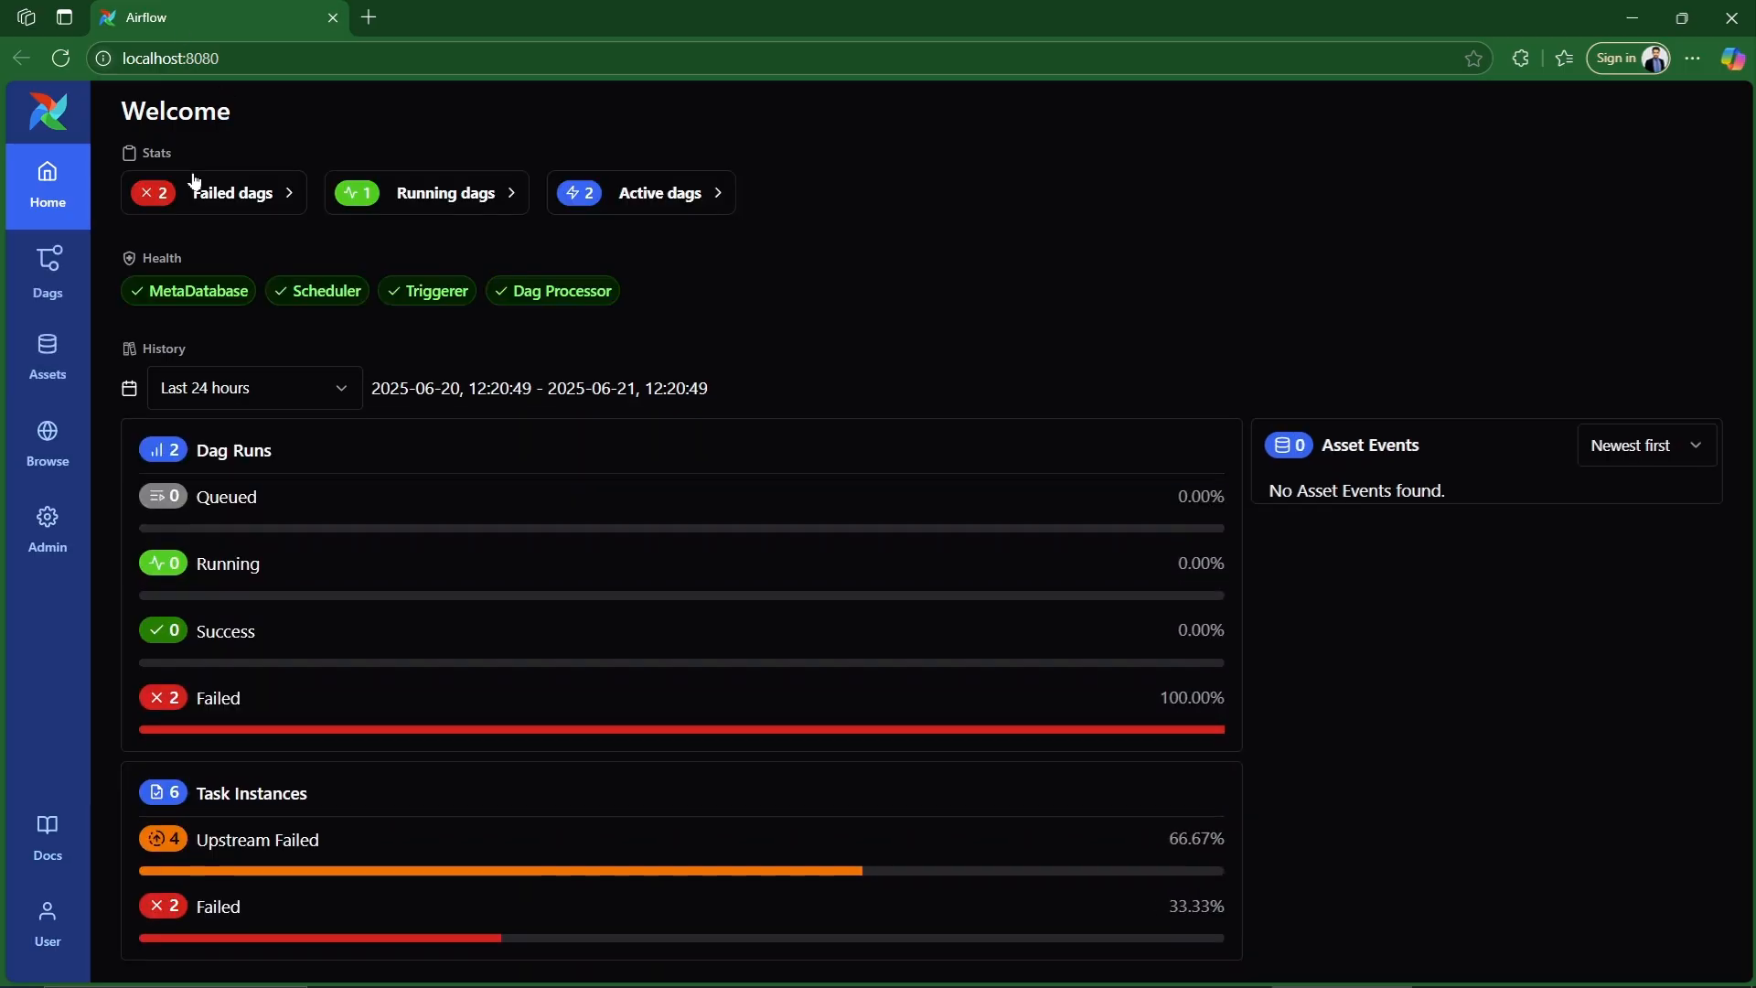
mouse_move(219, 150)
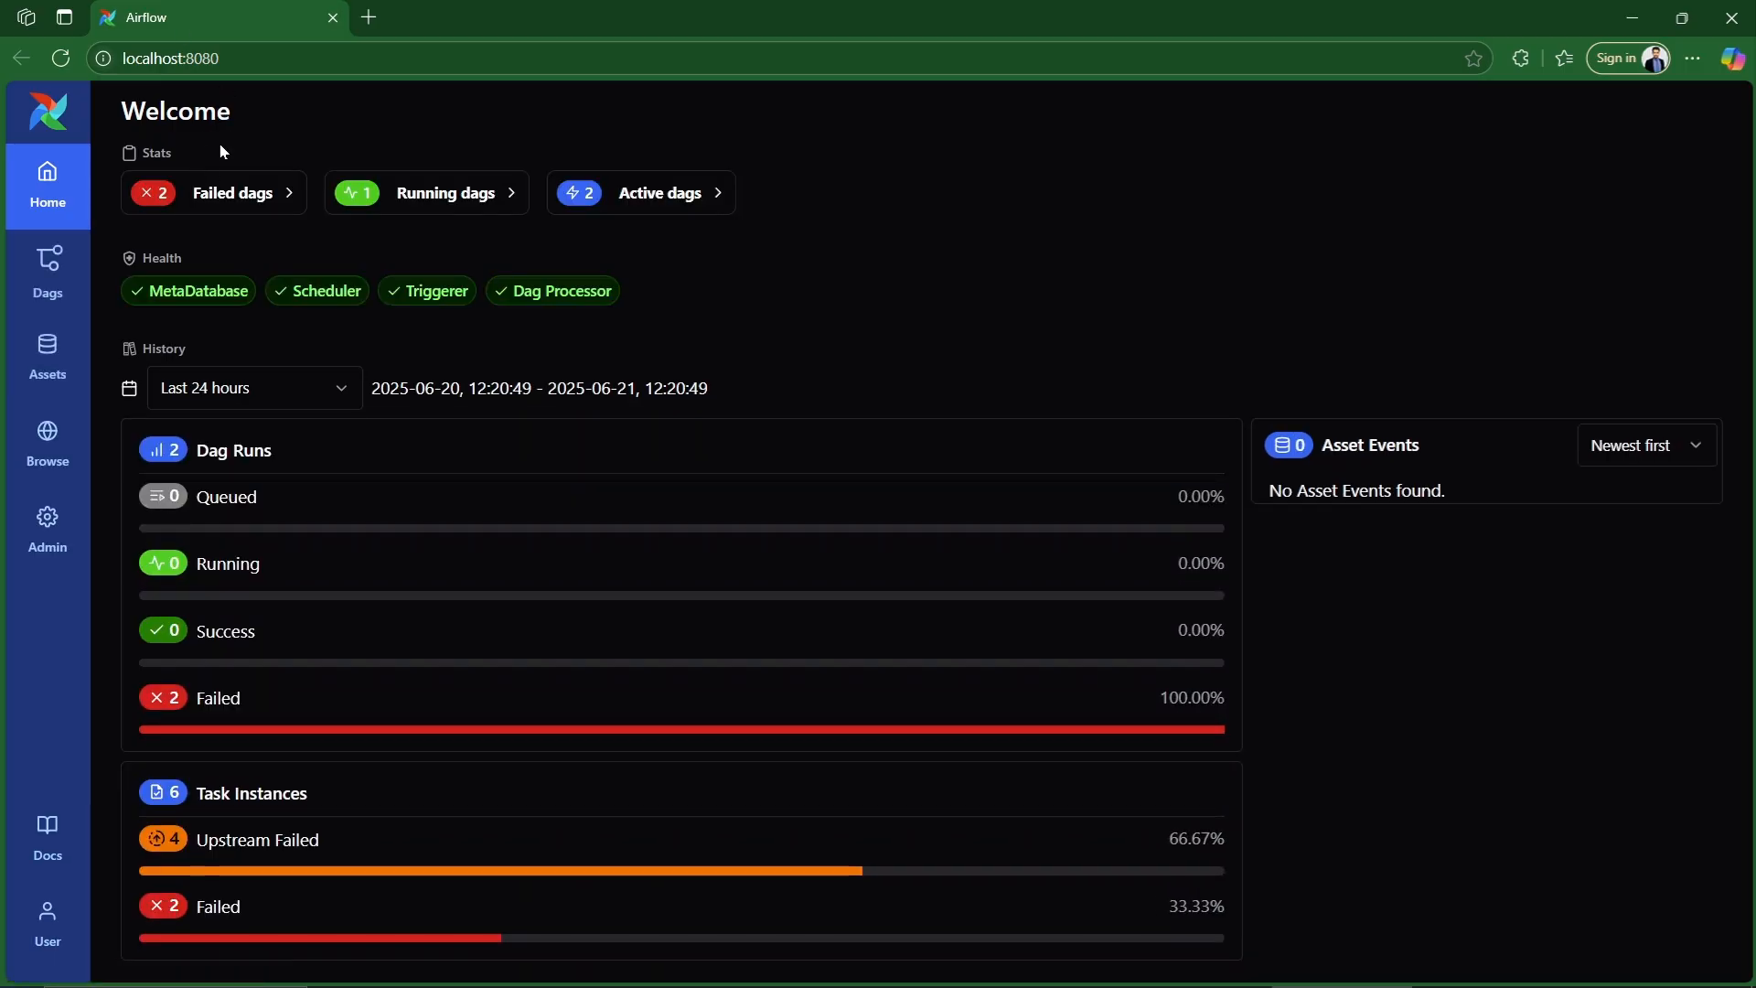
mouse_move(47, 526)
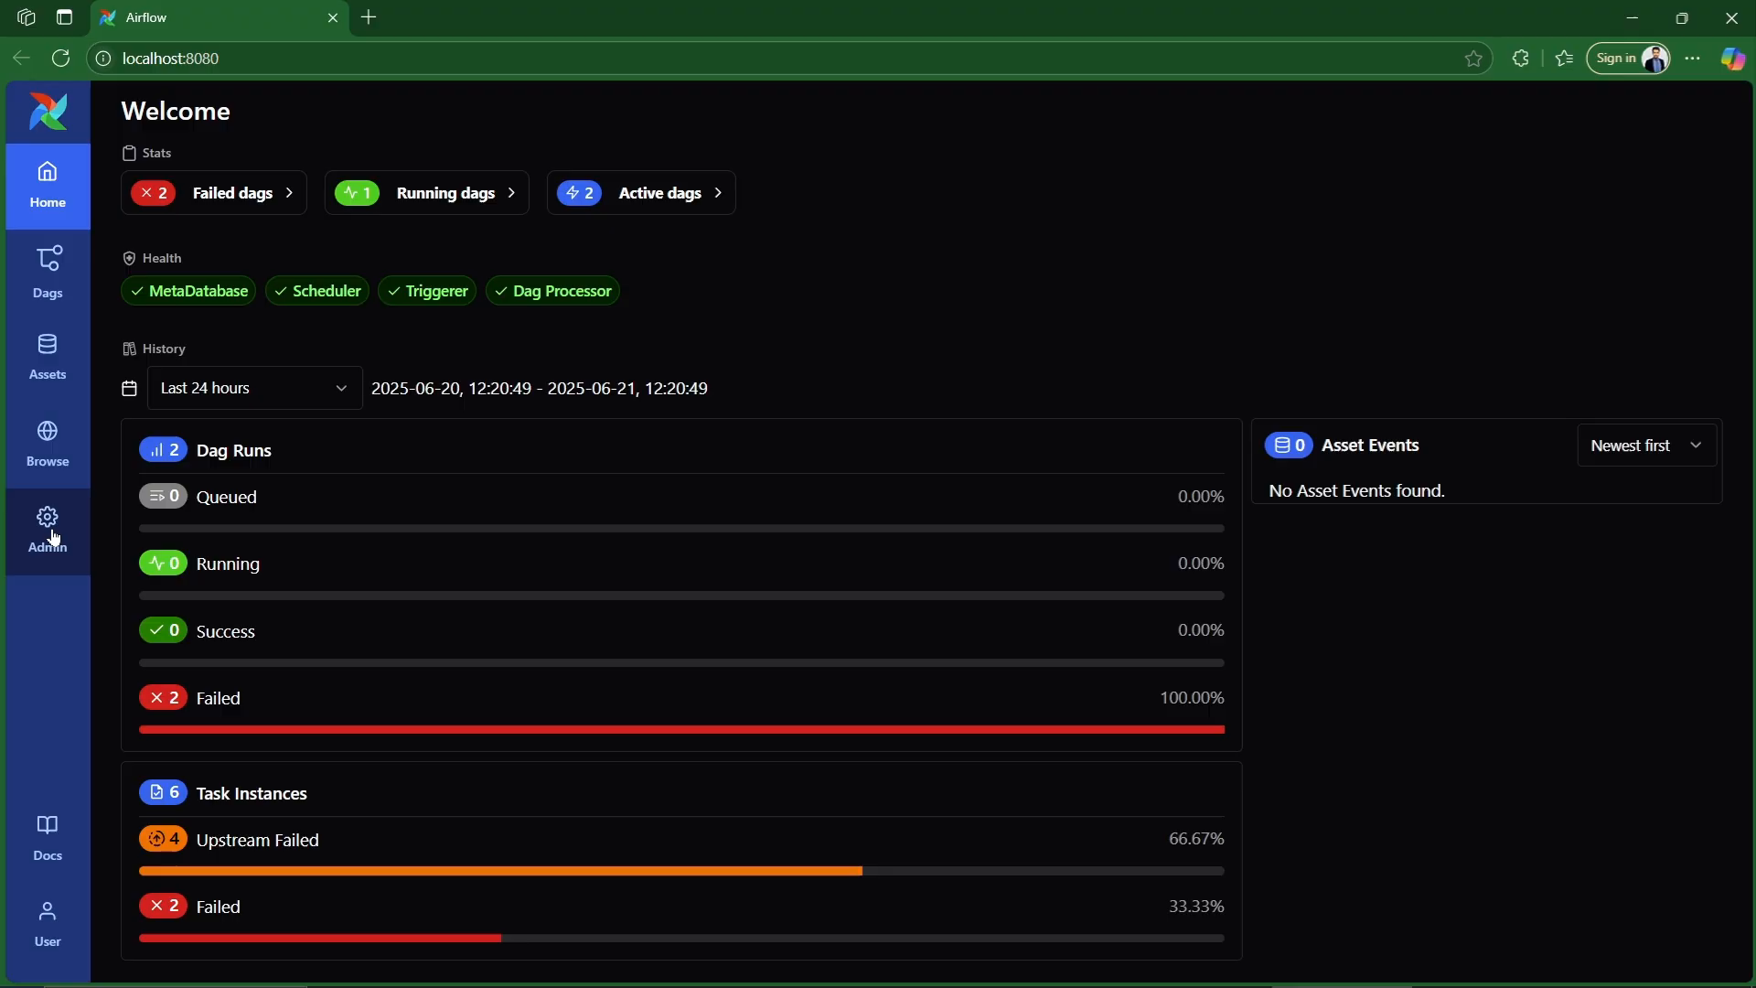
click(47, 532)
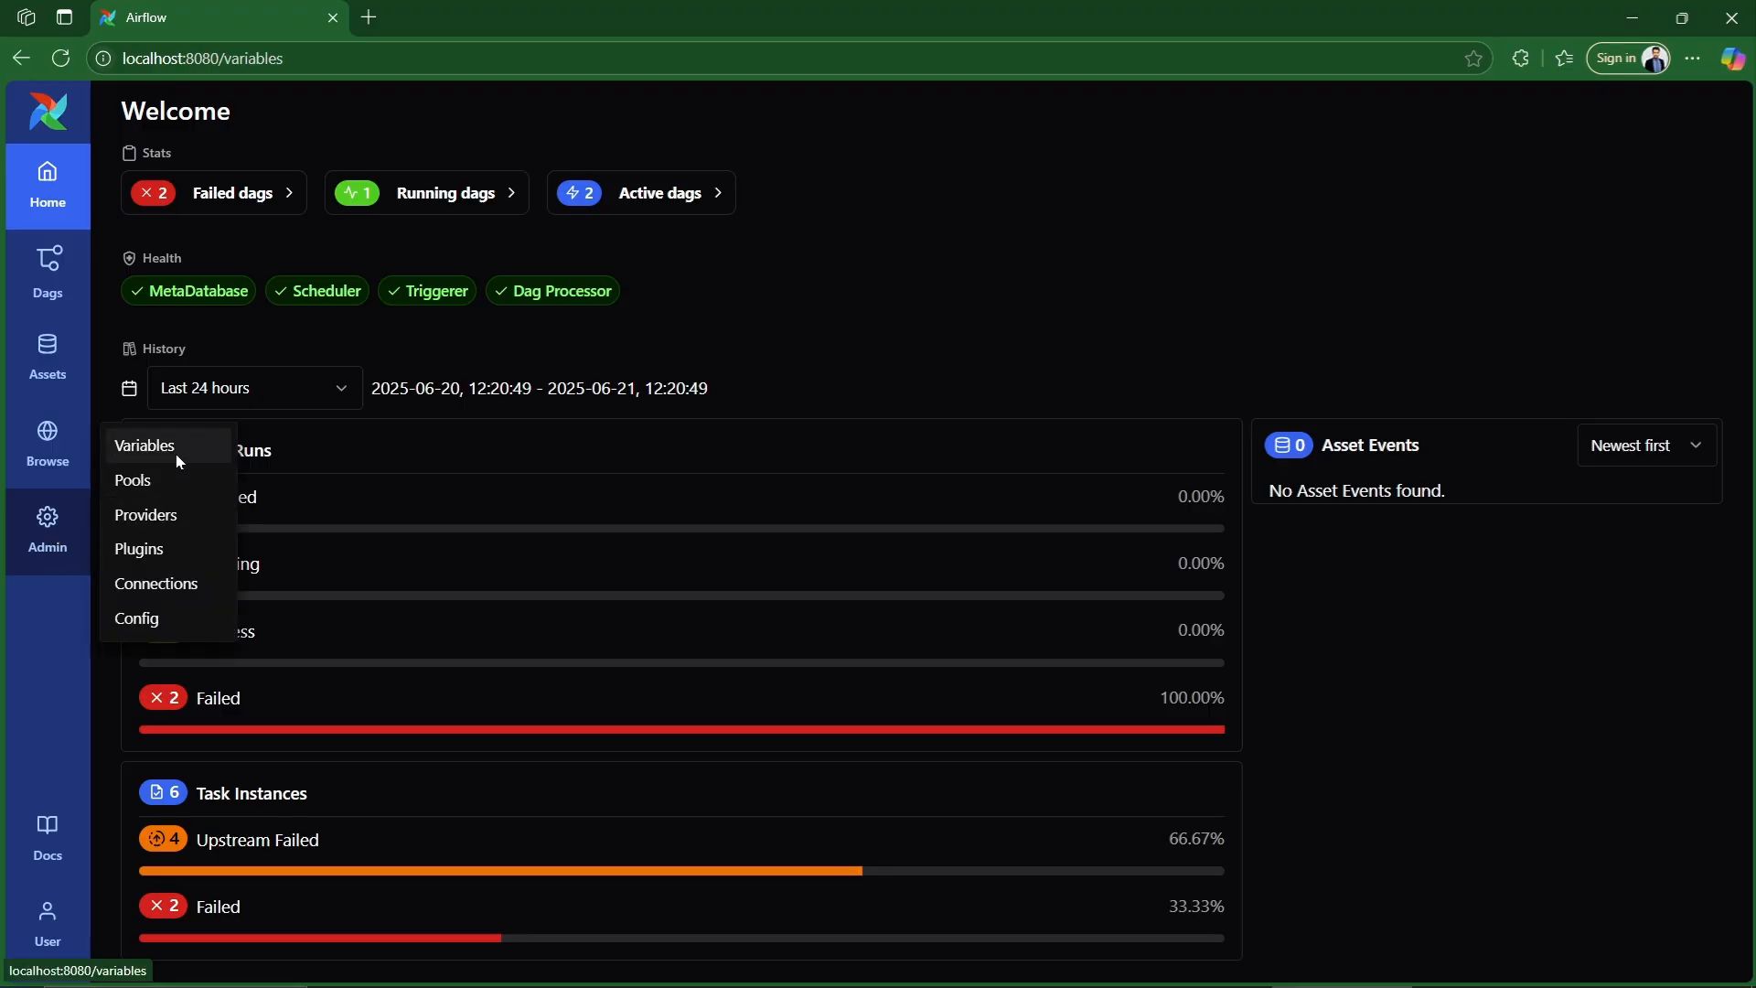
click(144, 444)
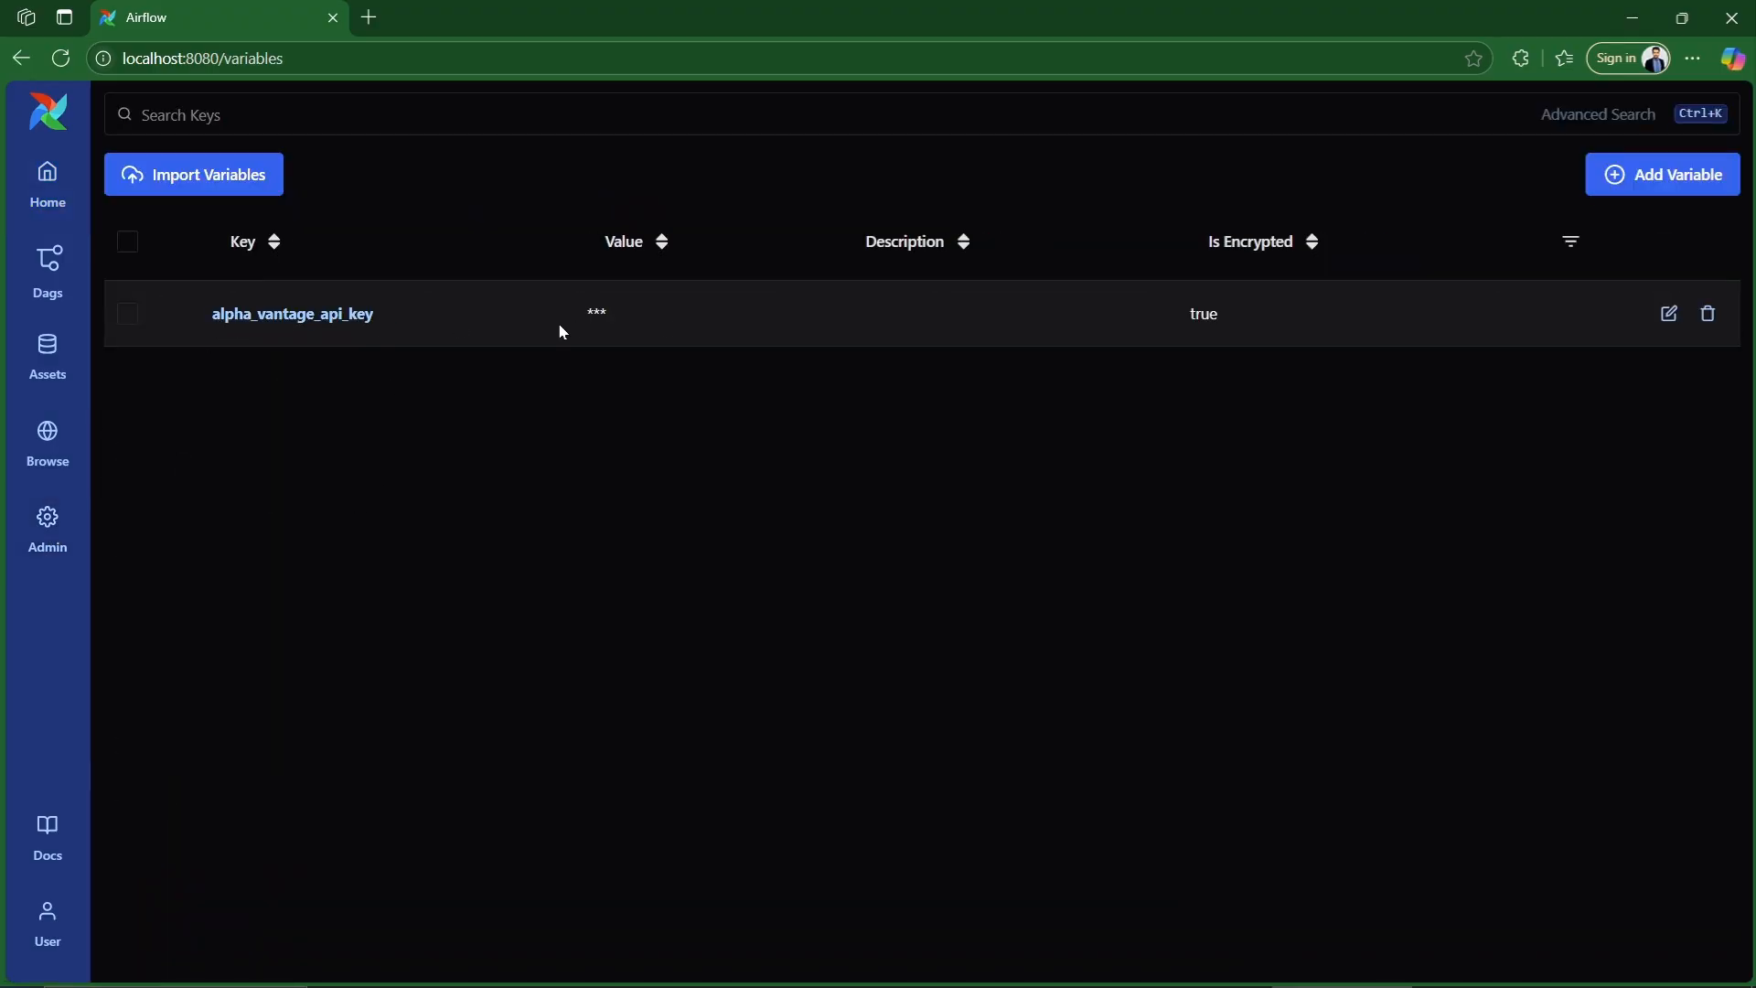
click(1669, 313)
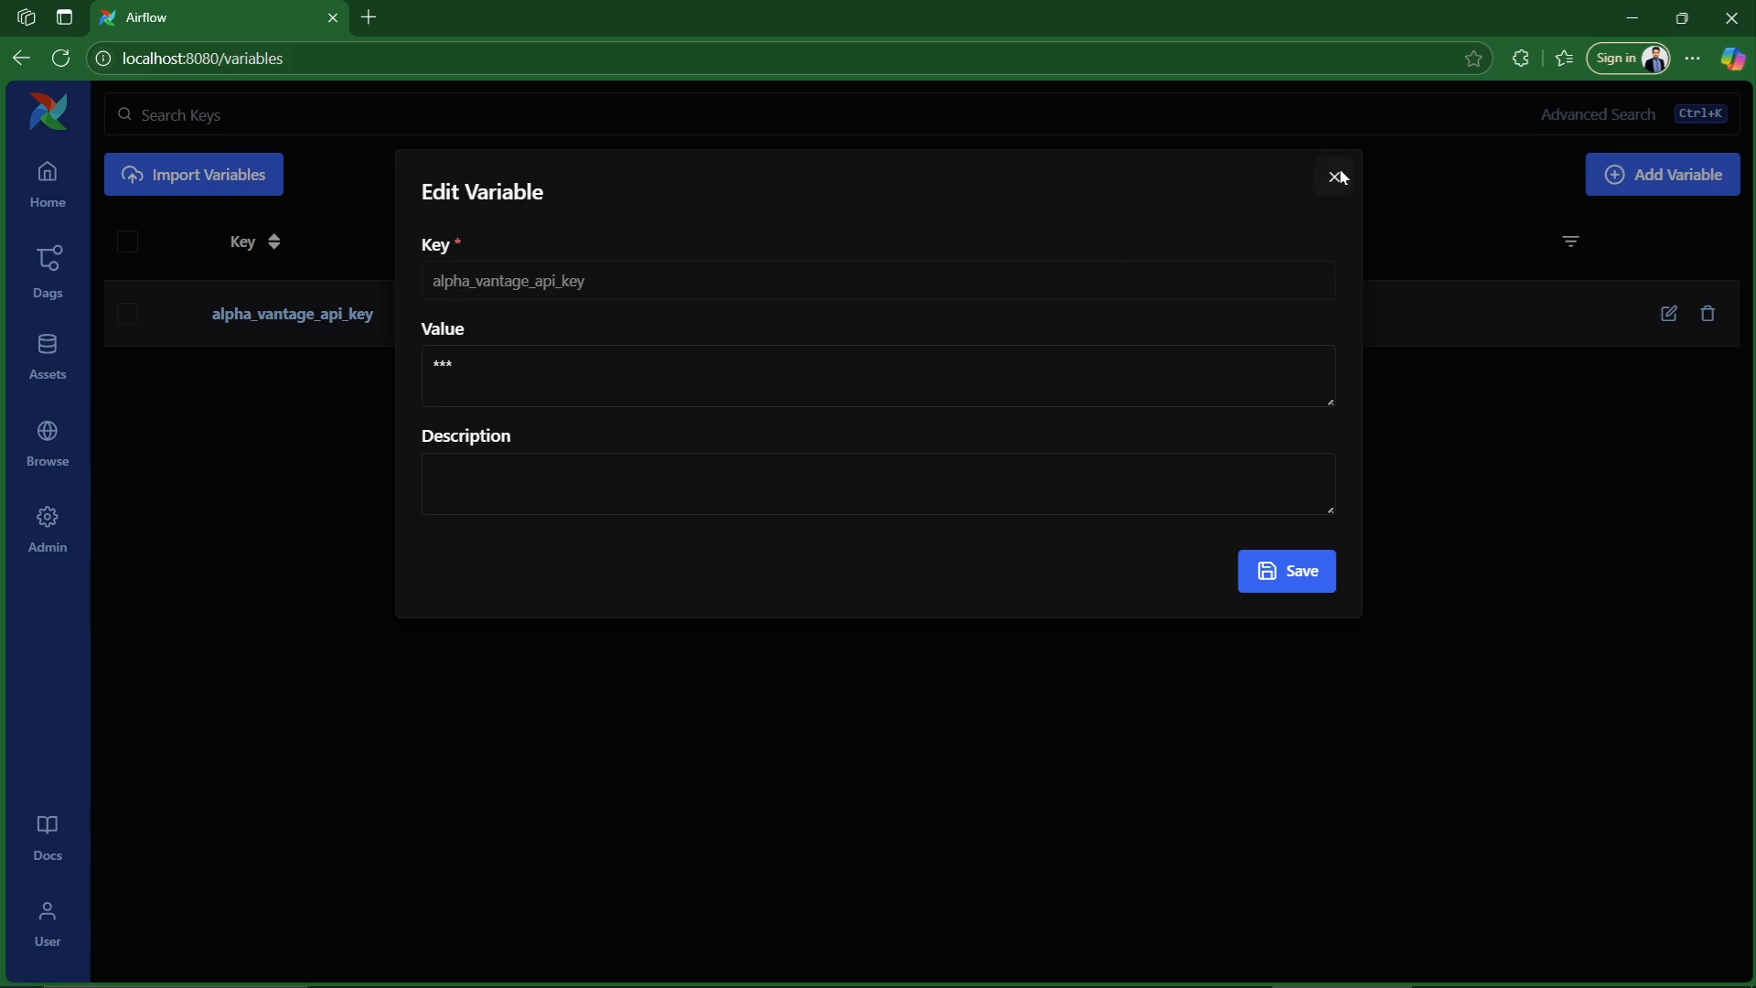
click(1338, 177)
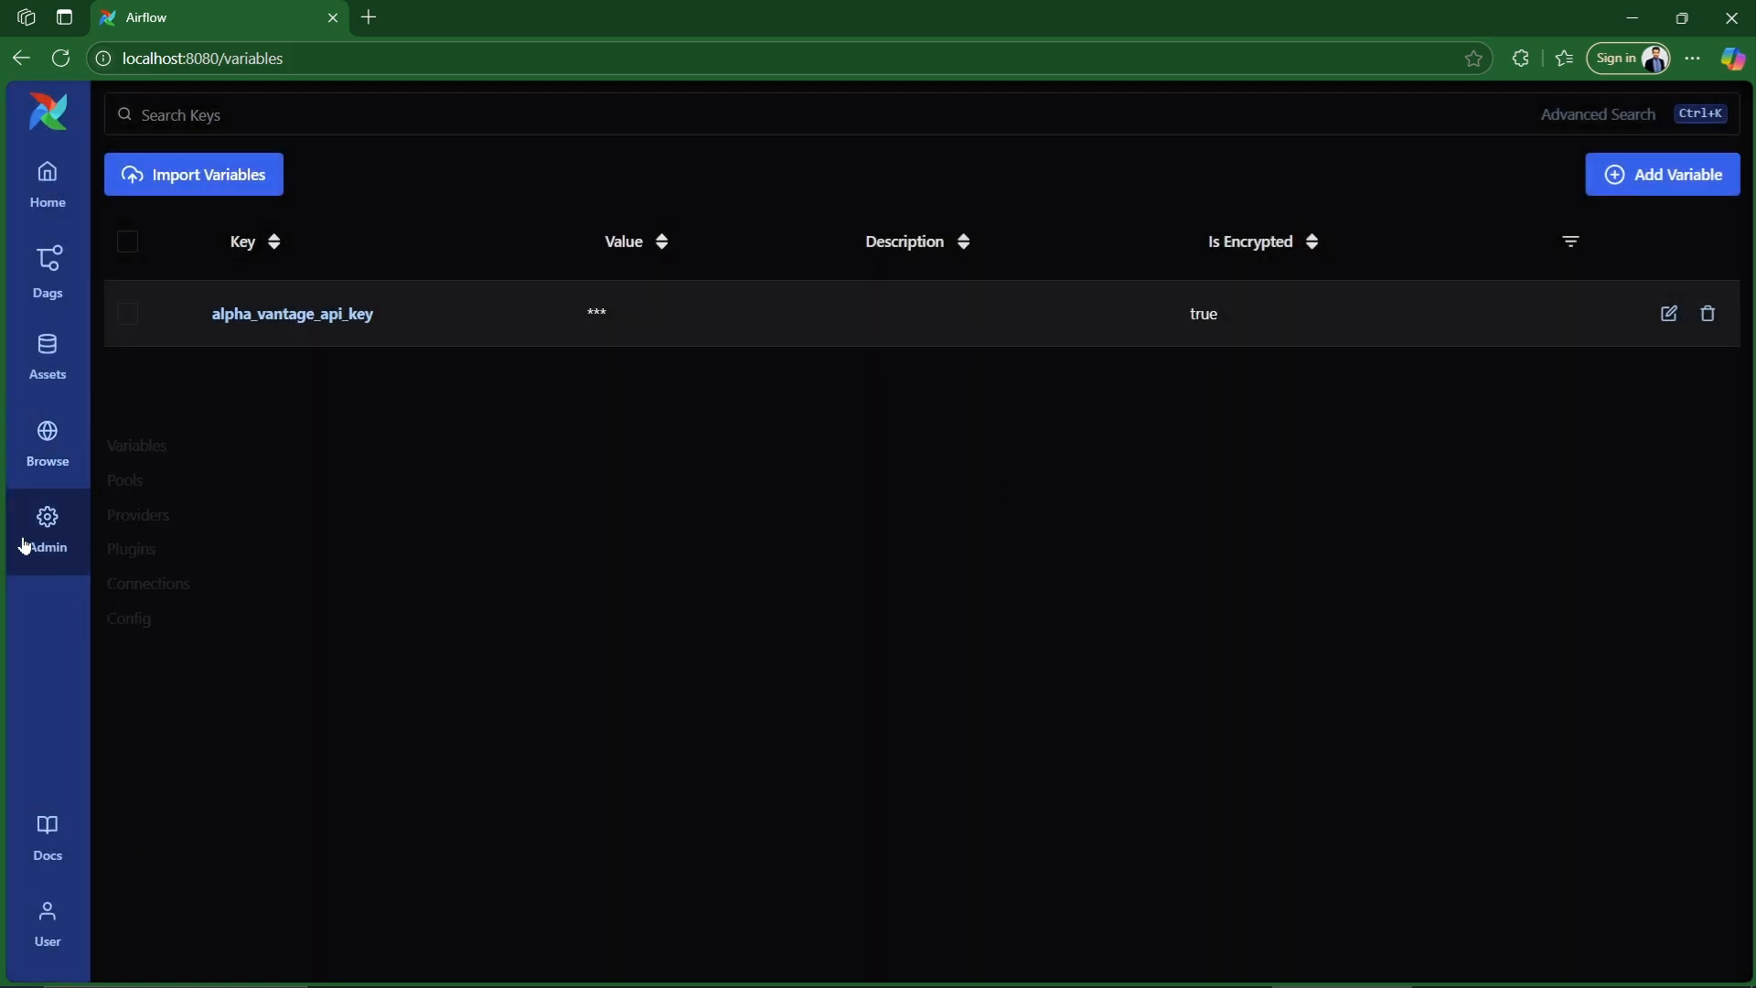
Open the postgres_default connection's edit form from Admin > Connections.
click(149, 583)
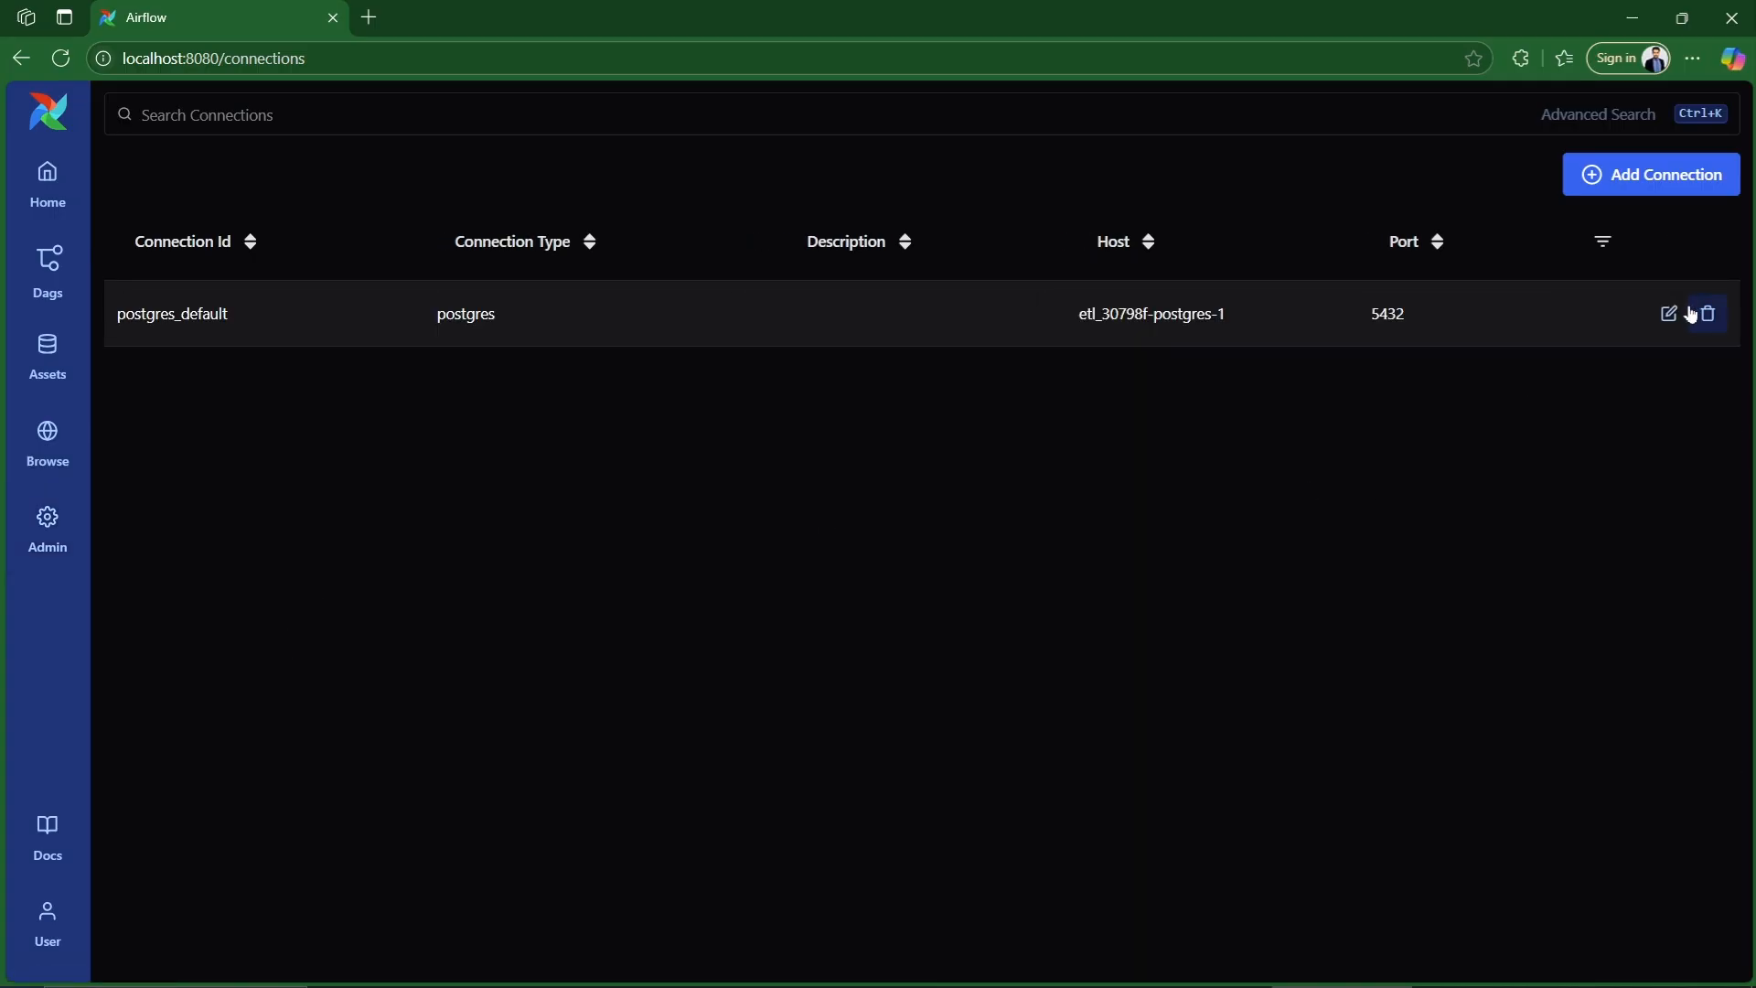
click(1669, 312)
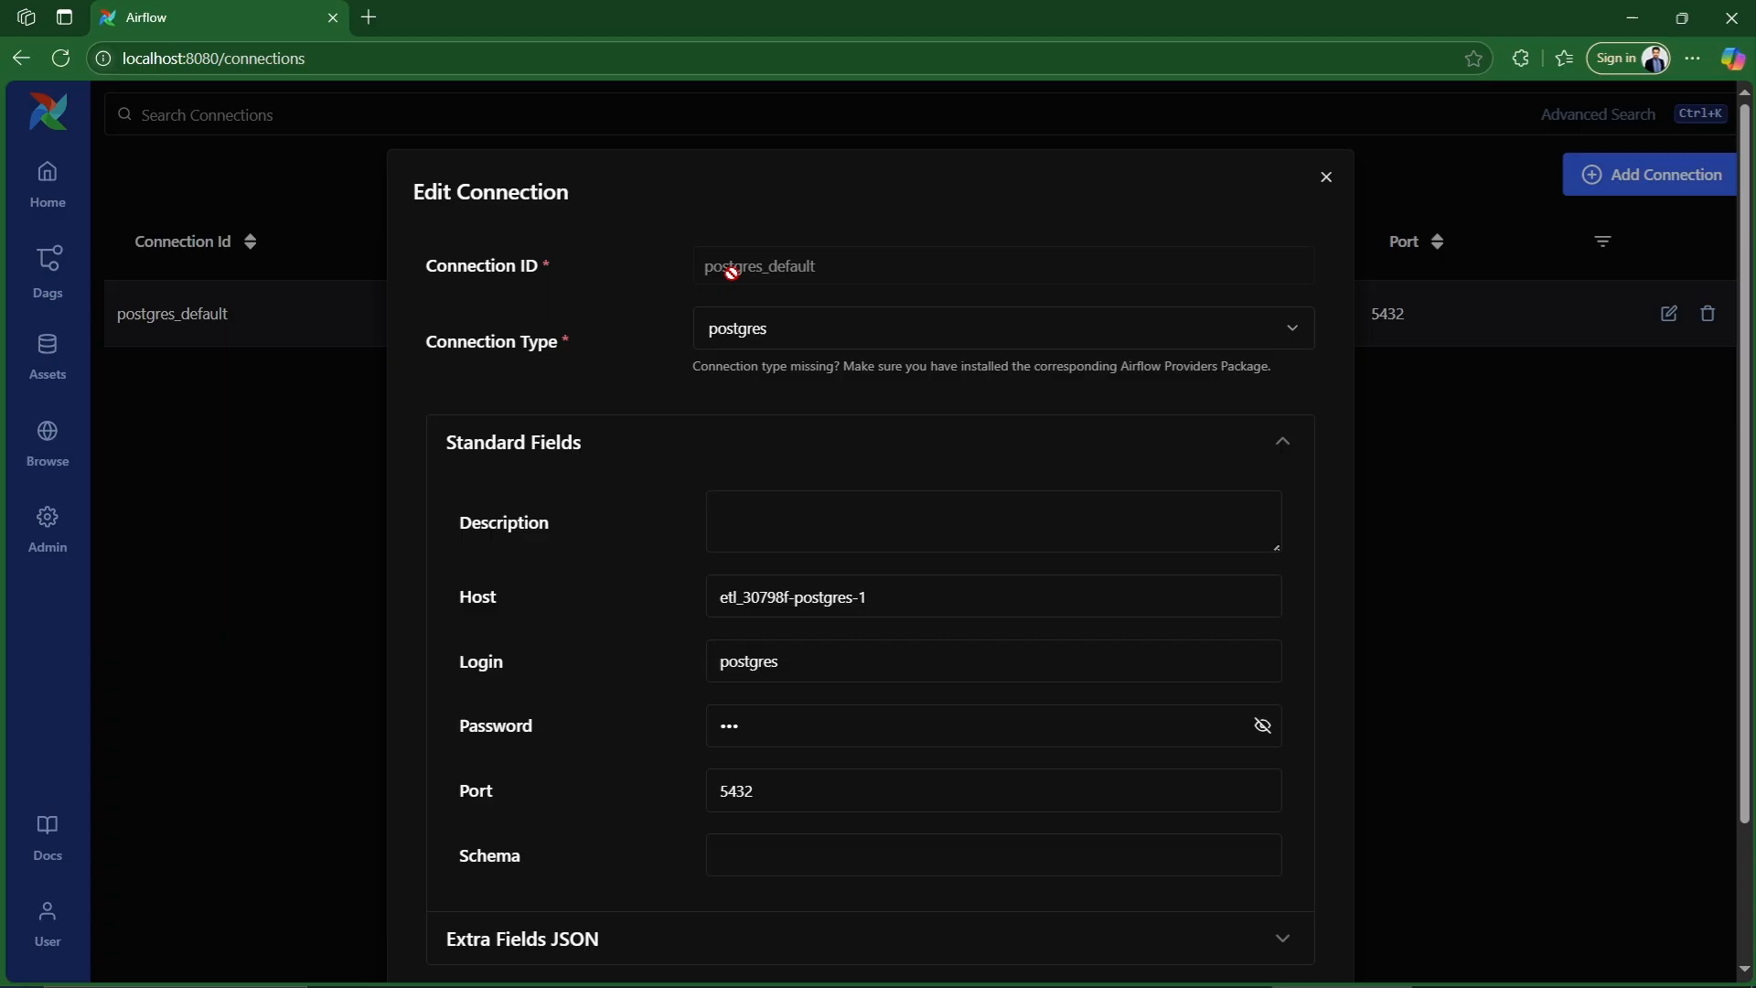
mouse_move(675, 367)
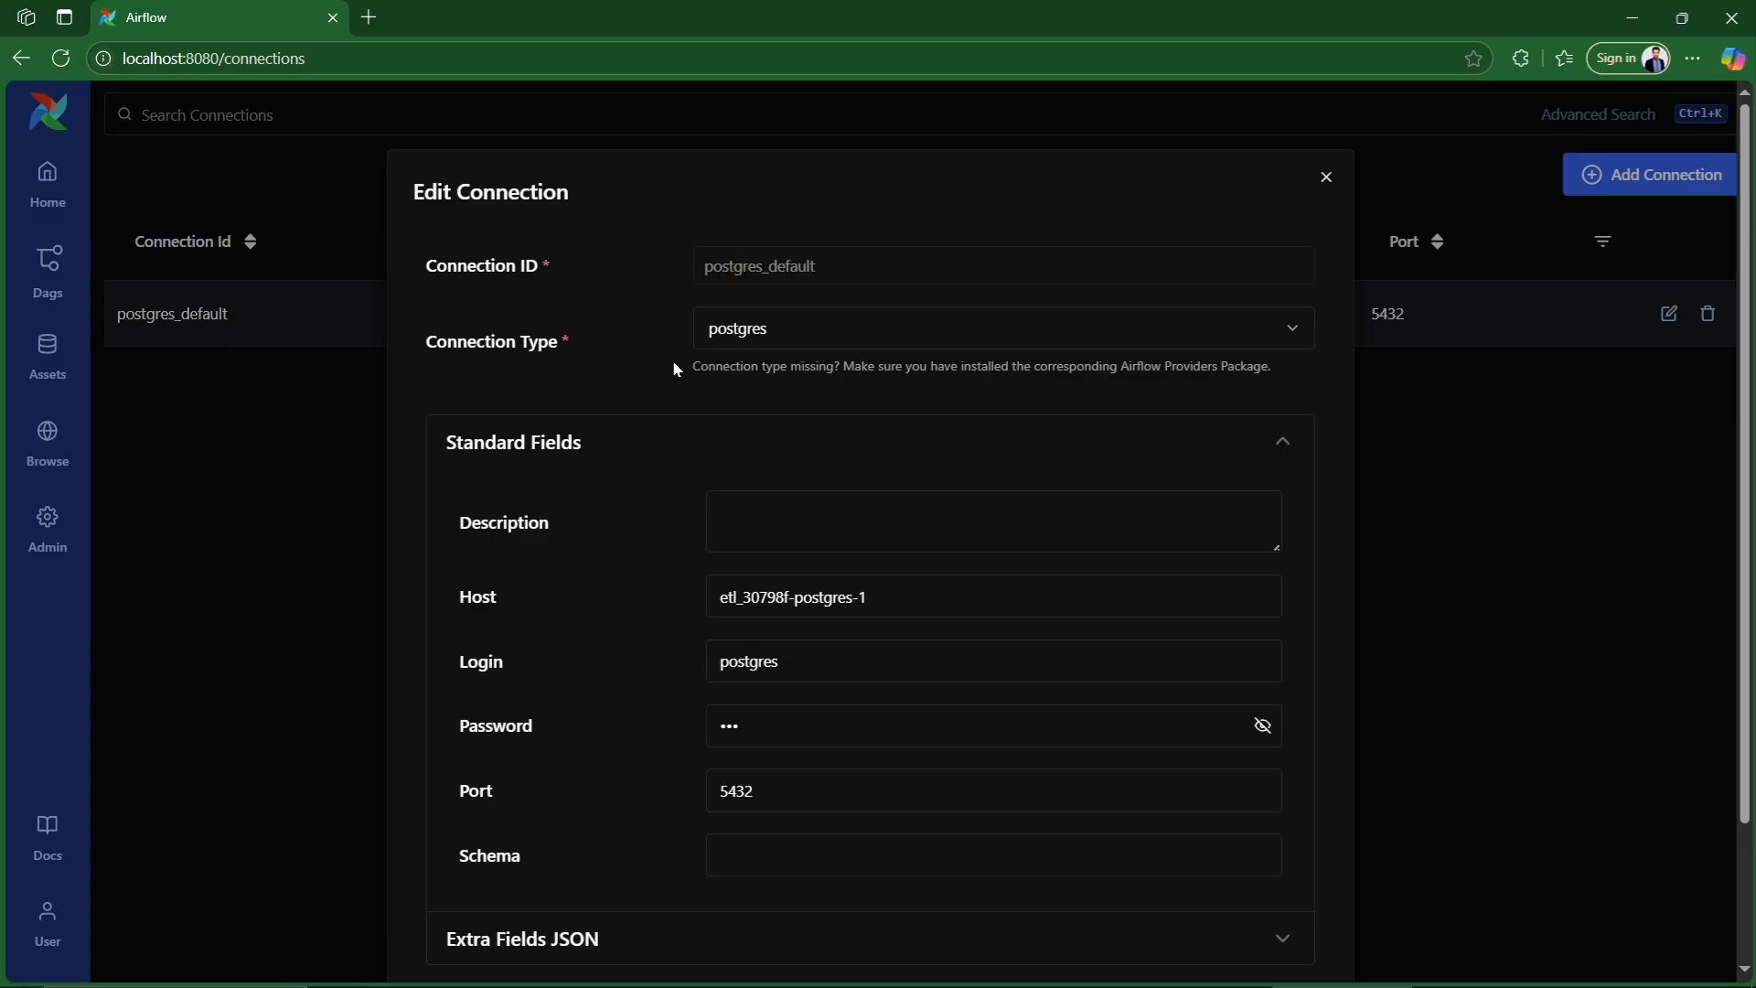
mouse_move(809, 391)
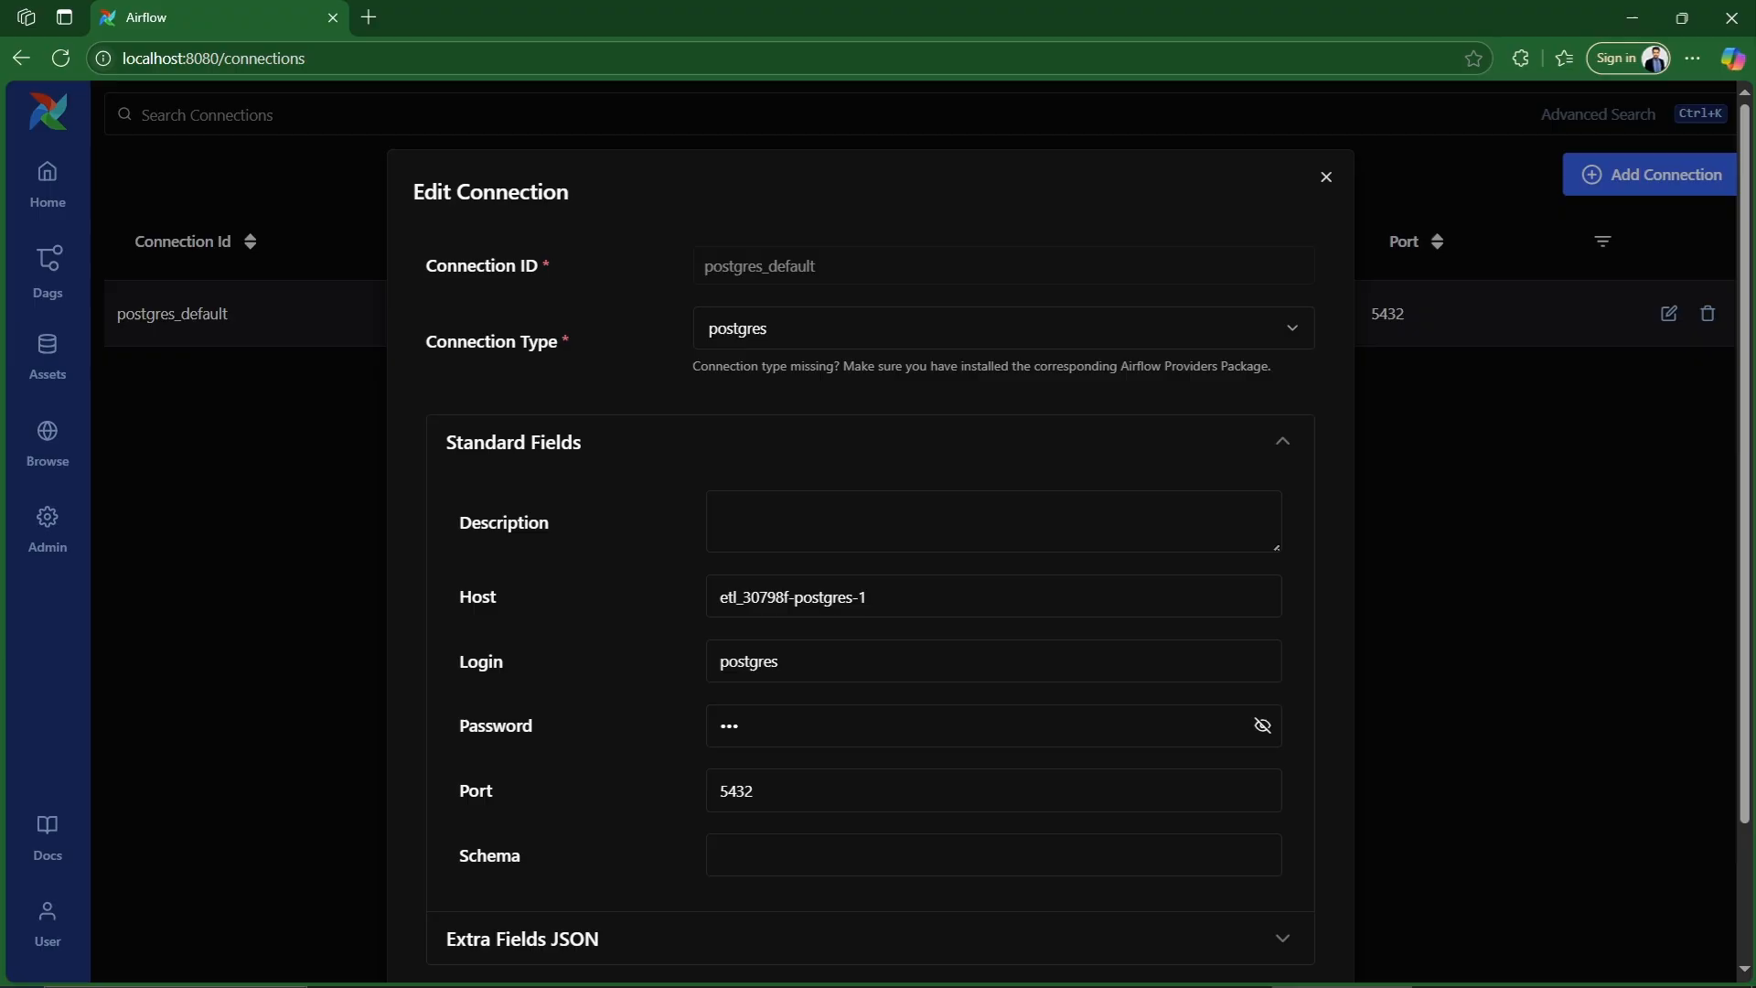
mouse_move(1131, 972)
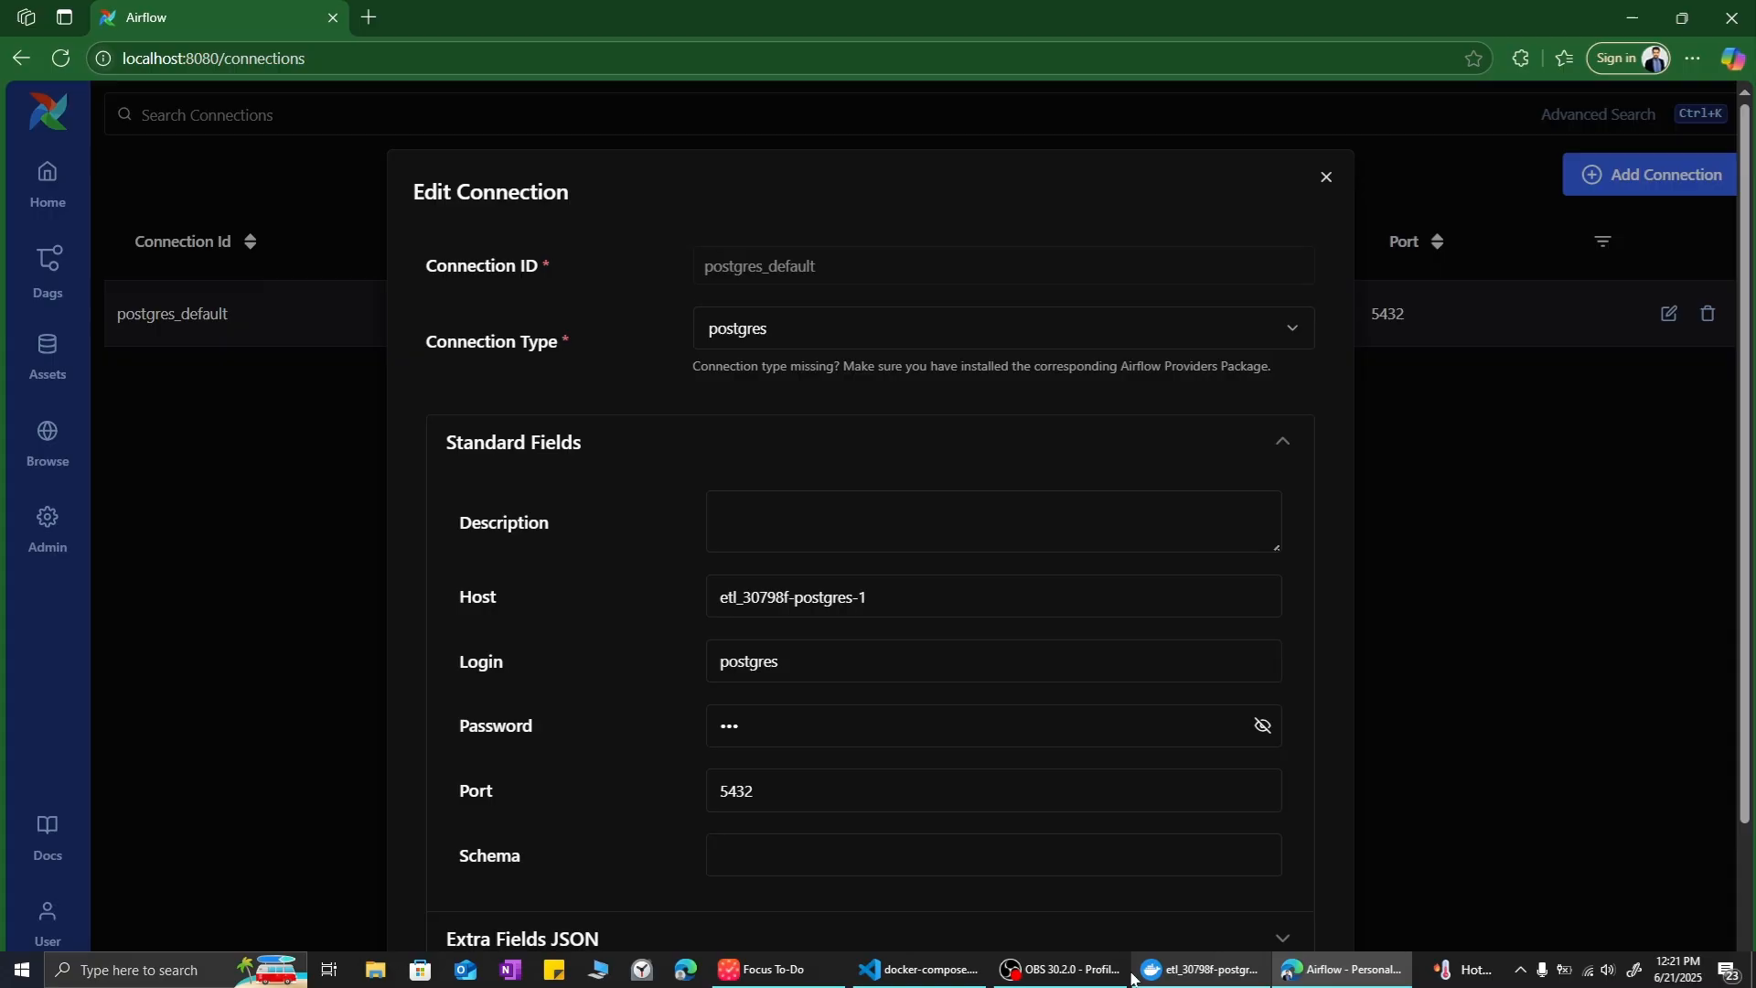
click(1198, 970)
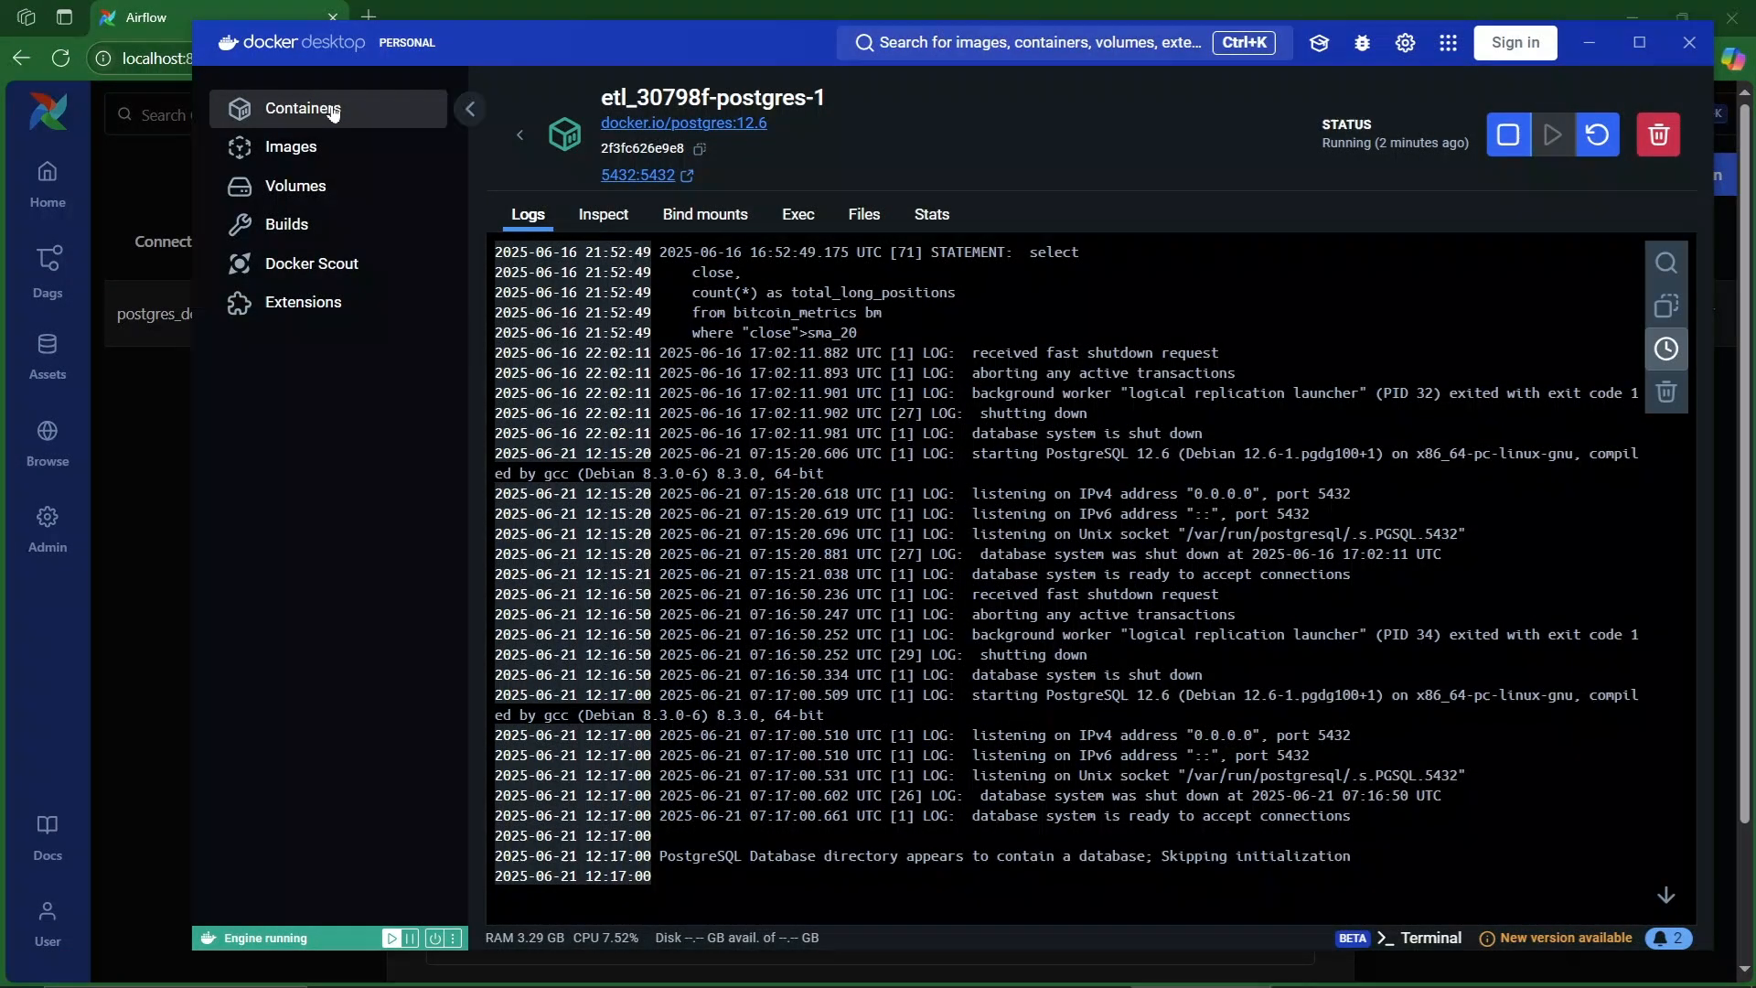
click(302, 108)
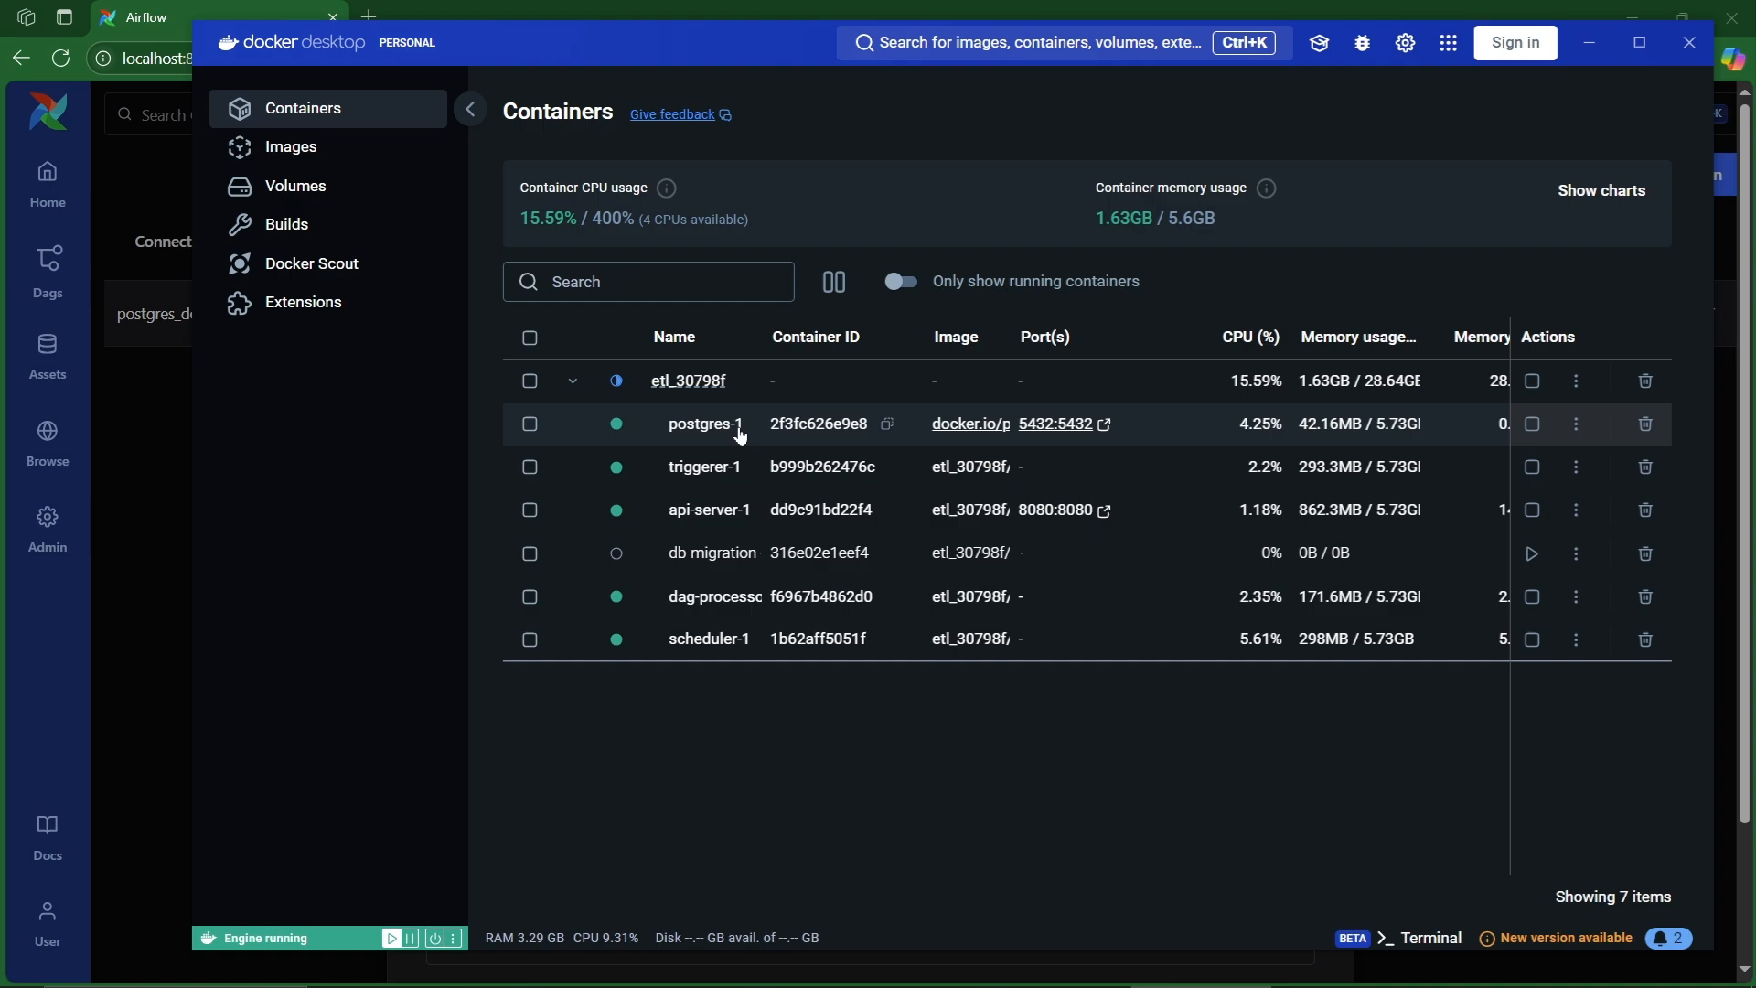
click(703, 423)
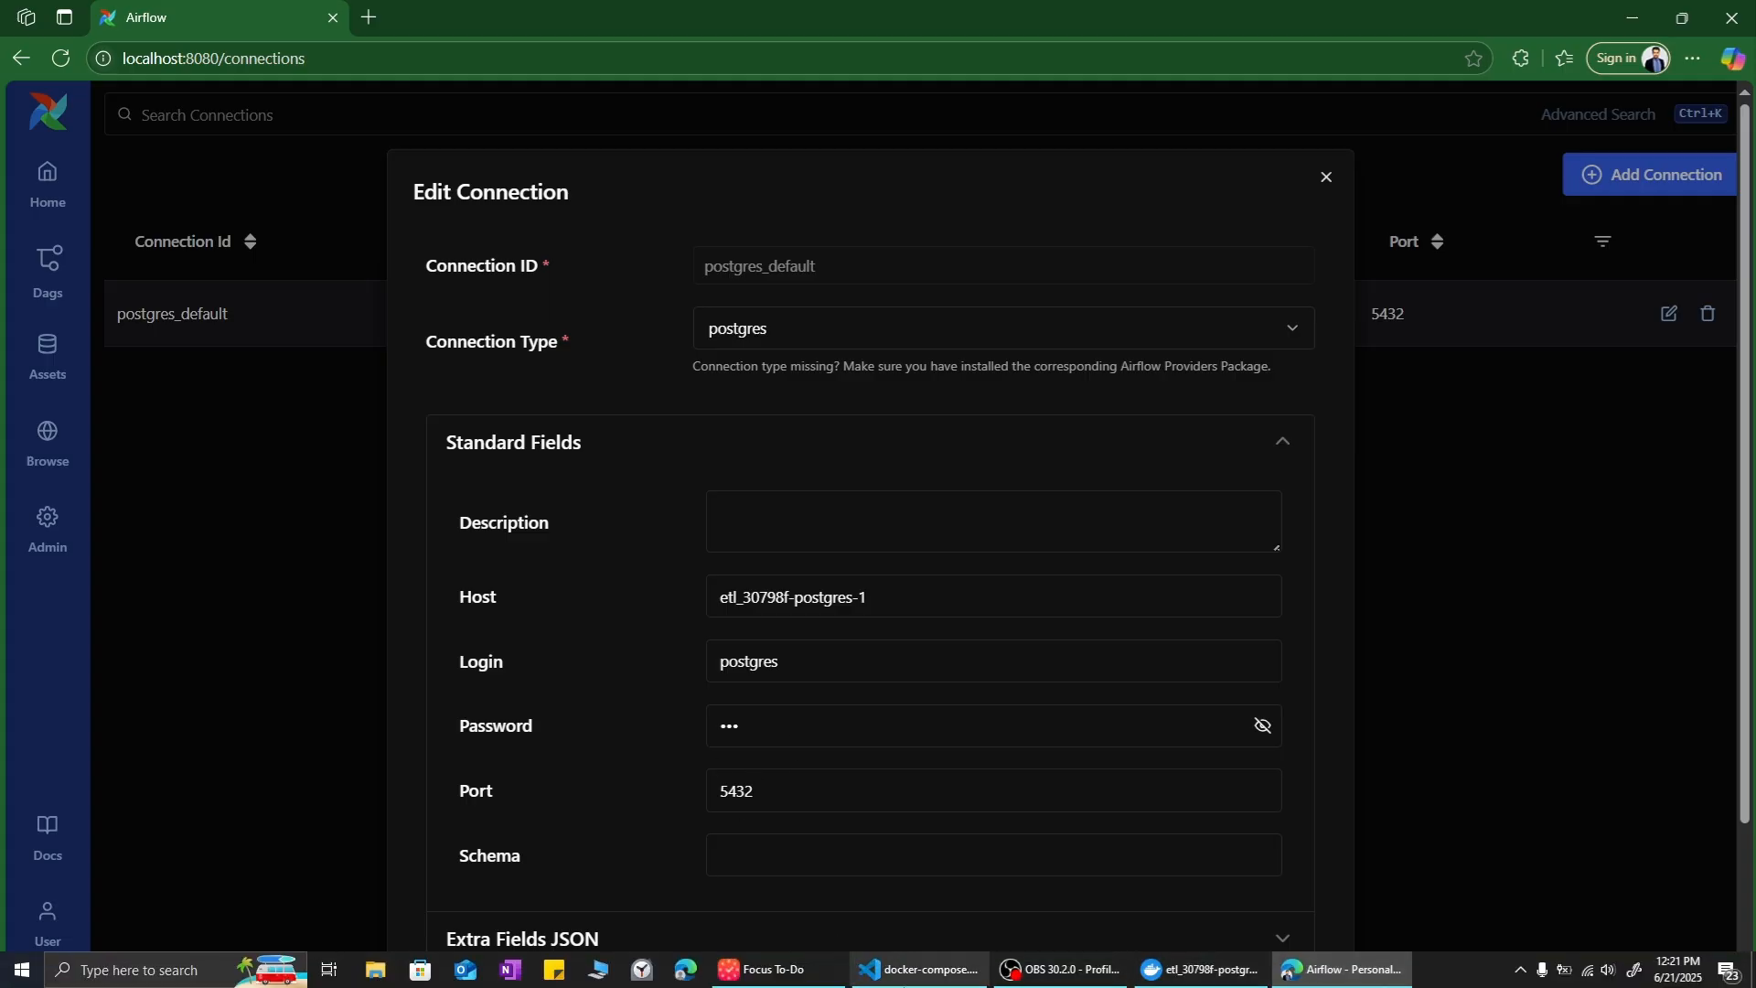
Leave the connection editor and go to the btc_etl_pipeline DAG overview.
click(917, 969)
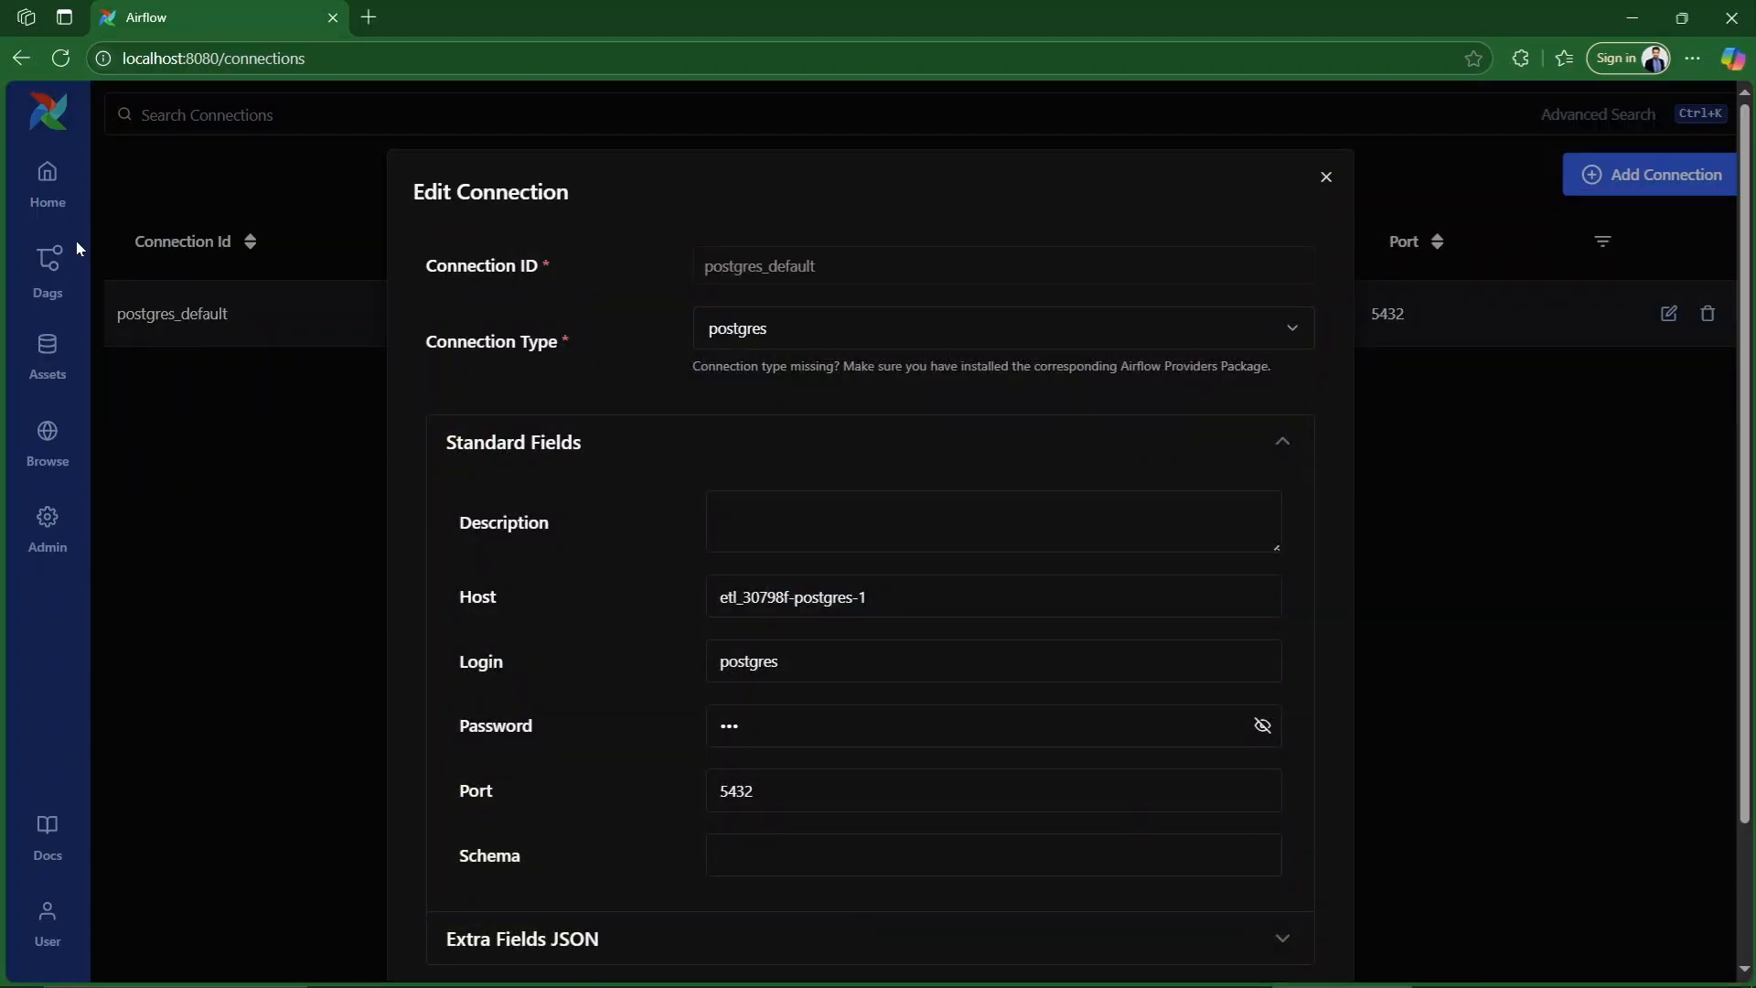
click(1324, 178)
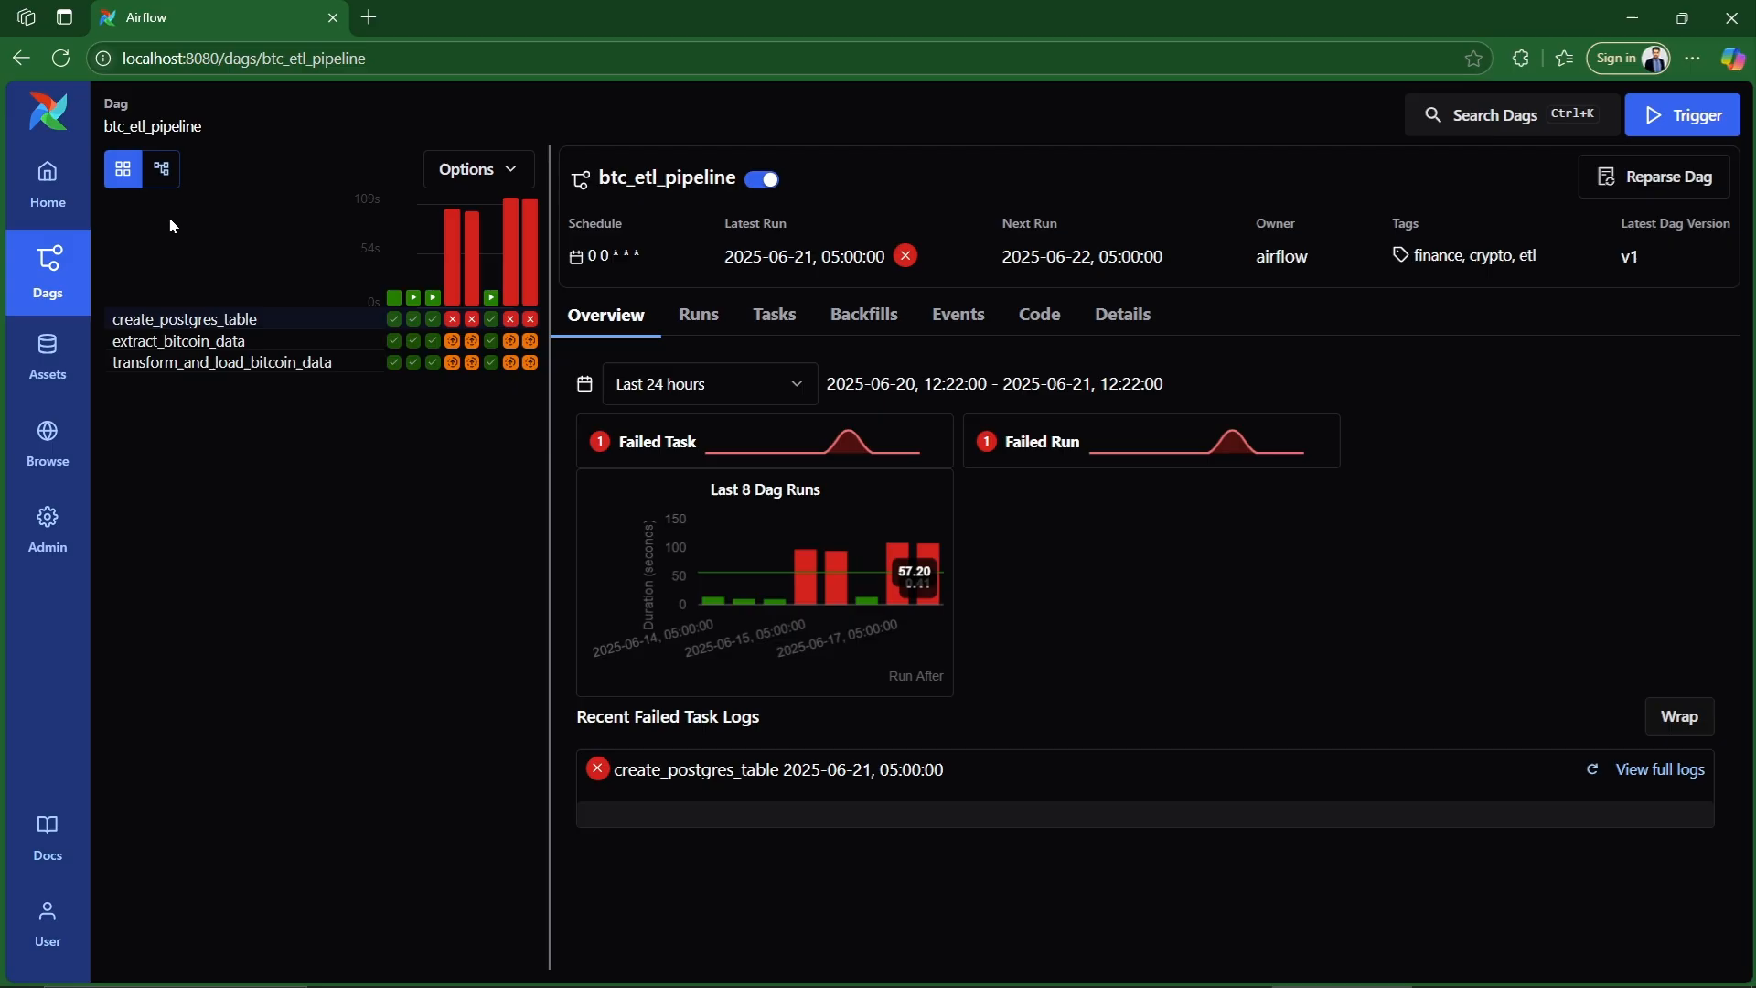
mouse_move(1688, 114)
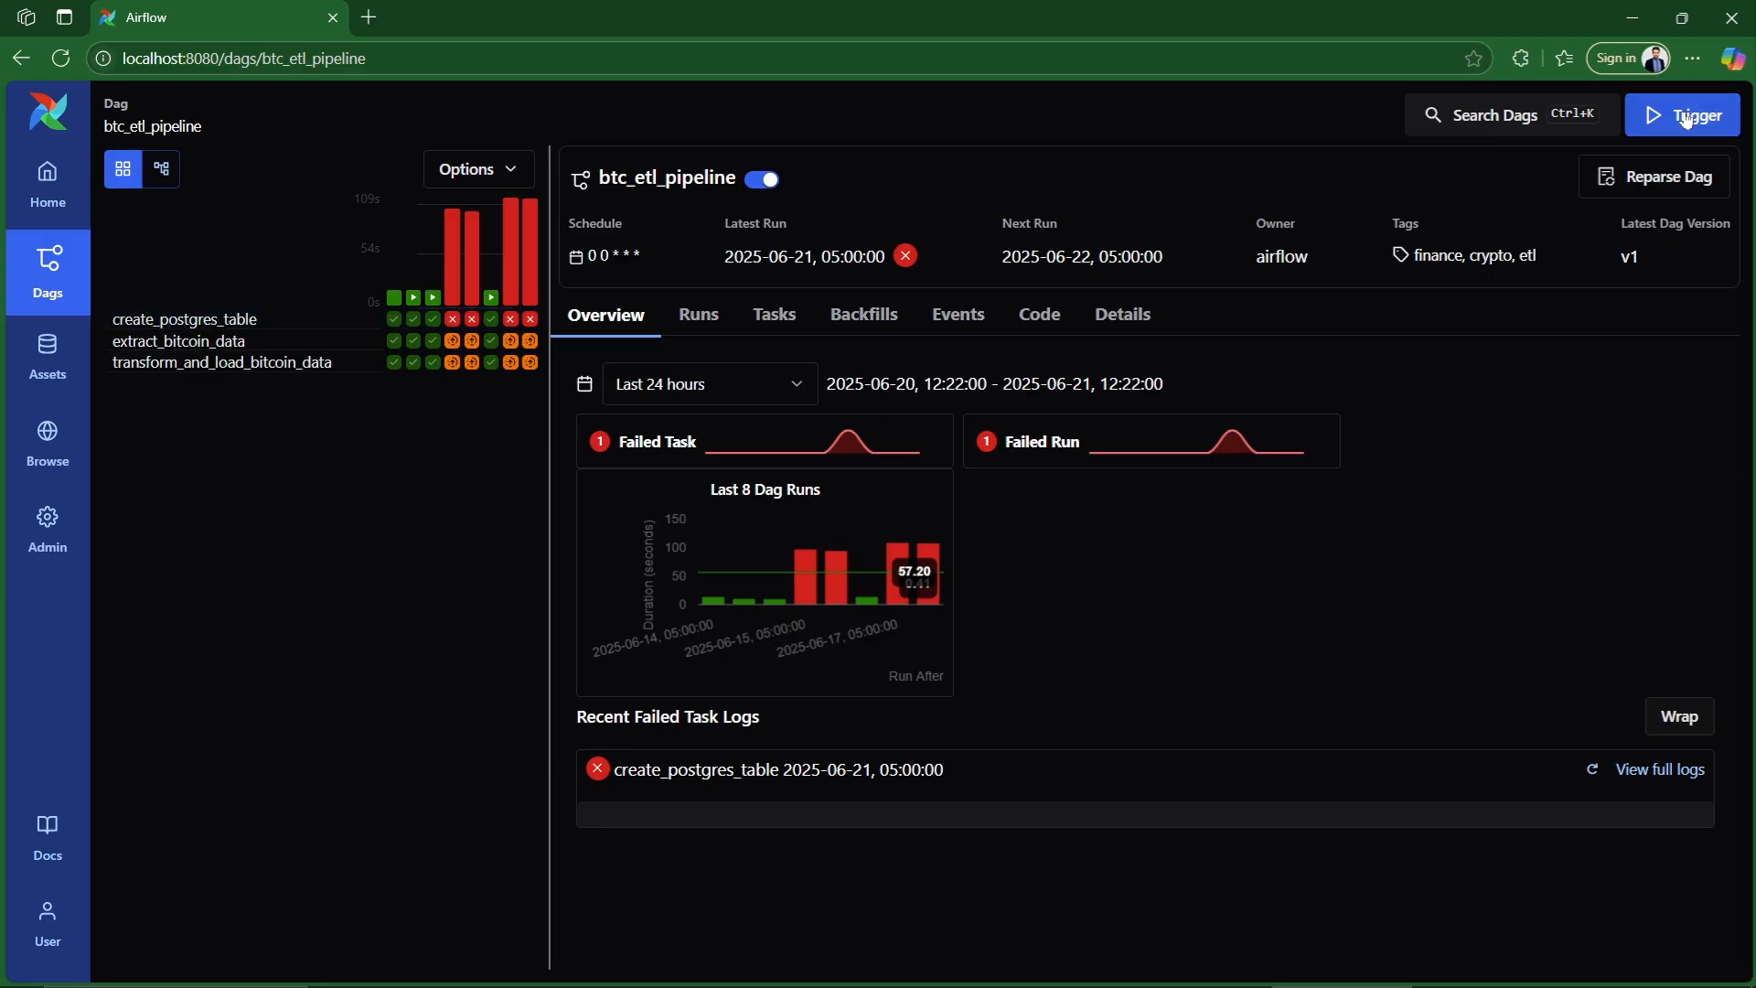
Trigger a single run of the btc_etl_pipeline DAG.
click(1679, 114)
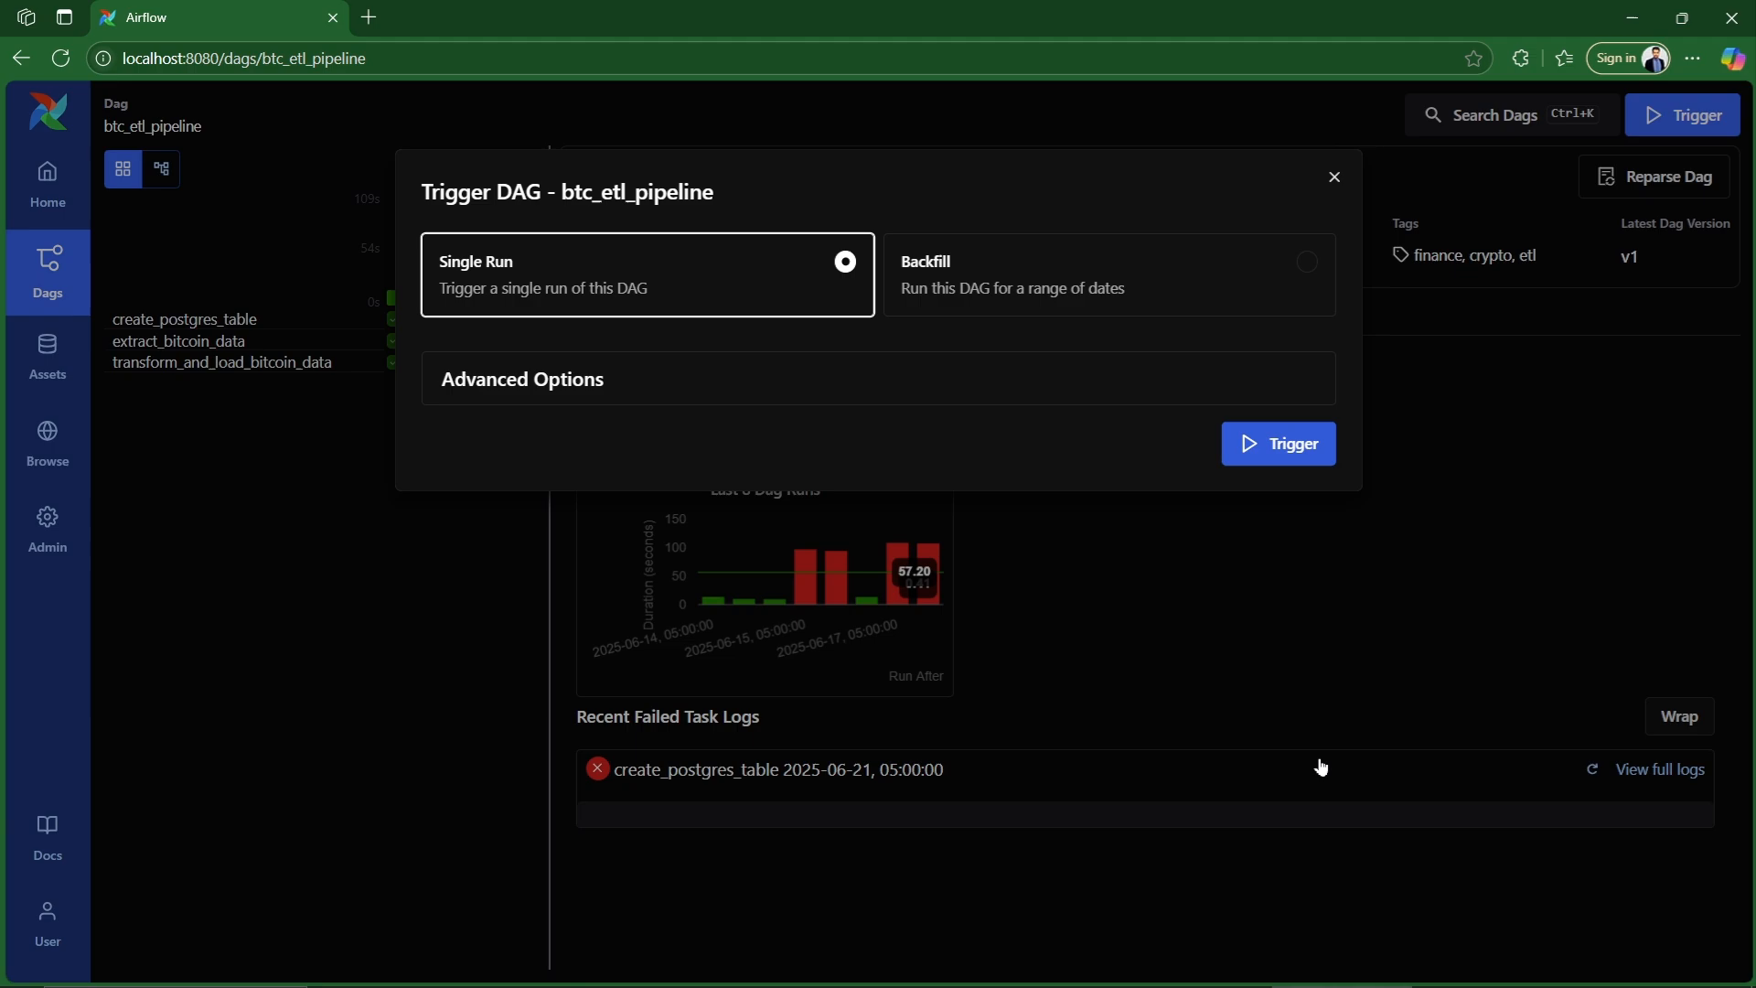
mouse_move(851, 627)
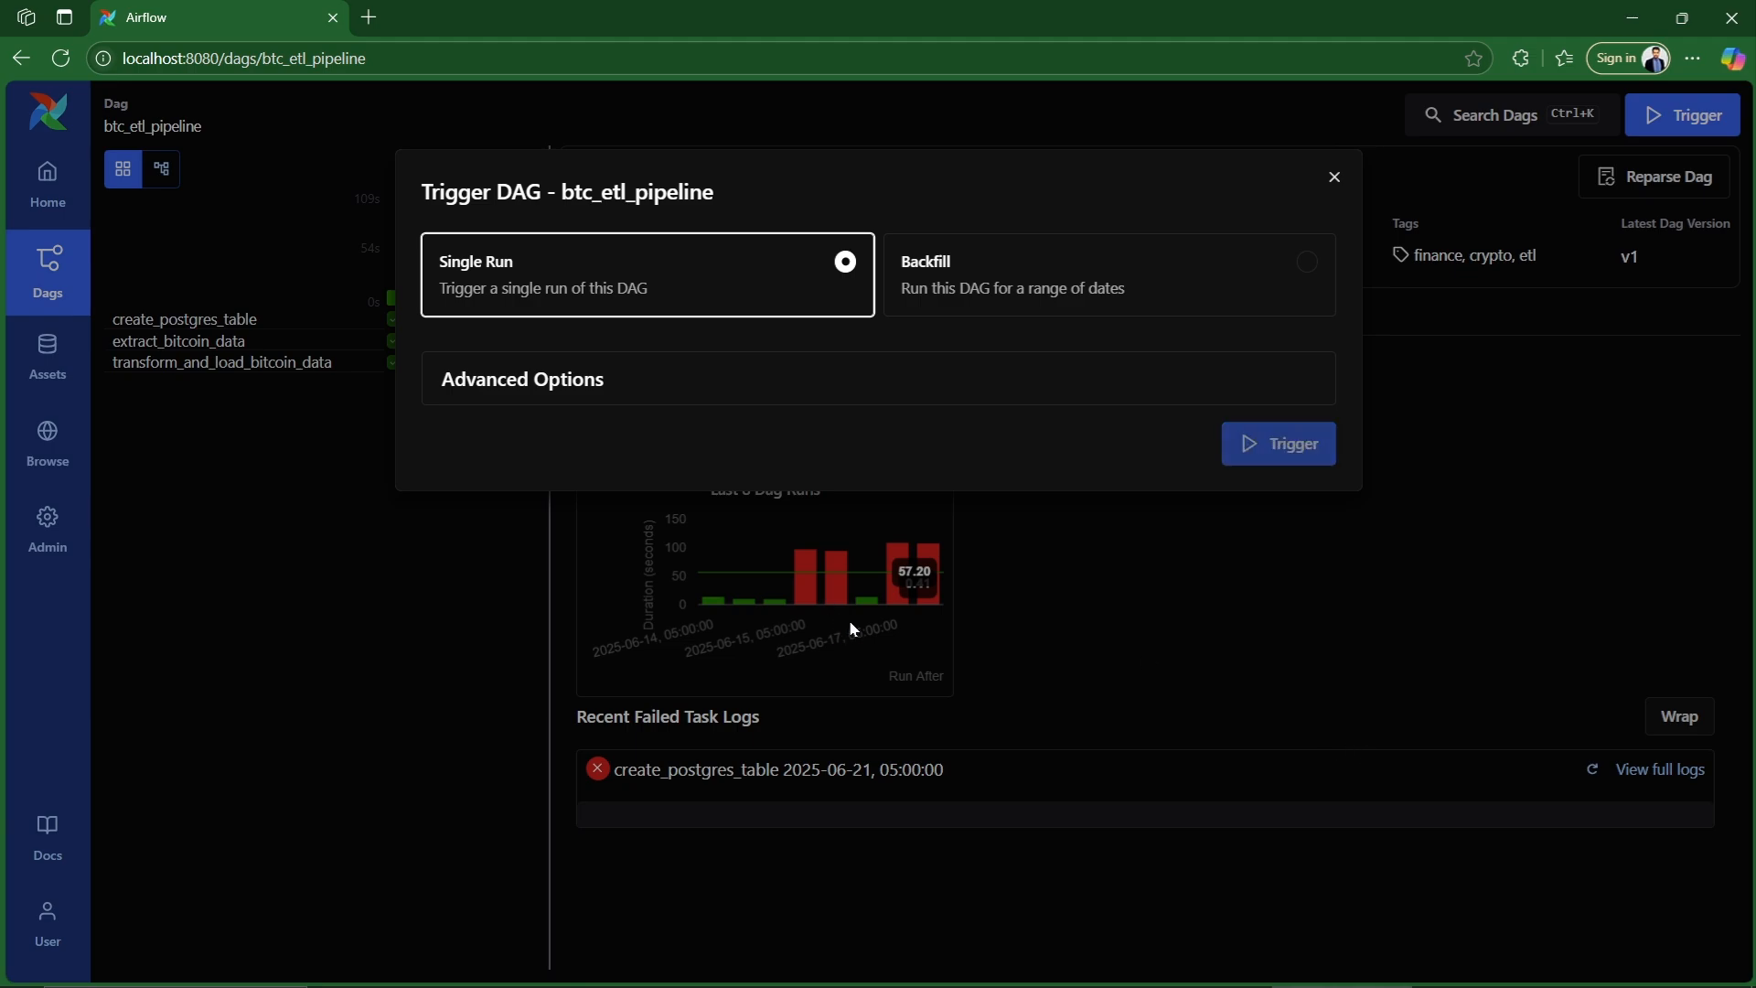
click(1277, 442)
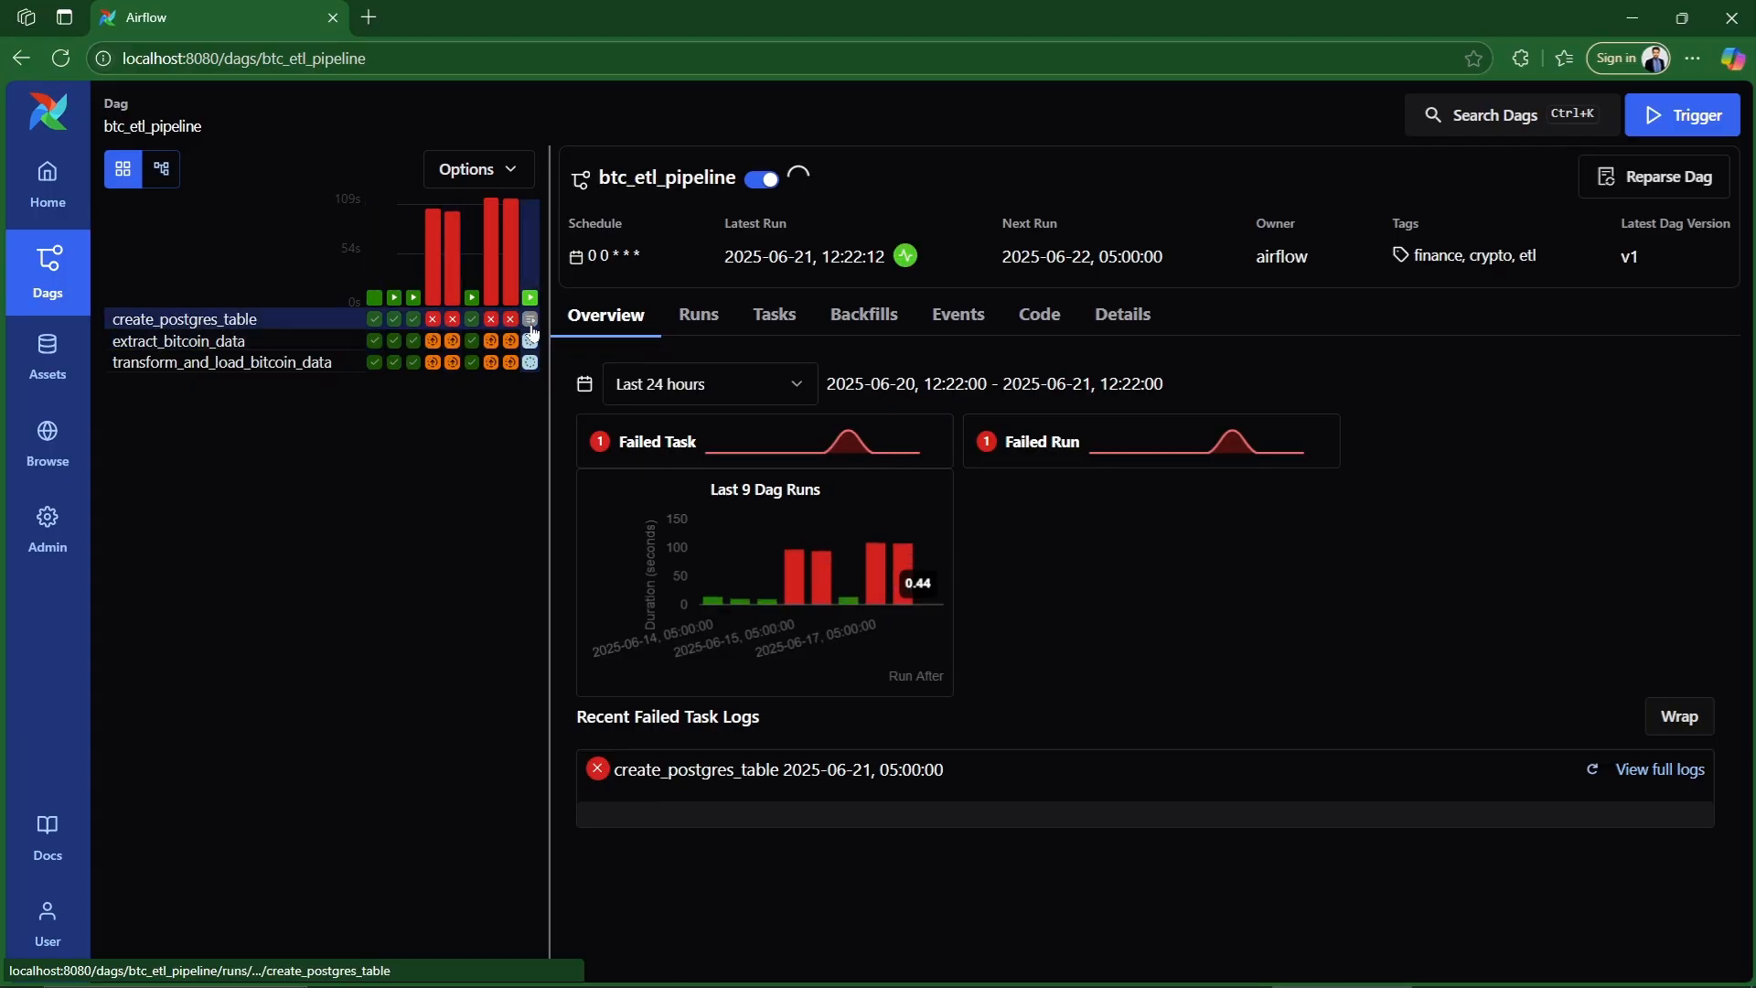
mouse_move(550, 512)
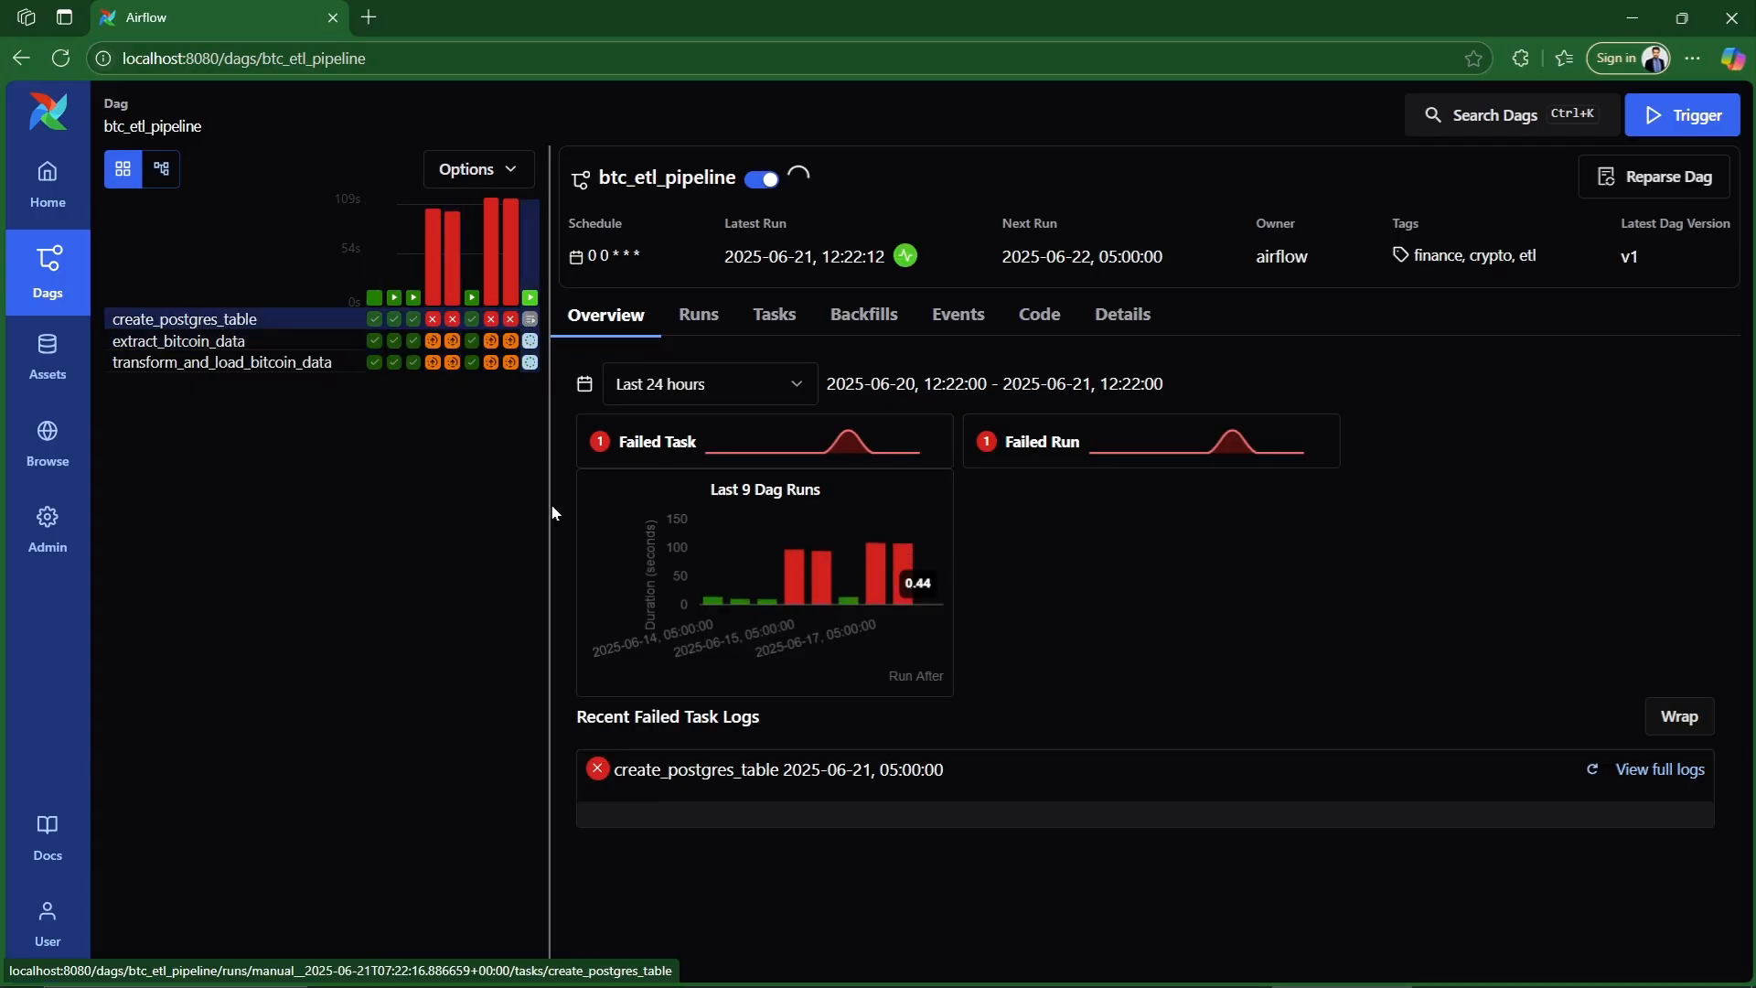
mouse_move(602, 416)
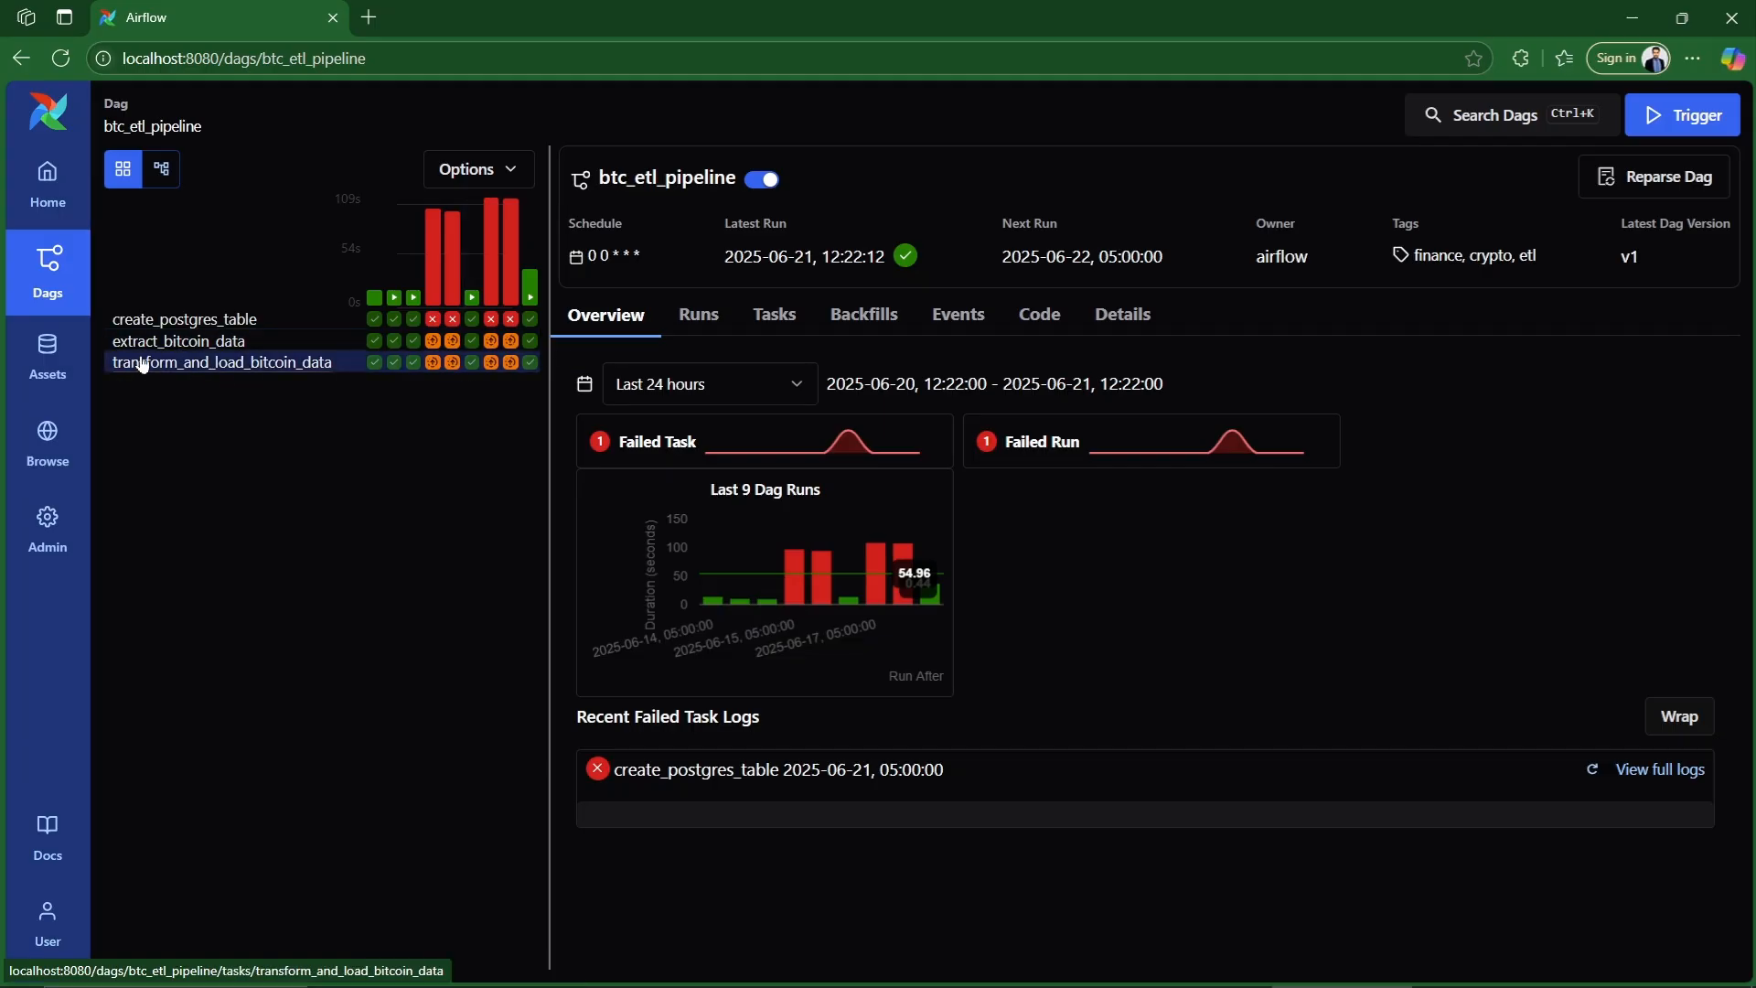
mouse_move(459, 407)
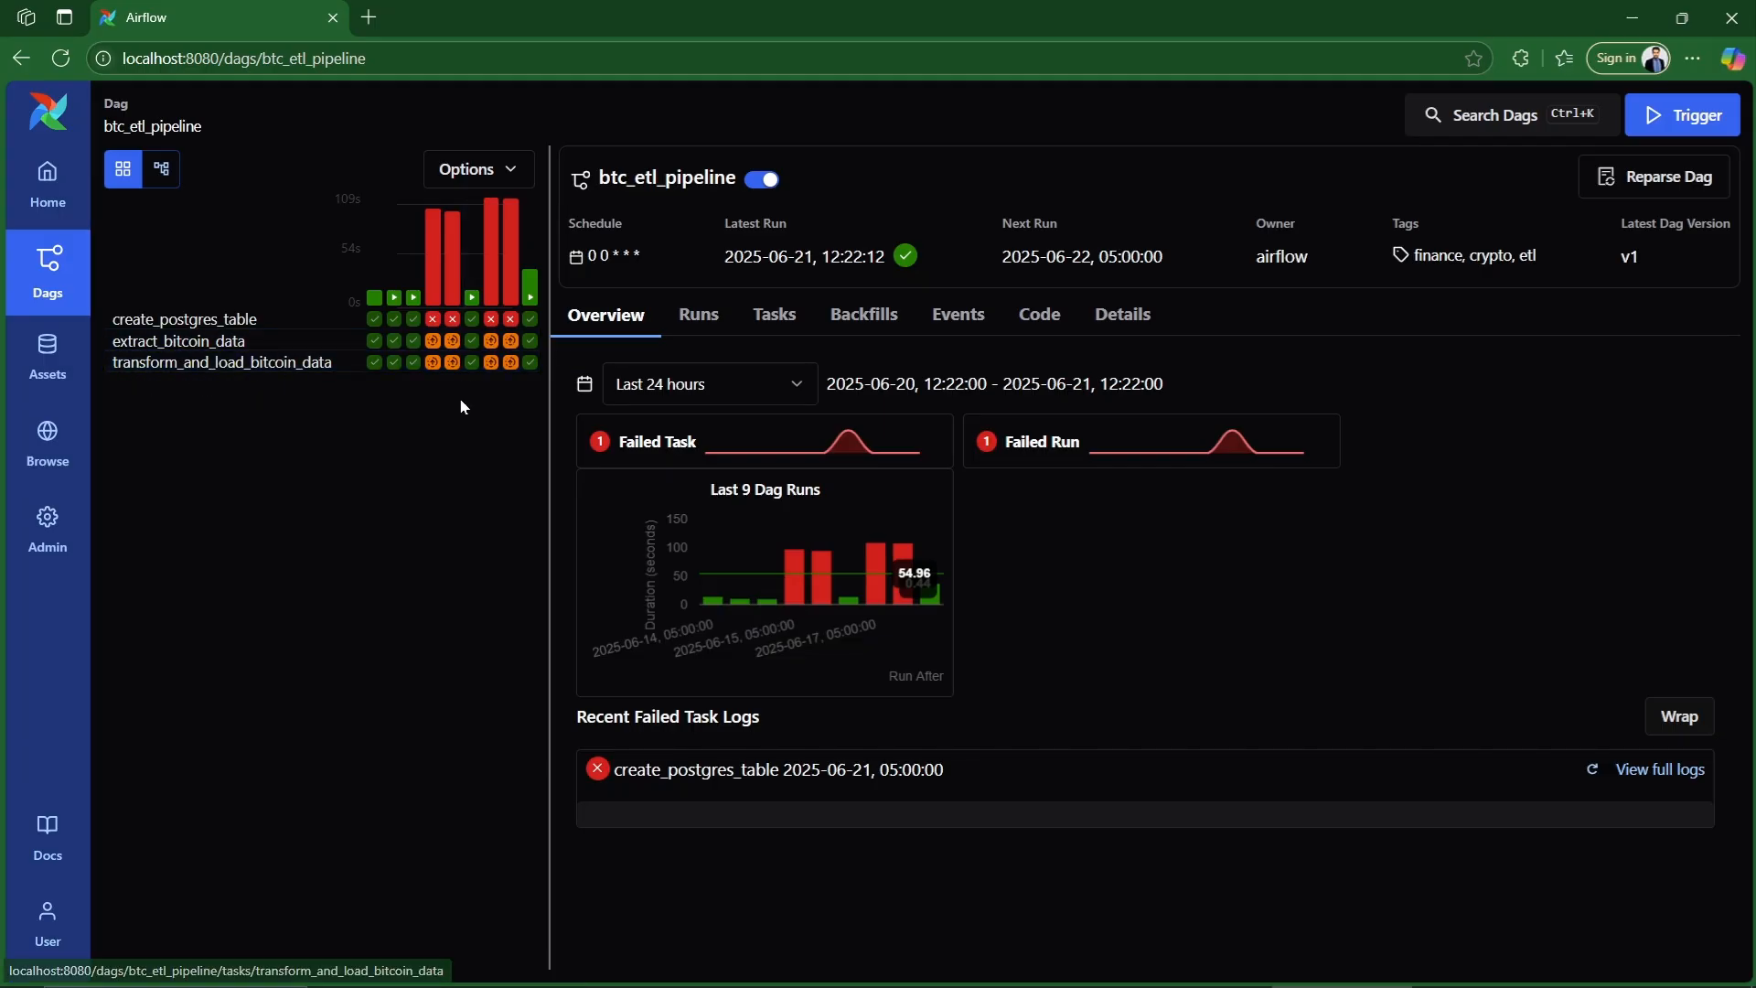
mouse_move(508, 417)
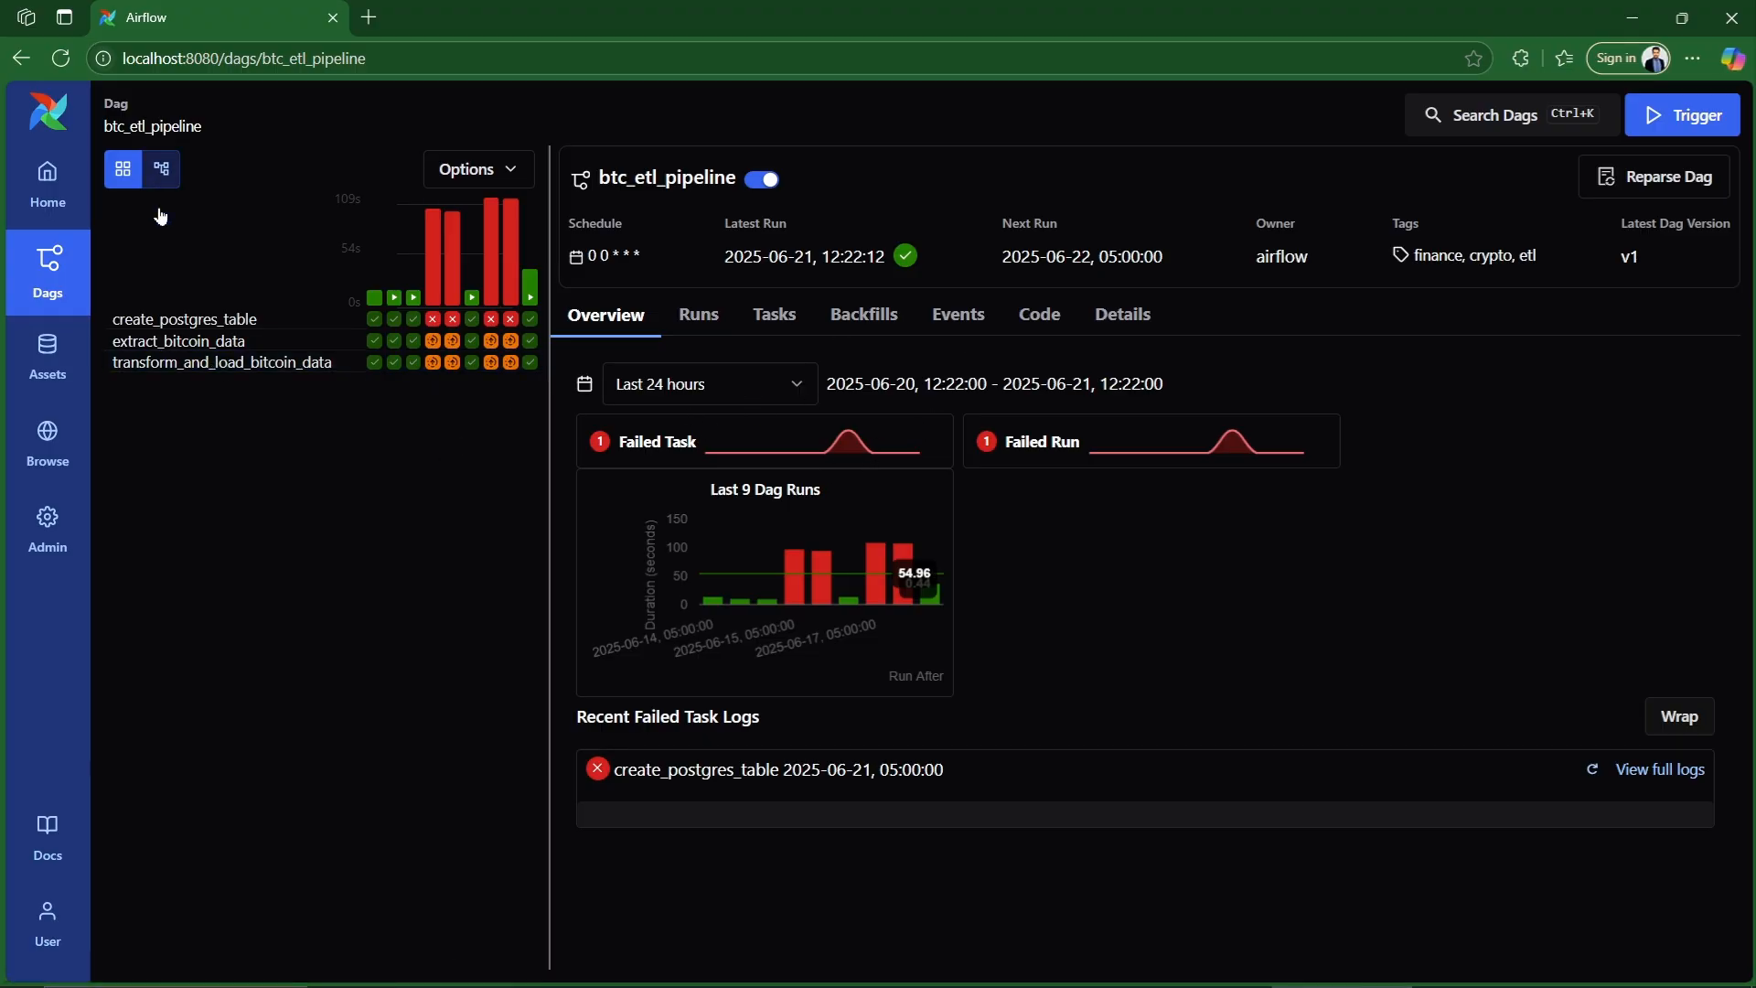
Show btc_etl_pipeline as a graph of its three chained tasks.
click(161, 169)
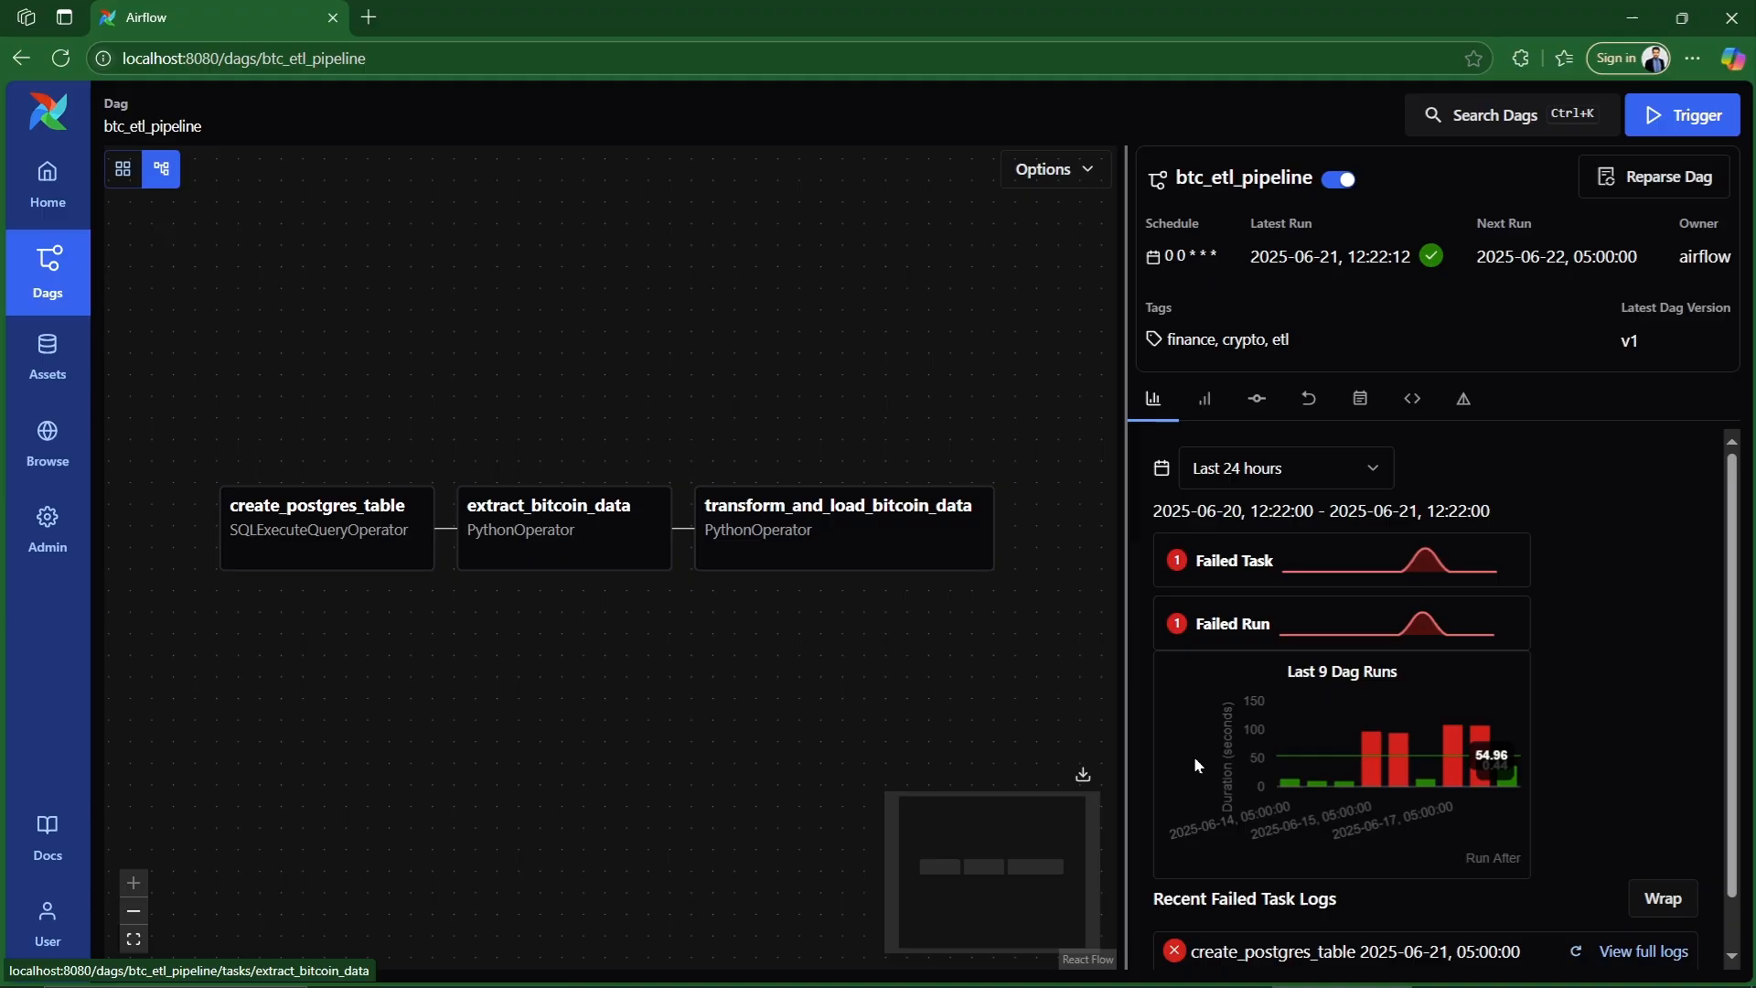
mouse_move(202, 516)
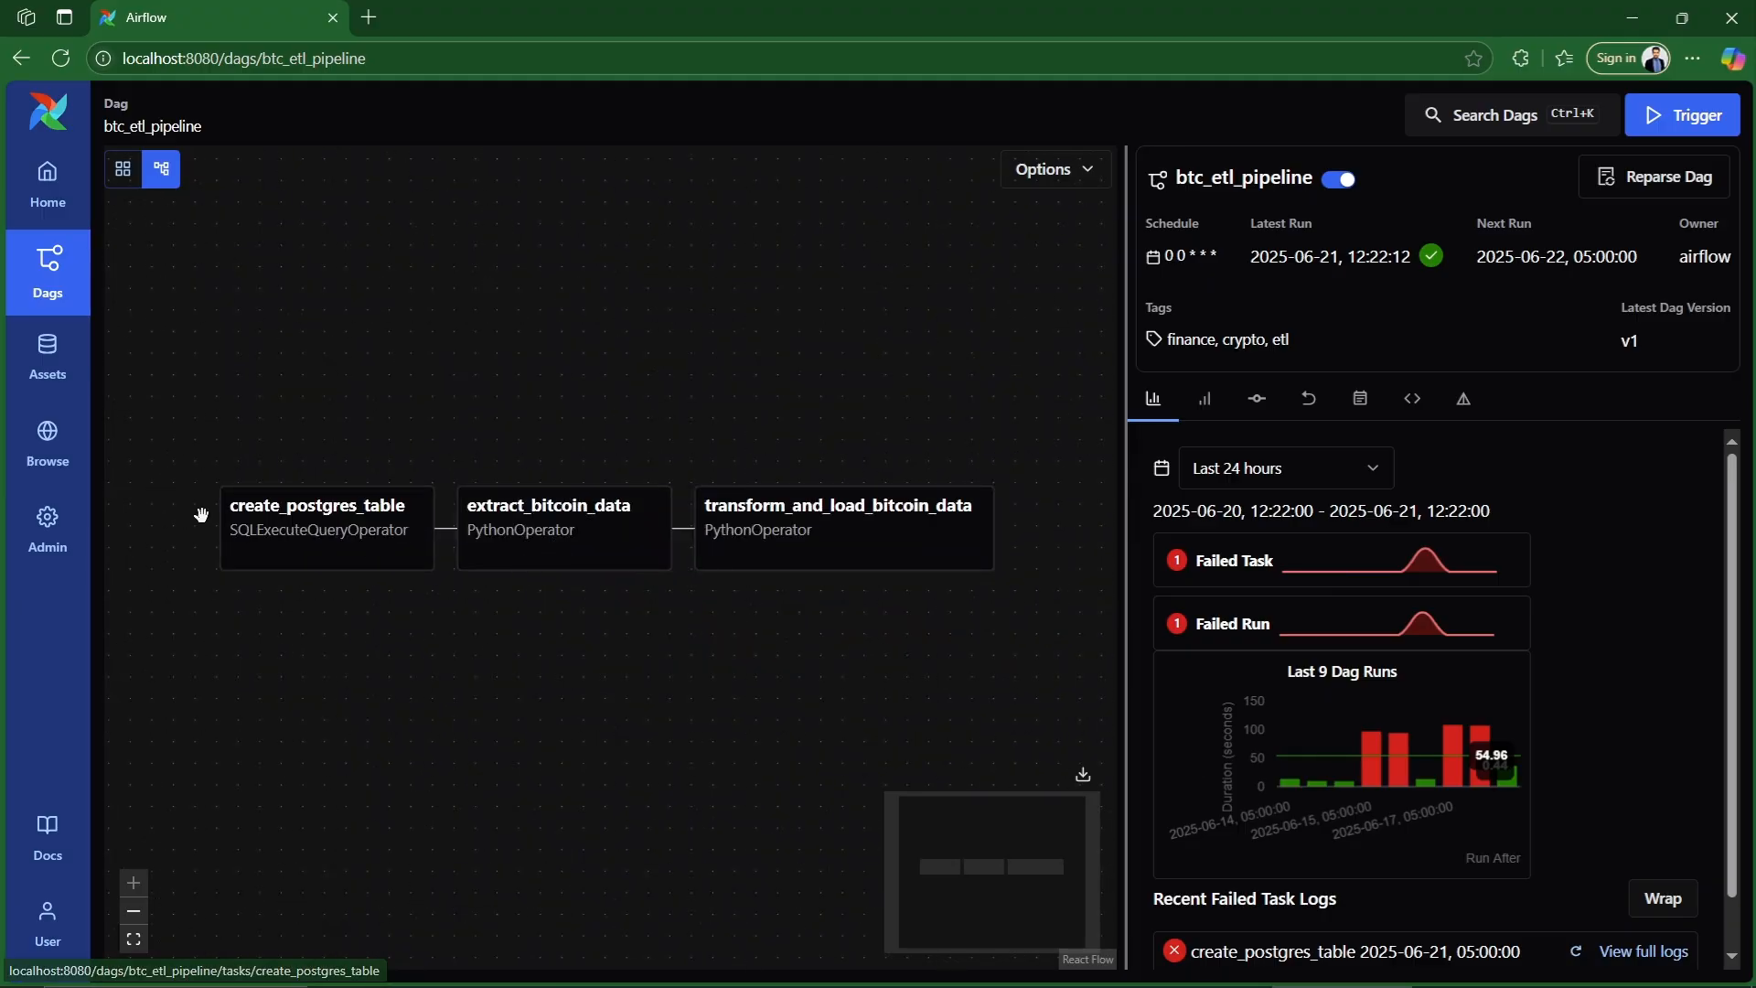
mouse_move(786, 529)
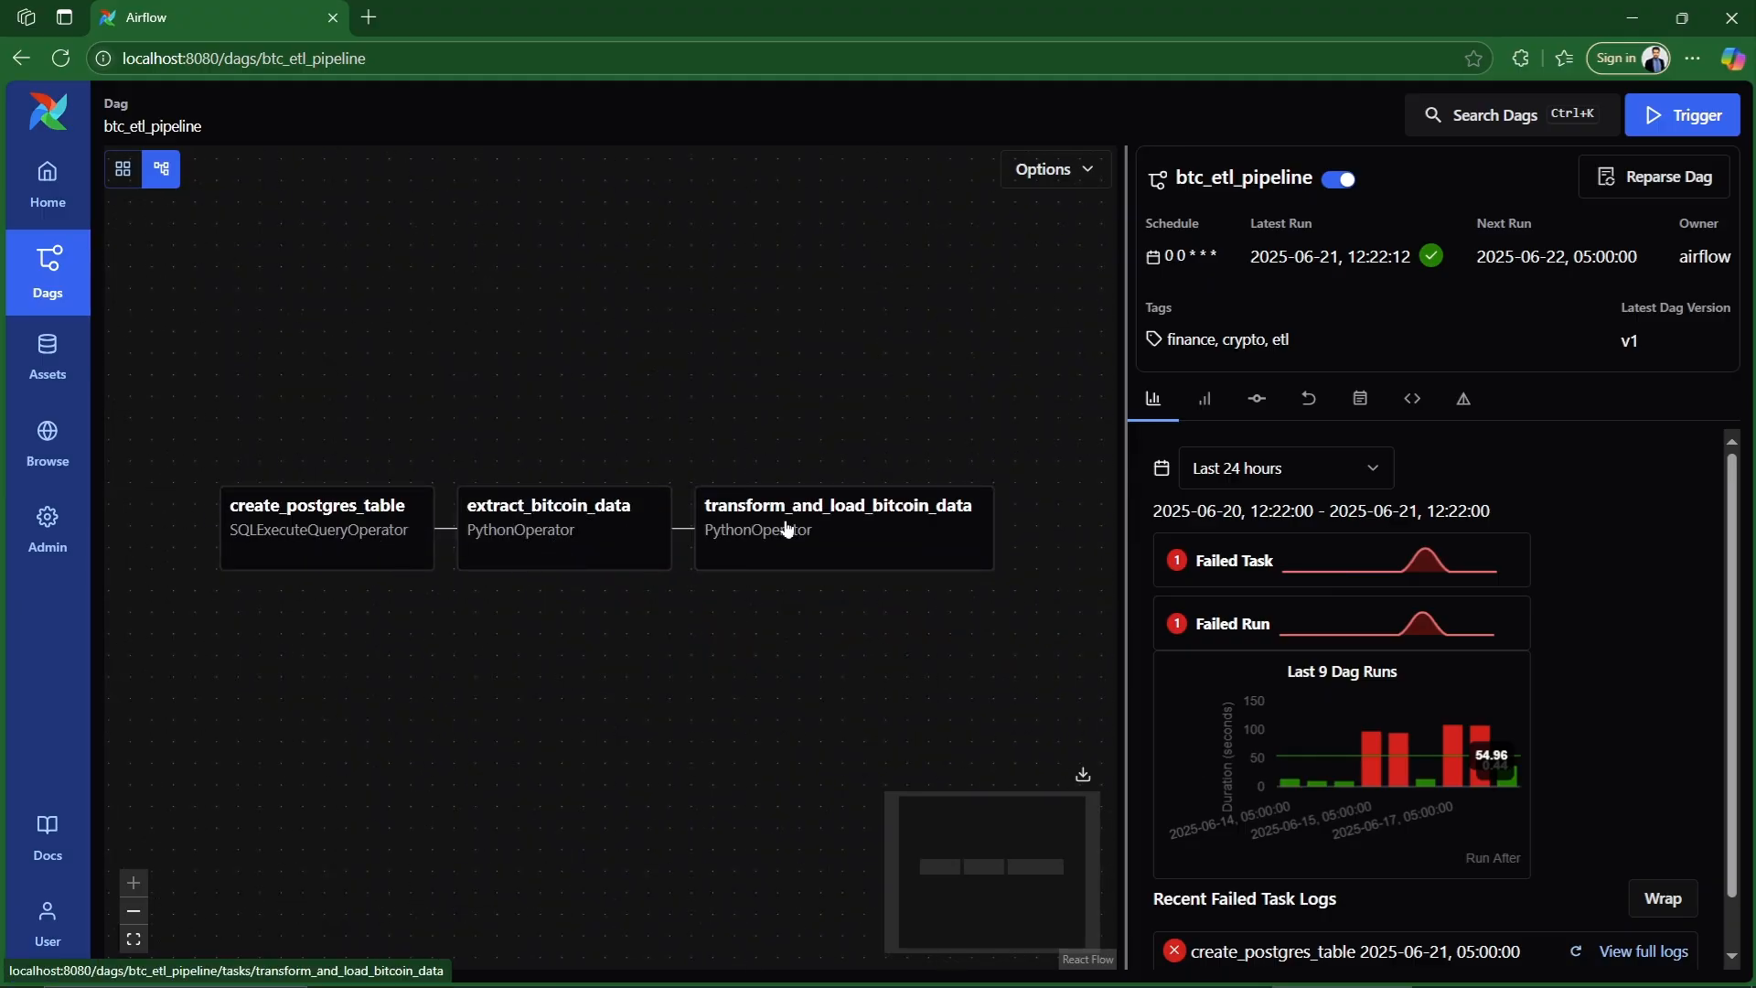
mouse_move(981, 441)
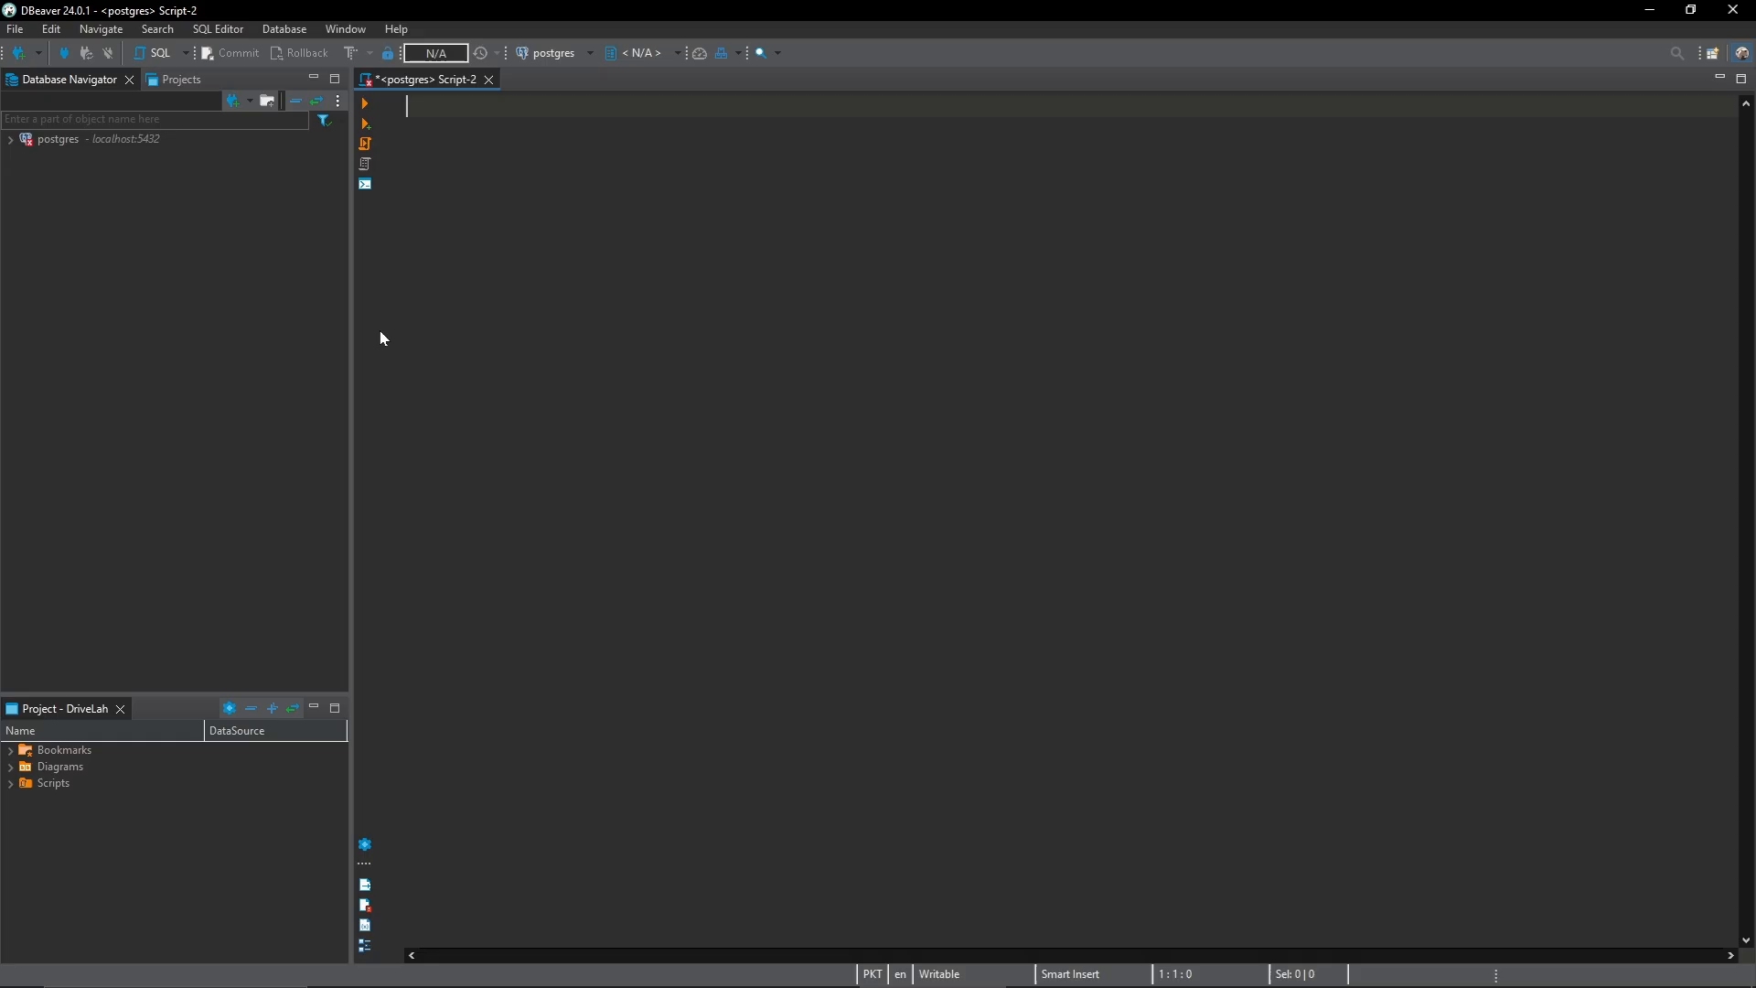
Create a PostgreSQL connection to localhost:5432 in DBeaver and finish its setup.
click(284, 28)
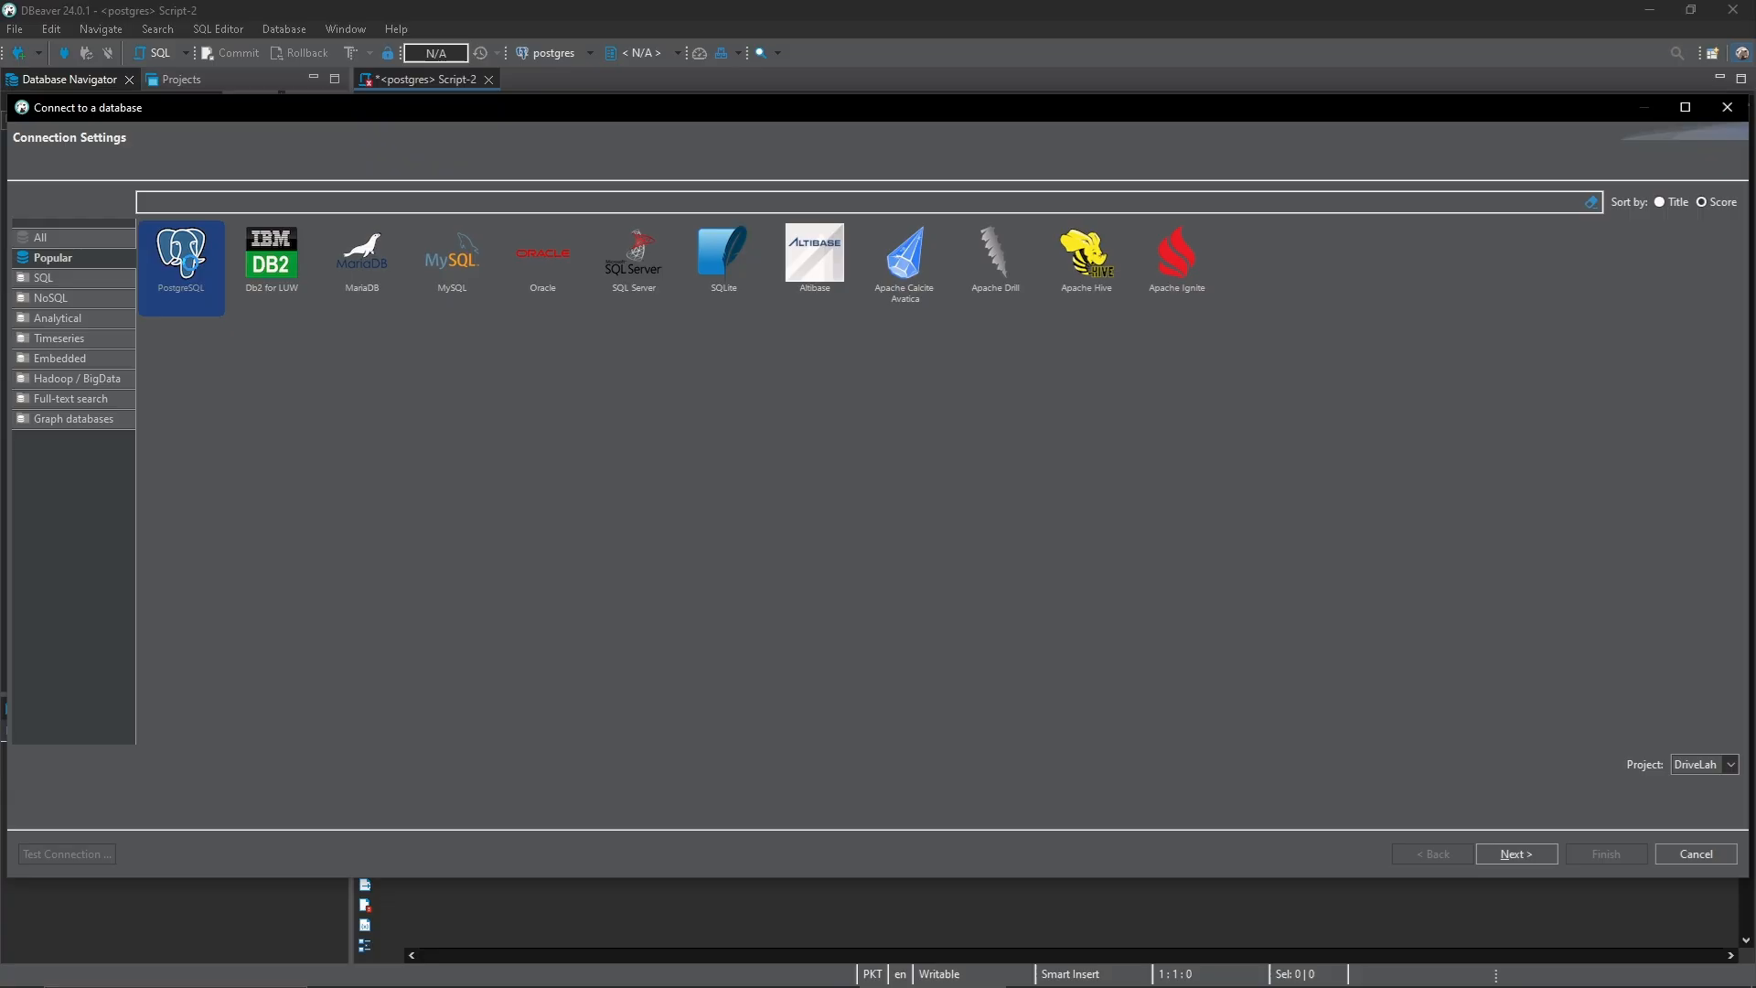
click(1515, 854)
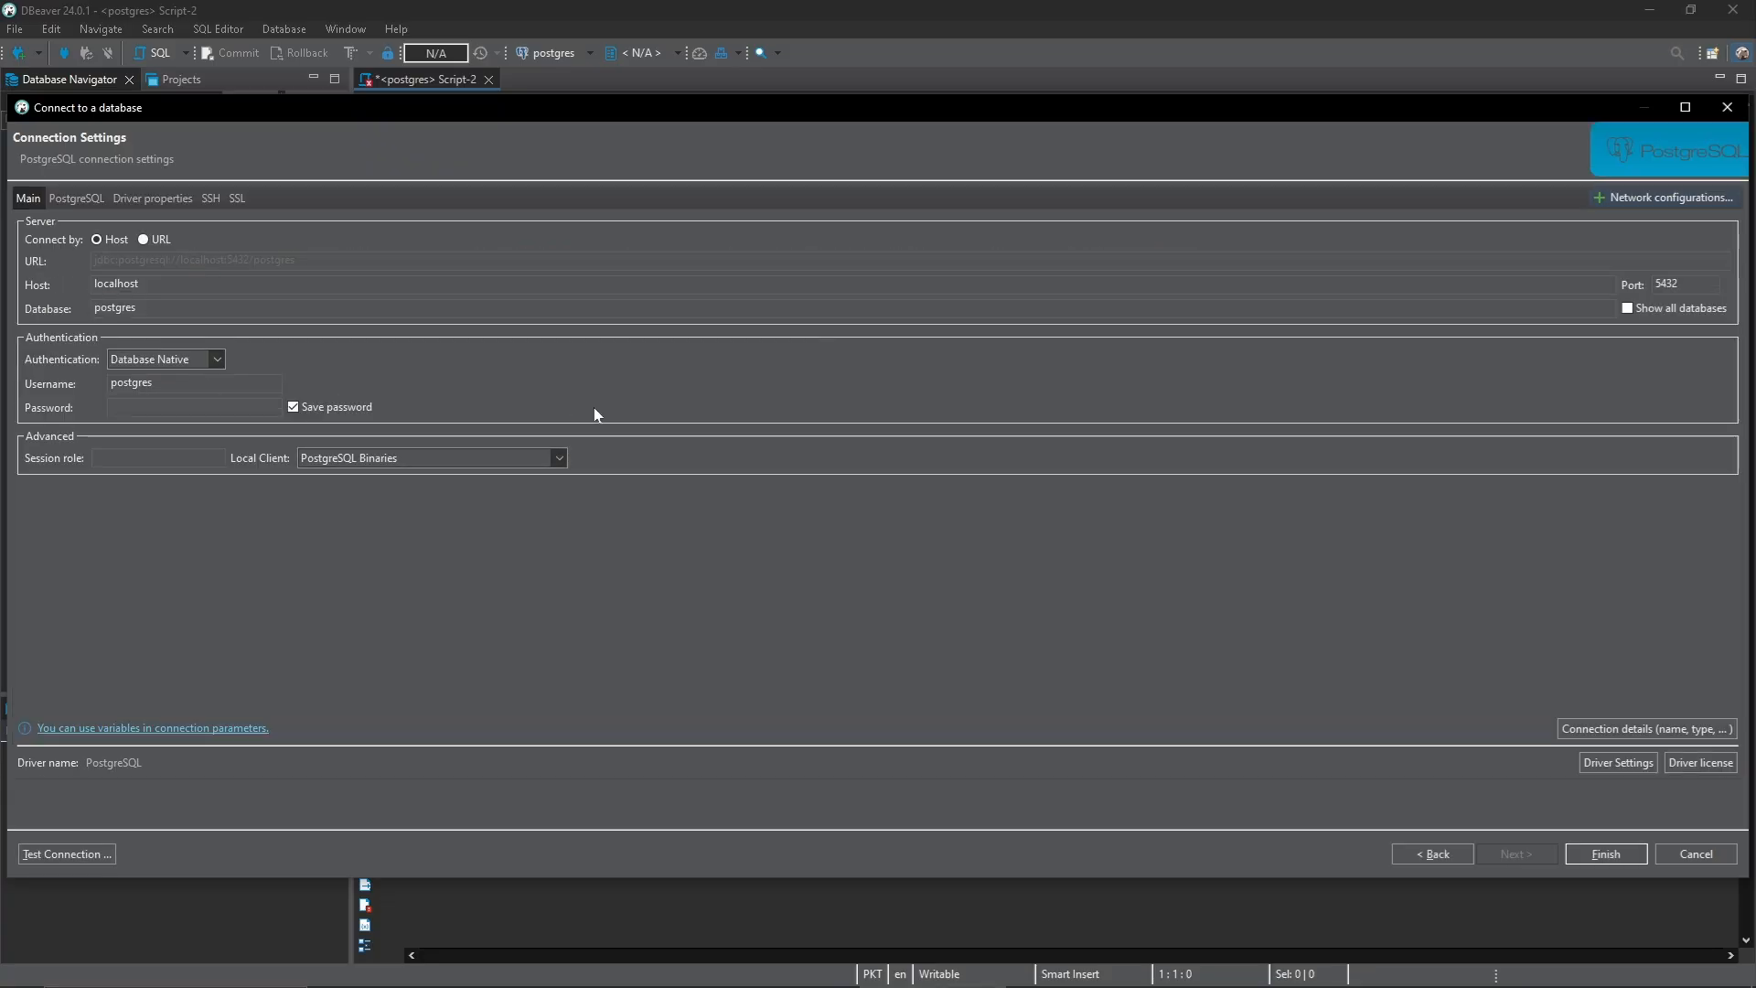
mouse_move(79, 293)
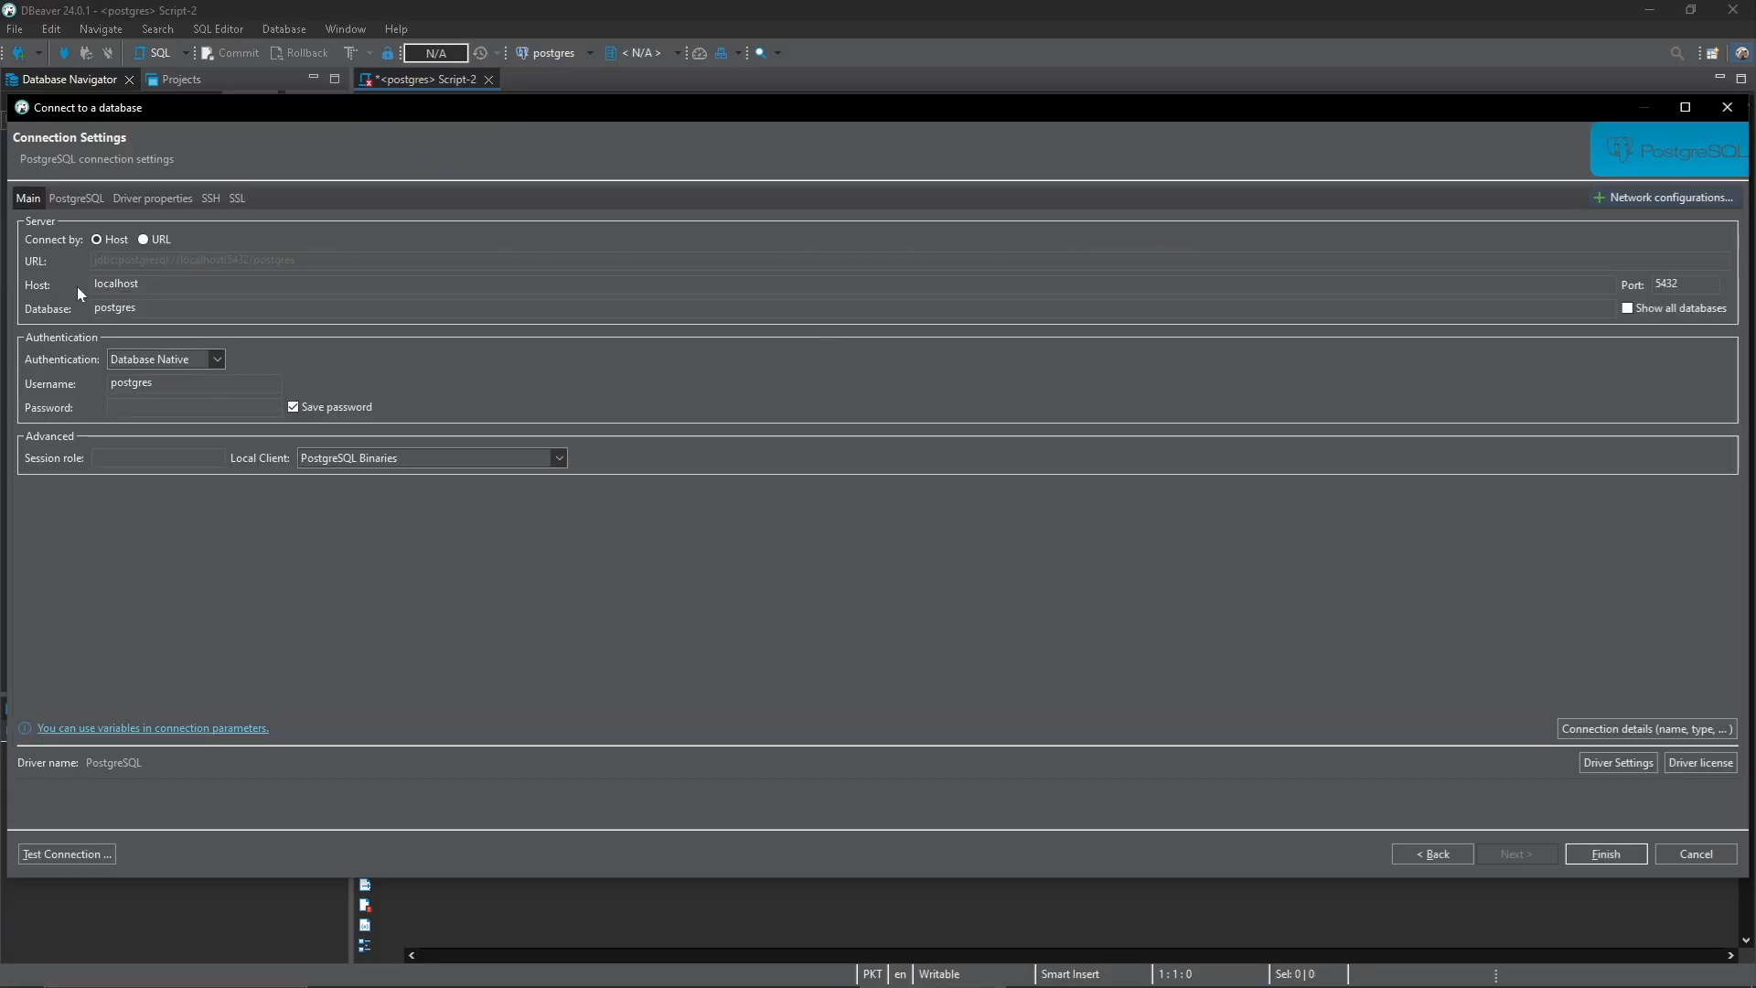
mouse_move(176, 333)
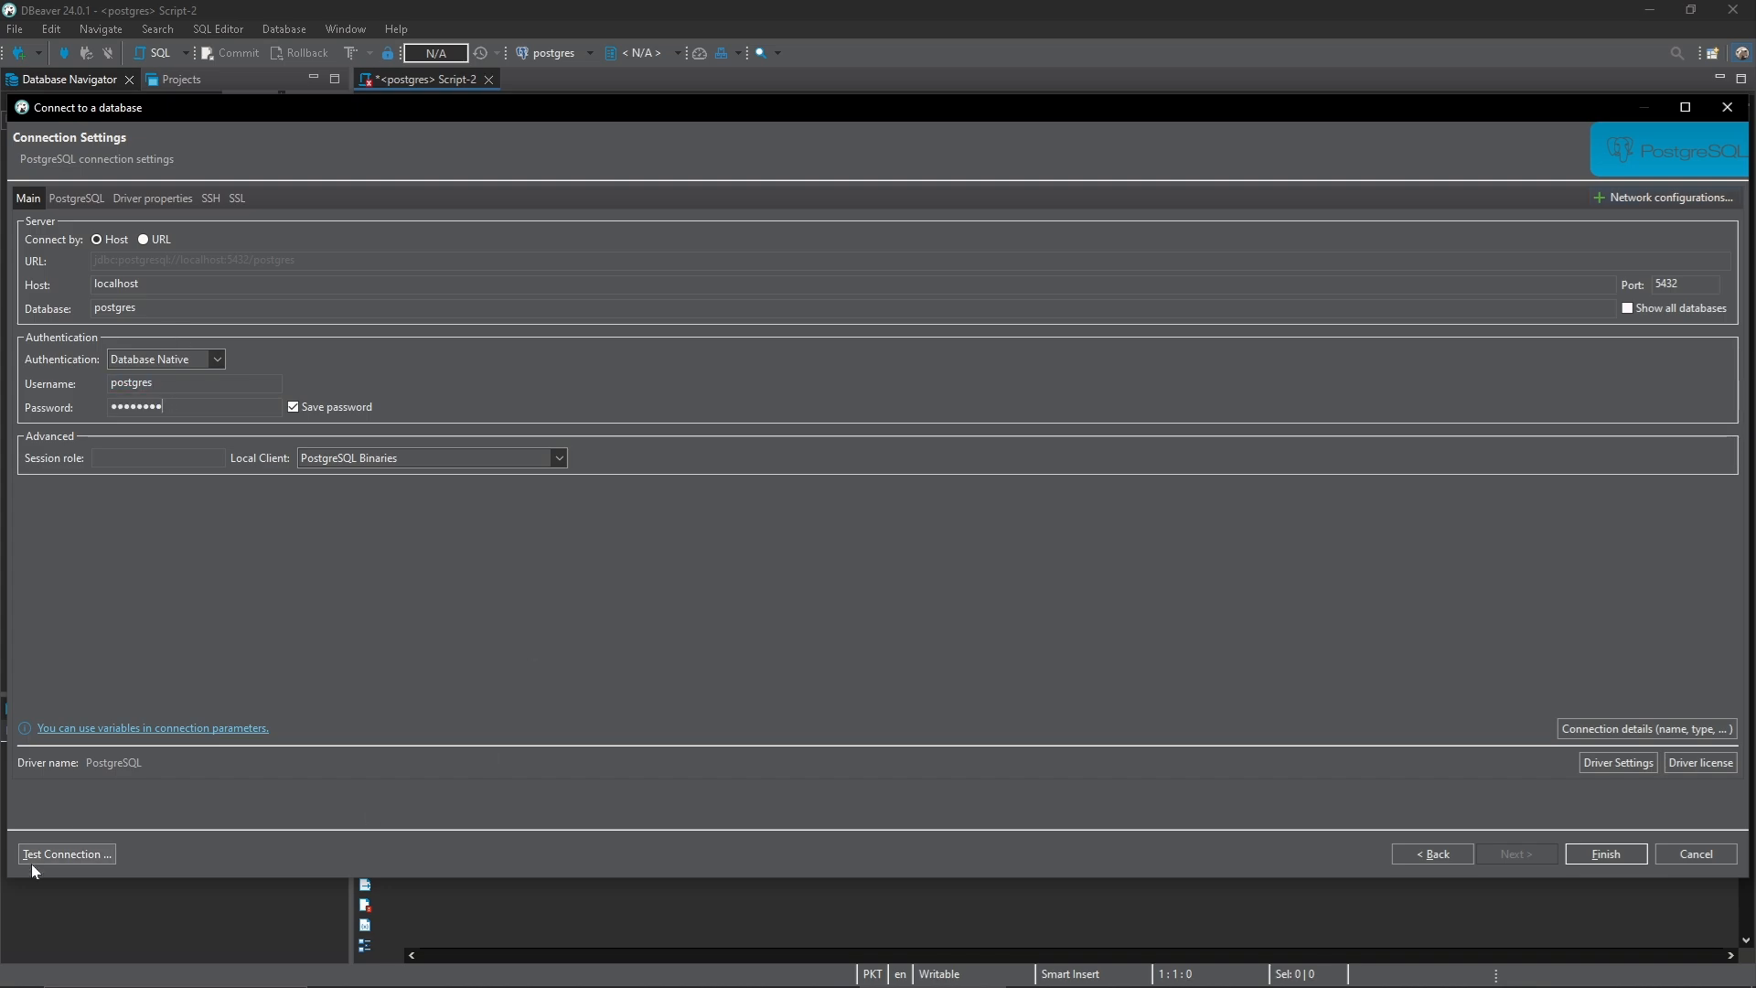
mouse_move(1694, 849)
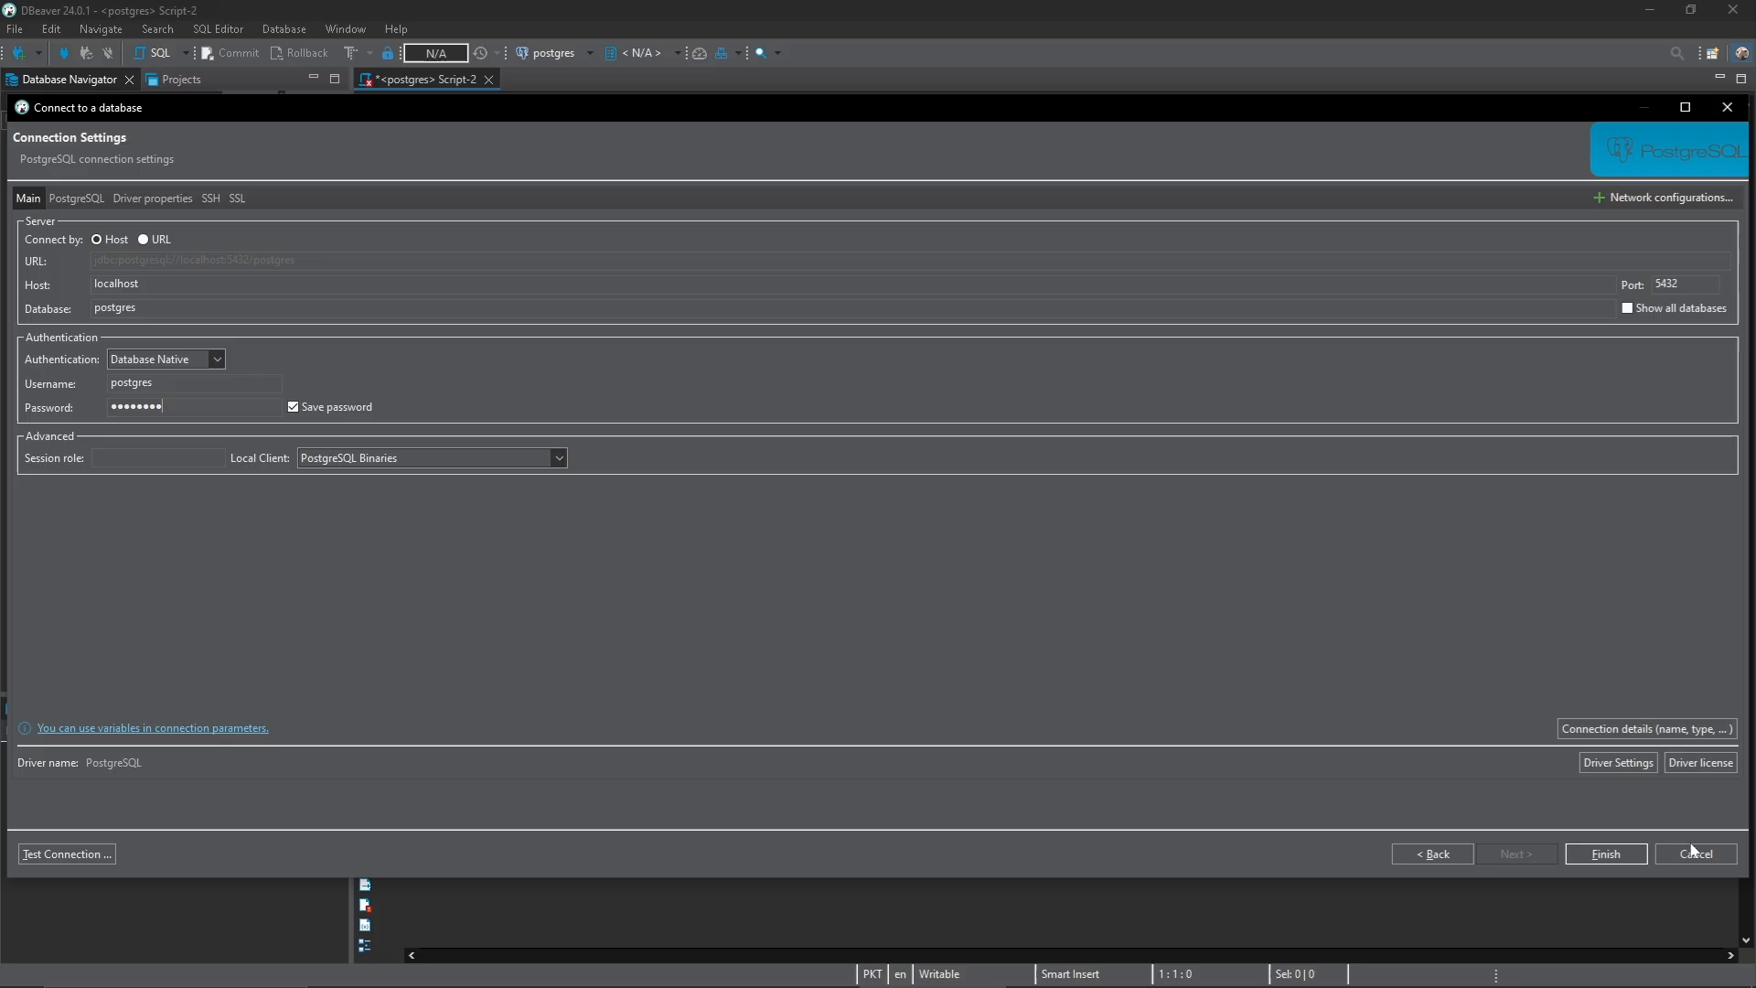
click(1605, 854)
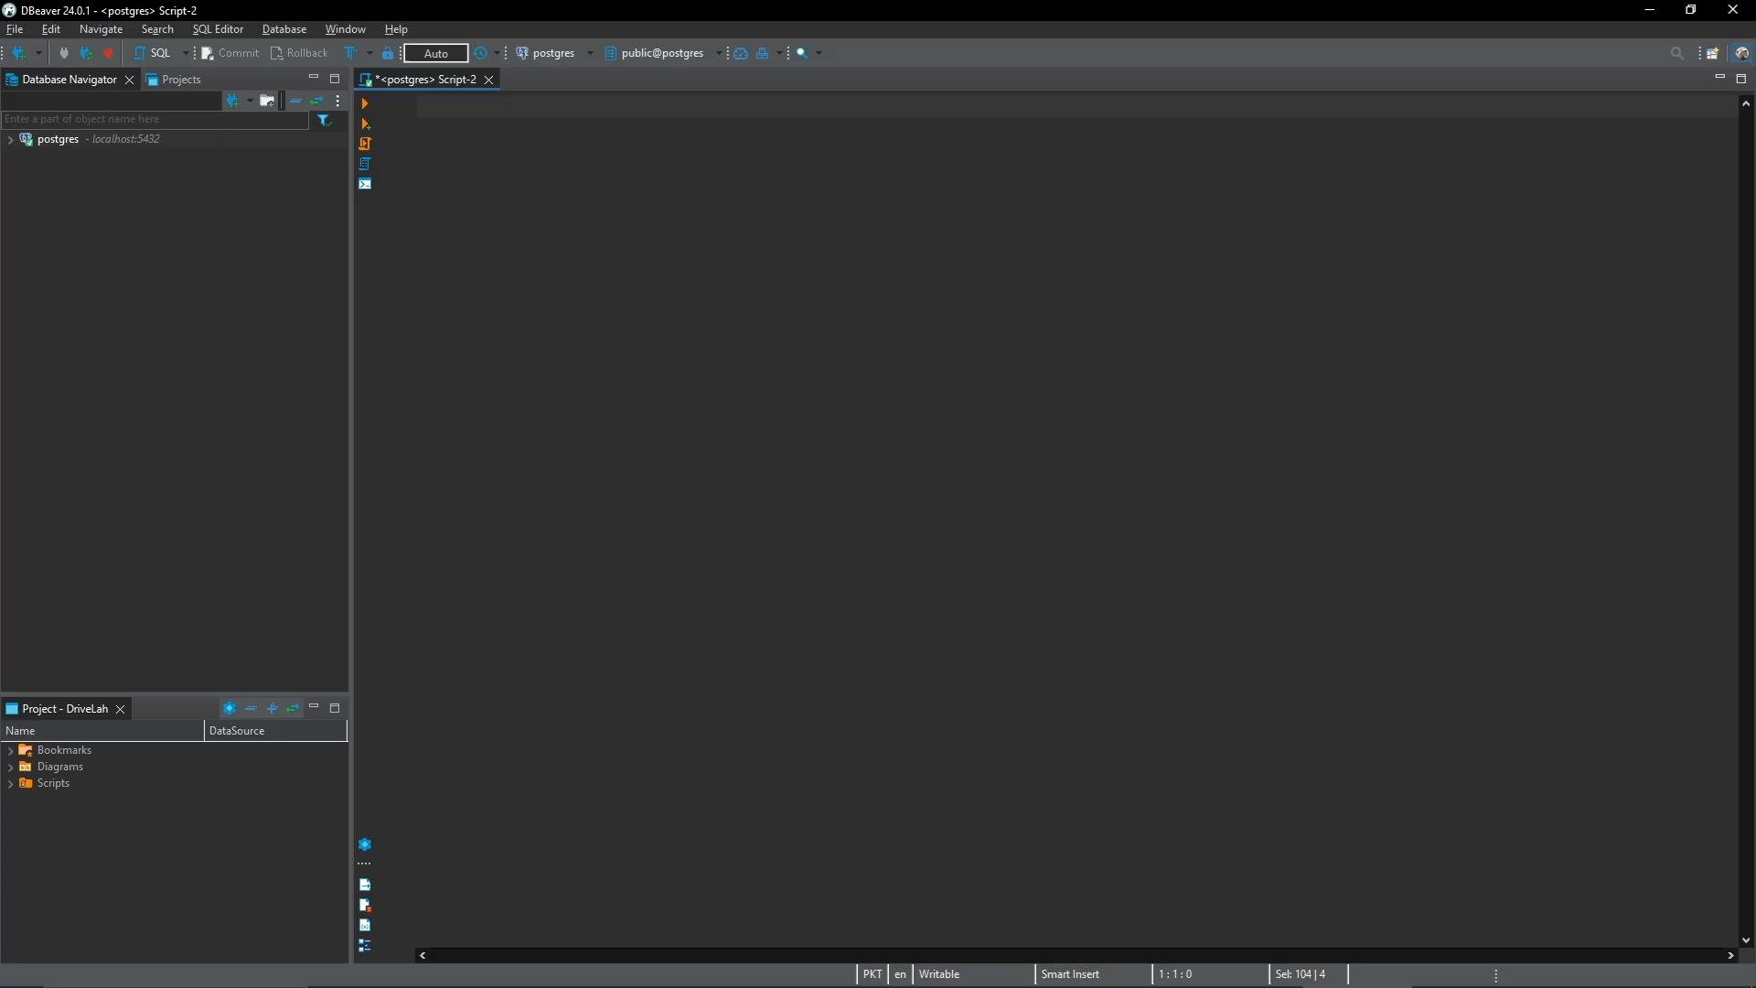
Query select * from bitcoin_metrics and return its 200 rows of daily prices and indicators.
text(select)
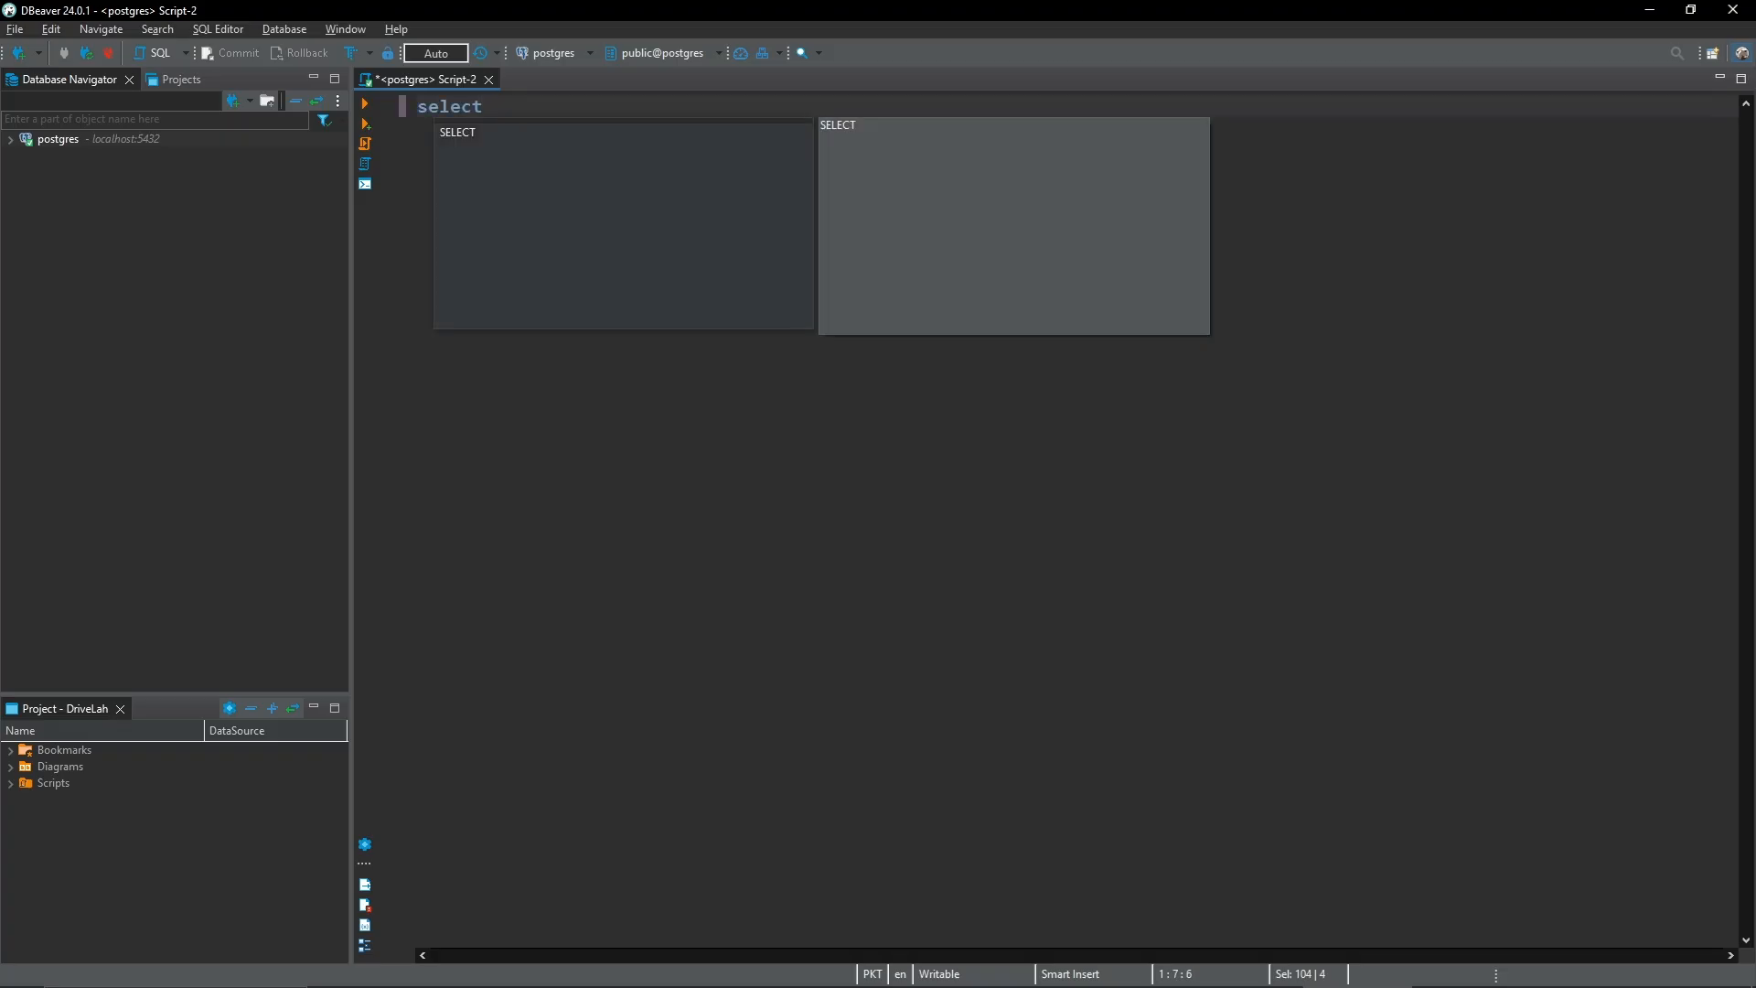
text(*)
text(from)
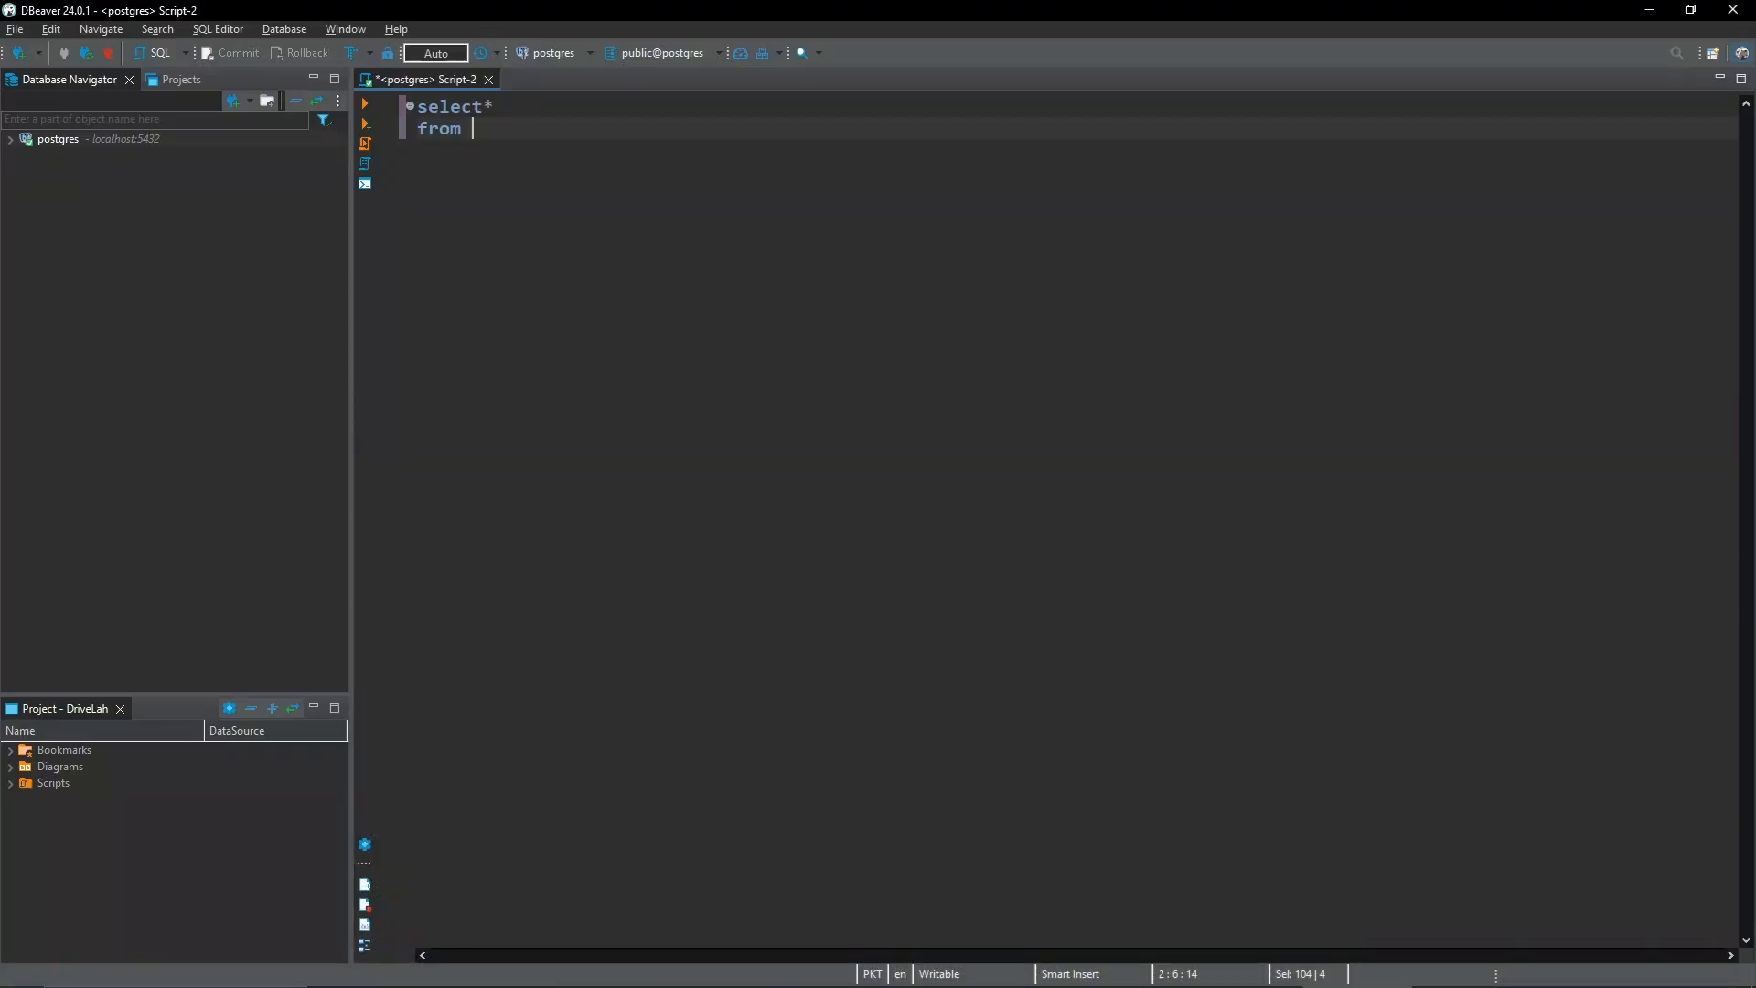
text(bitcoin_metrics bm)
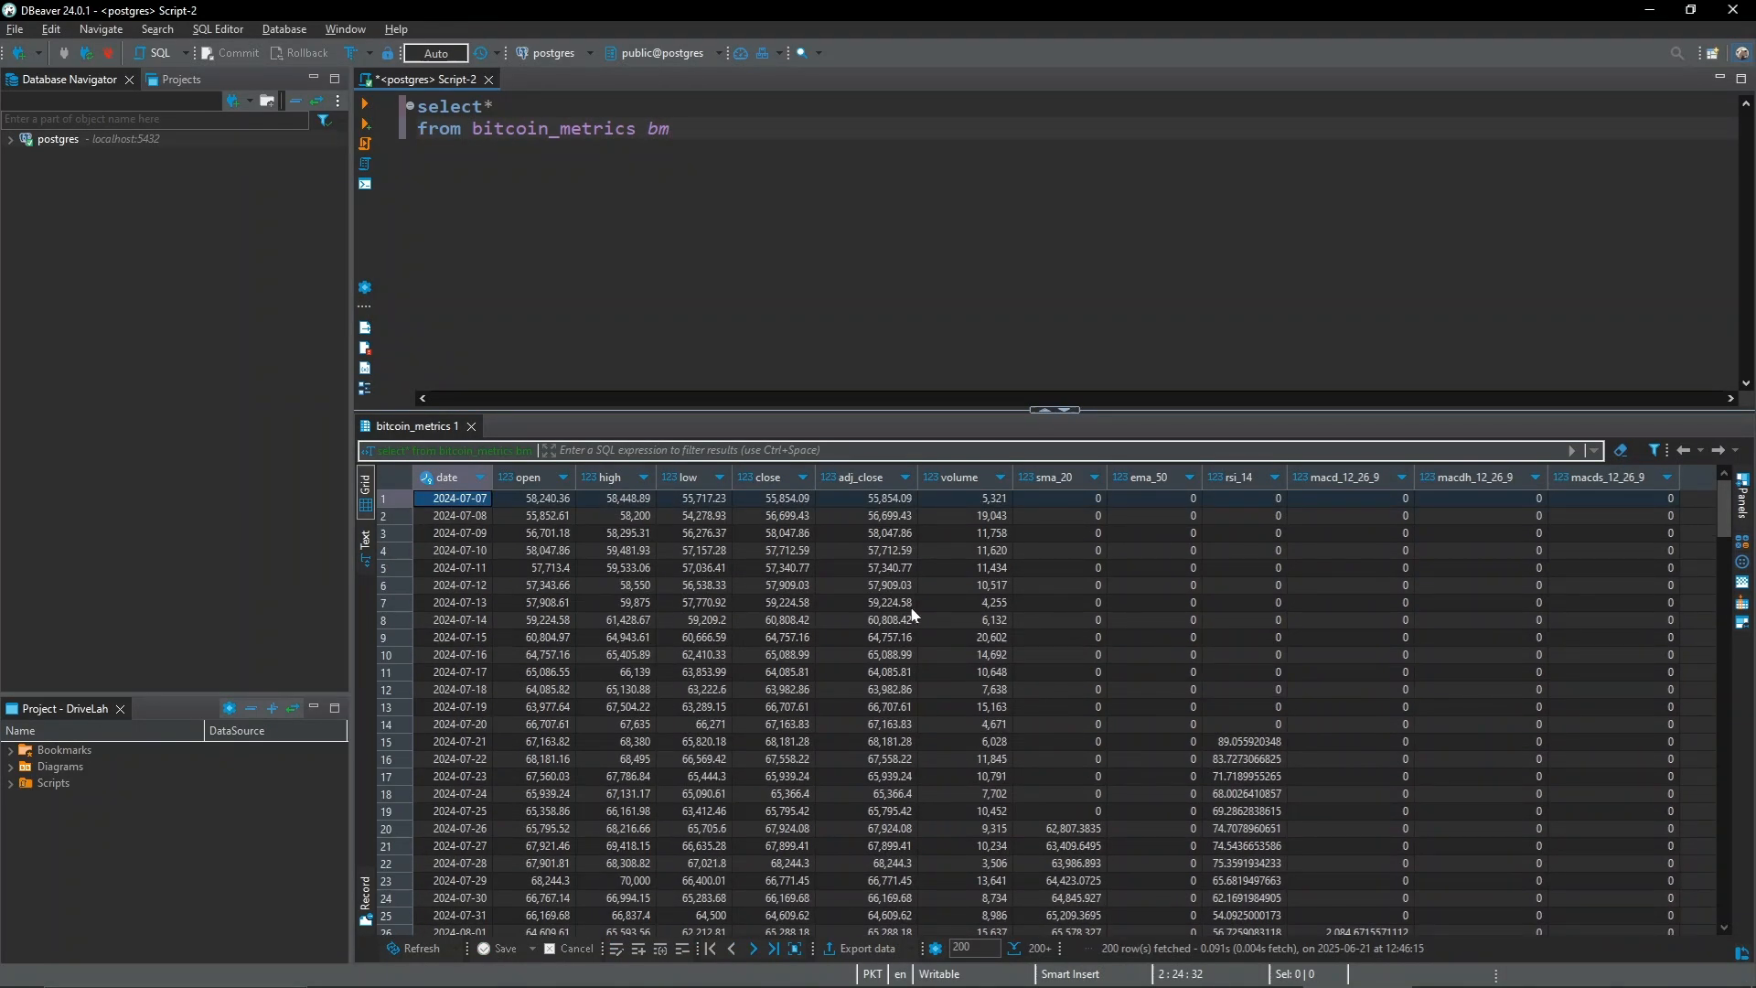
mouse_move(1046, 483)
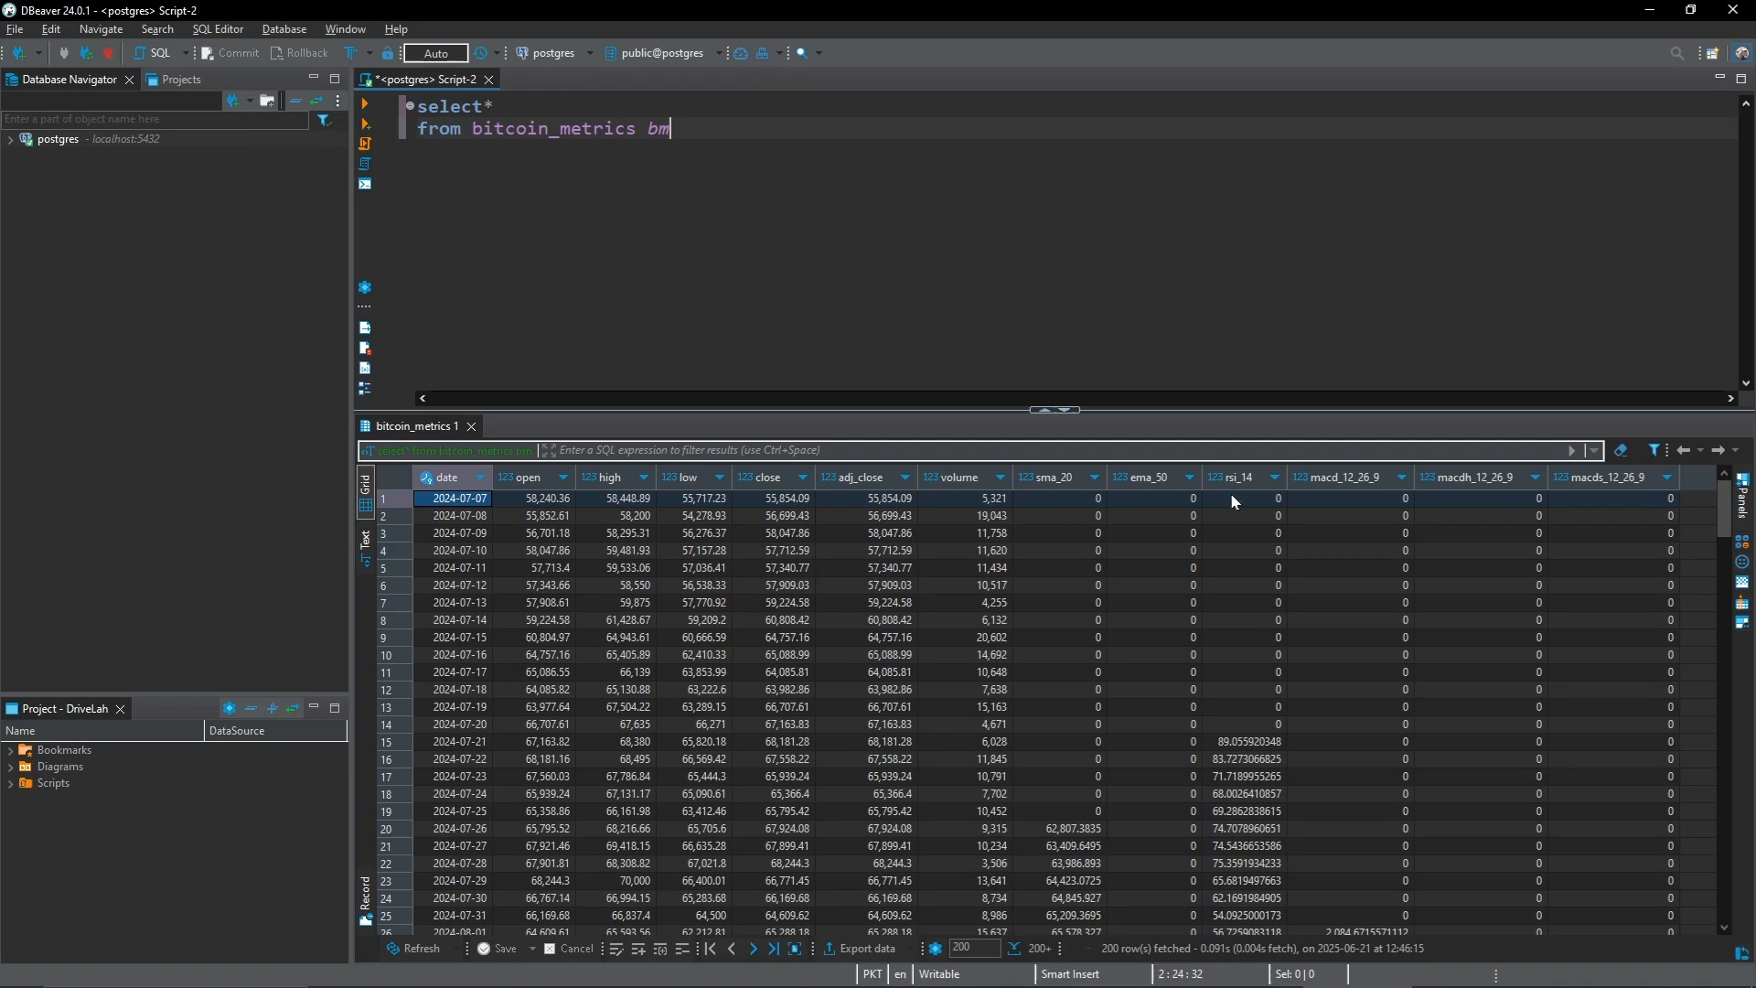
mouse_move(1599, 497)
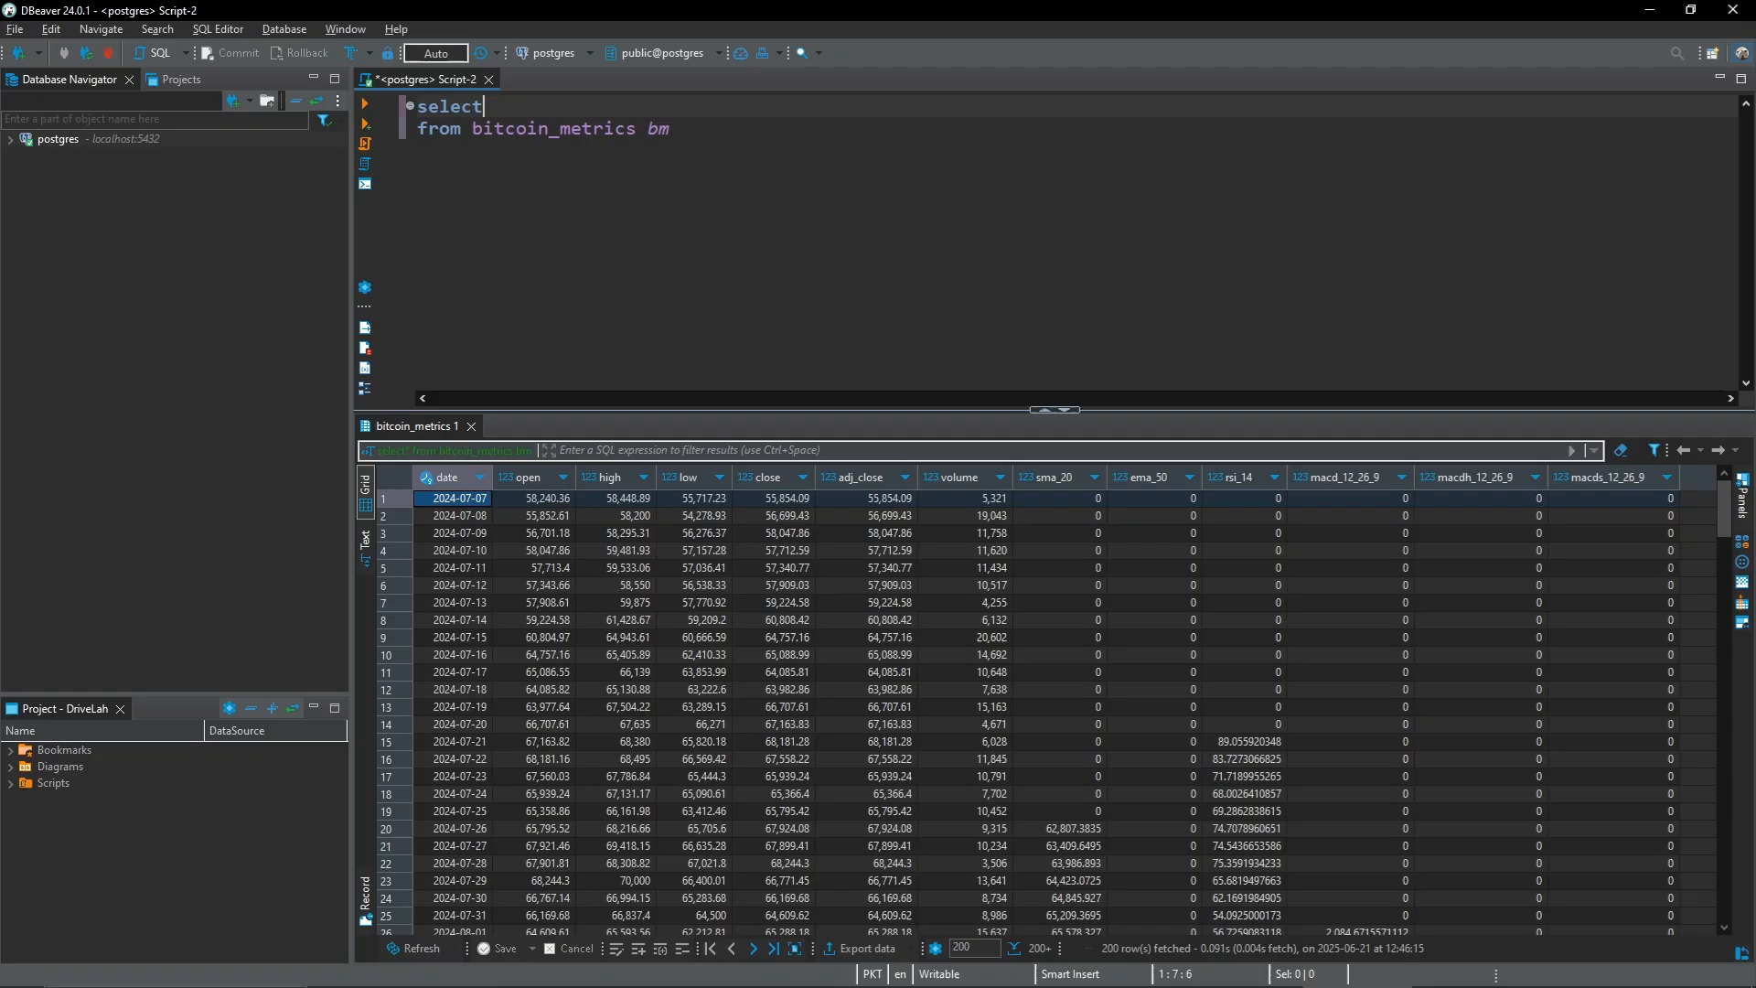
Select date and close where date equals max(date) from bitcoin_metrics bm2, returning 2025-06-21 at 103,338.37.
key(Return)
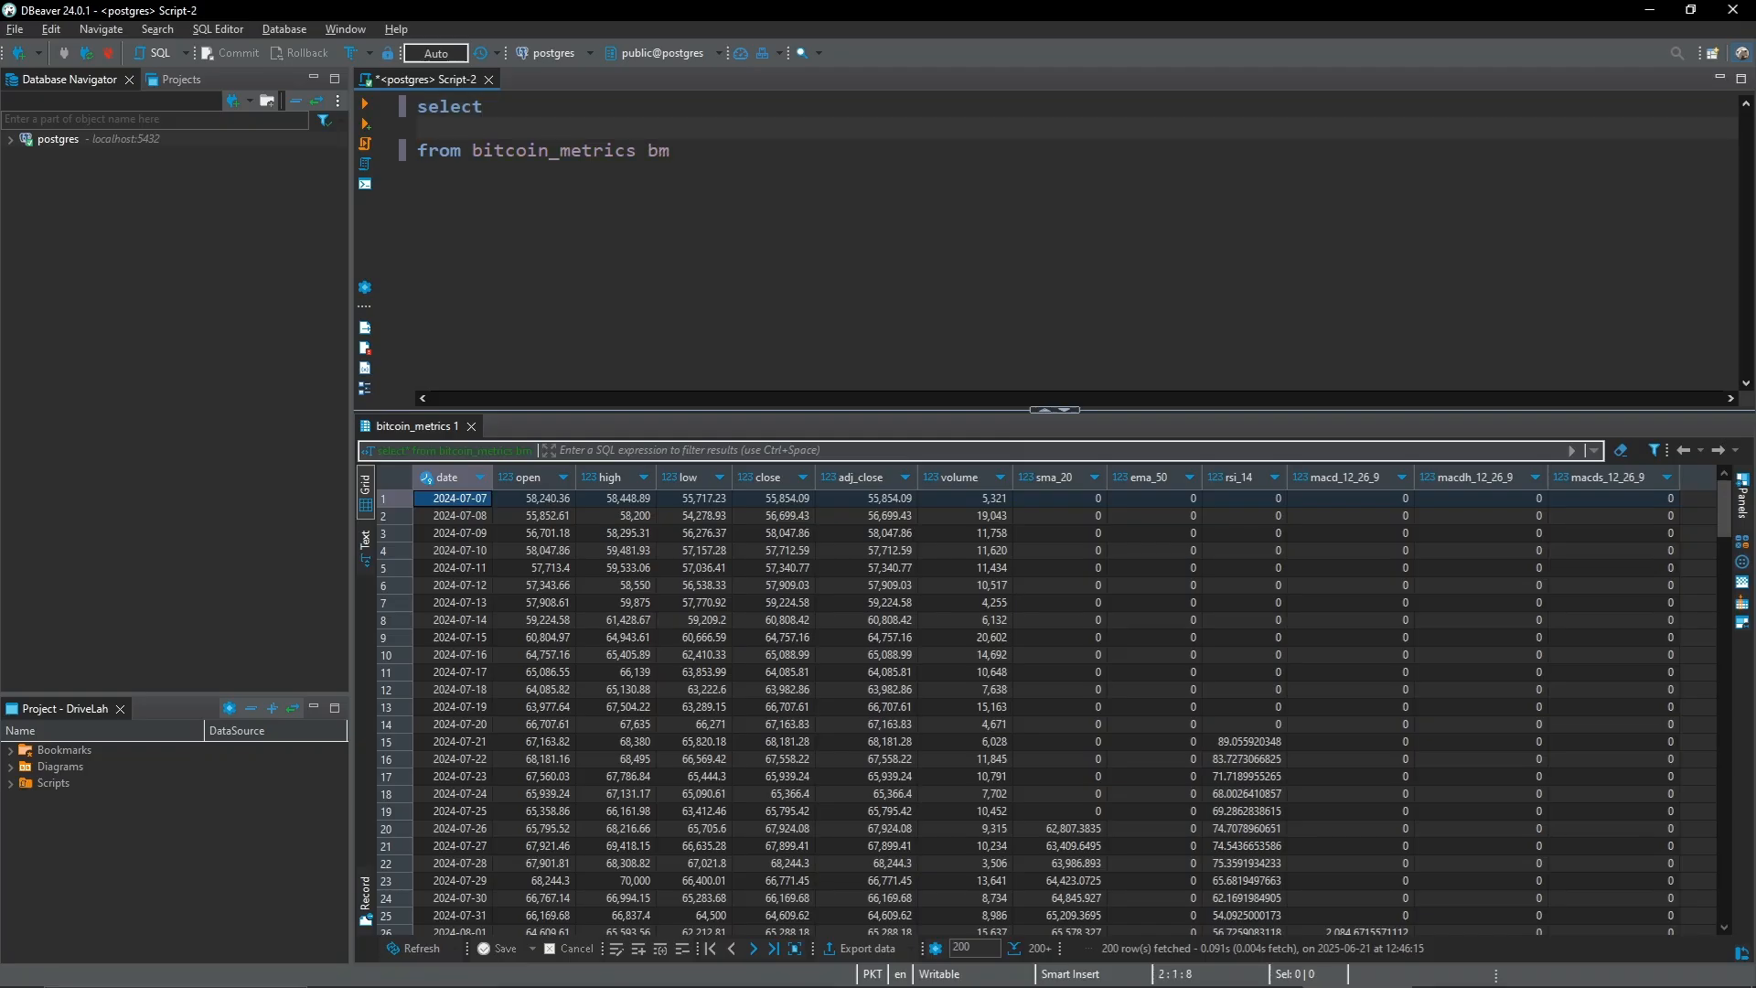
text(date" in)
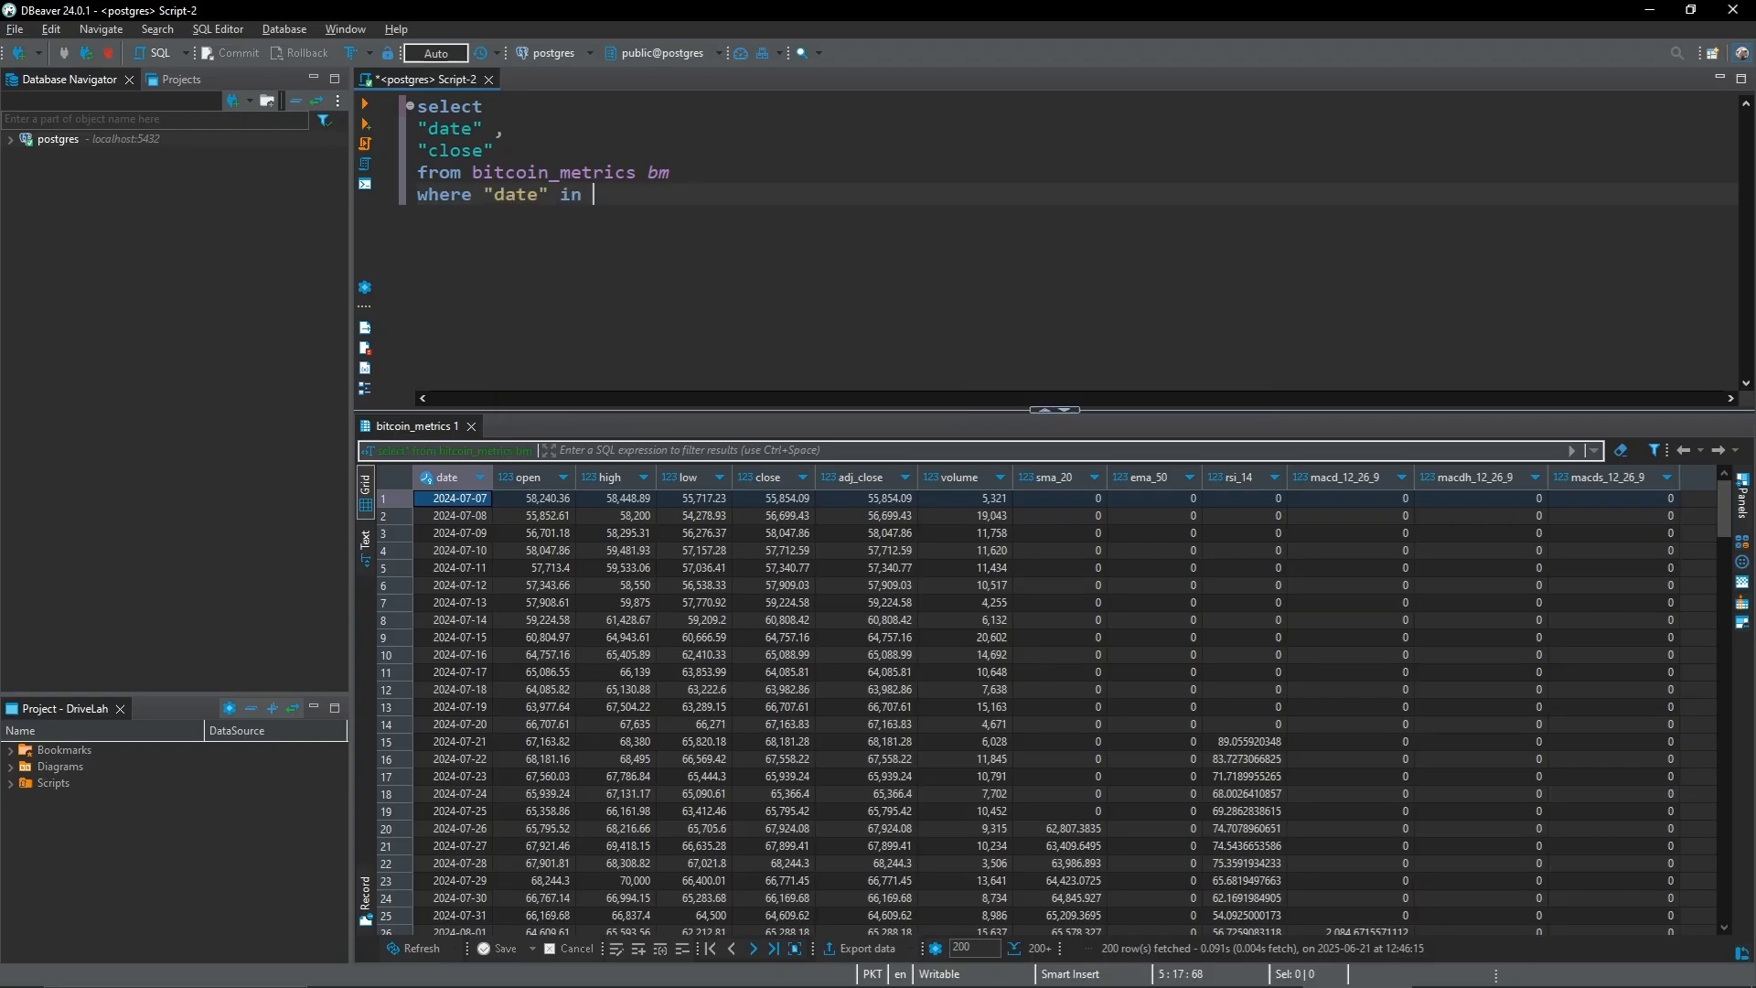
text((select)
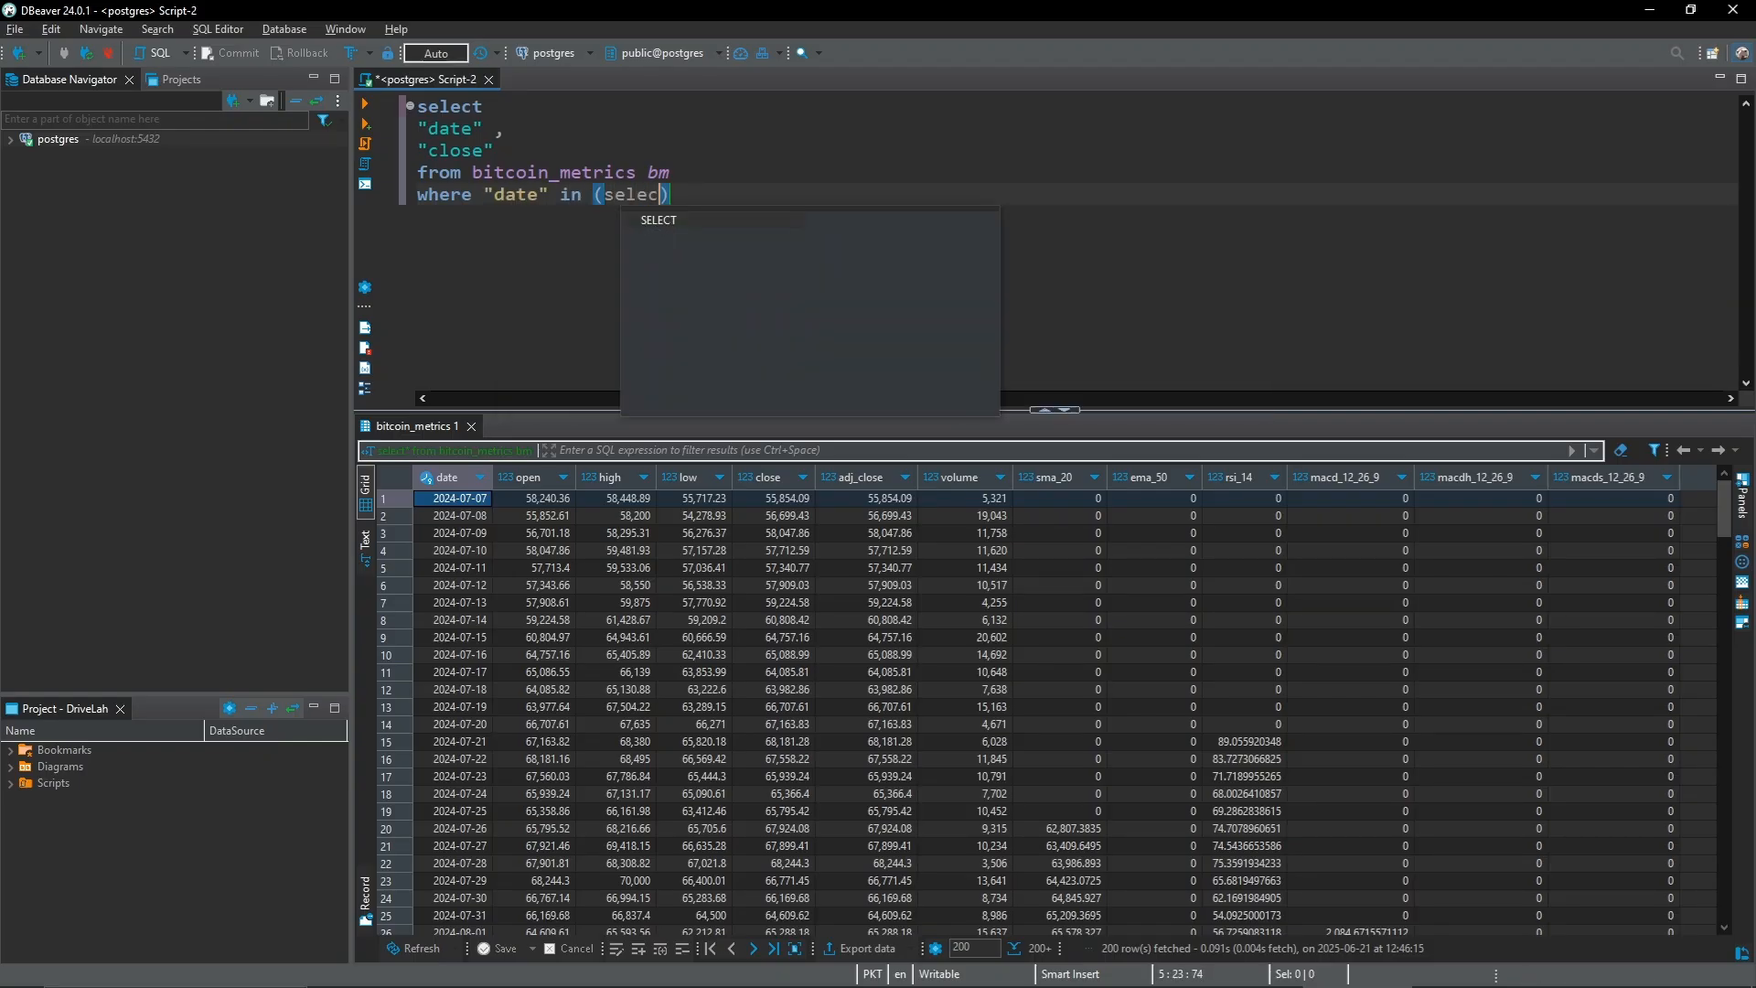
text(max(date)
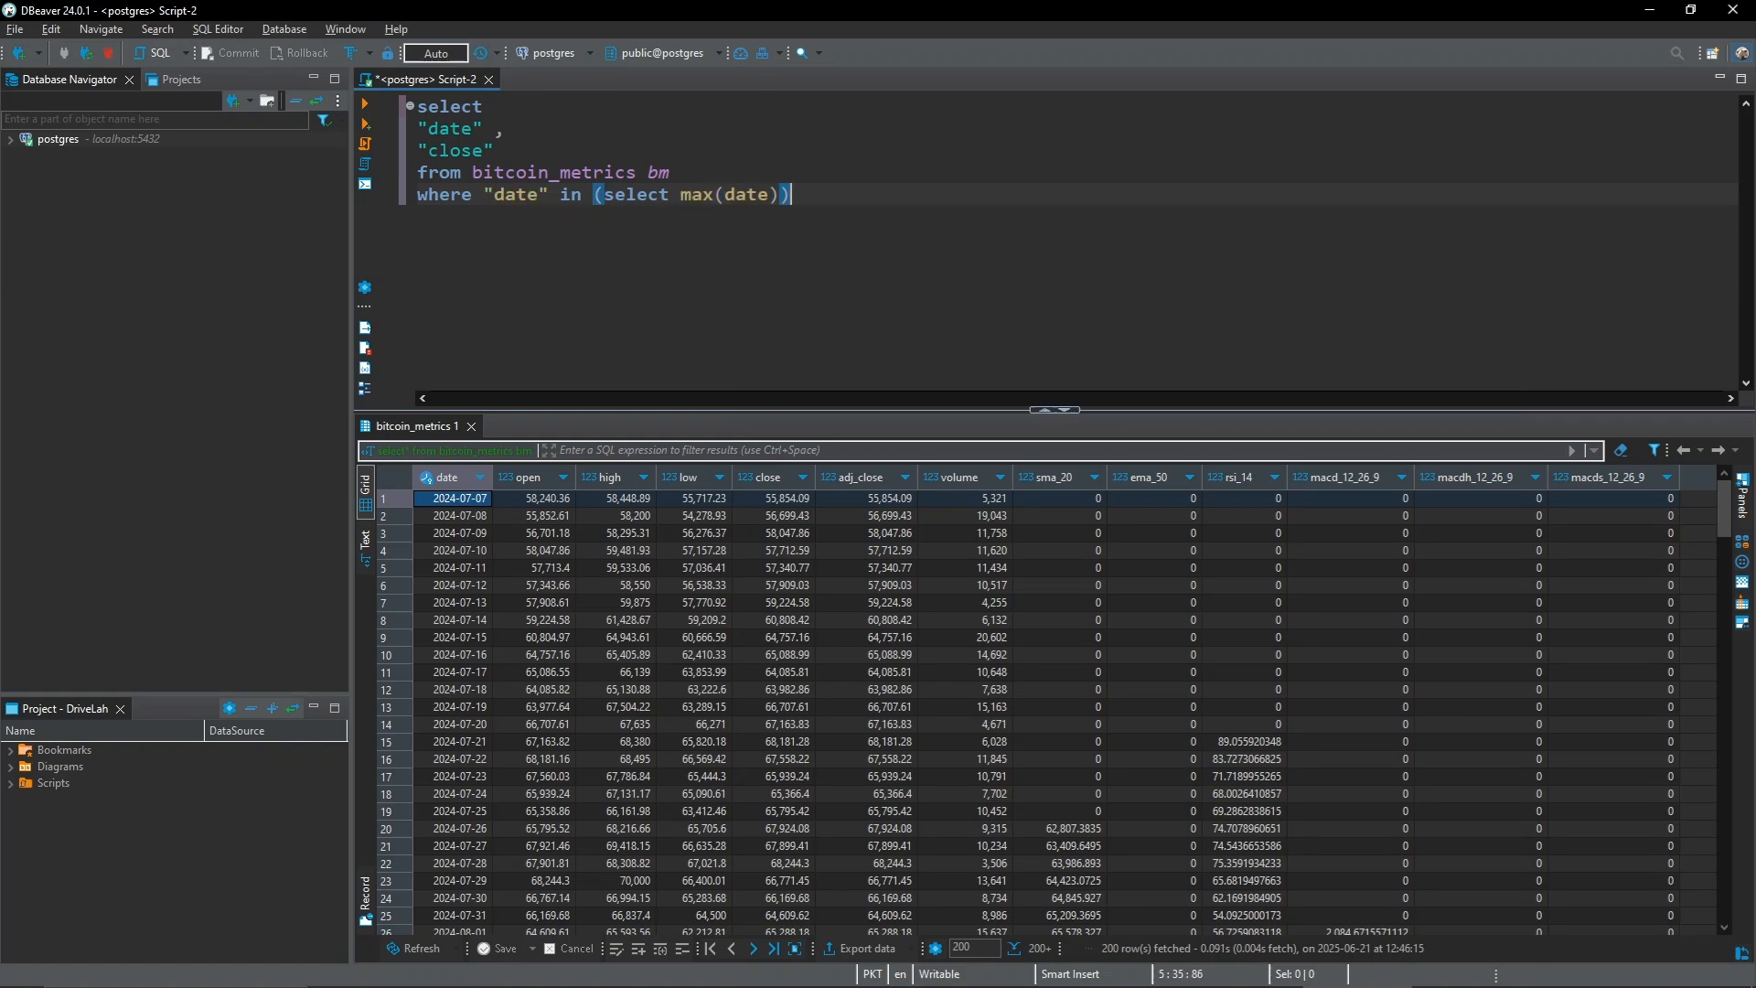
text(from)
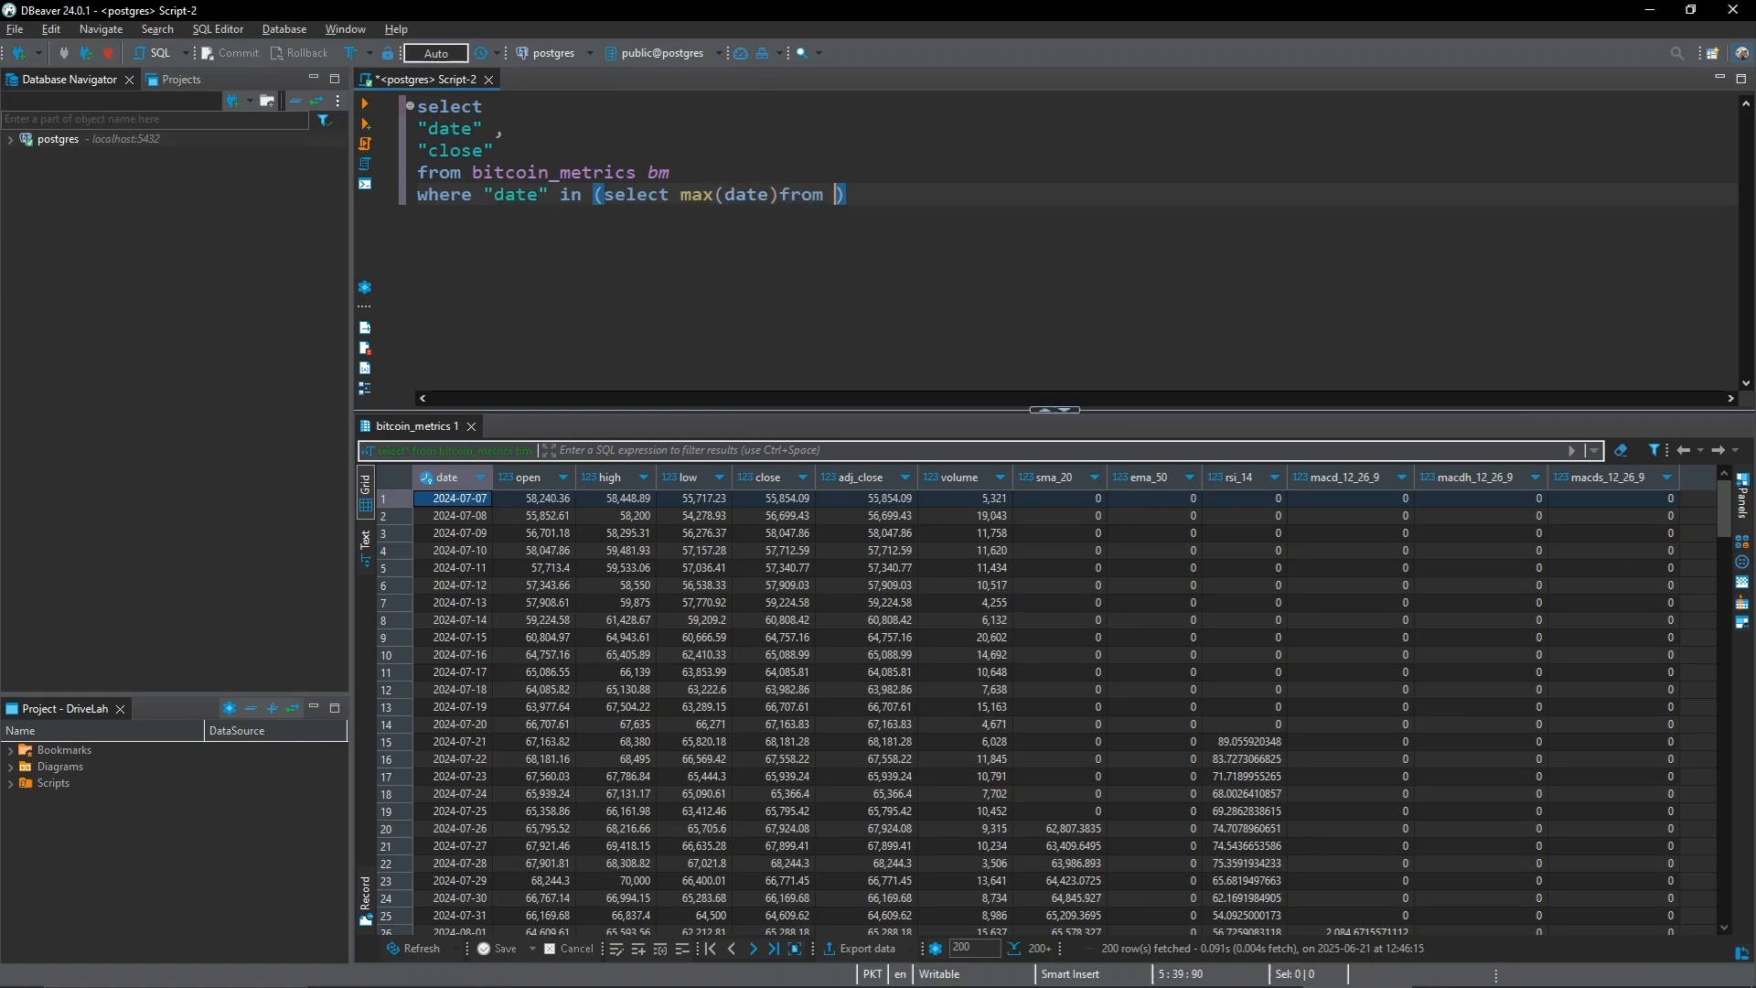
text(bitcoin_metrics bm2)
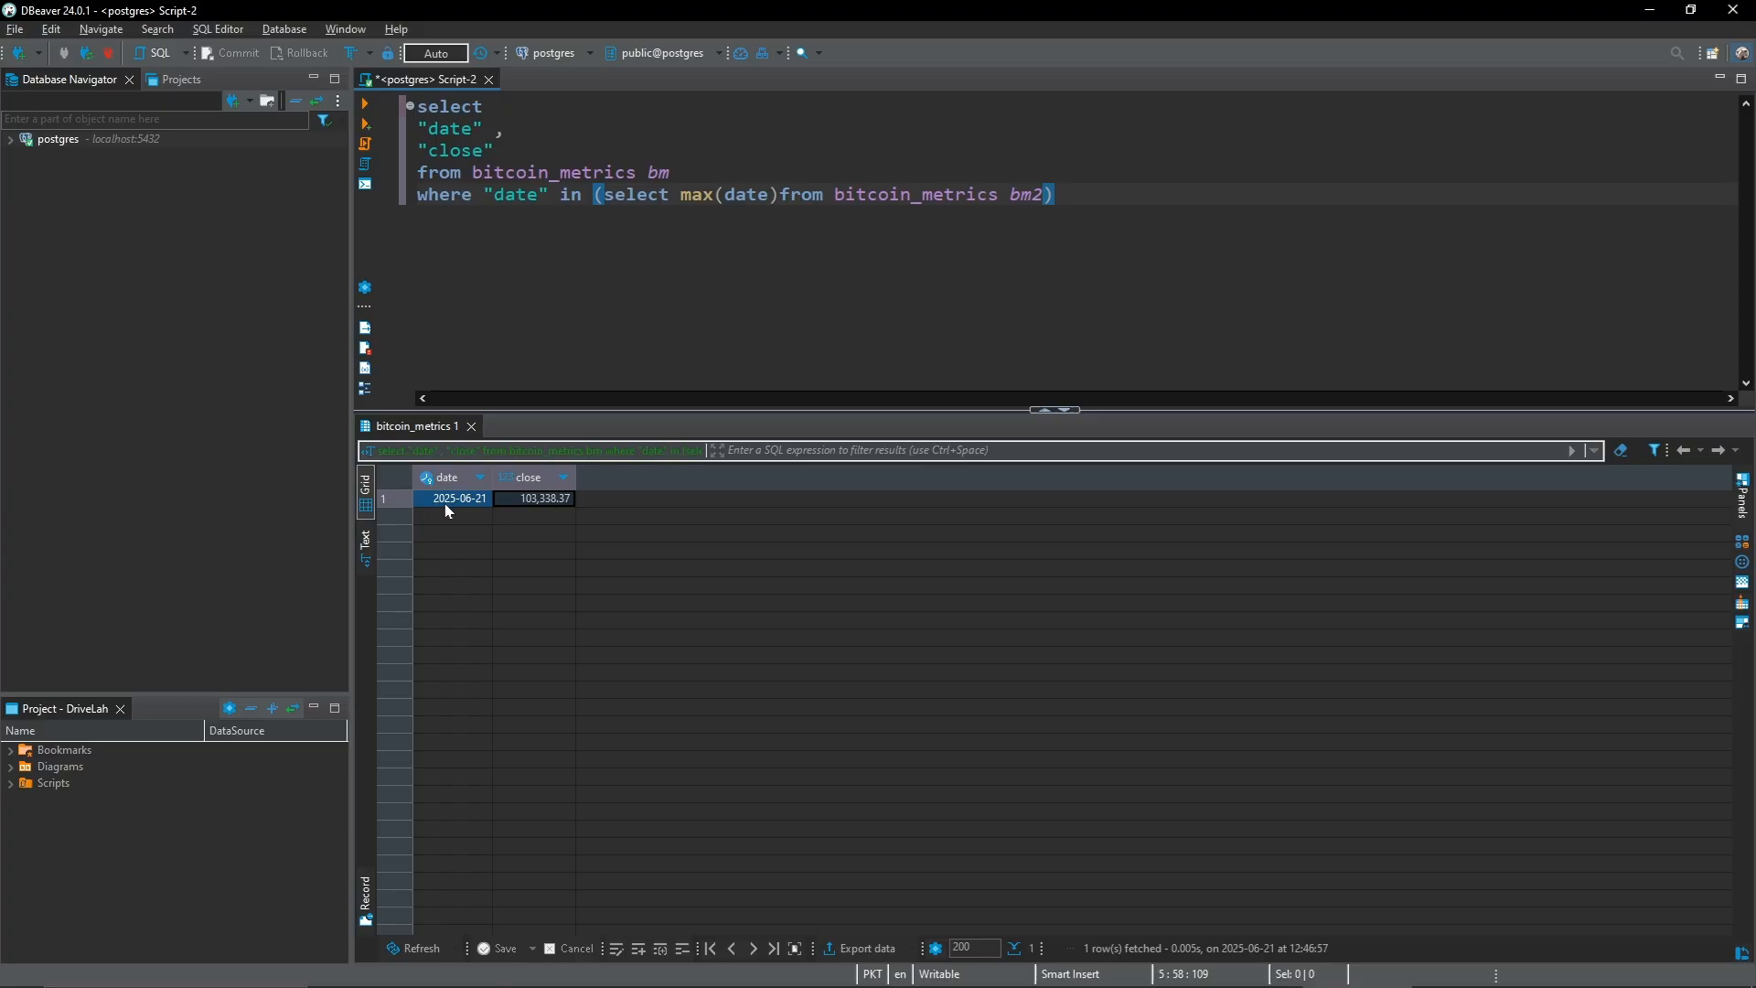
mouse_move(472, 514)
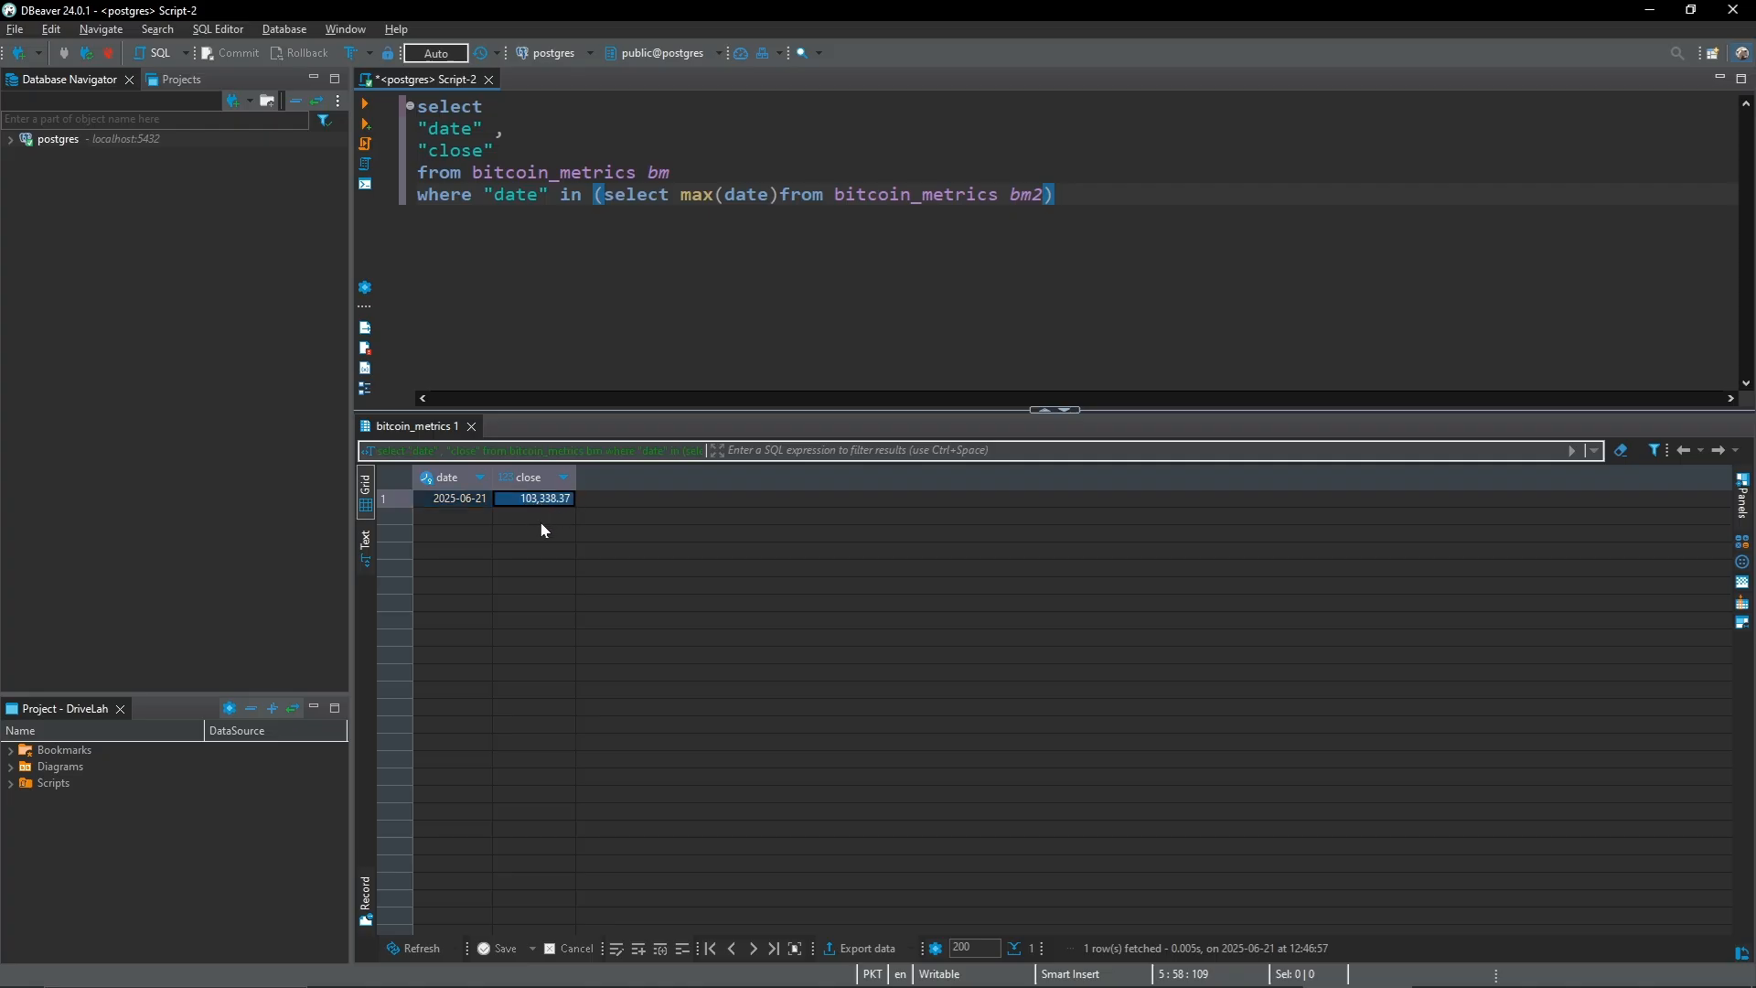
mouse_move(617, 560)
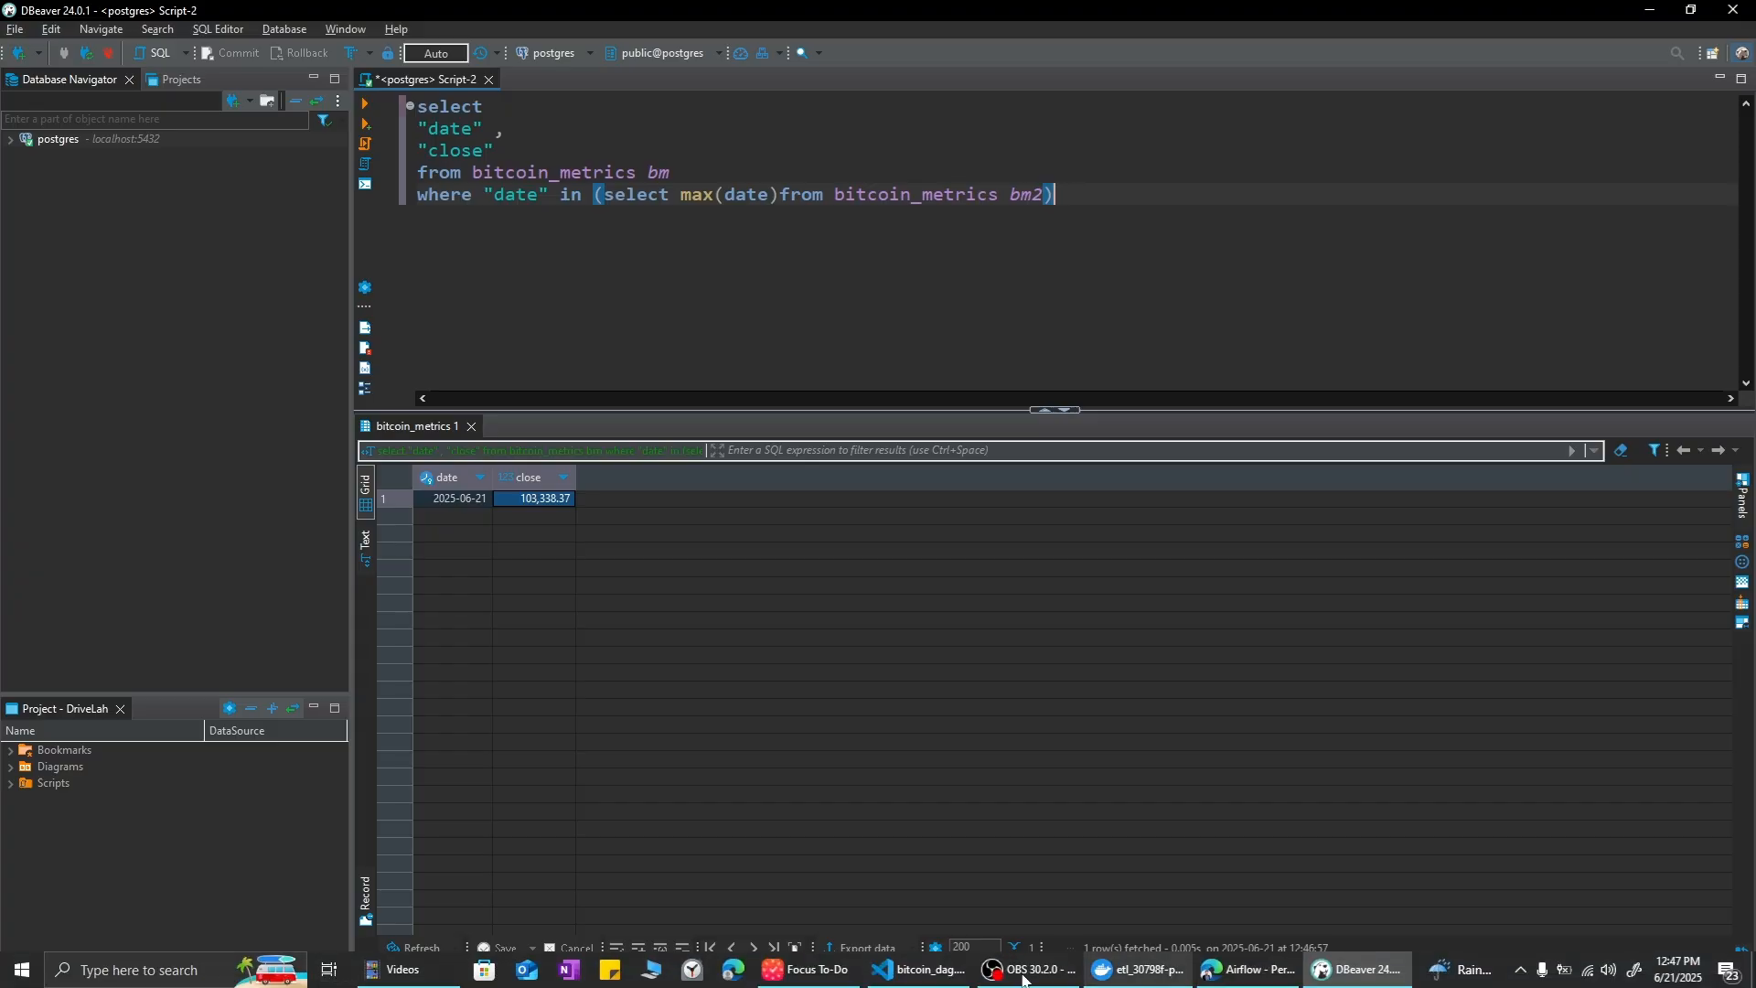
Return to the Airflow browser and show the Connections list with postgres_default on port 5432.
click(1246, 977)
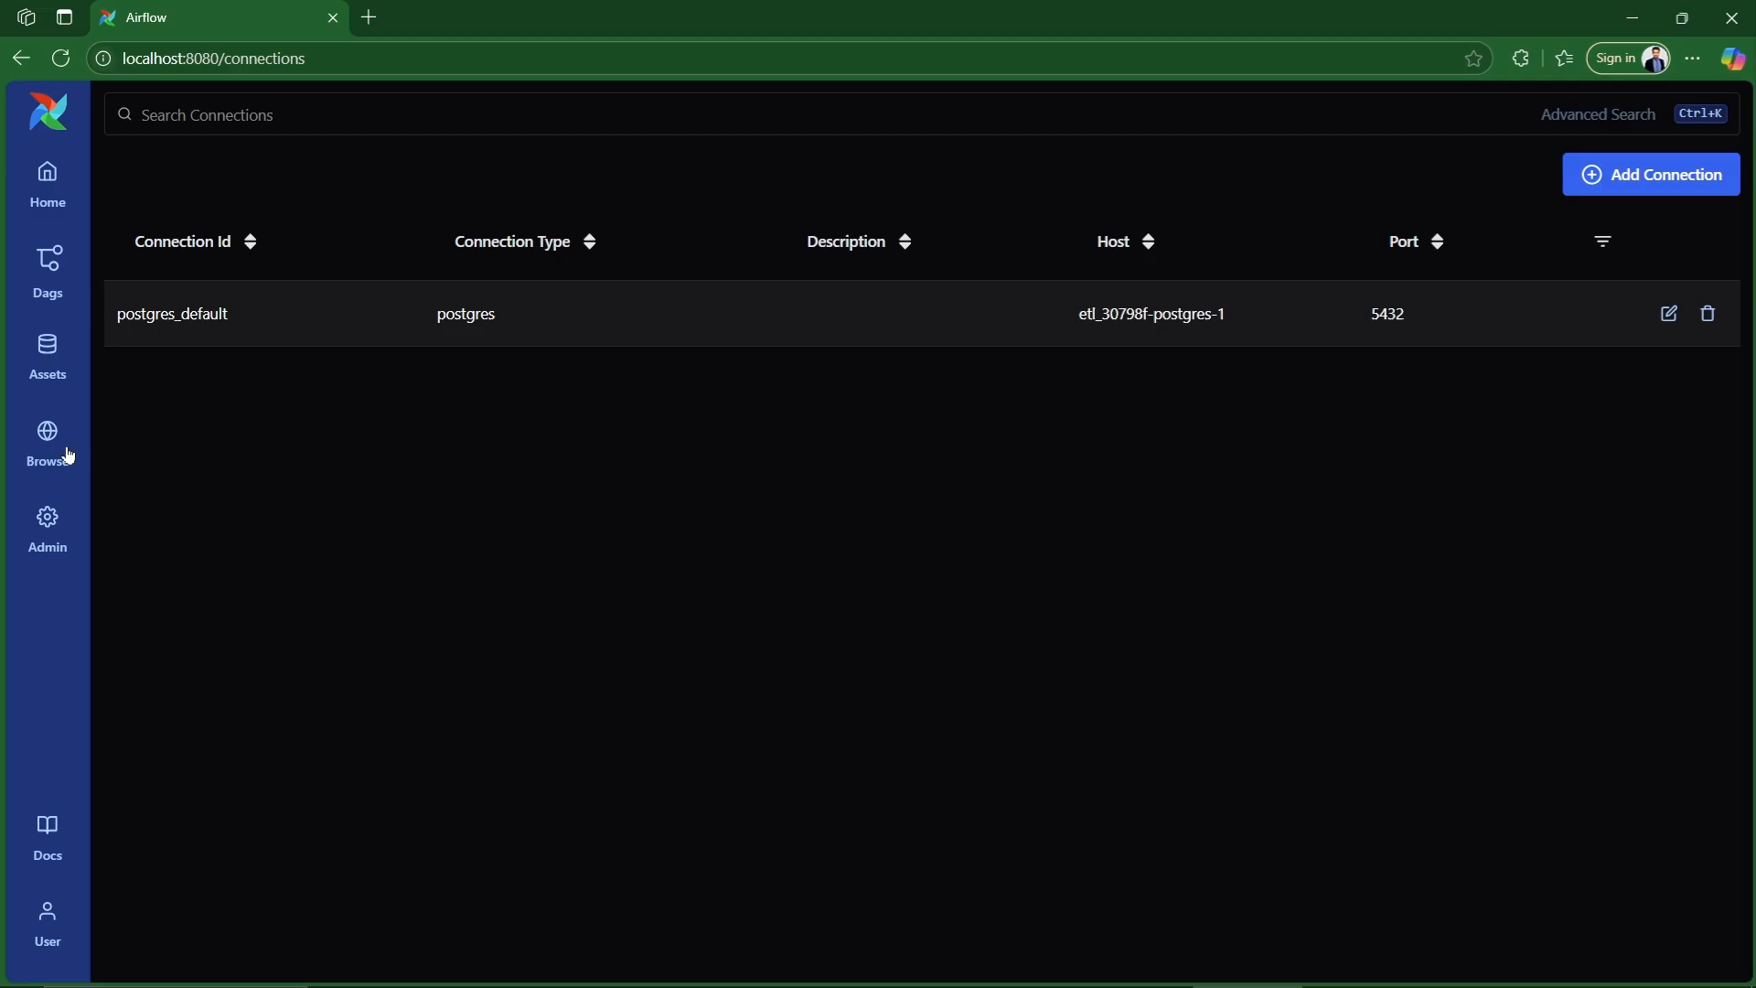
mouse_move(1050, 371)
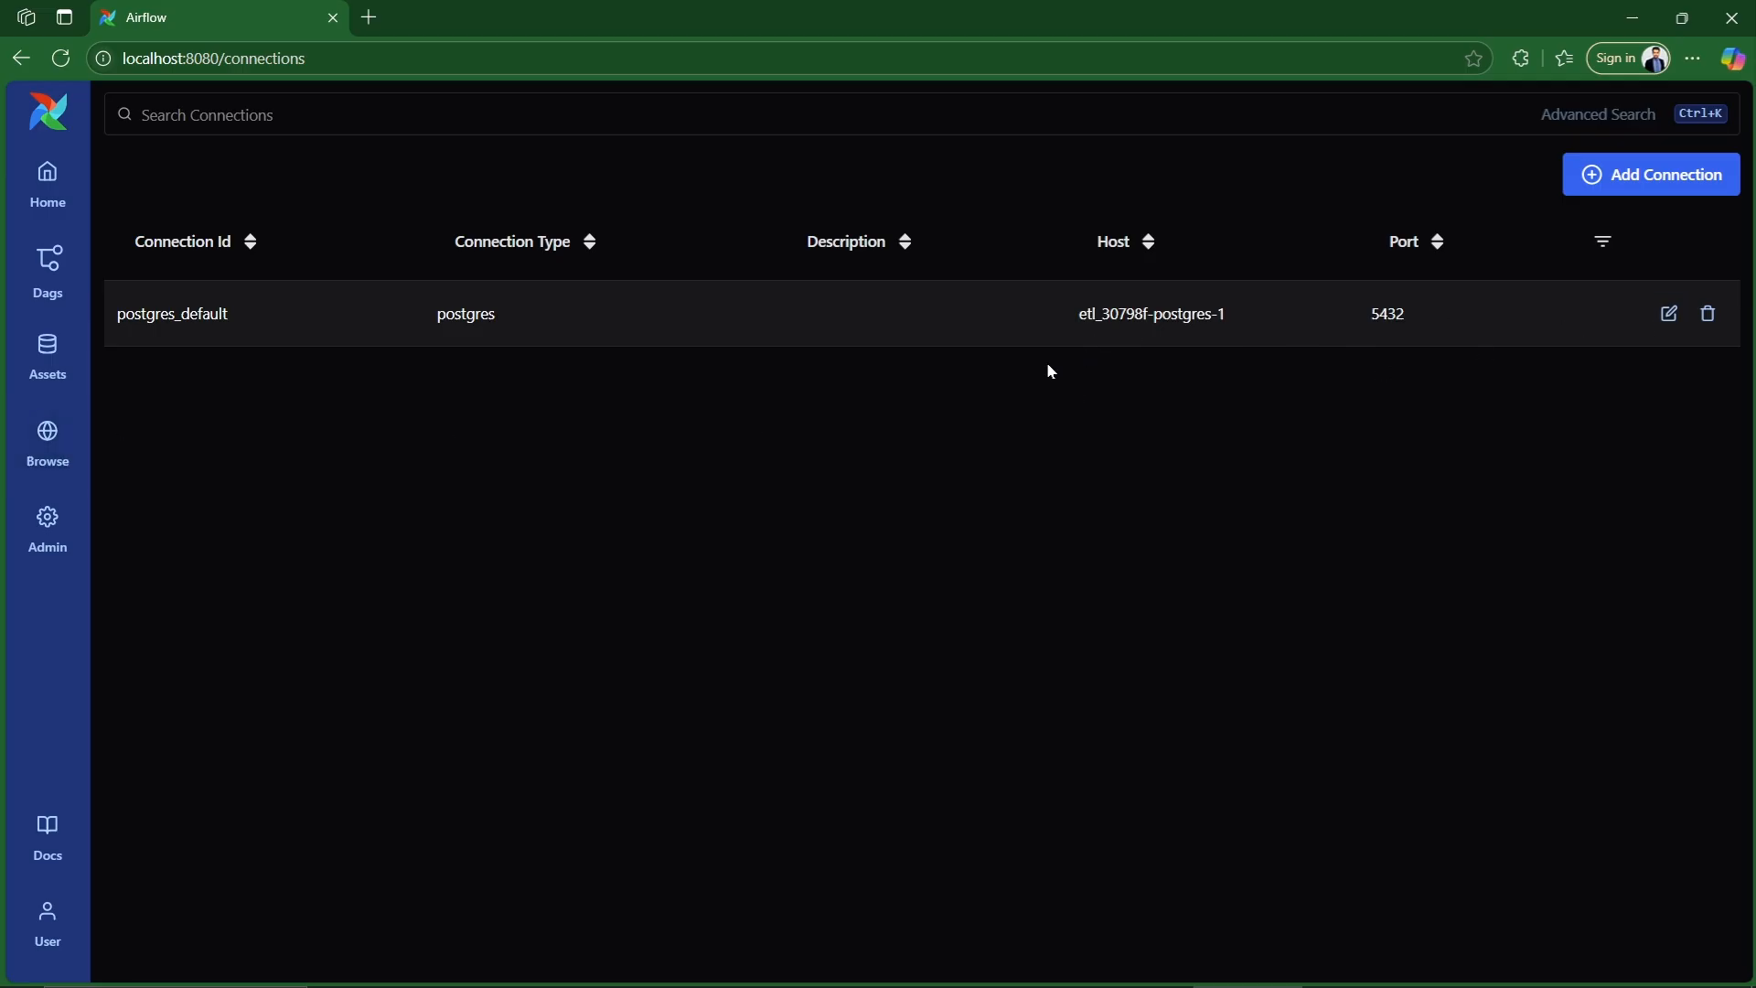
mouse_move(891, 406)
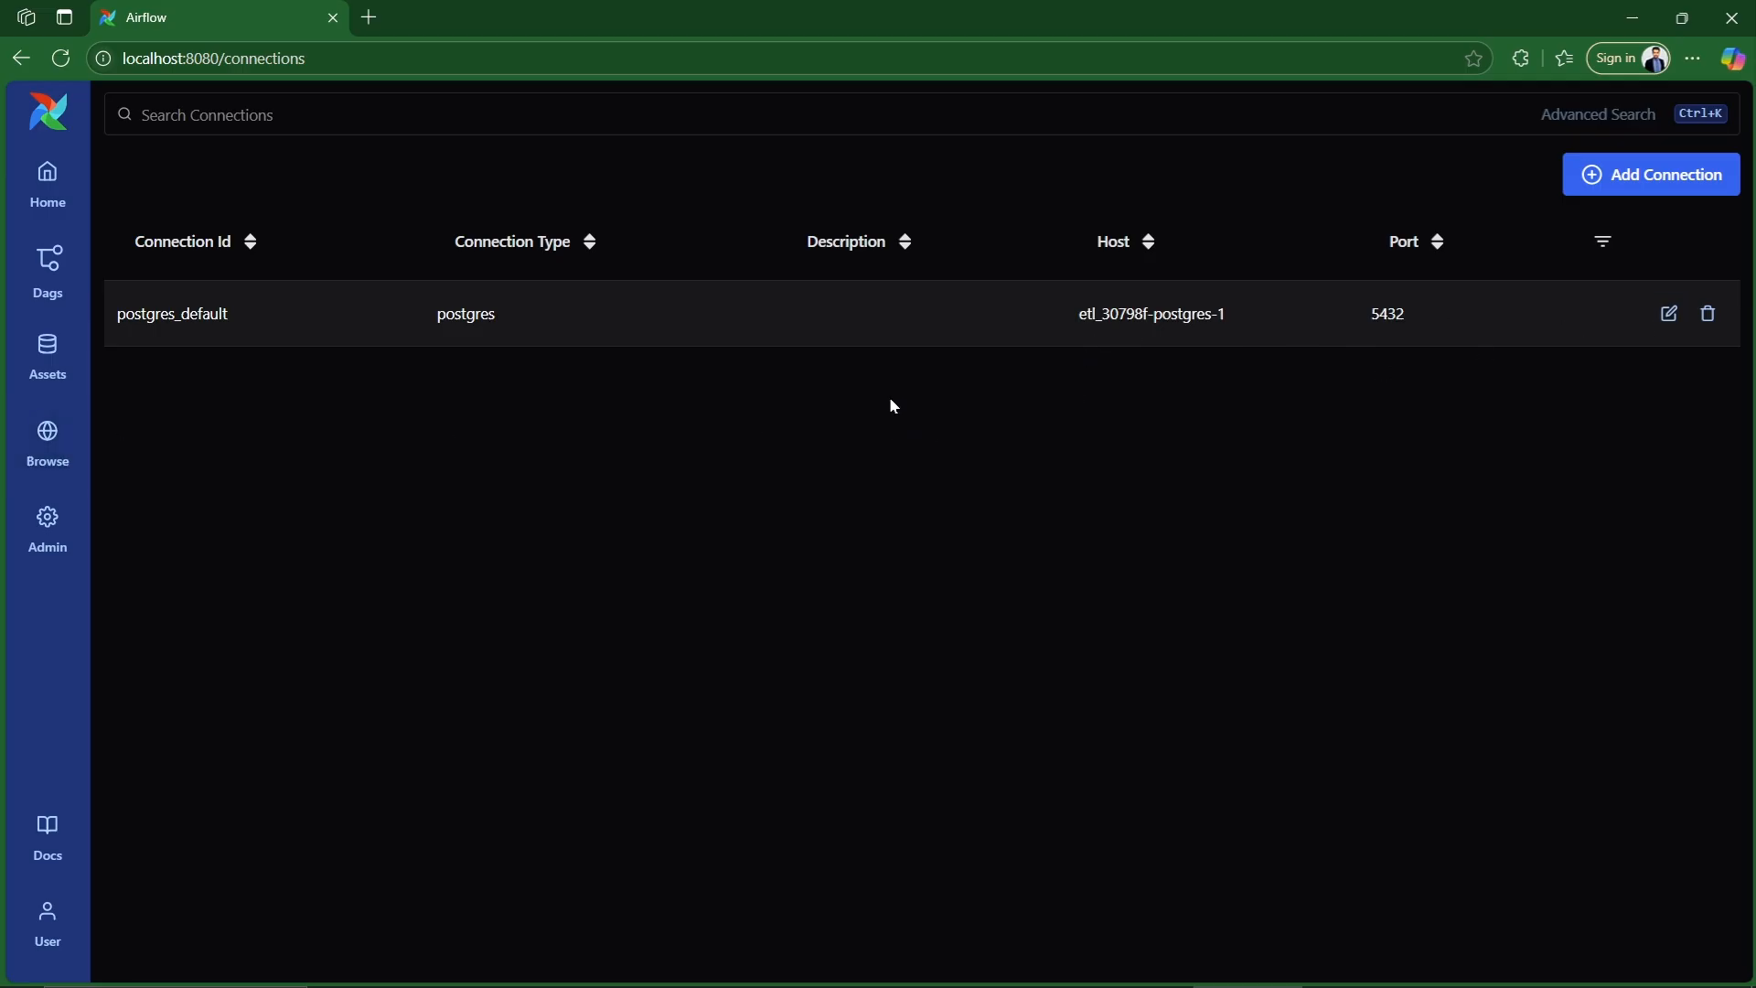
mouse_move(1427, 8)
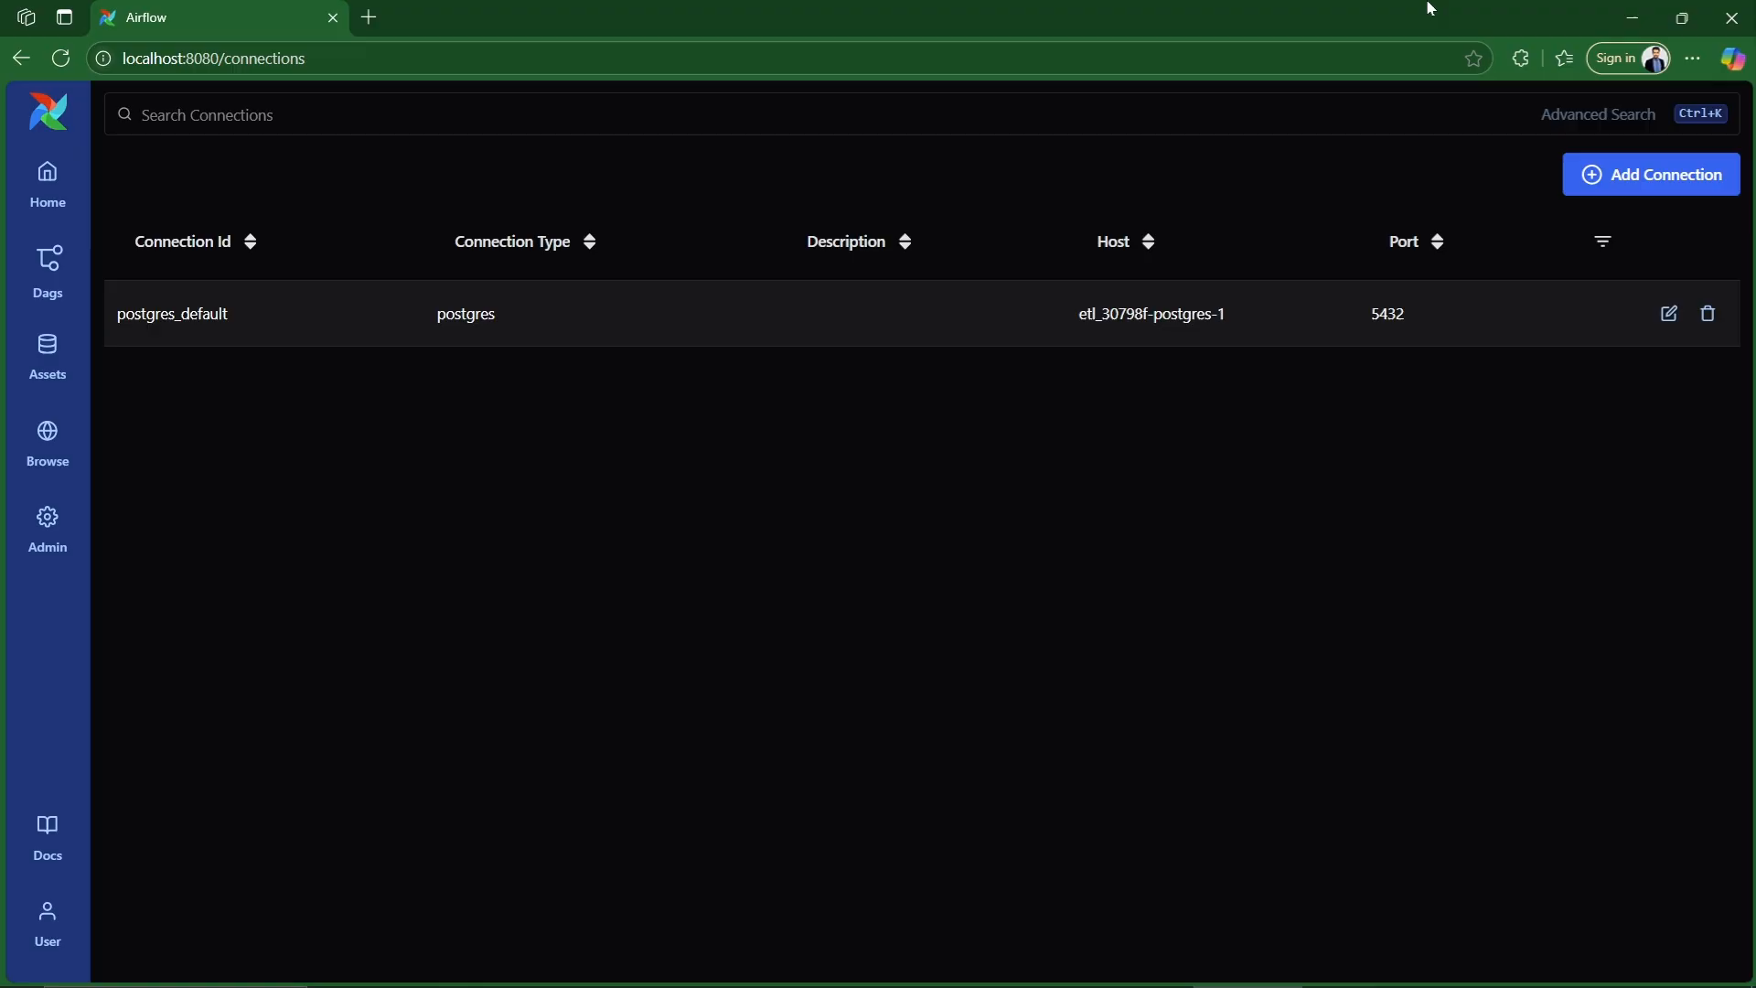